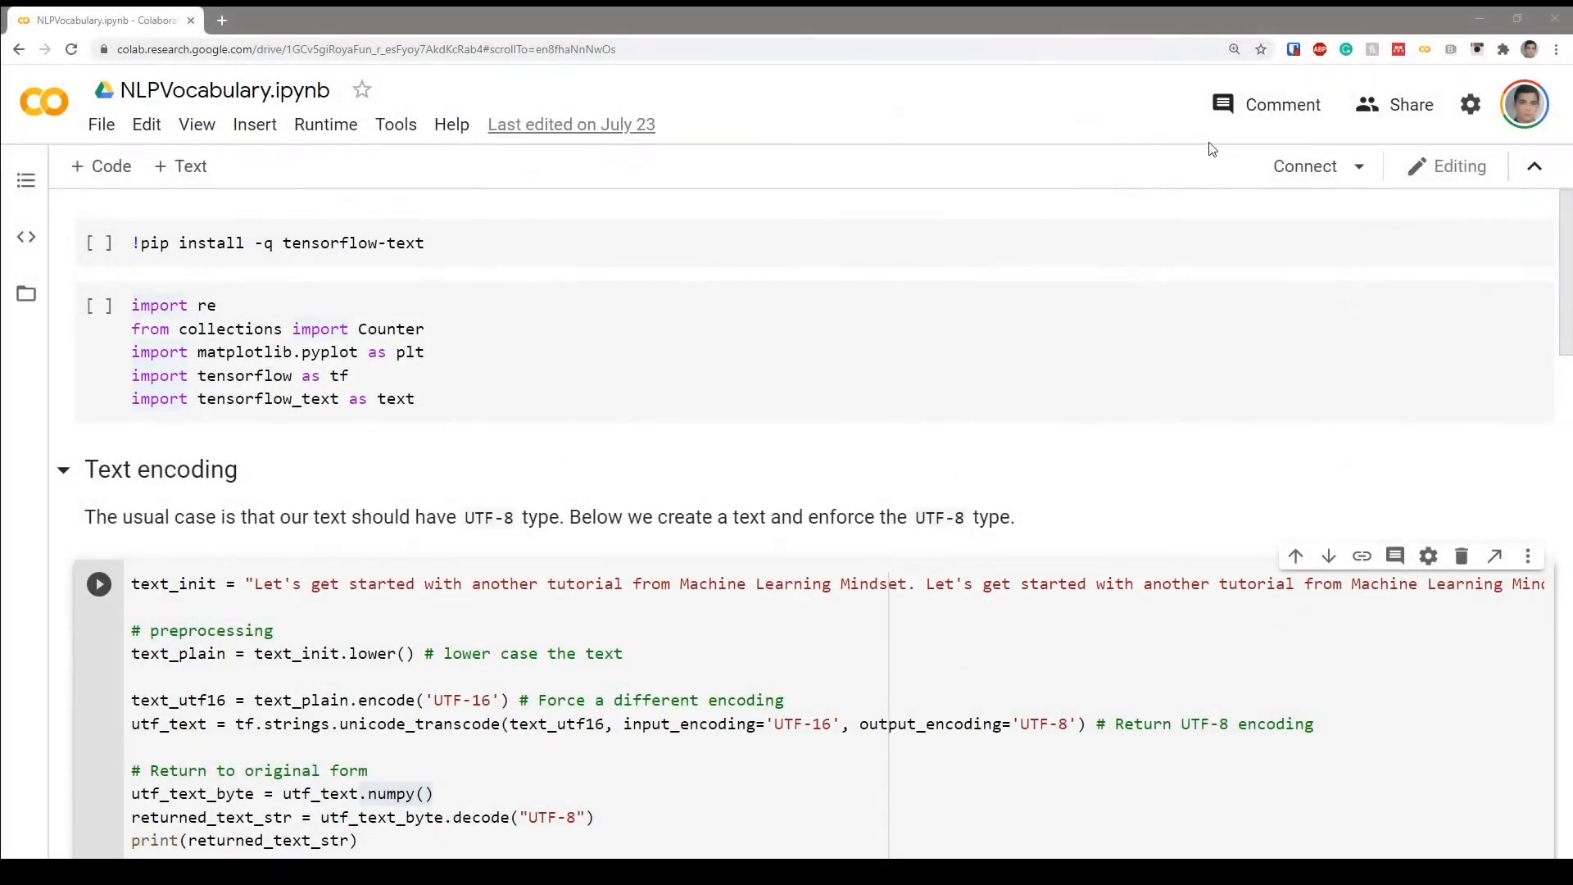
{"action": "mouse_move", "coordinate": [1201, 143]}
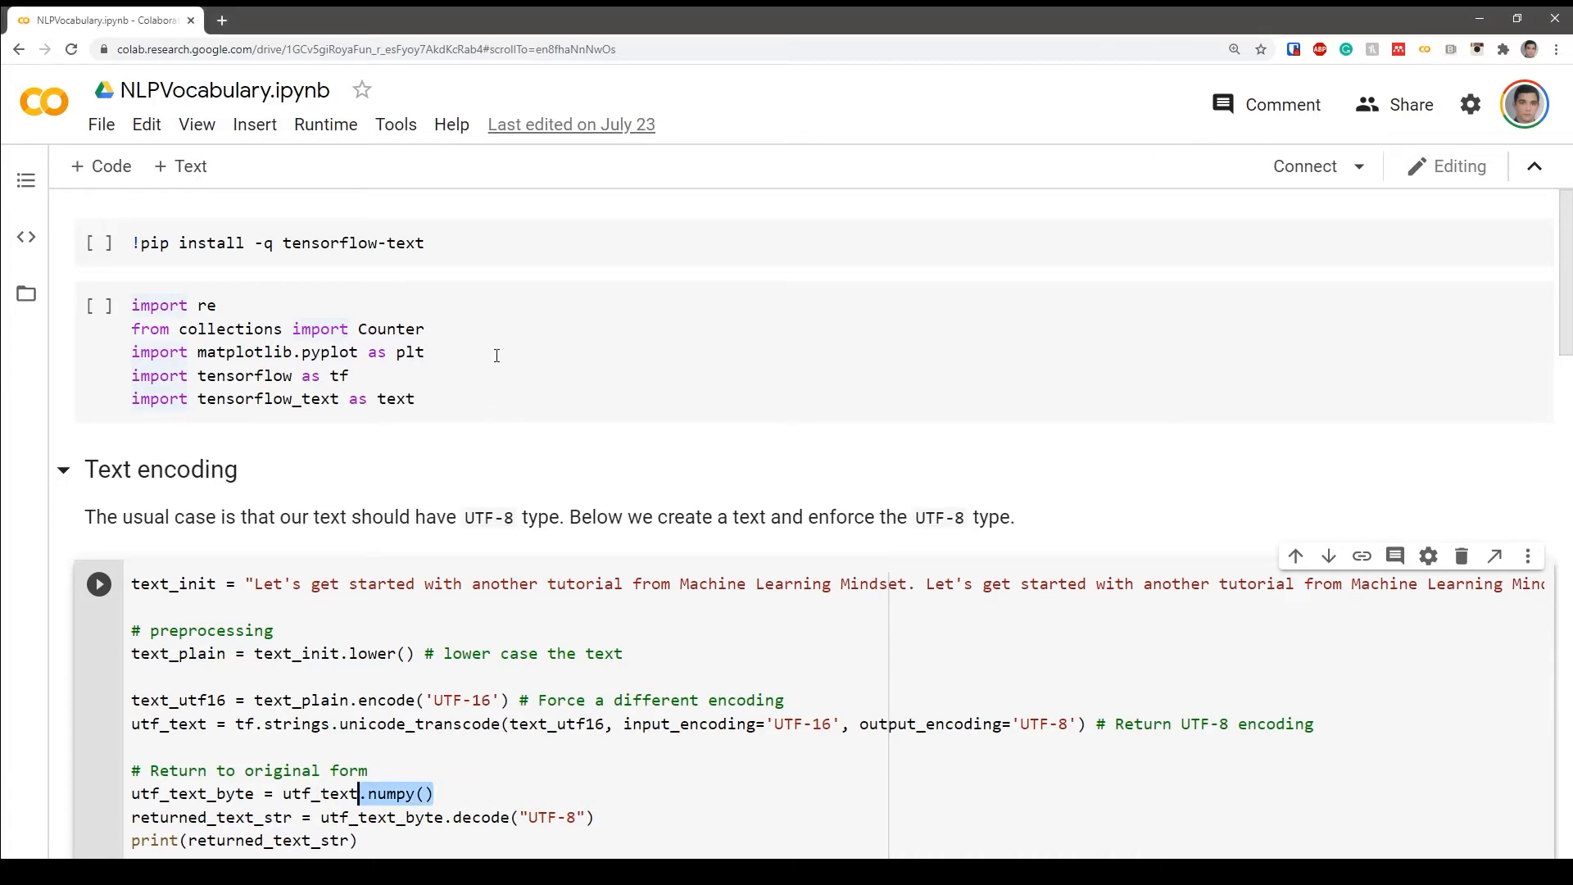
- Connect to a runtime, run the tensorflow-text pip install cell, and look the package up
{"action": "left_click", "coordinate": [496, 352]}
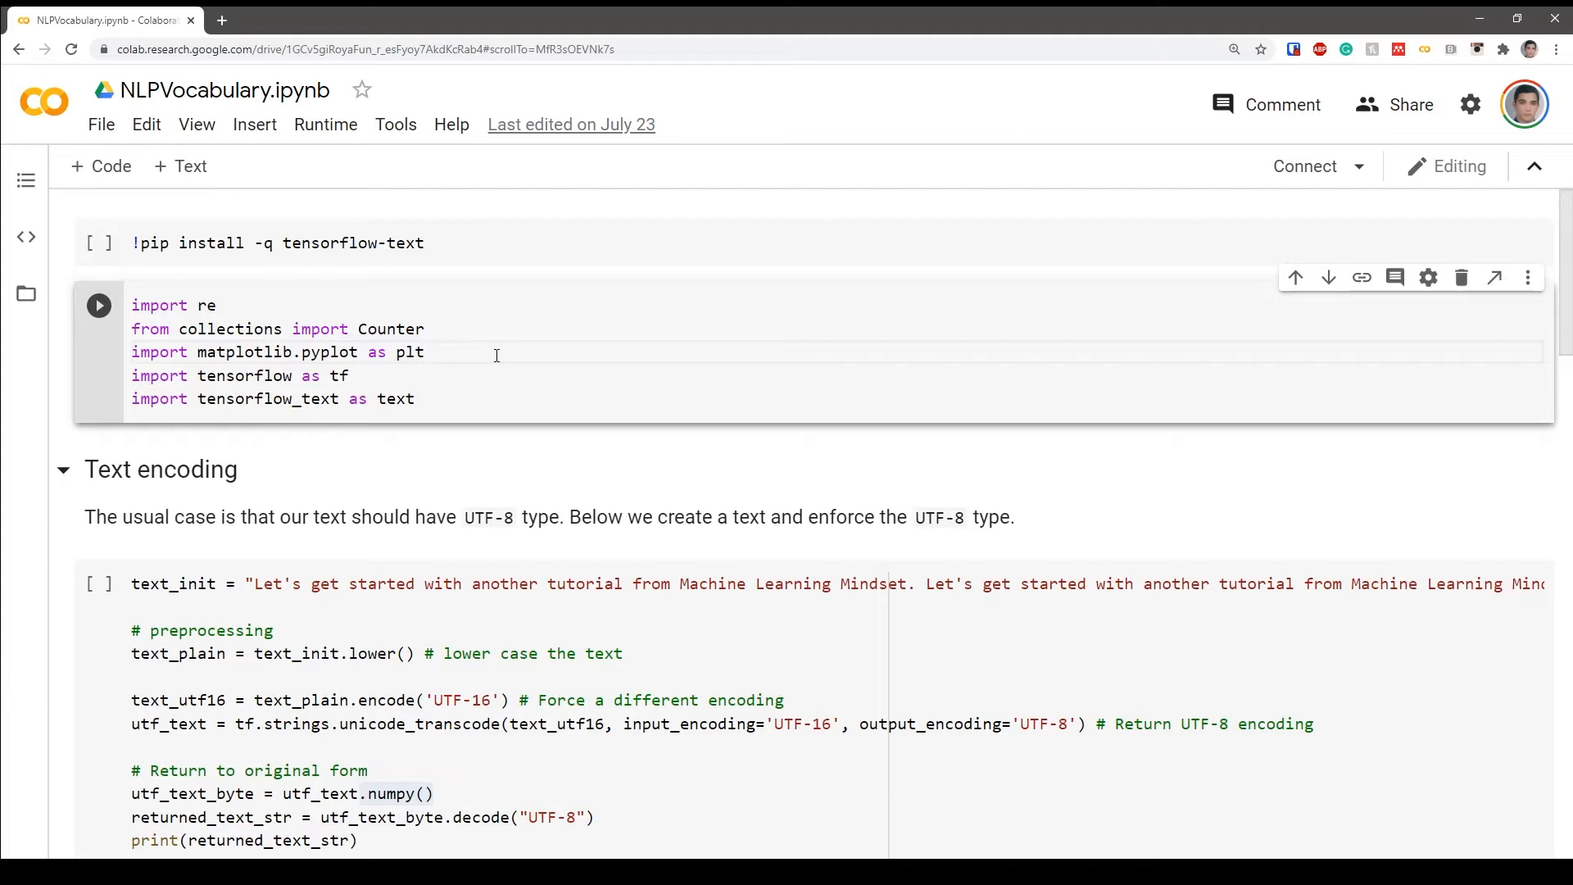
{"action": "mouse_move", "coordinate": [429, 355]}
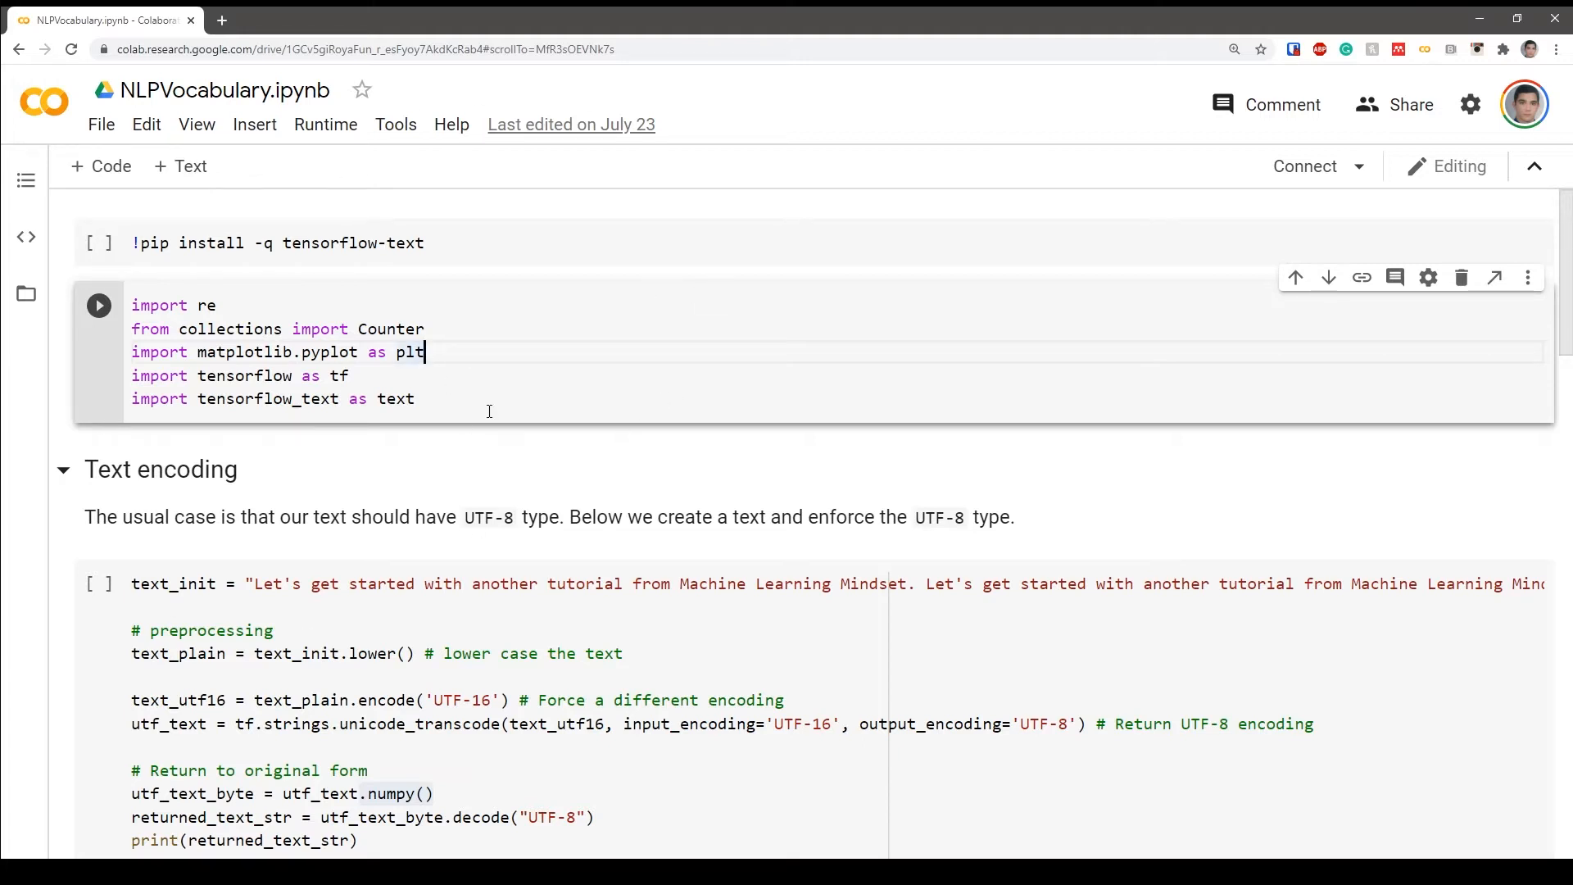
{"action": "mouse_move", "coordinate": [533, 297]}
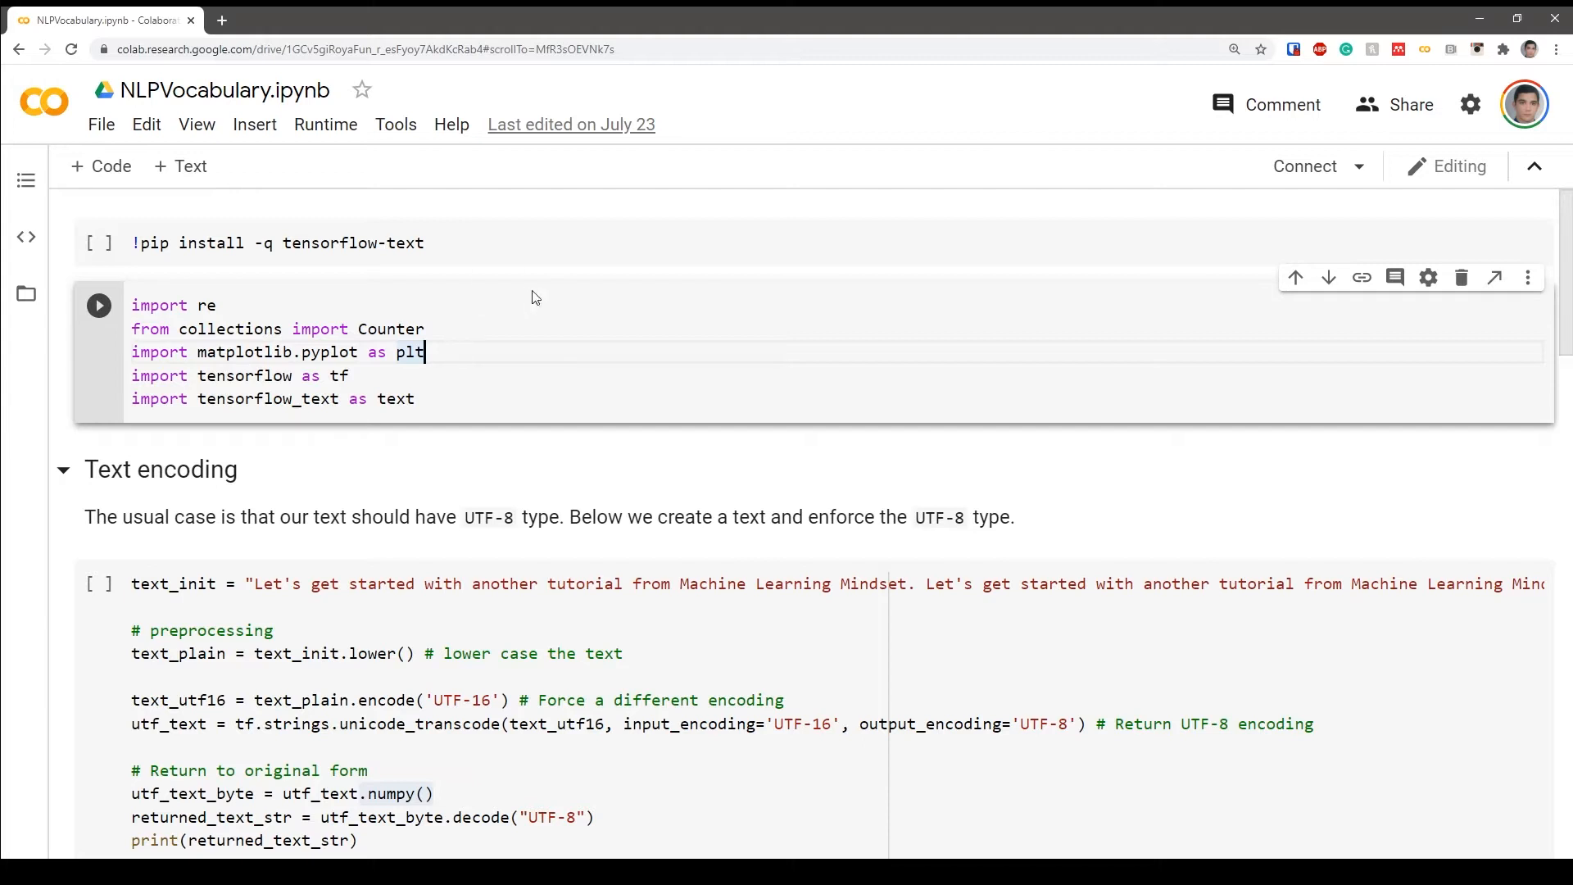
{"action": "mouse_move", "coordinate": [594, 321]}
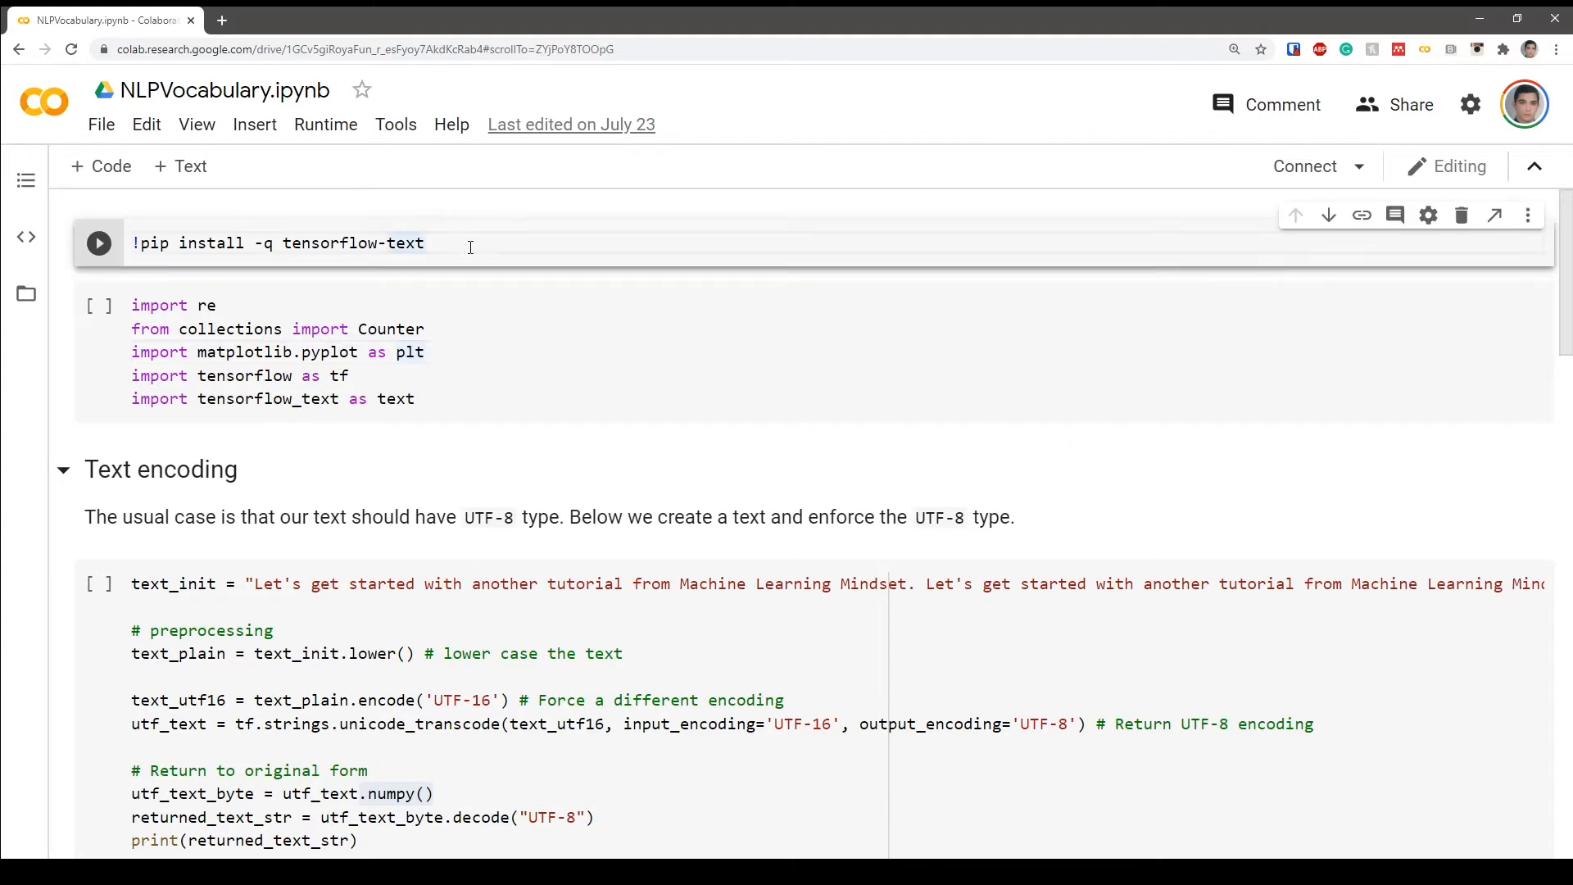
{"action": "mouse_move", "coordinate": [450, 330]}
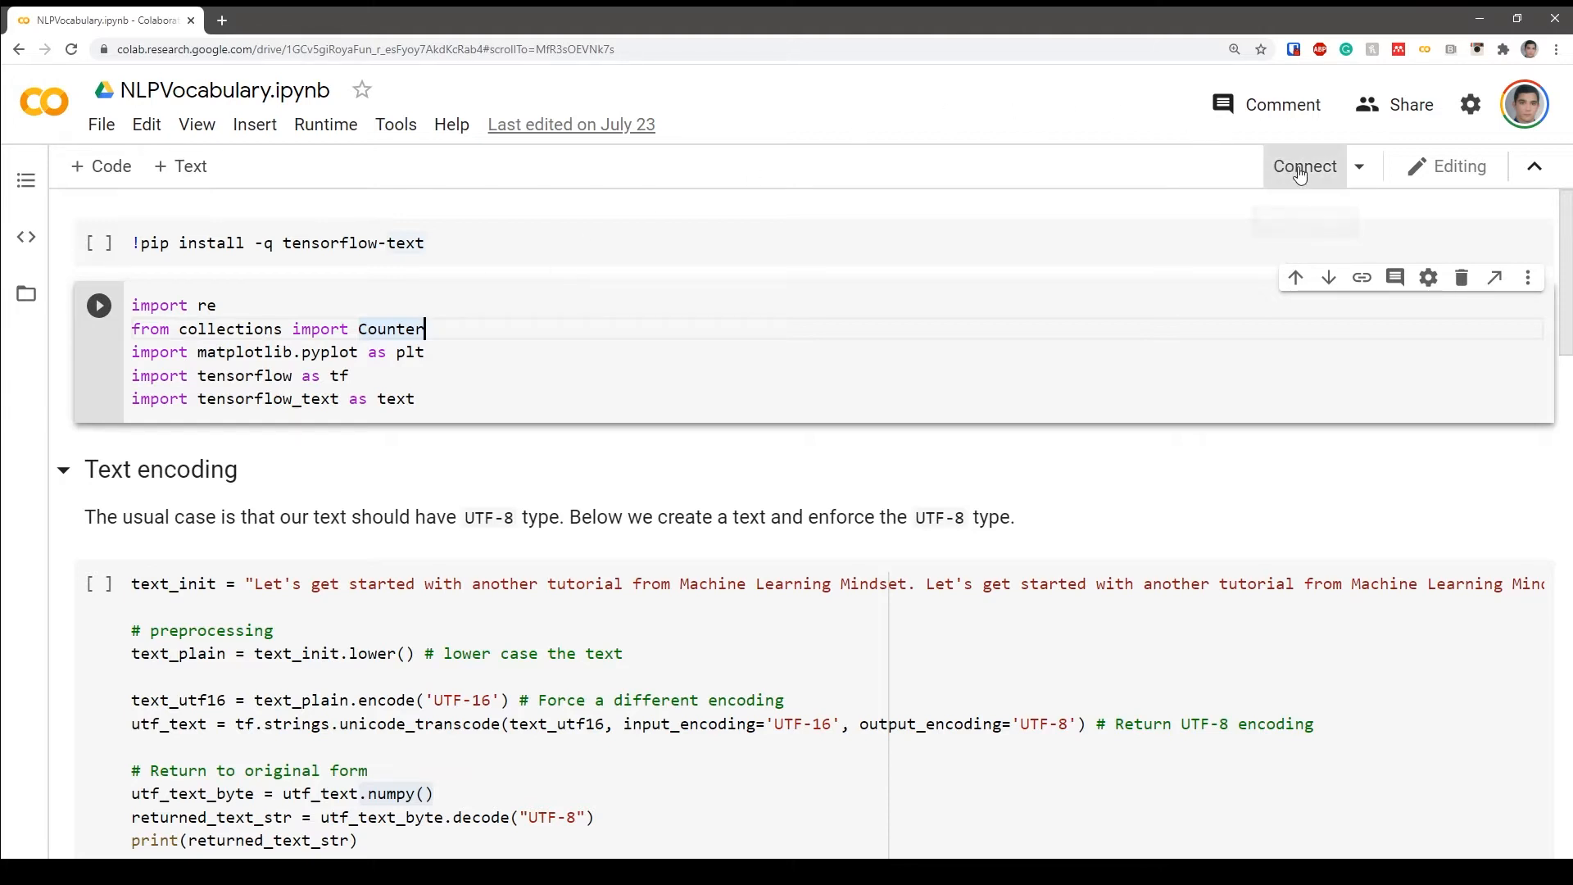
{"action": "left_click", "coordinate": [1305, 165]}
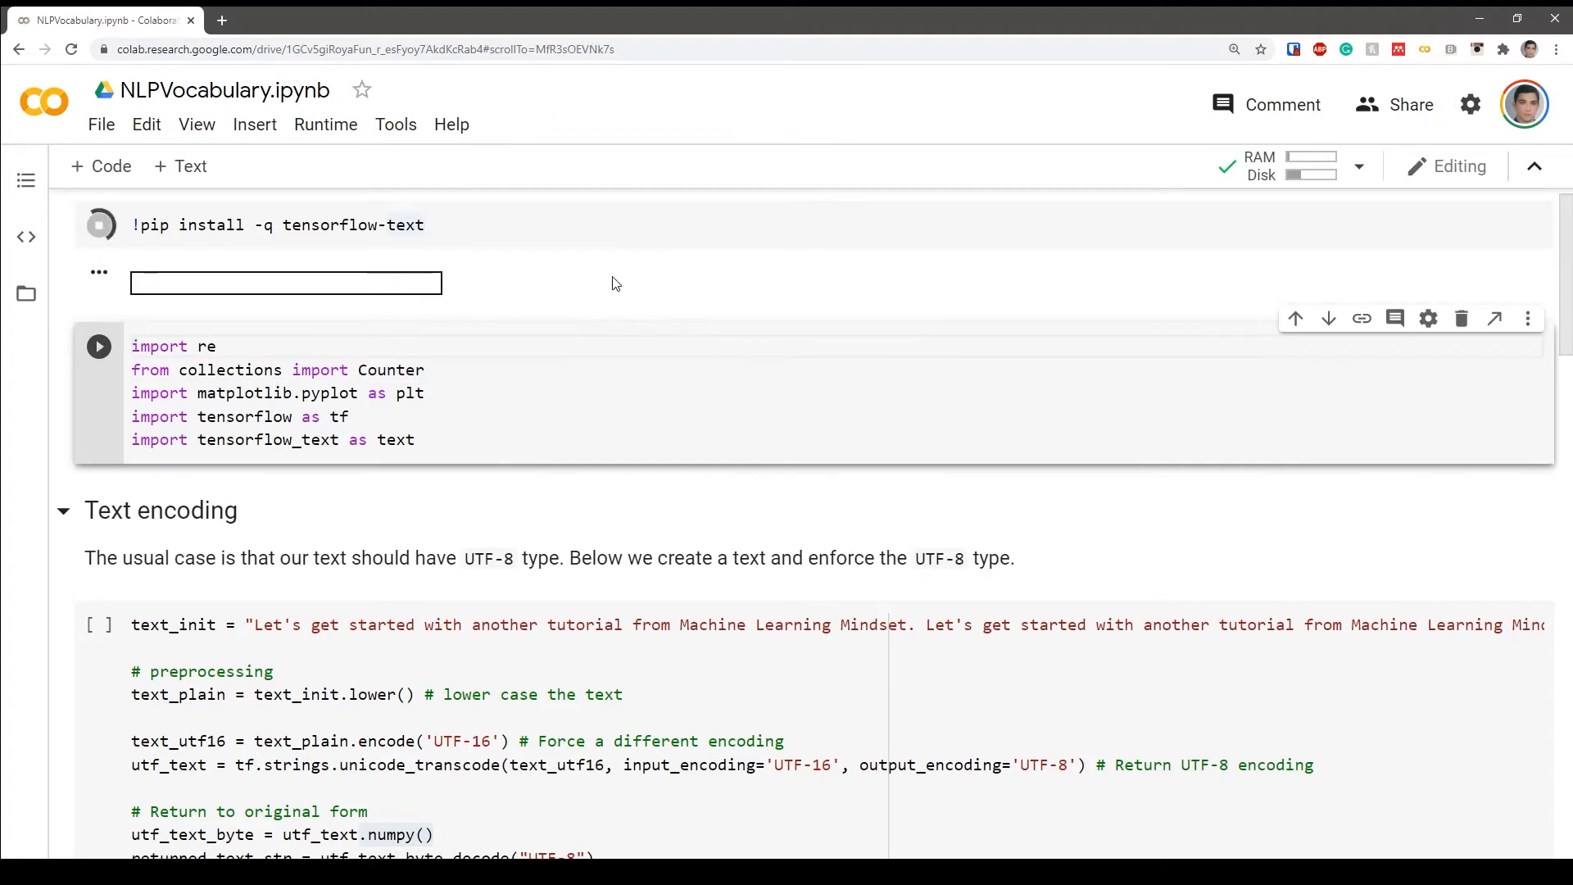
{"action": "left_click", "coordinate": [98, 224]}
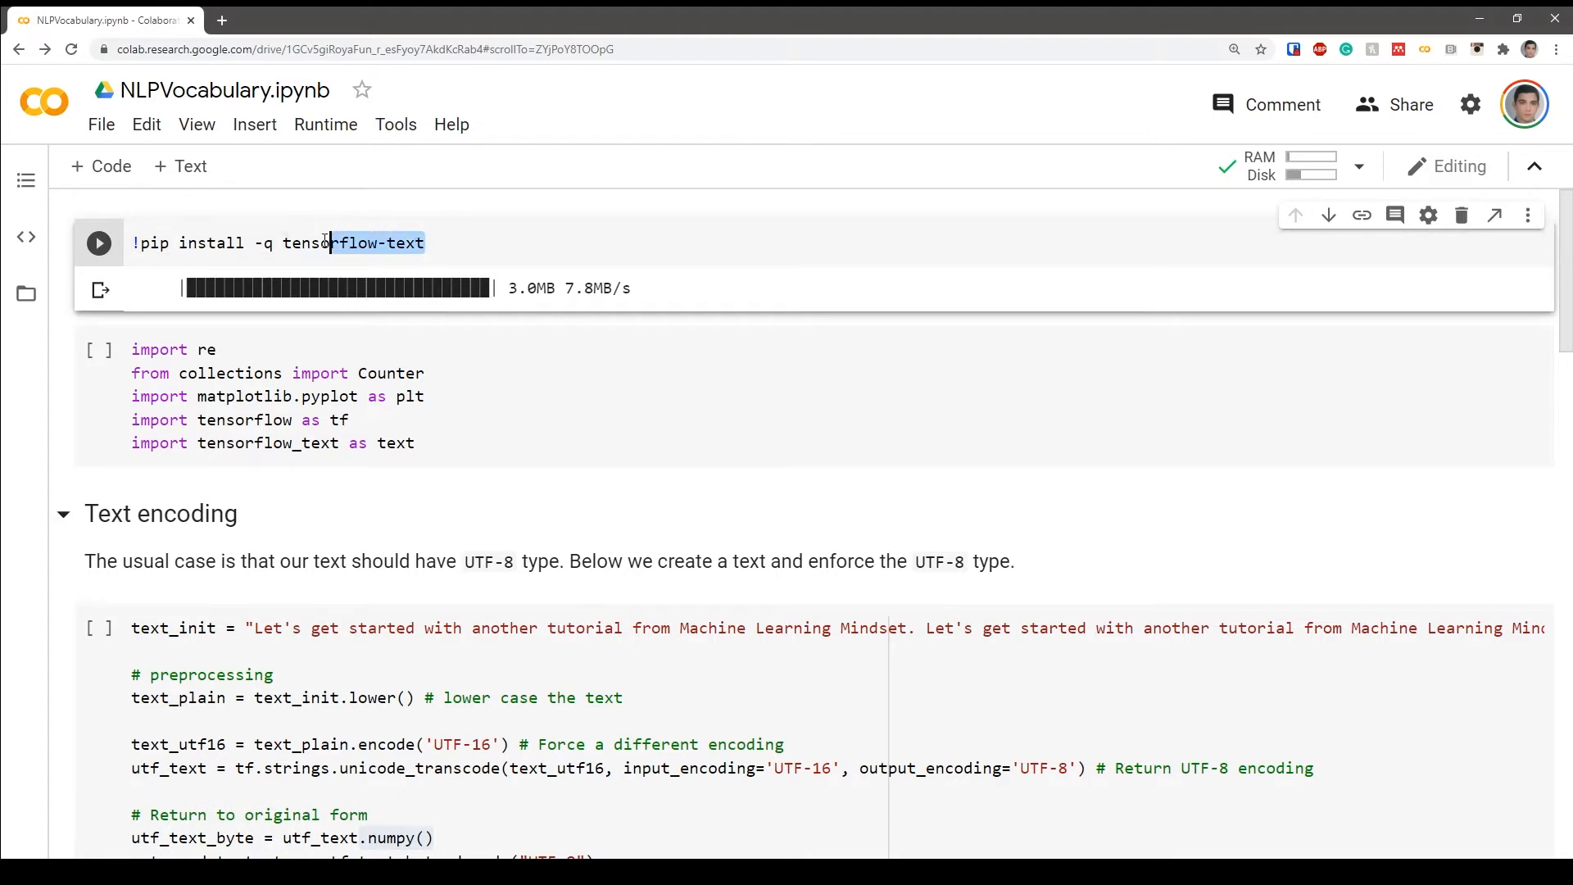
{"action": "double_click", "coordinate": [353, 243]}
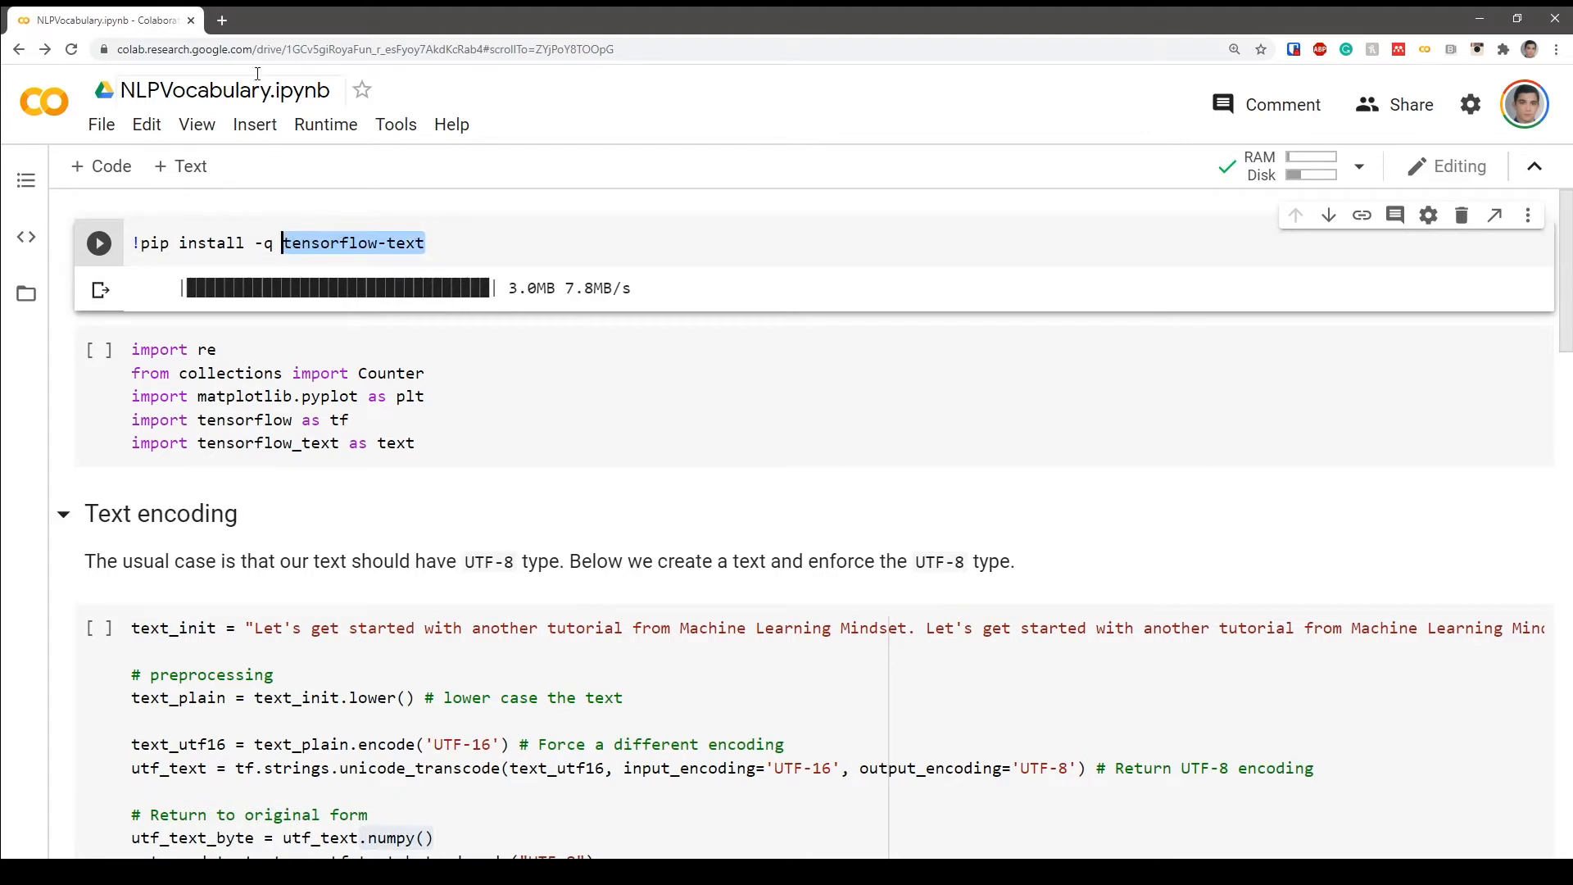
{"action": "left_click", "coordinate": [222, 20]}
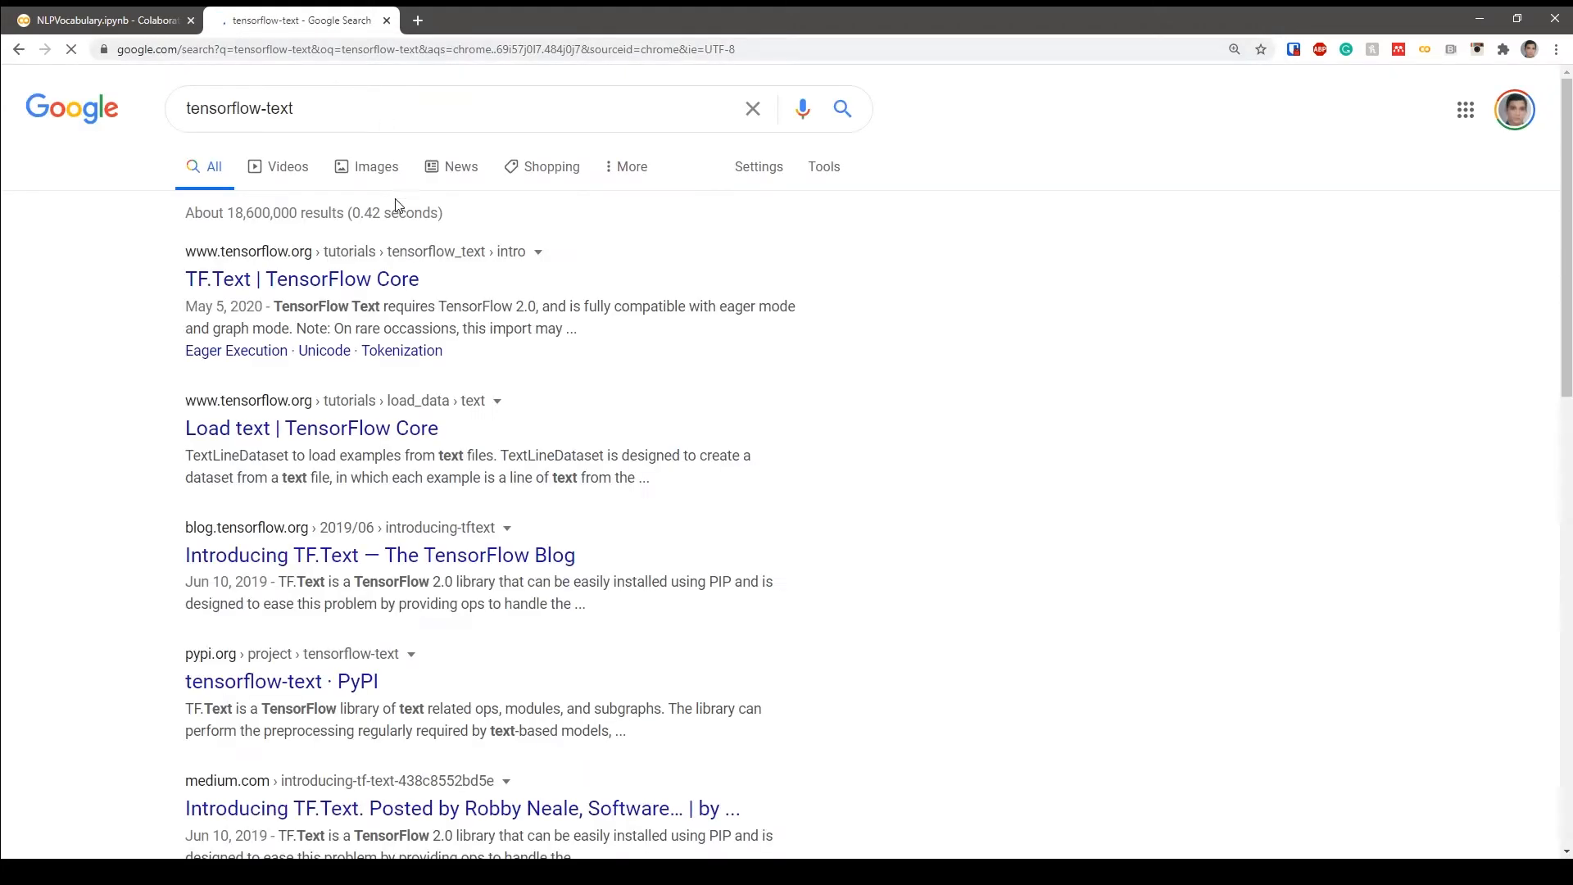
- Read the TF.Text tutorial down to WhitespaceTokenizer, then return to the Colab notebook
{"action": "left_click", "coordinate": [301, 278]}
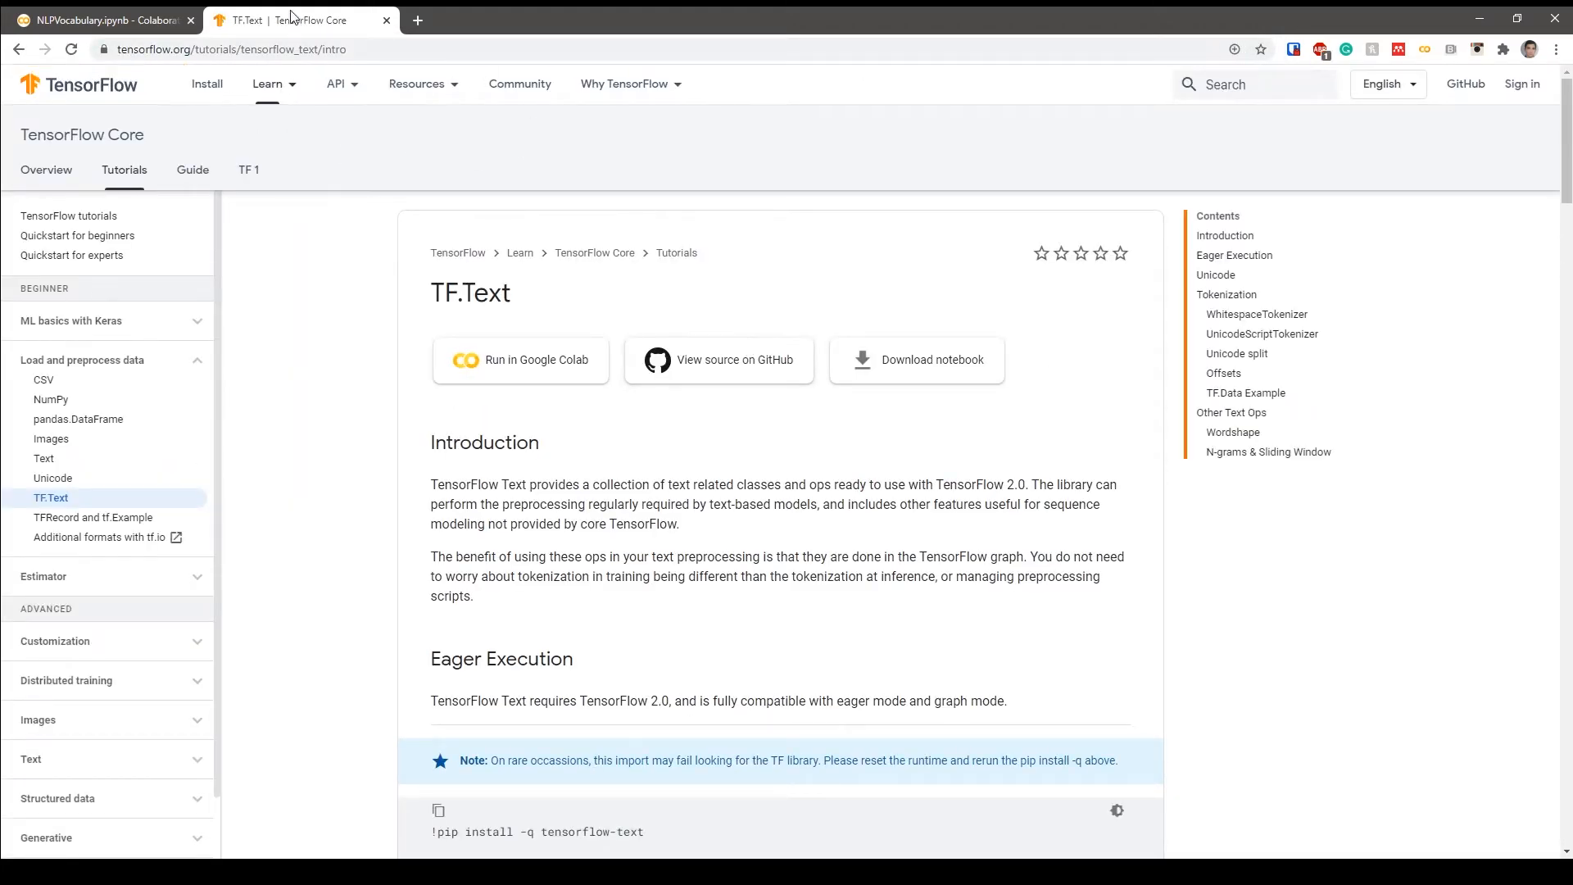
{"action": "mouse_move", "coordinate": [734, 468]}
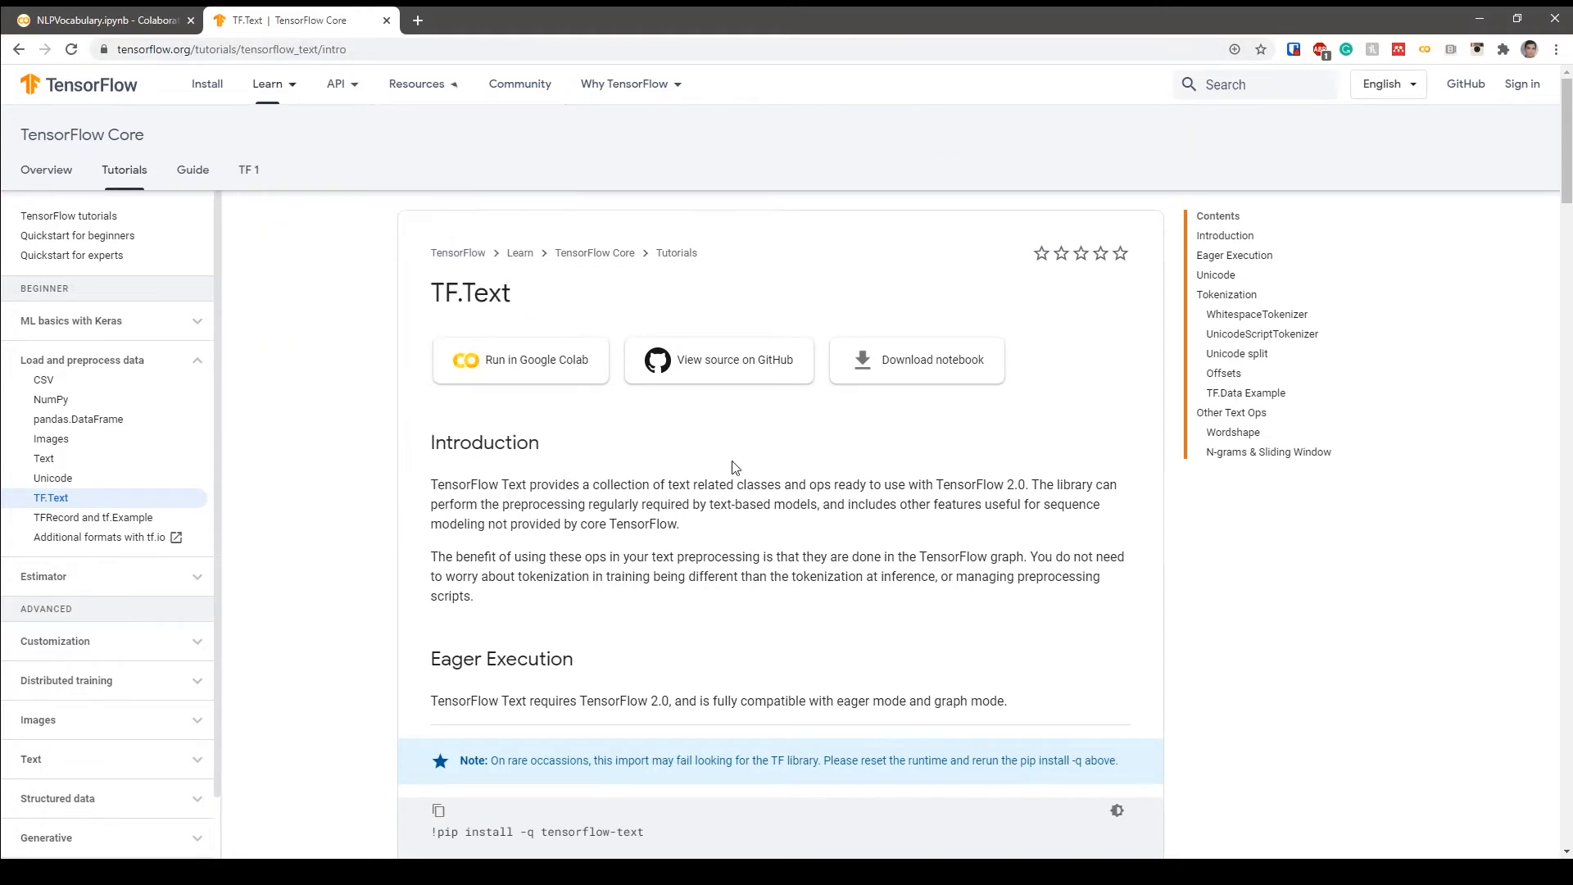
{"action": "scroll", "scroll_direction": "down", "scroll_amount": 3}
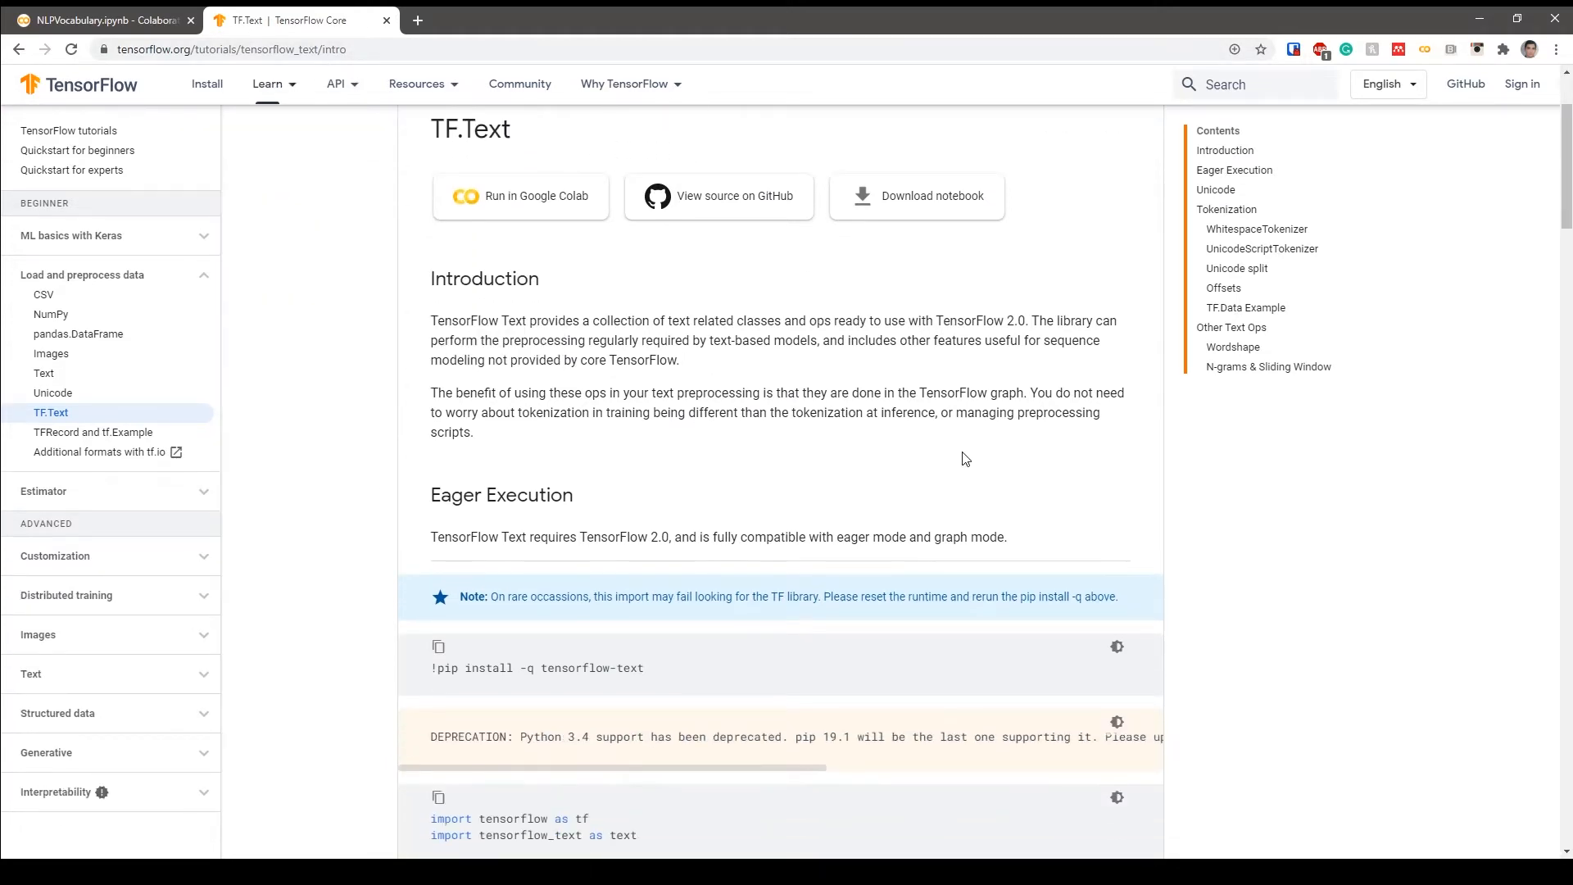
{"action": "scroll", "scroll_direction": "down", "scroll_amount": 3}
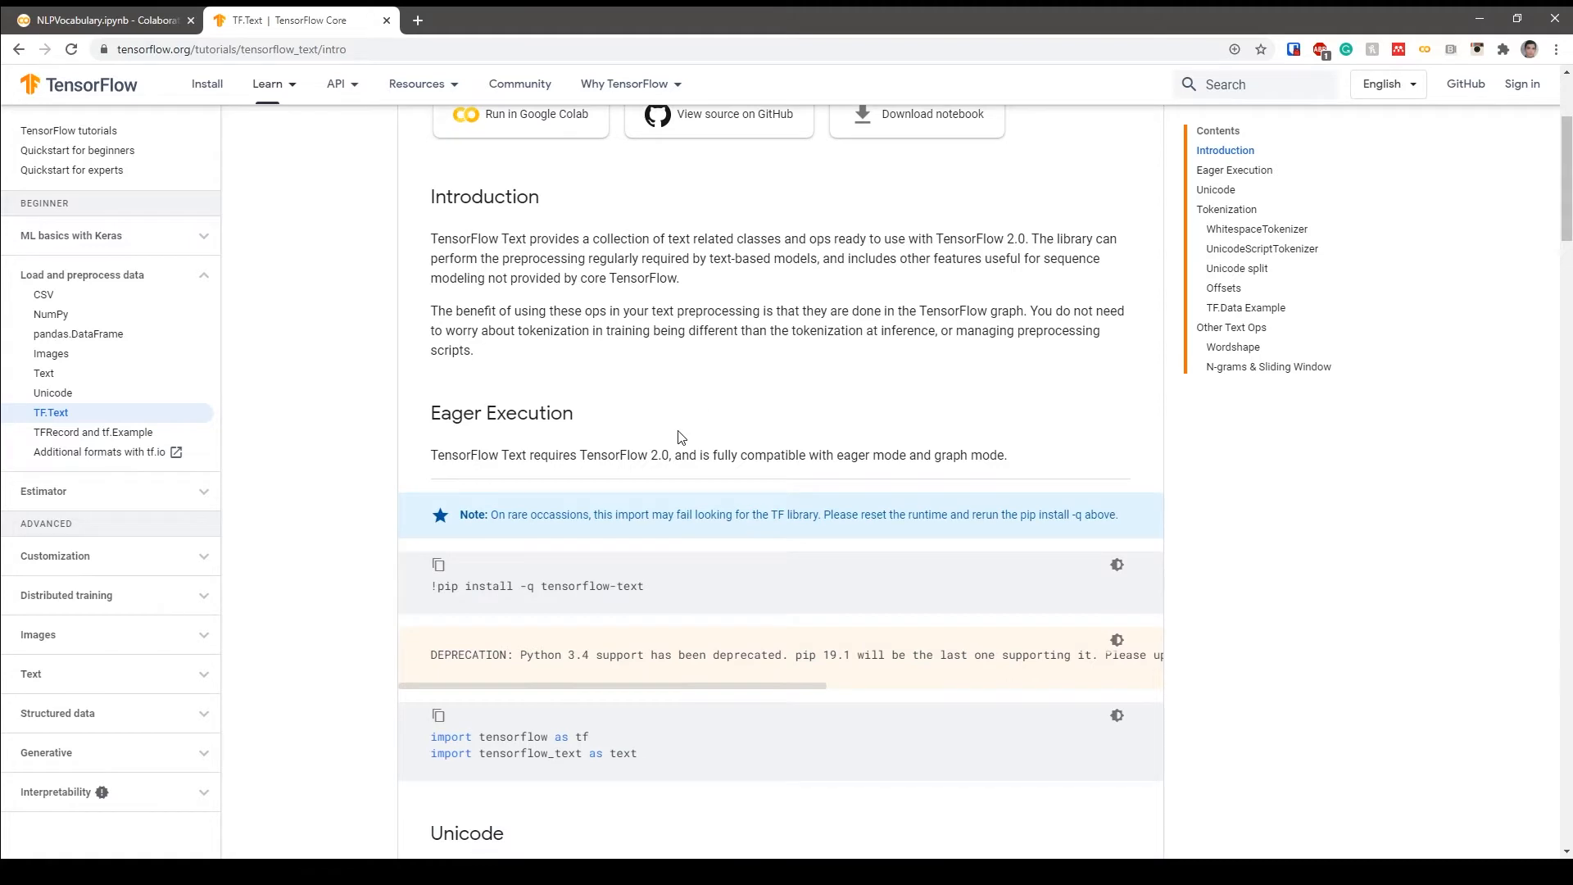
{"action": "mouse_move", "coordinate": [736, 314]}
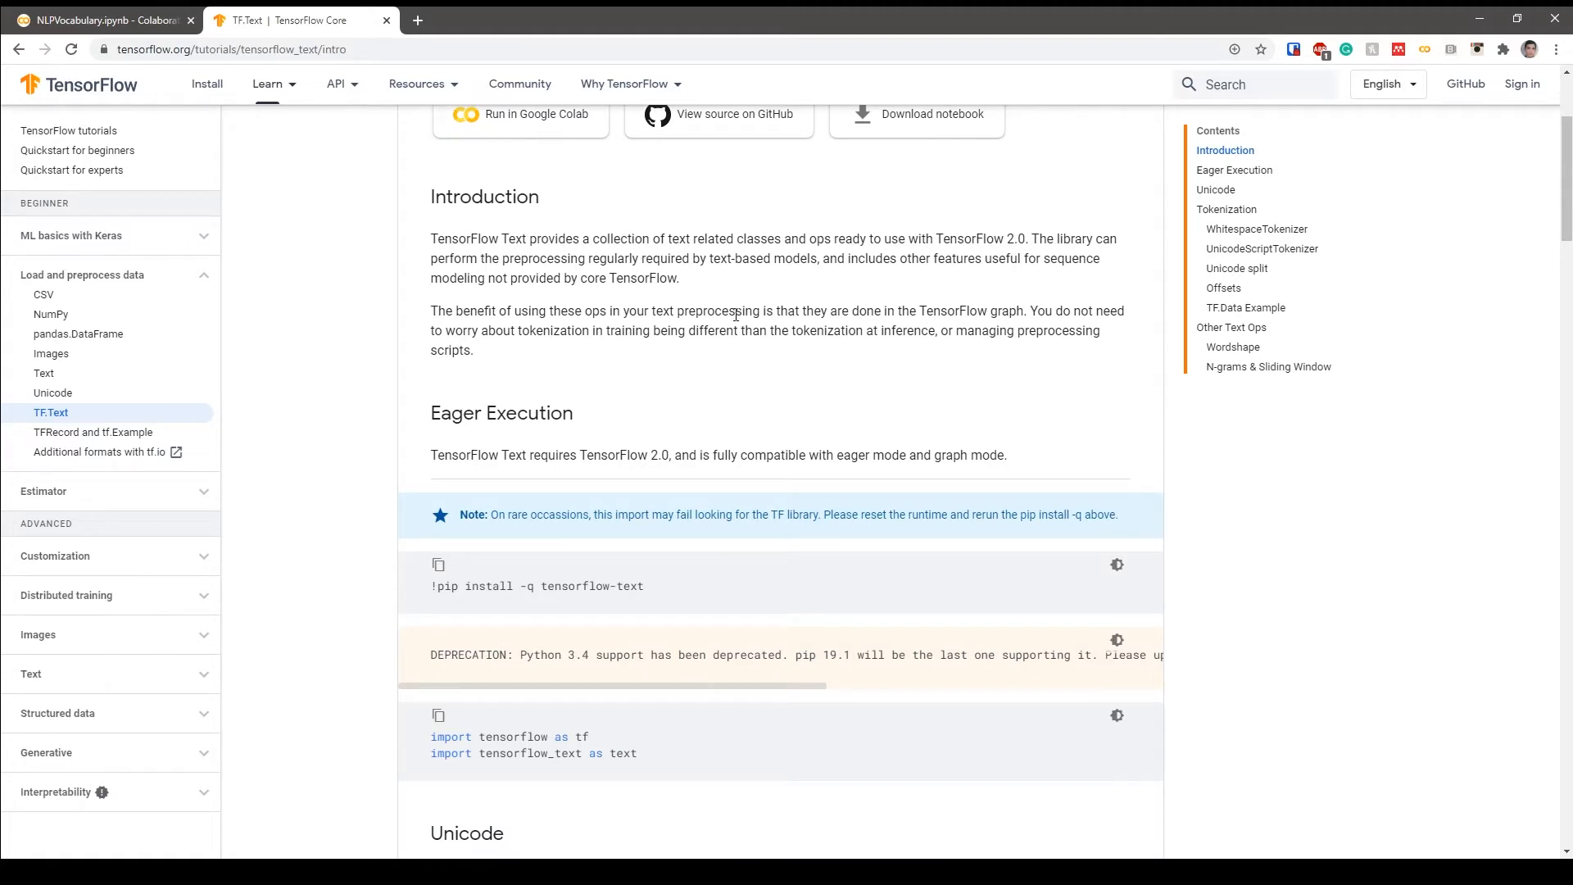
{"action": "mouse_move", "coordinate": [717, 357]}
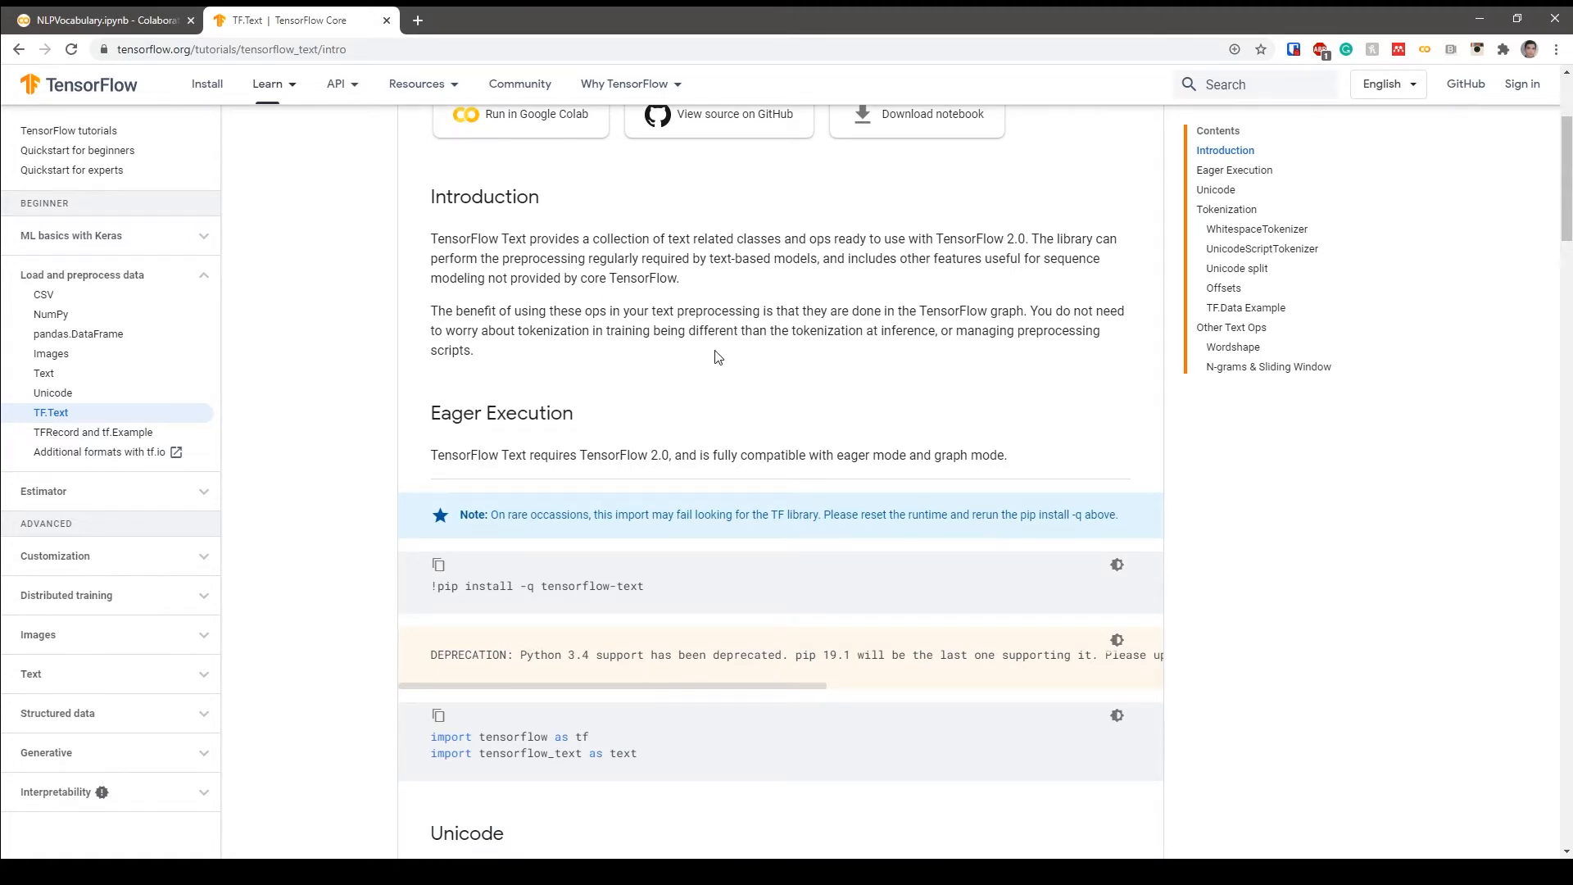
{"action": "scroll", "scroll_direction": "down", "scroll_amount": 3}
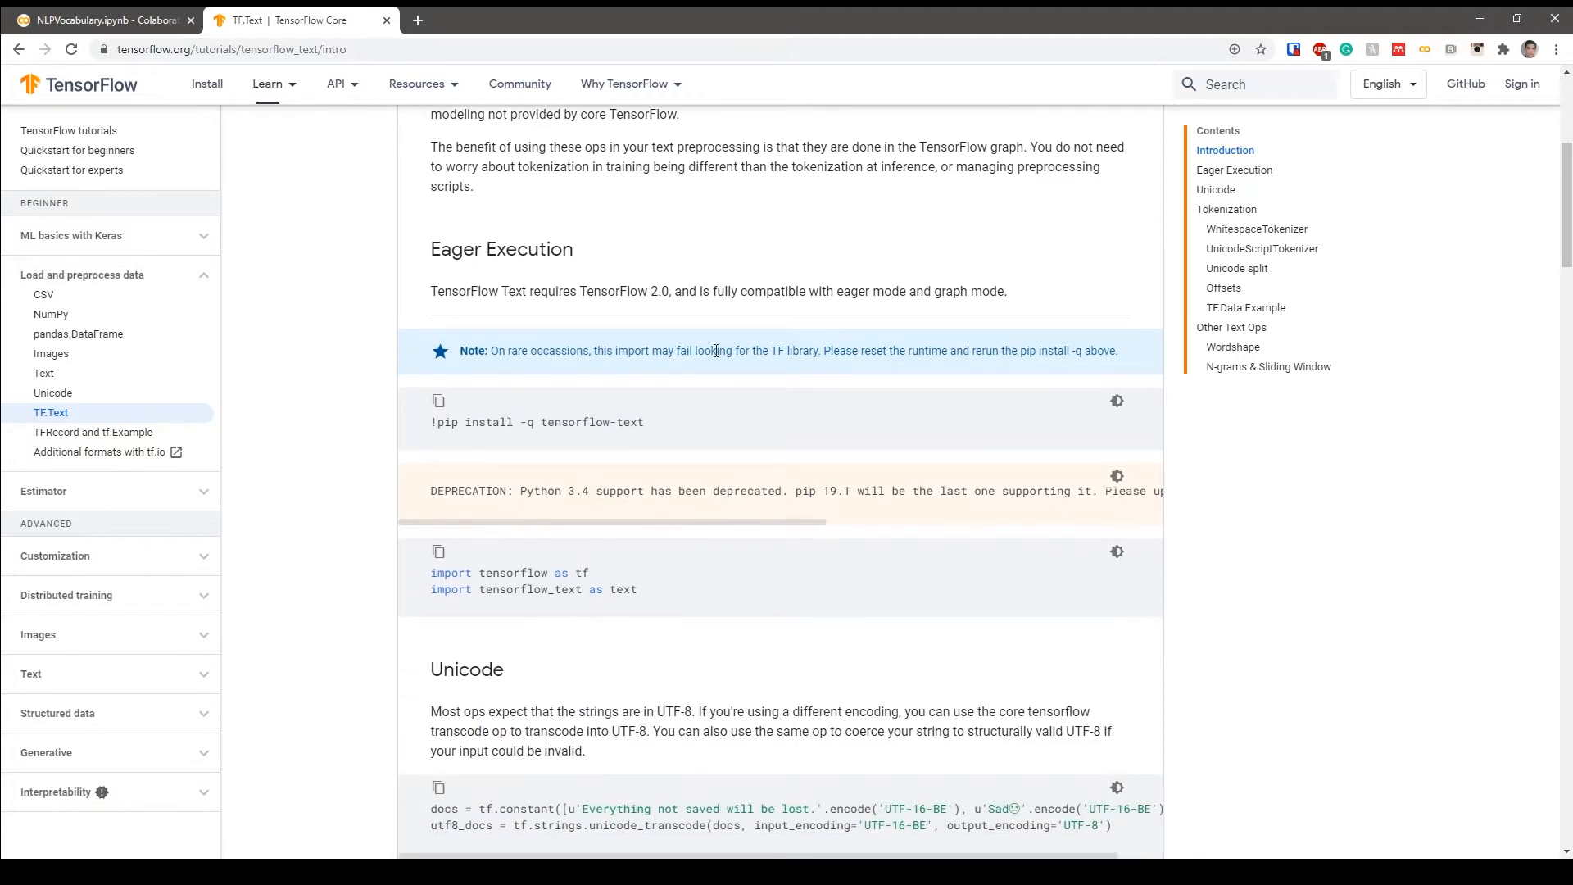
{"action": "scroll", "scroll_direction": "down", "scroll_amount": 3}
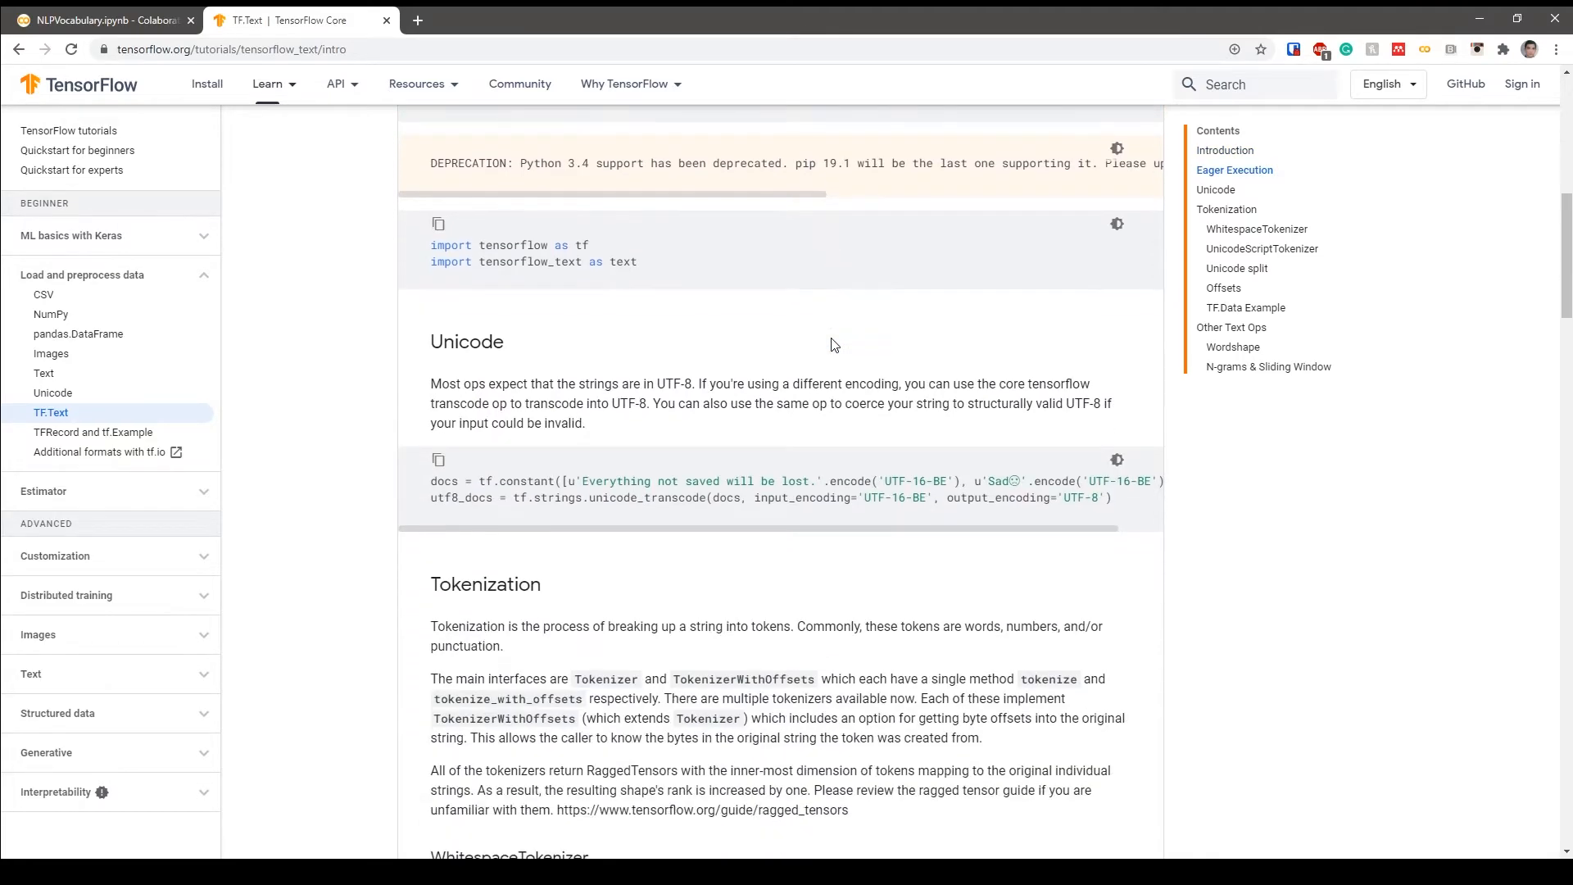
{"action": "scroll", "scroll_direction": "down", "scroll_amount": 3}
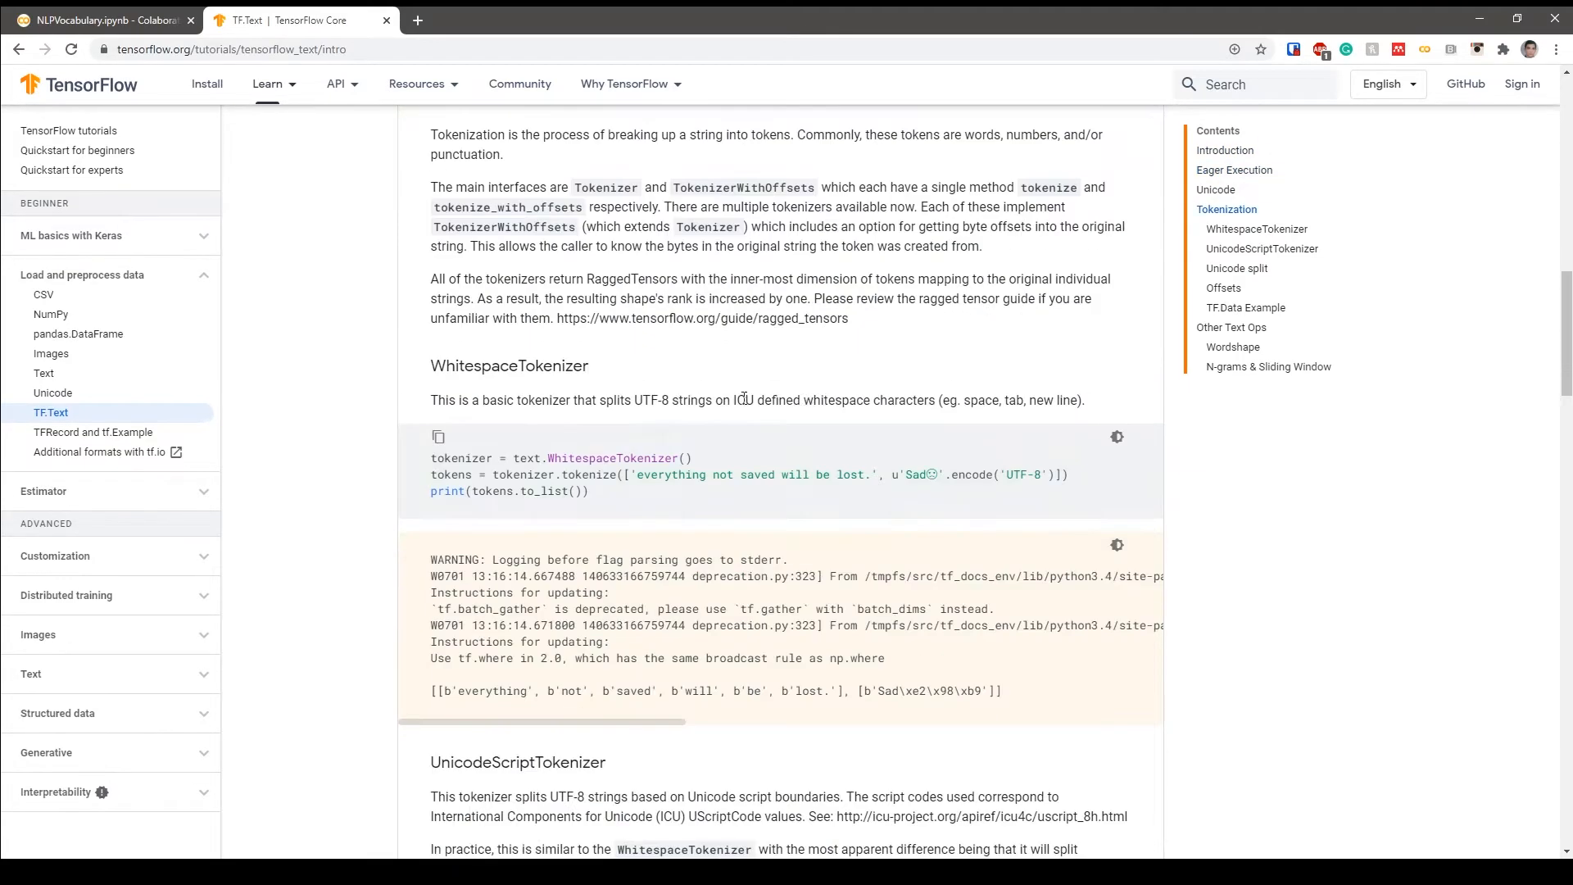
{"action": "left_click", "coordinate": [100, 19]}
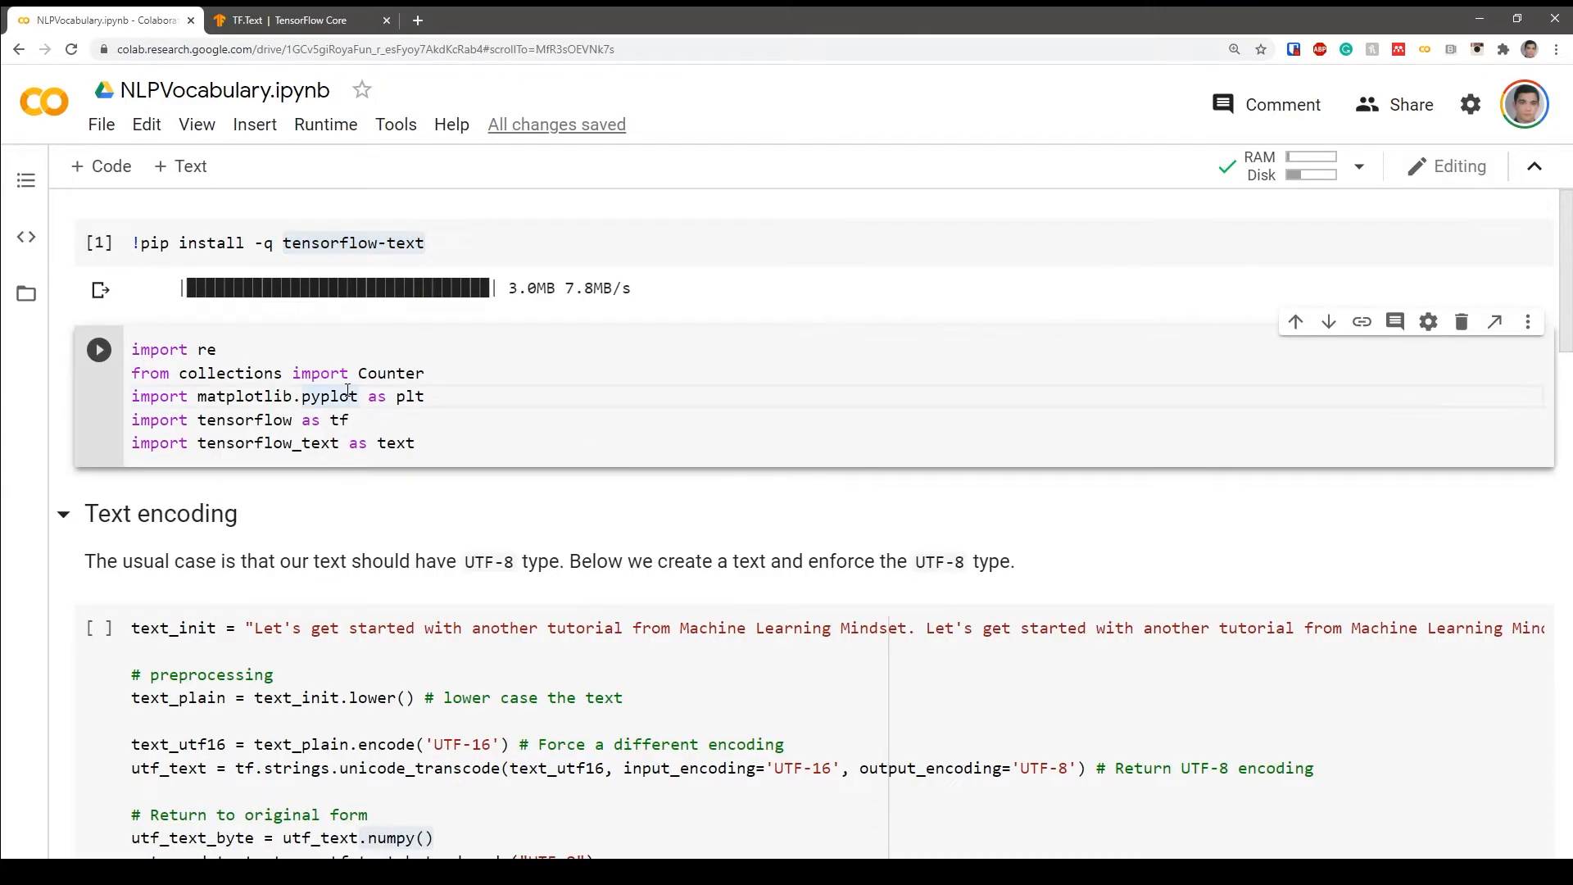
- Alias tensorflow_text as tftext in the imports cell and run it
{"action": "left_click", "coordinate": [217, 349]}
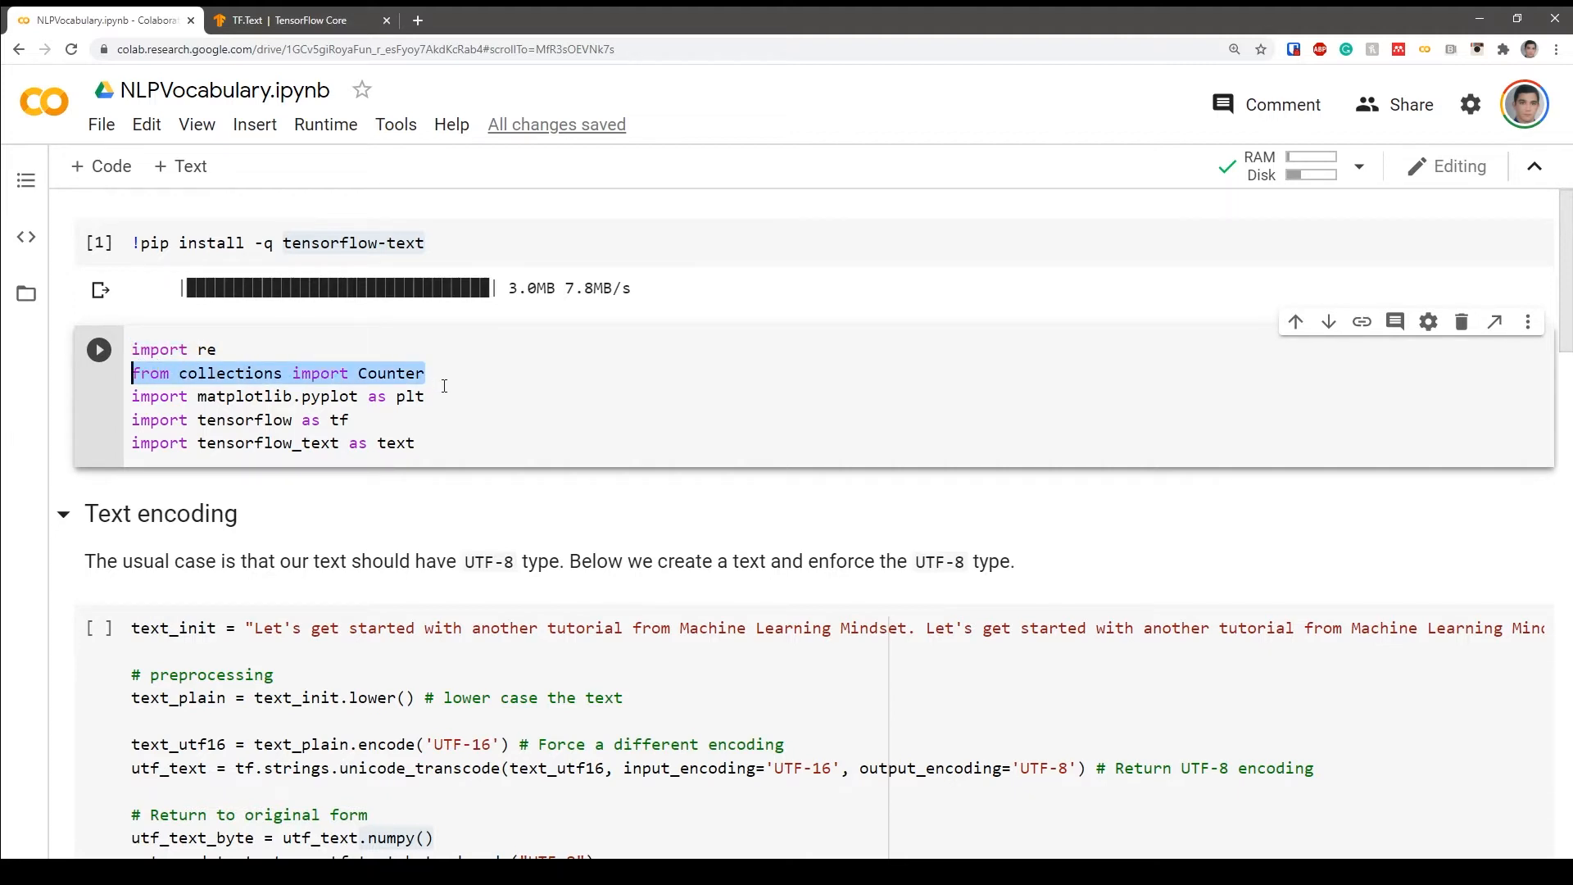
{"action": "left_click", "coordinate": [441, 373]}
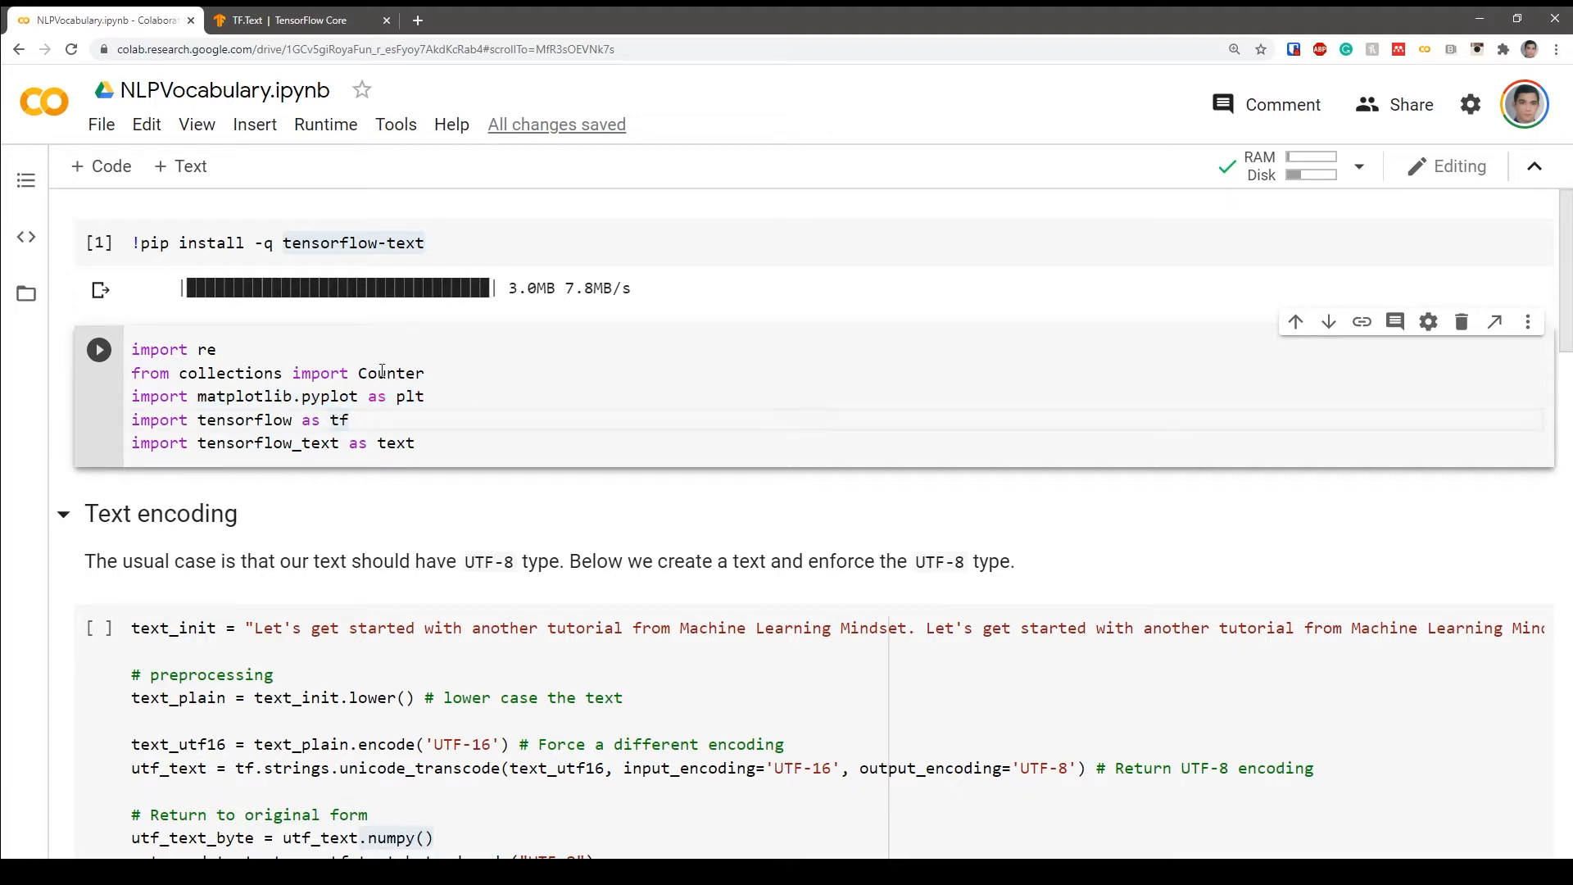
{"action": "mouse_move", "coordinate": [383, 420]}
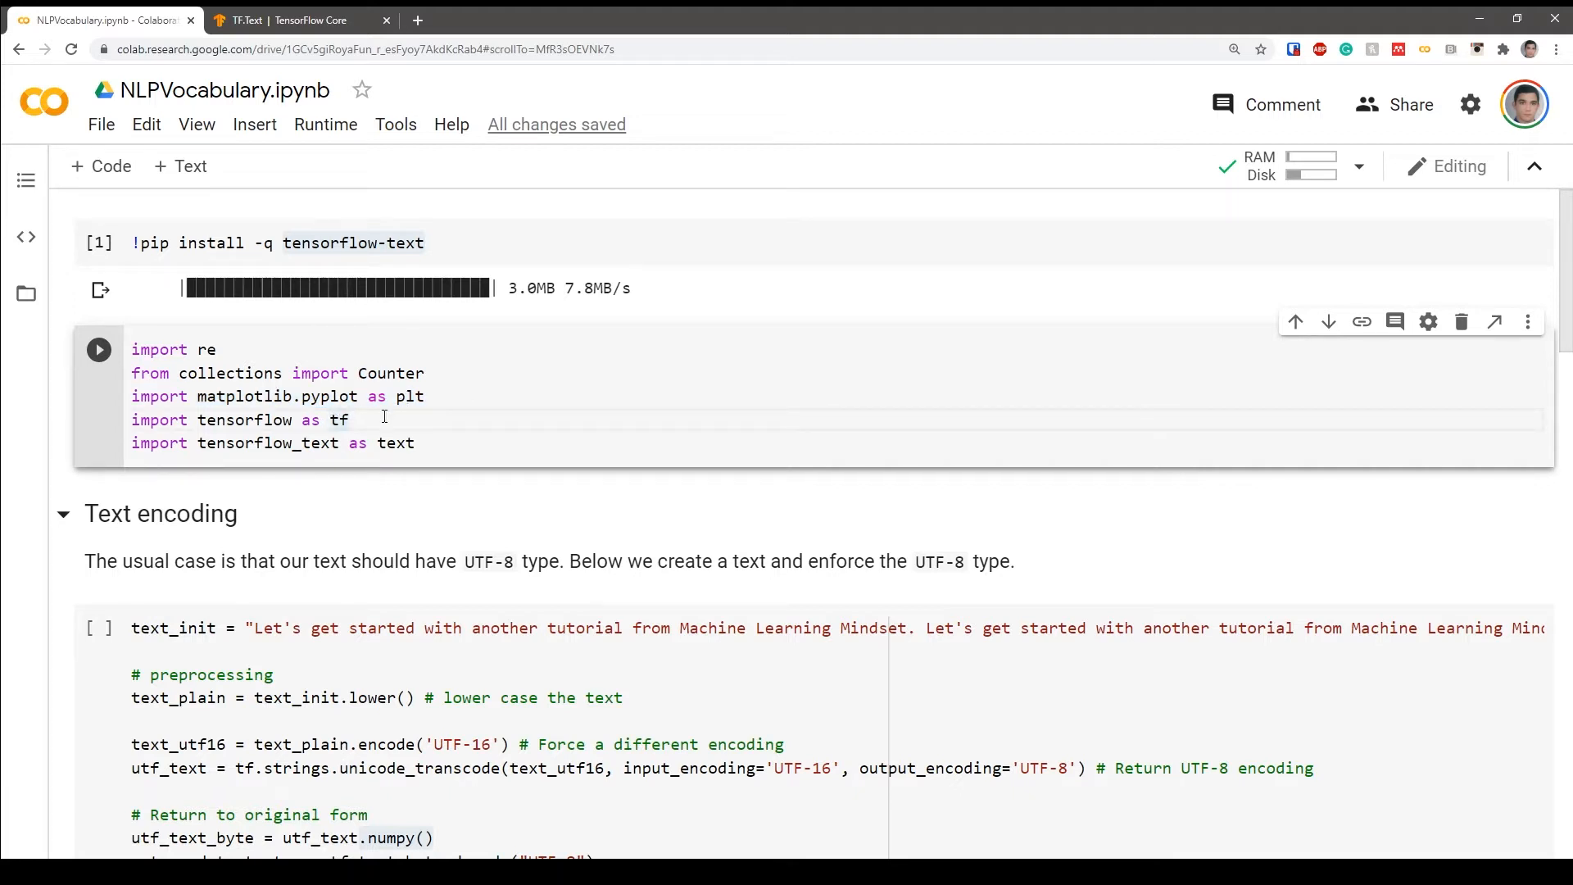
{"action": "mouse_move", "coordinate": [368, 420]}
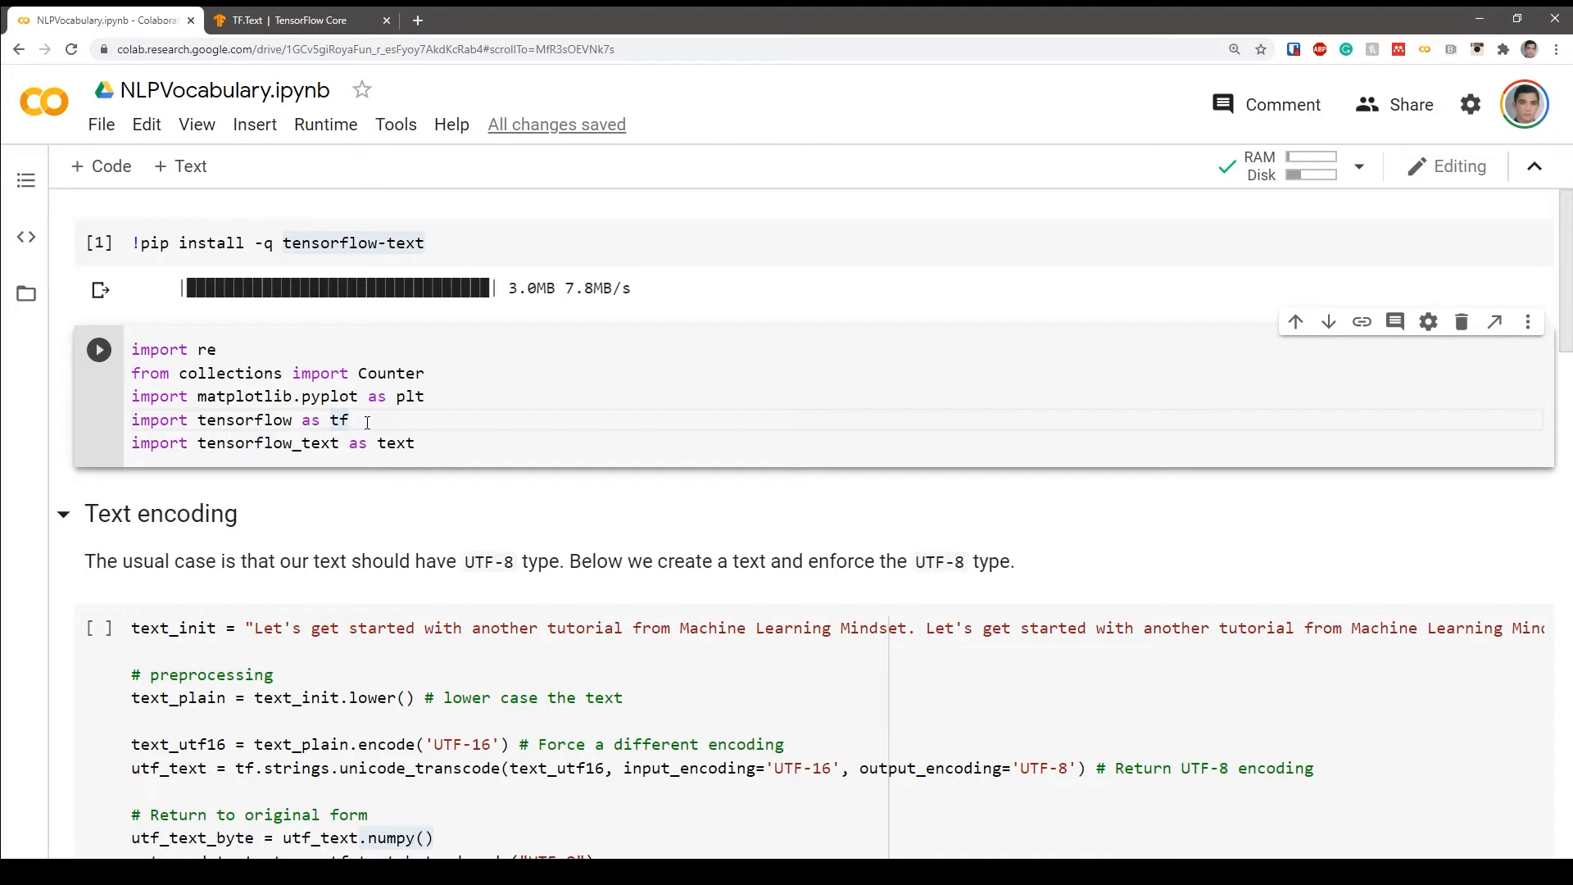
{"action": "mouse_move", "coordinate": [316, 443]}
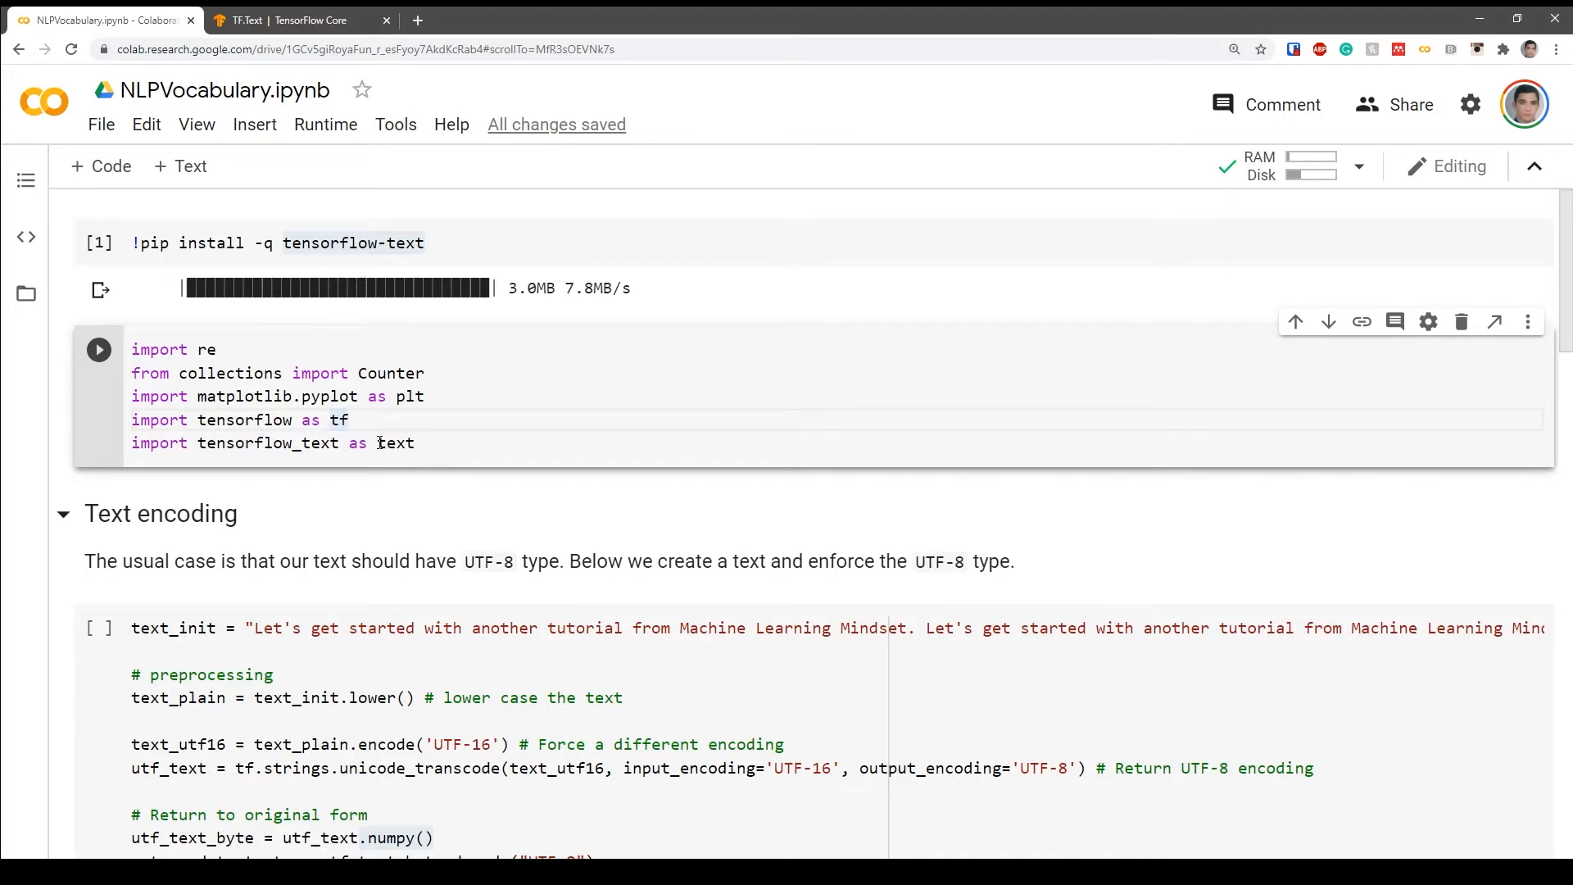
{"action": "scroll", "scroll_direction": "down", "scroll_amount": 3}
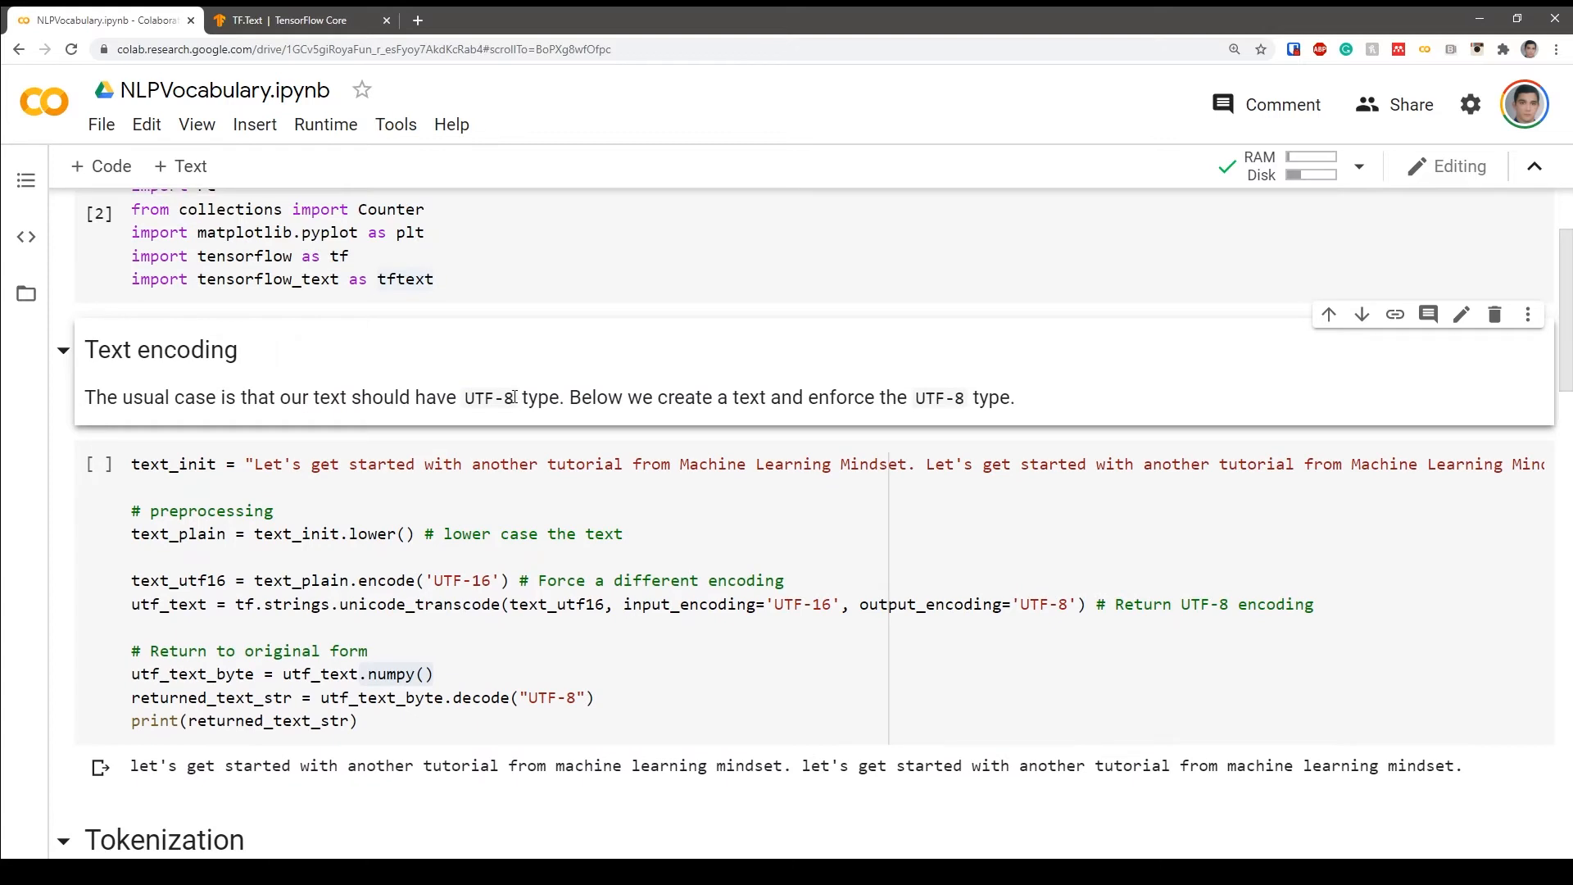
{"action": "mouse_move", "coordinate": [501, 406]}
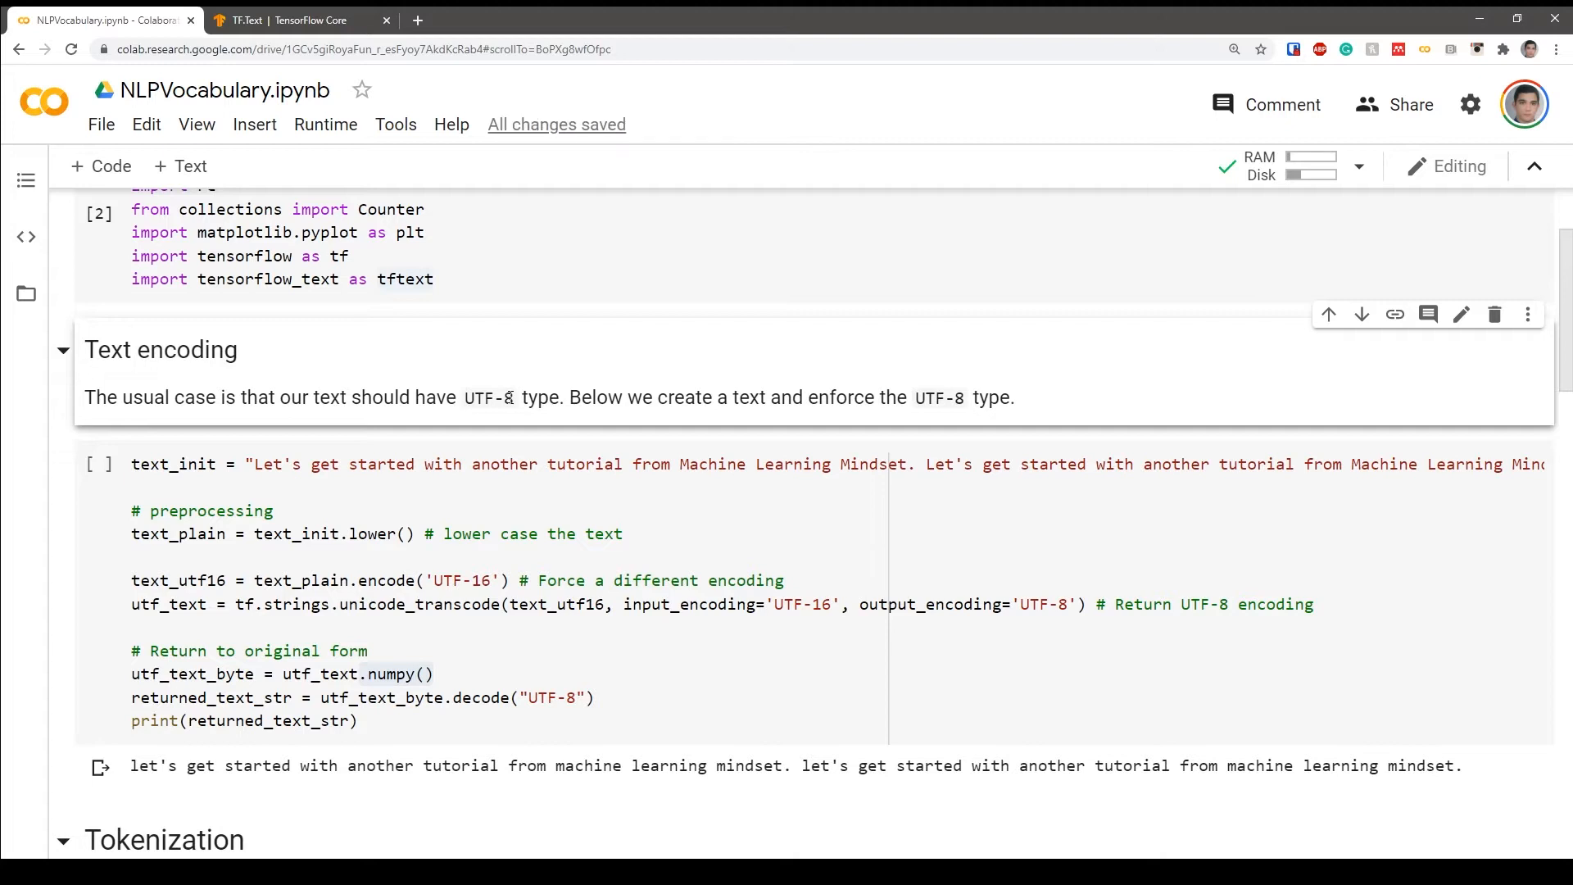
{"action": "double_click", "coordinate": [488, 397]}
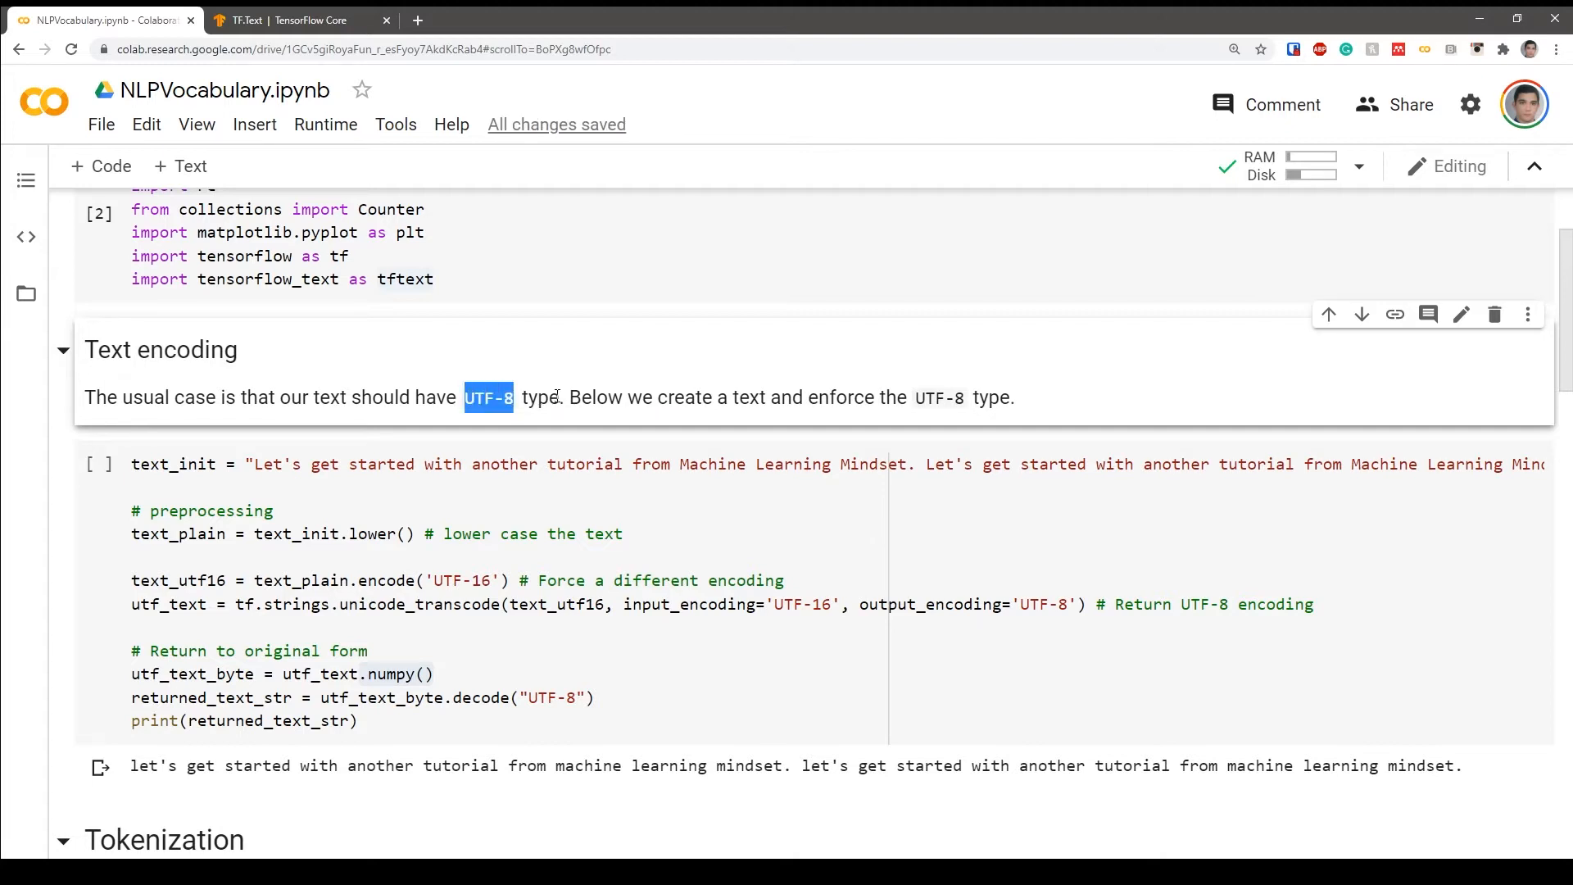
{"action": "mouse_move", "coordinate": [620, 447]}
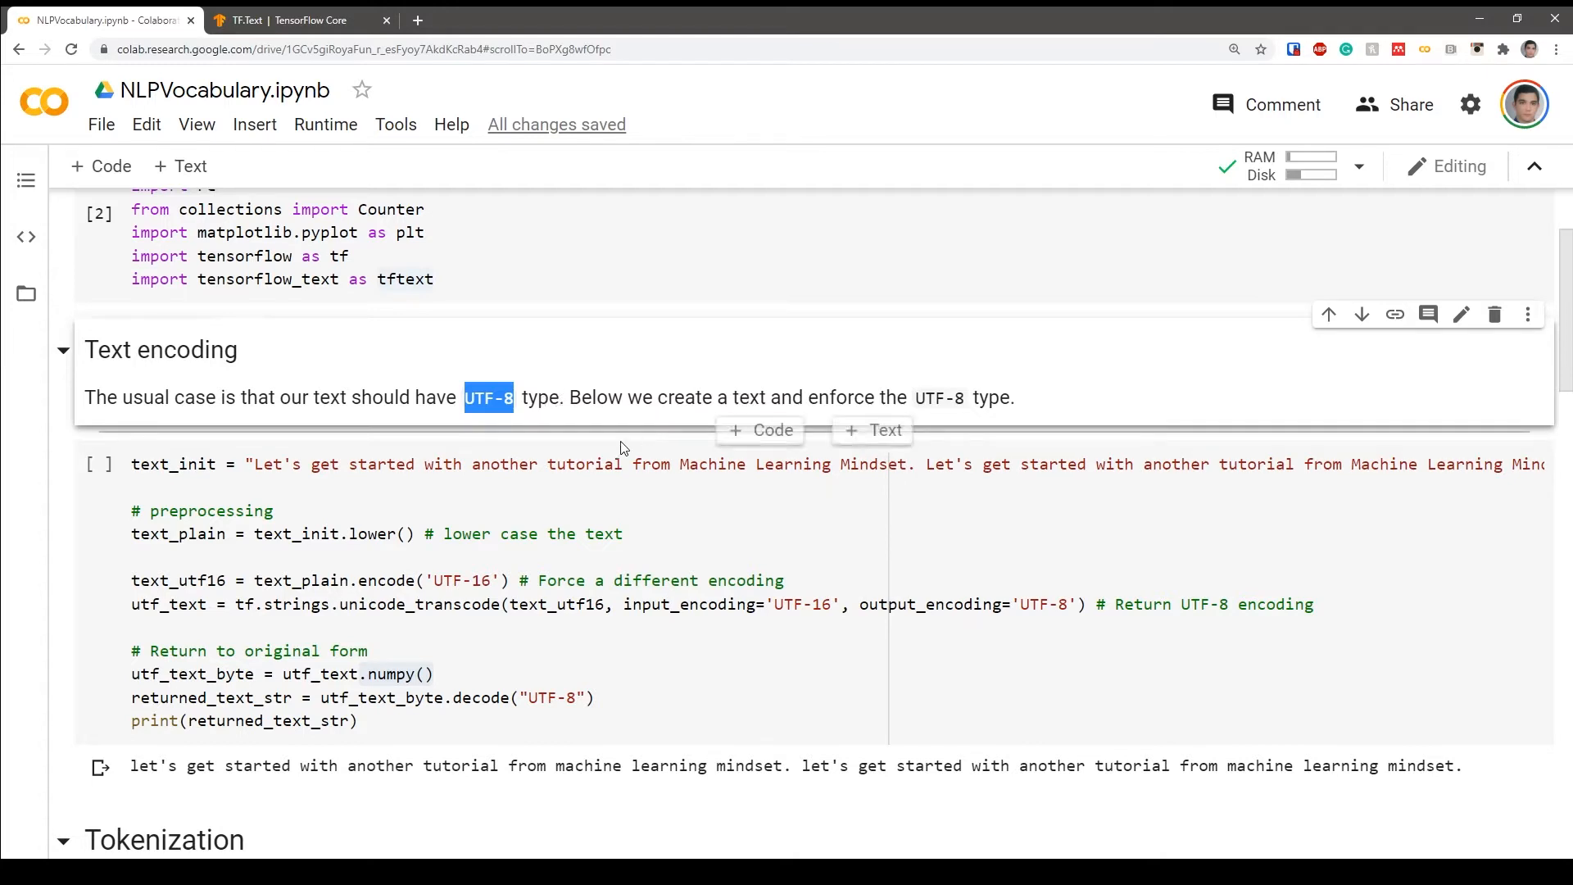
{"action": "left_click", "coordinate": [380, 510]}
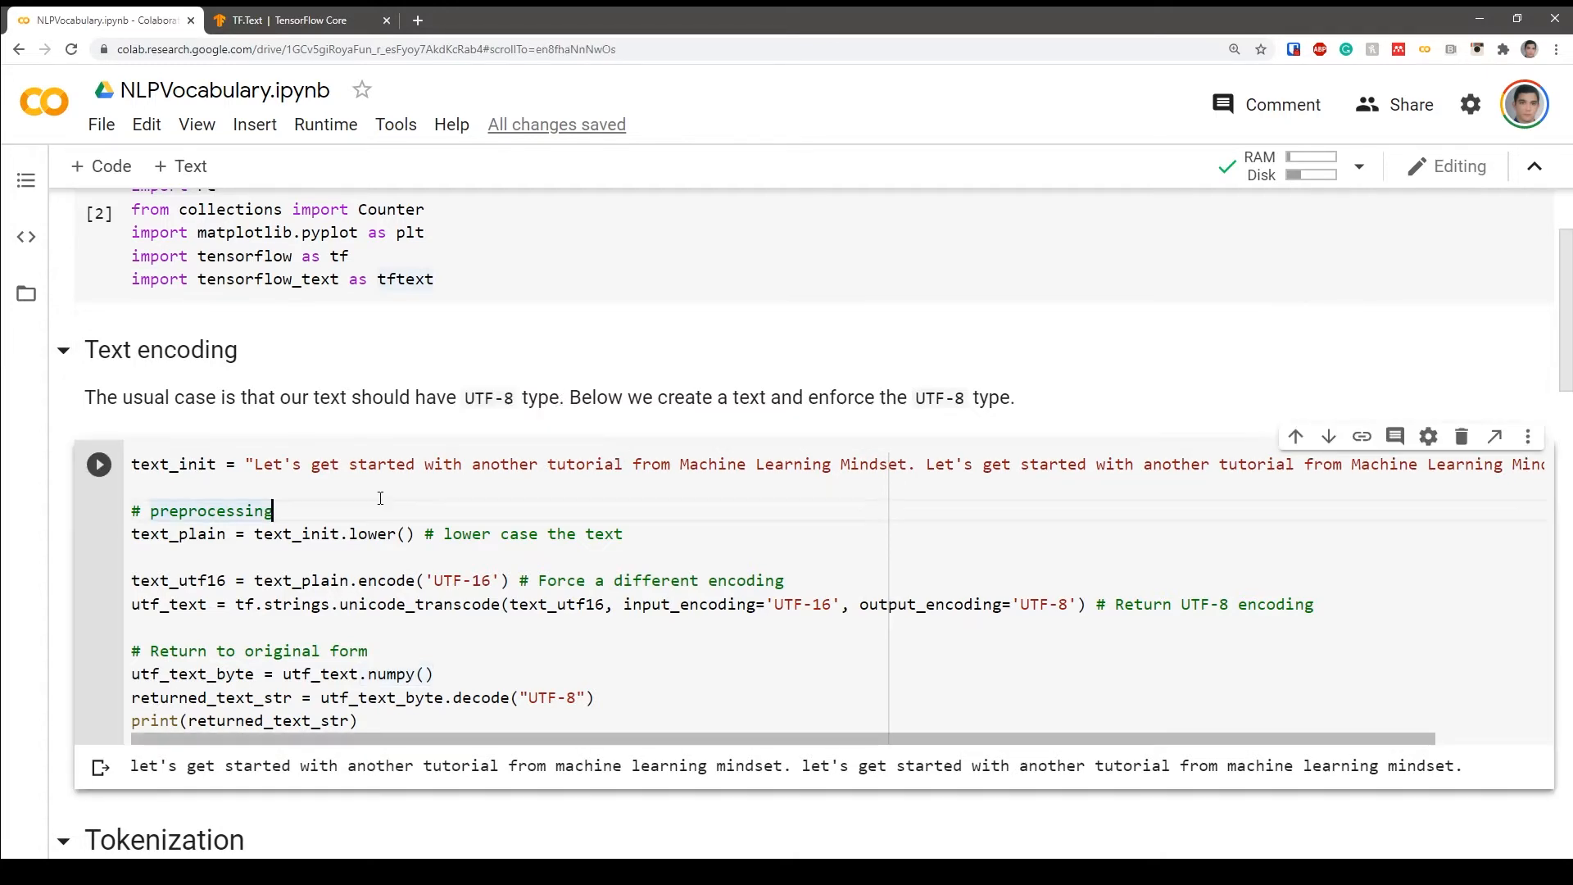
{"action": "double_click", "coordinate": [173, 464]}
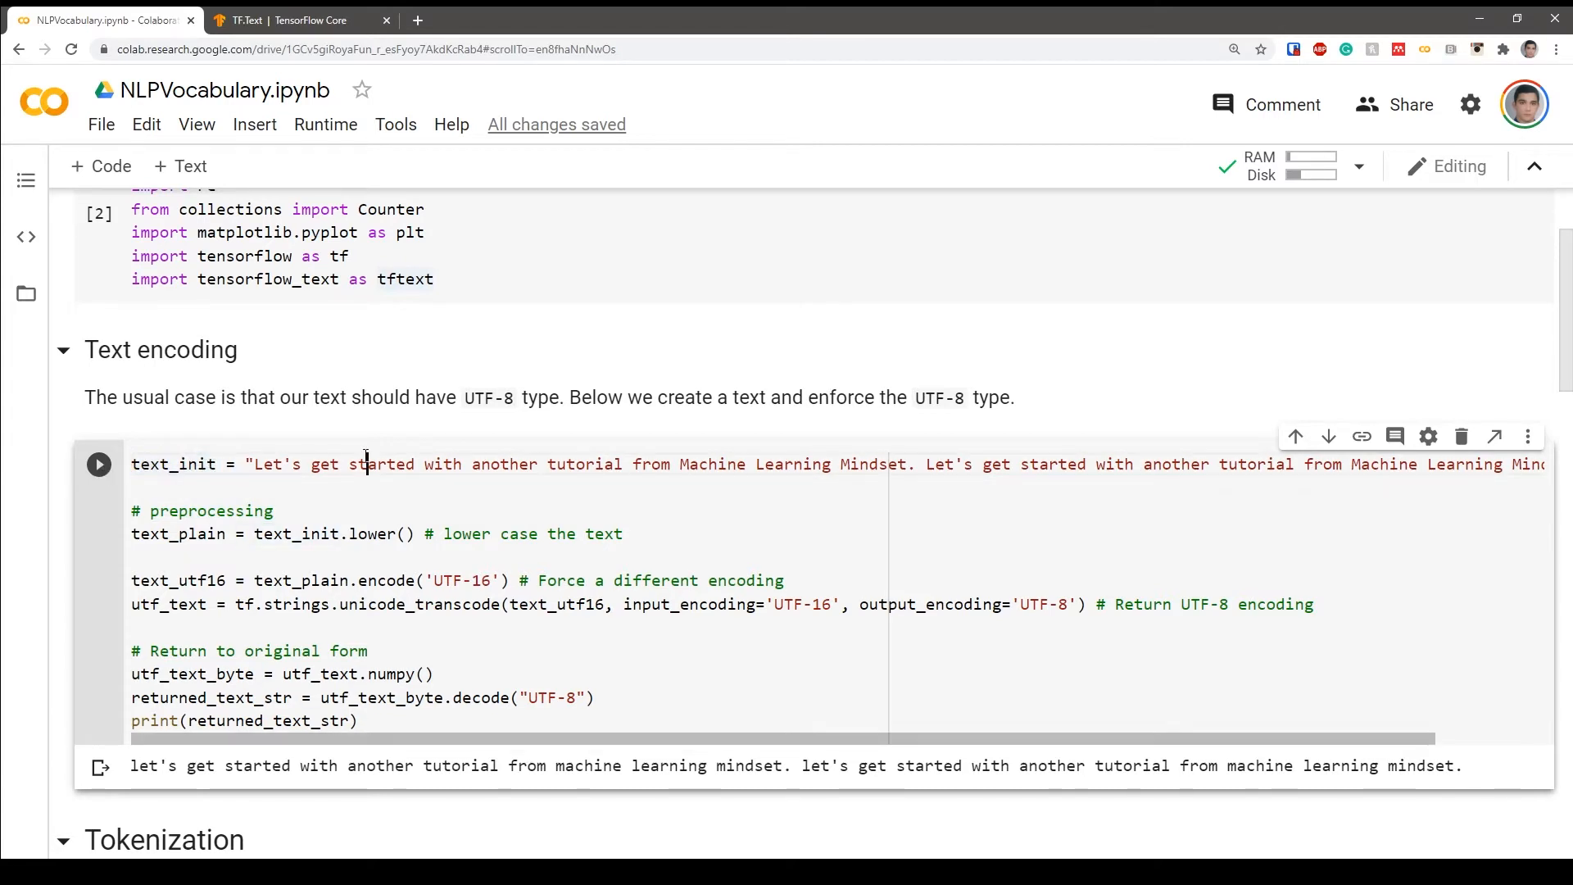
{"action": "mouse_move", "coordinate": [648, 469]}
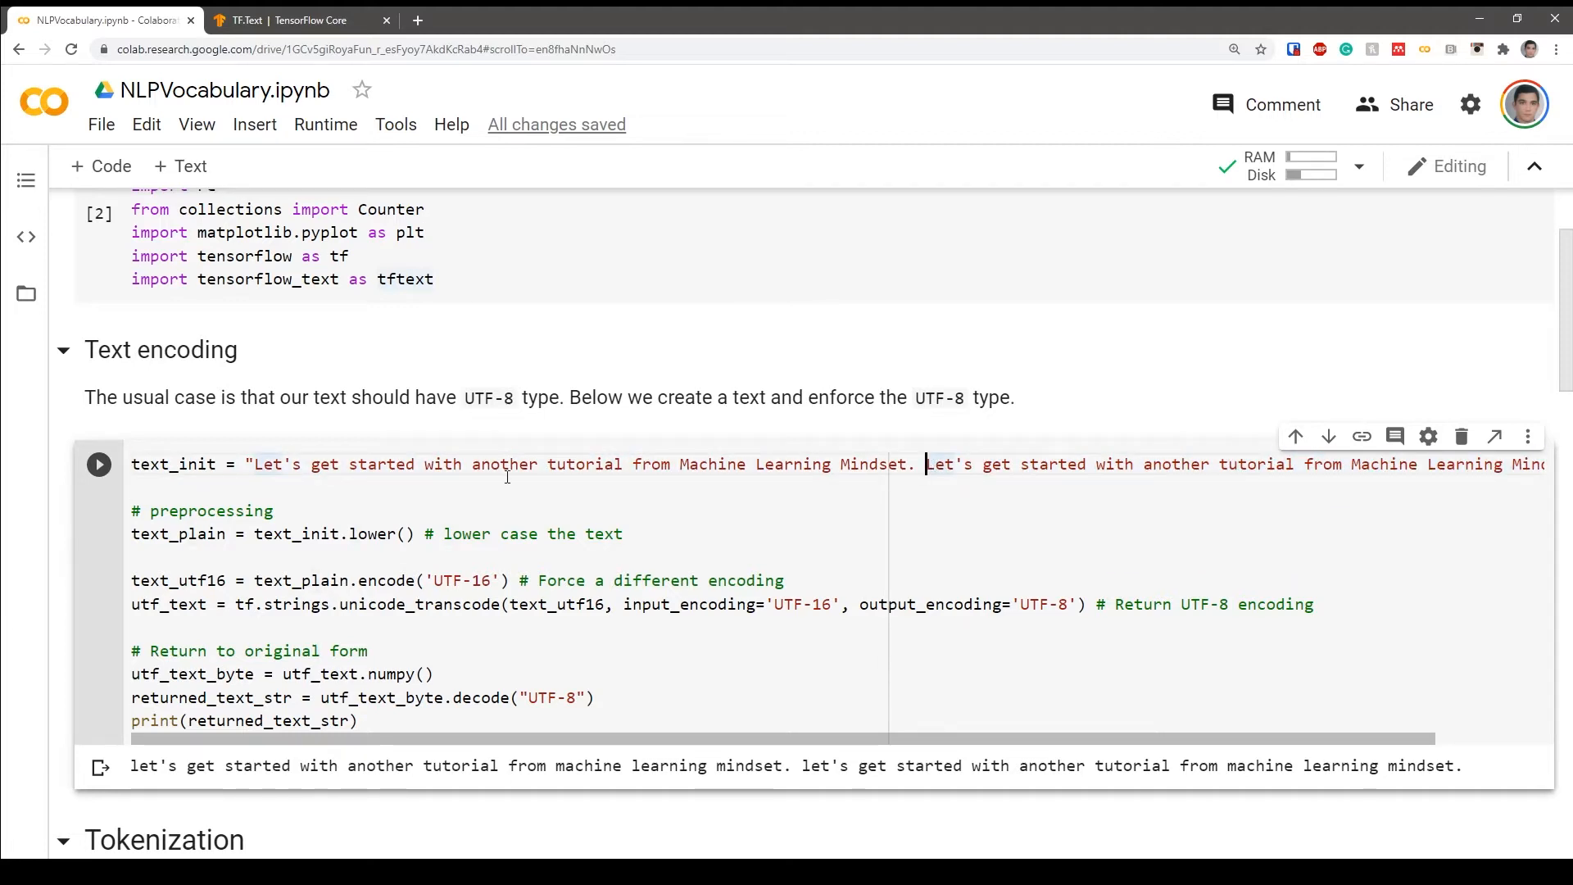
- Walk through the text_plain encode and UTF-16 unicode_transcode lines
{"action": "scroll", "scroll_direction": "up", "scroll_amount": 3}
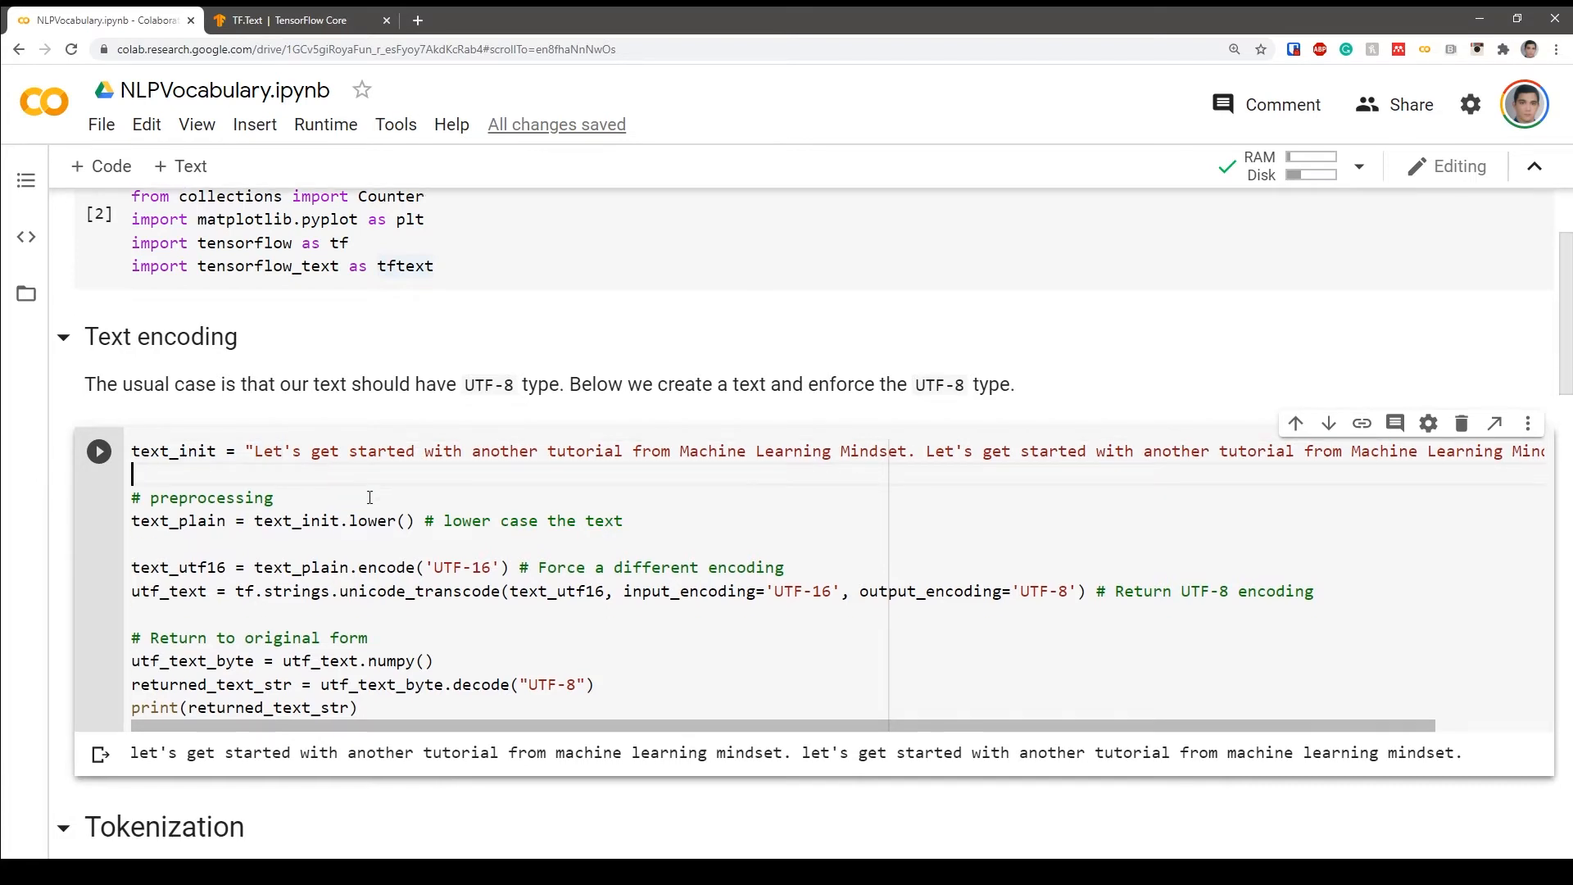
{"action": "scroll", "scroll_direction": "down", "scroll_amount": 3}
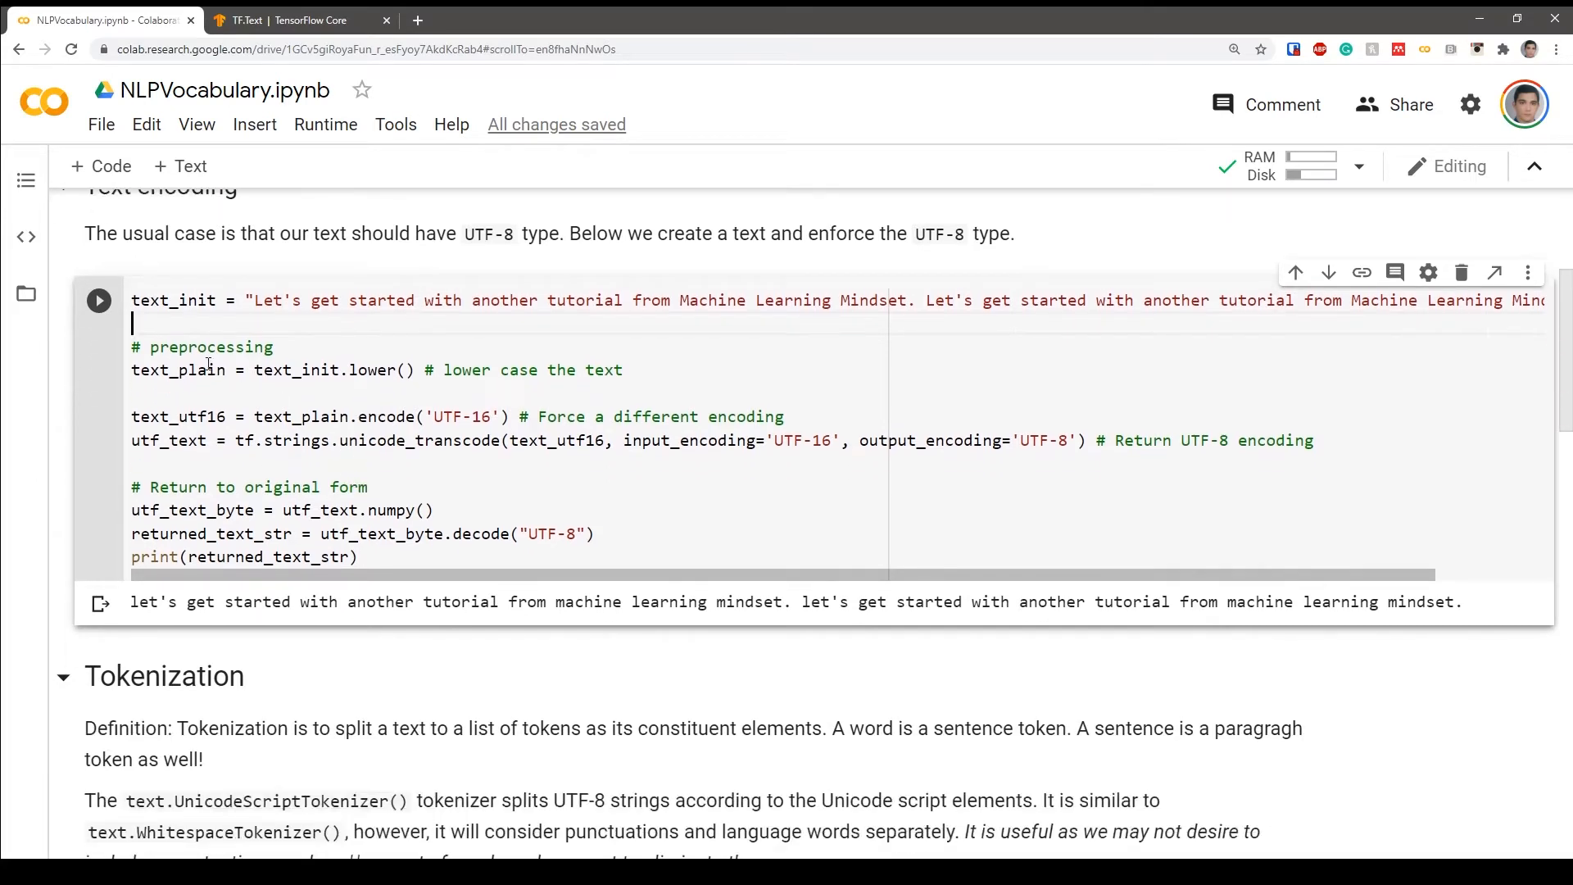
{"action": "mouse_move", "coordinate": [389, 318]}
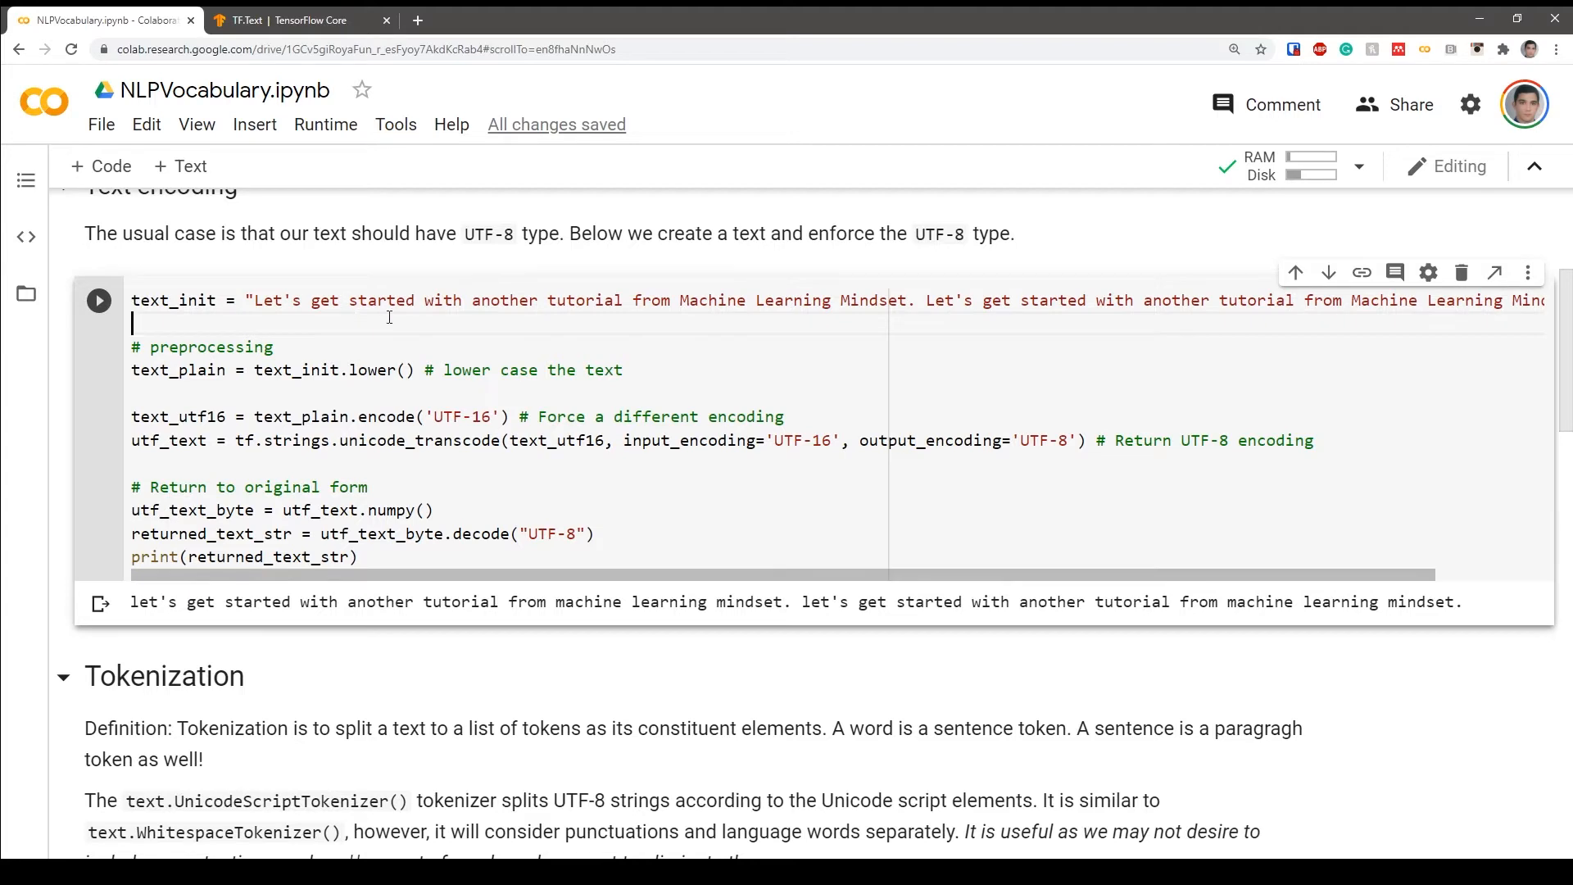
{"action": "mouse_move", "coordinate": [424, 343]}
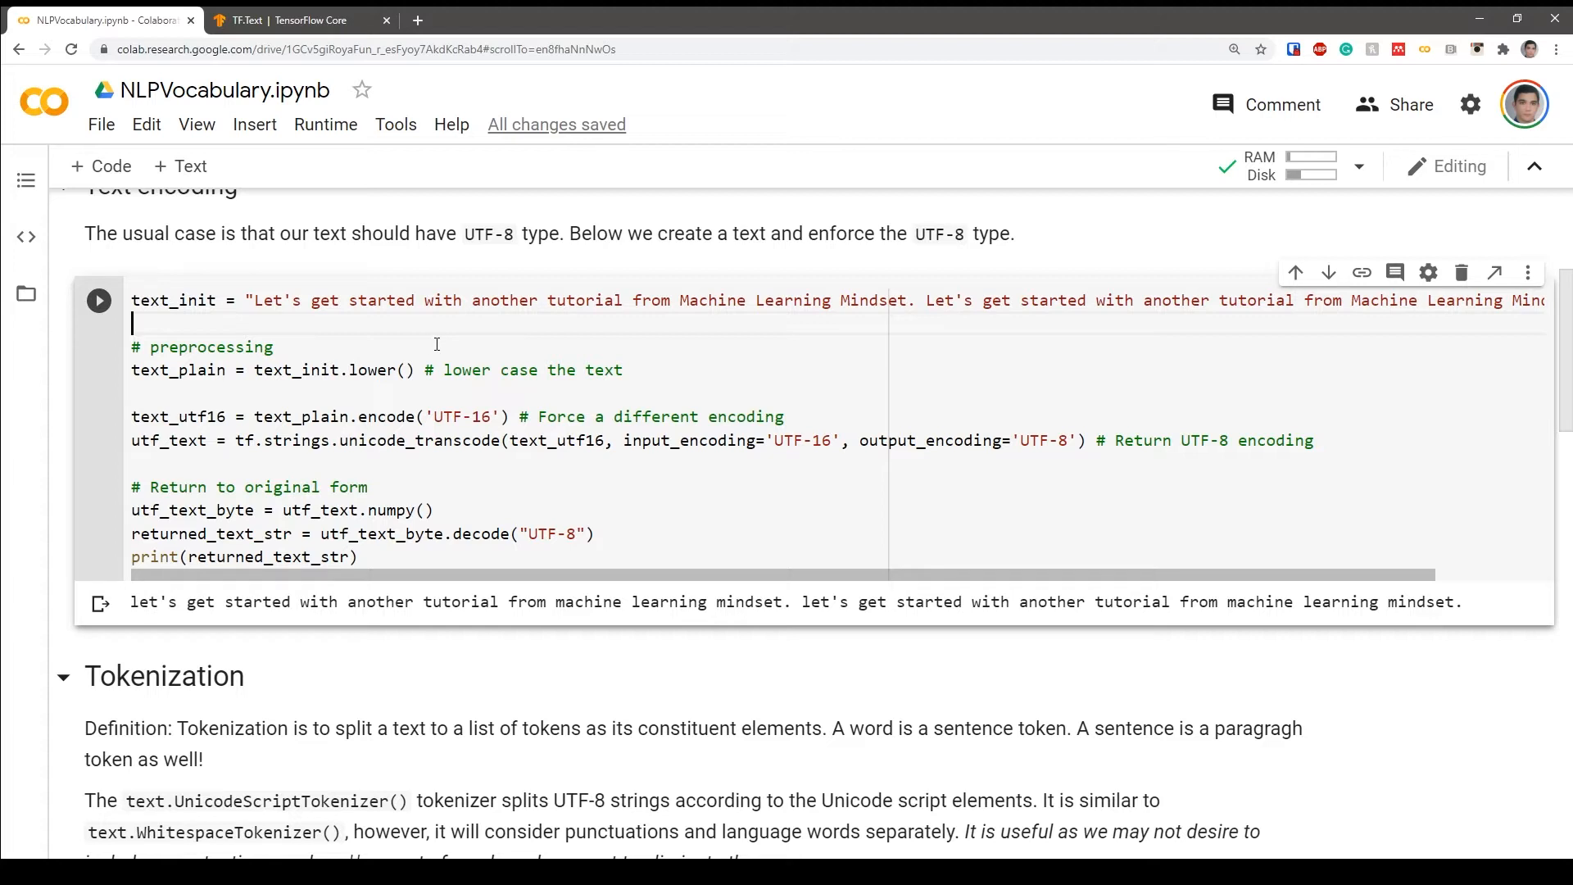
{"action": "mouse_move", "coordinate": [322, 362]}
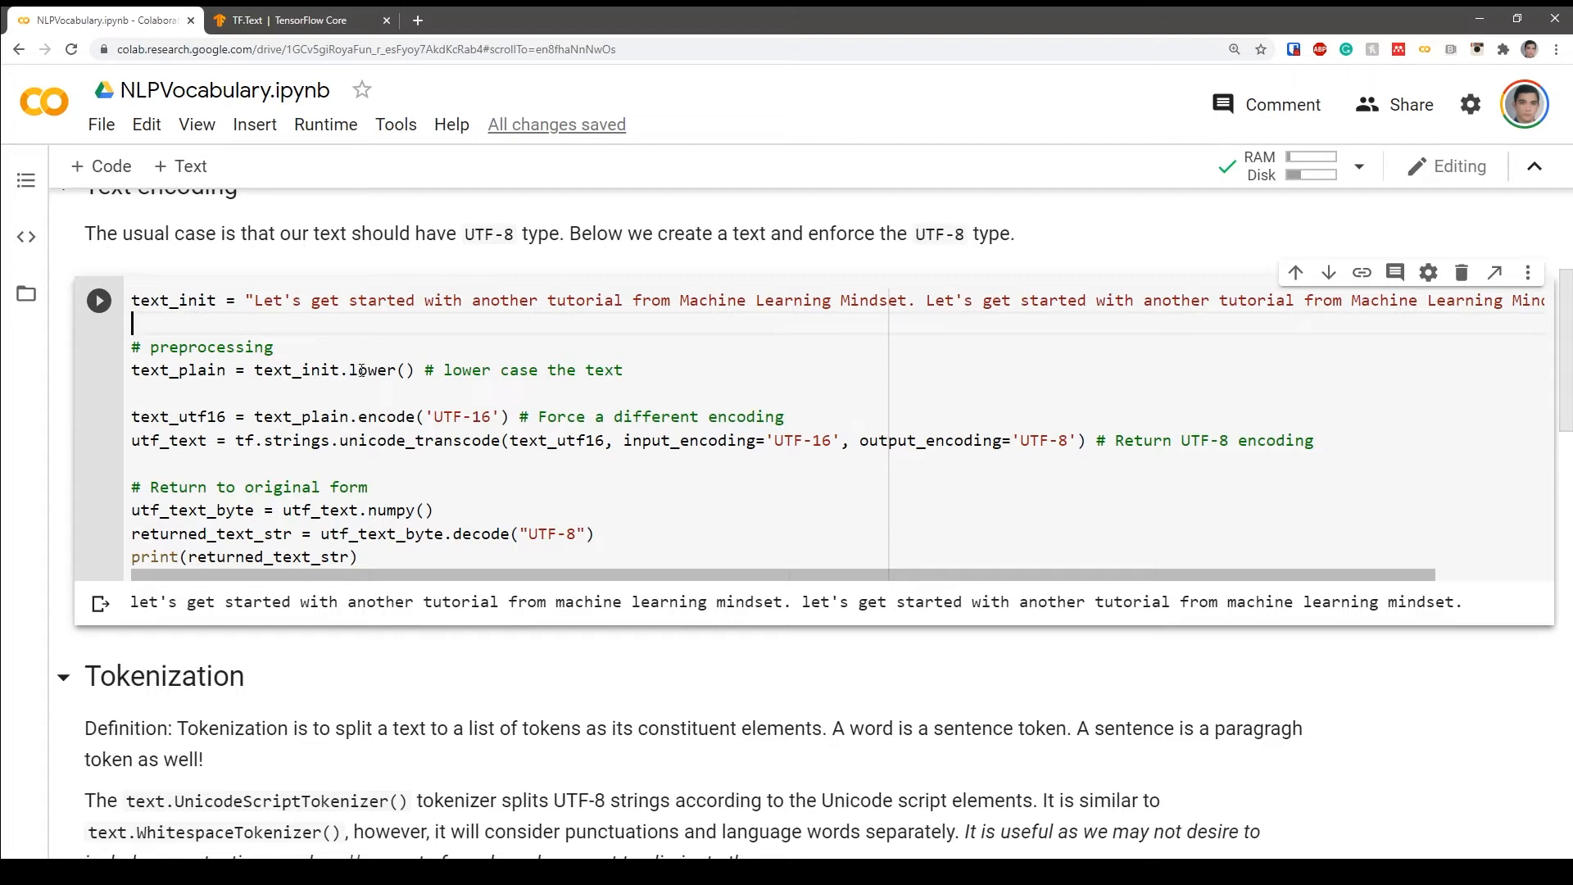
{"action": "mouse_move", "coordinate": [318, 416]}
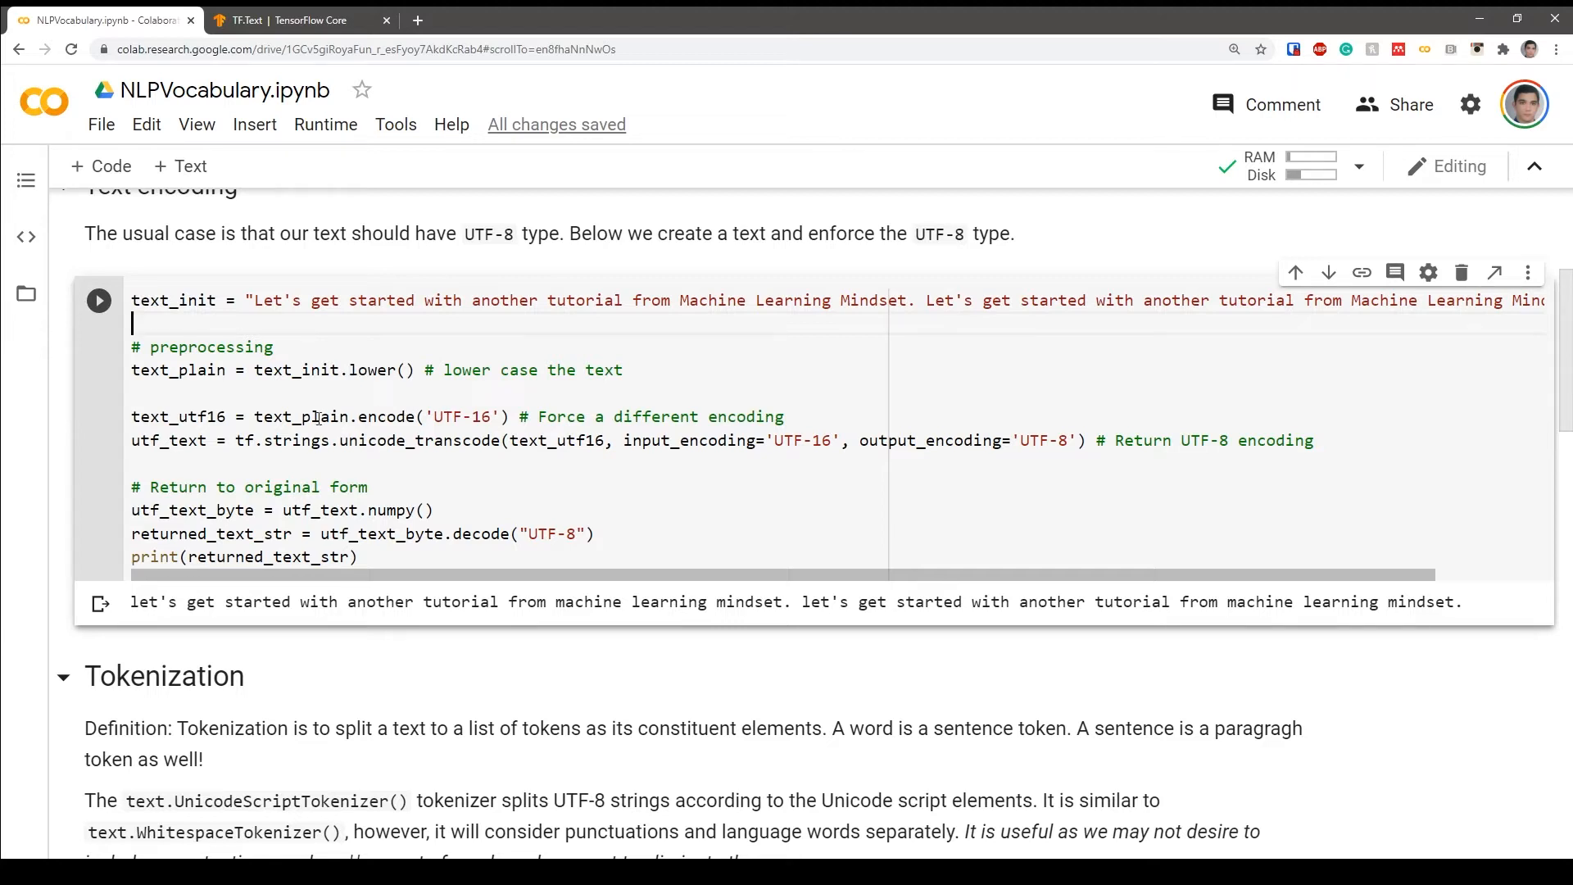
{"action": "double_click", "coordinate": [301, 416]}
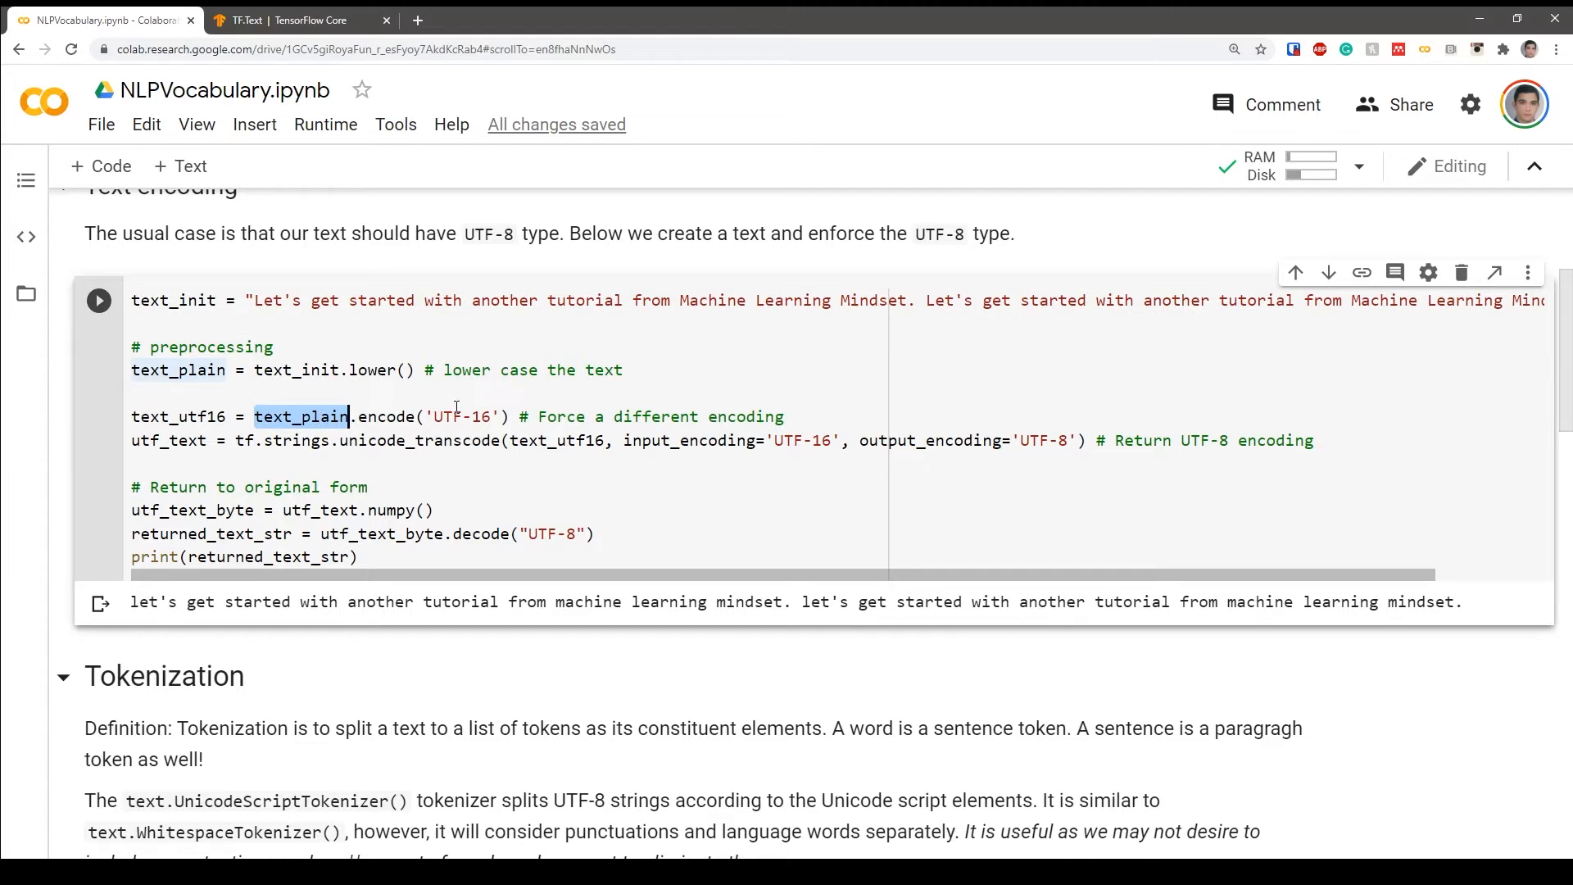
{"action": "double_click", "coordinate": [466, 416]}
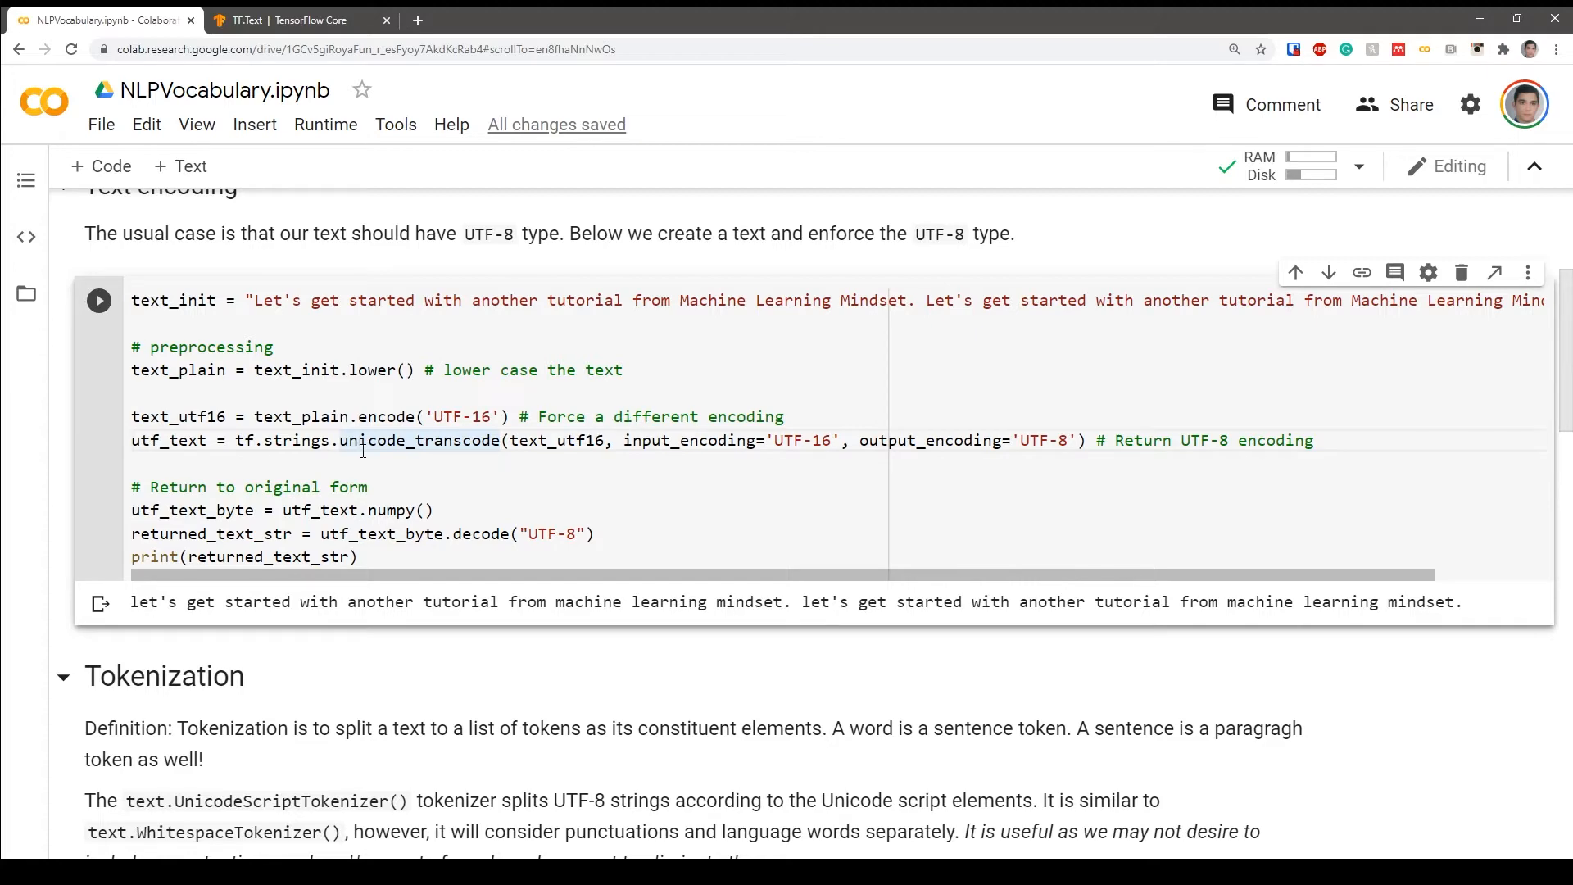
{"action": "mouse_move", "coordinate": [420, 439]}
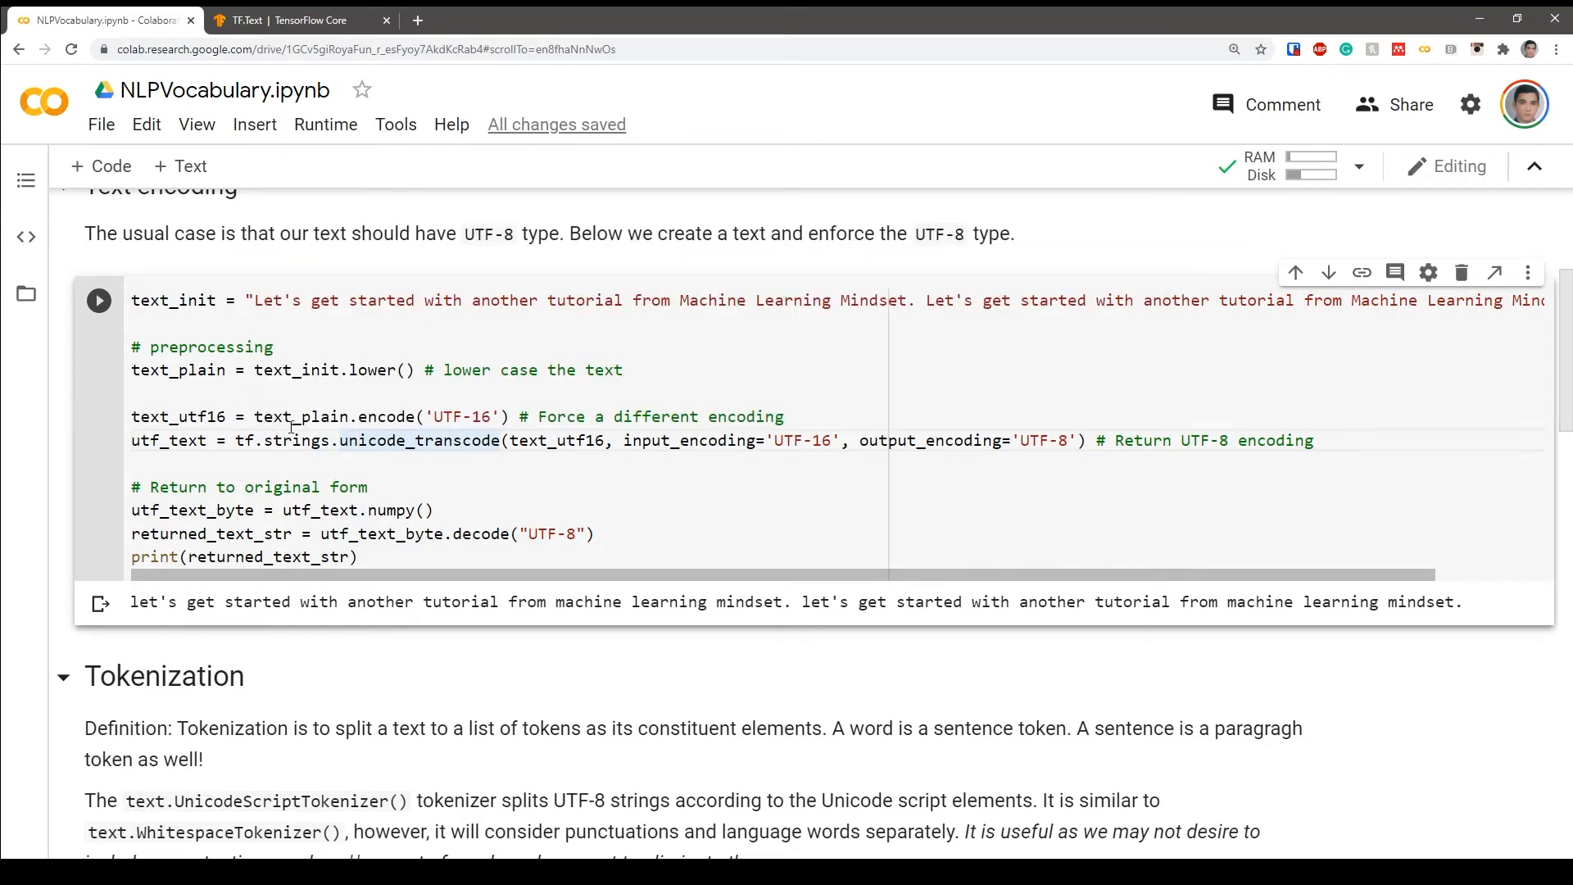
{"action": "mouse_move", "coordinate": [296, 439]}
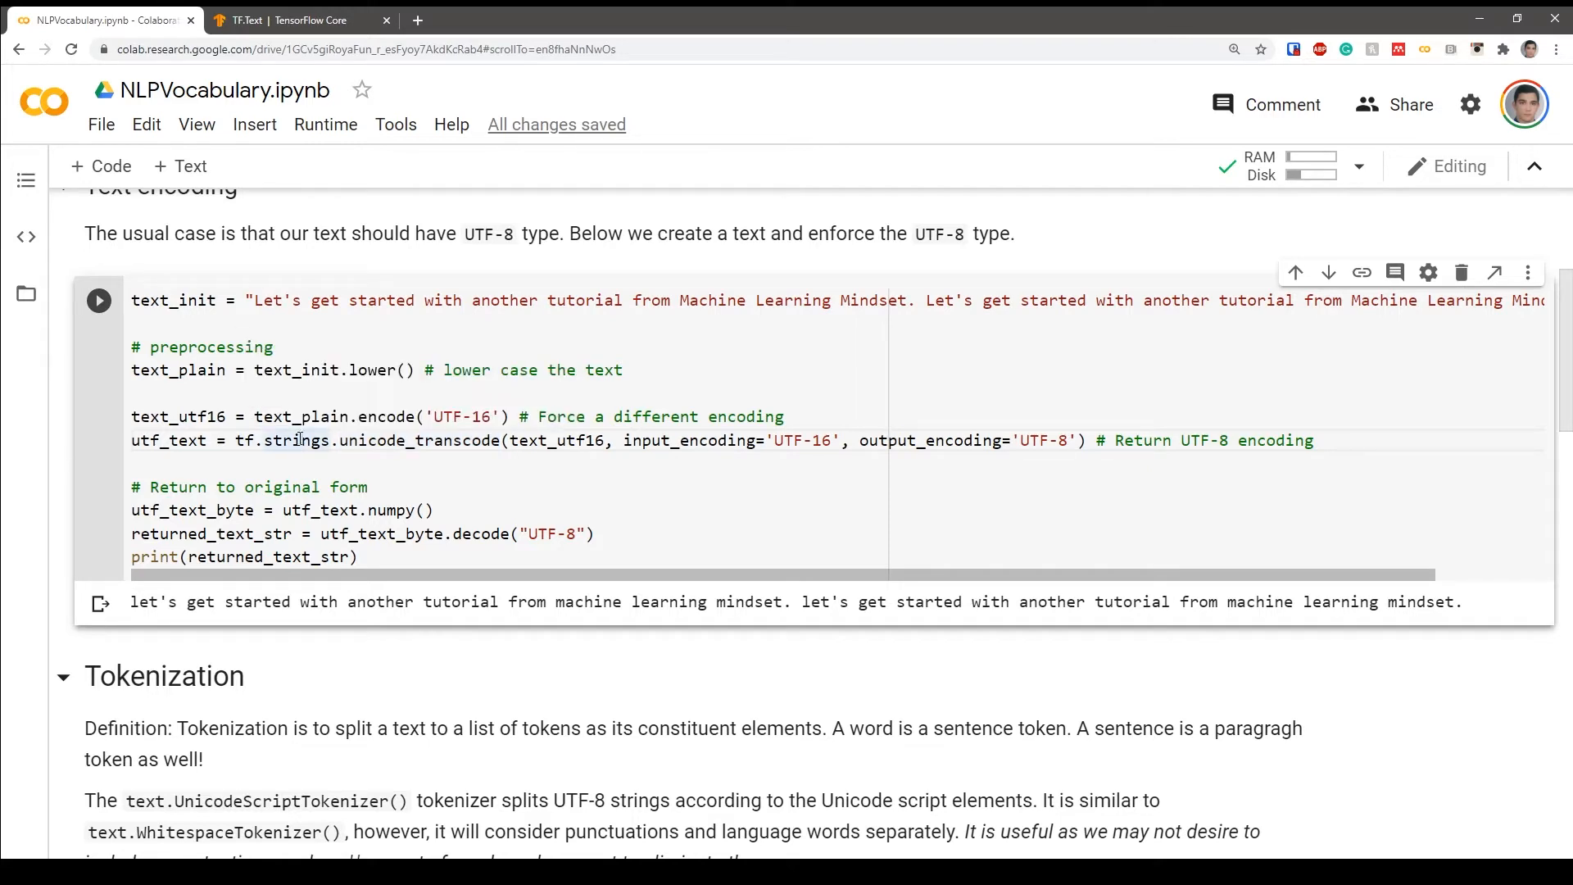
{"action": "double_click", "coordinate": [253, 441]}
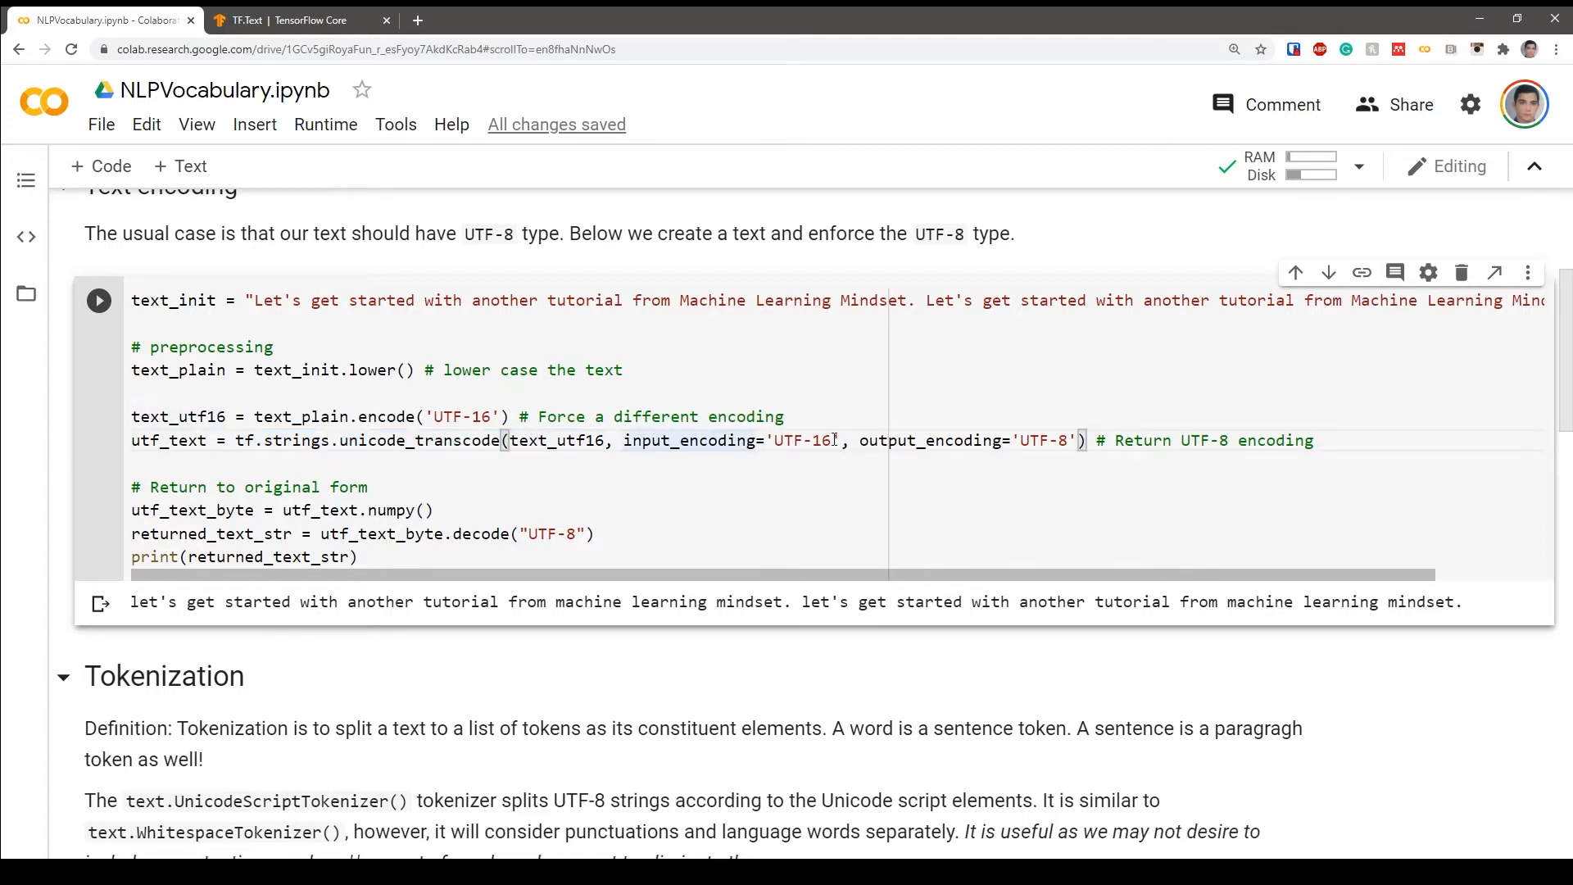
{"action": "double_click", "coordinate": [806, 441]}
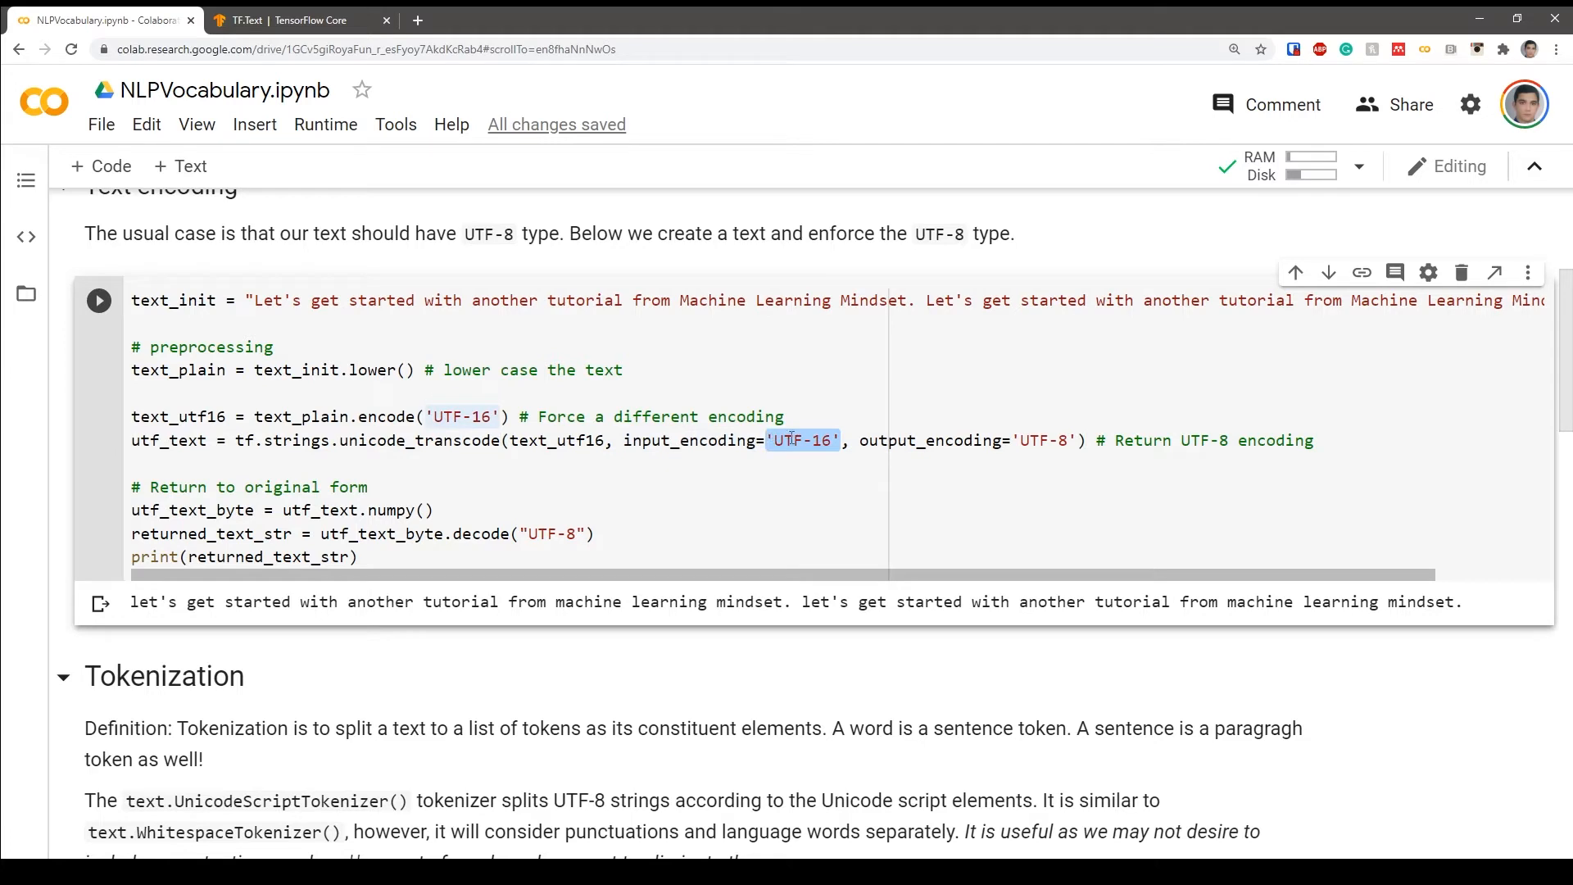
{"action": "double_click", "coordinate": [1043, 441]}
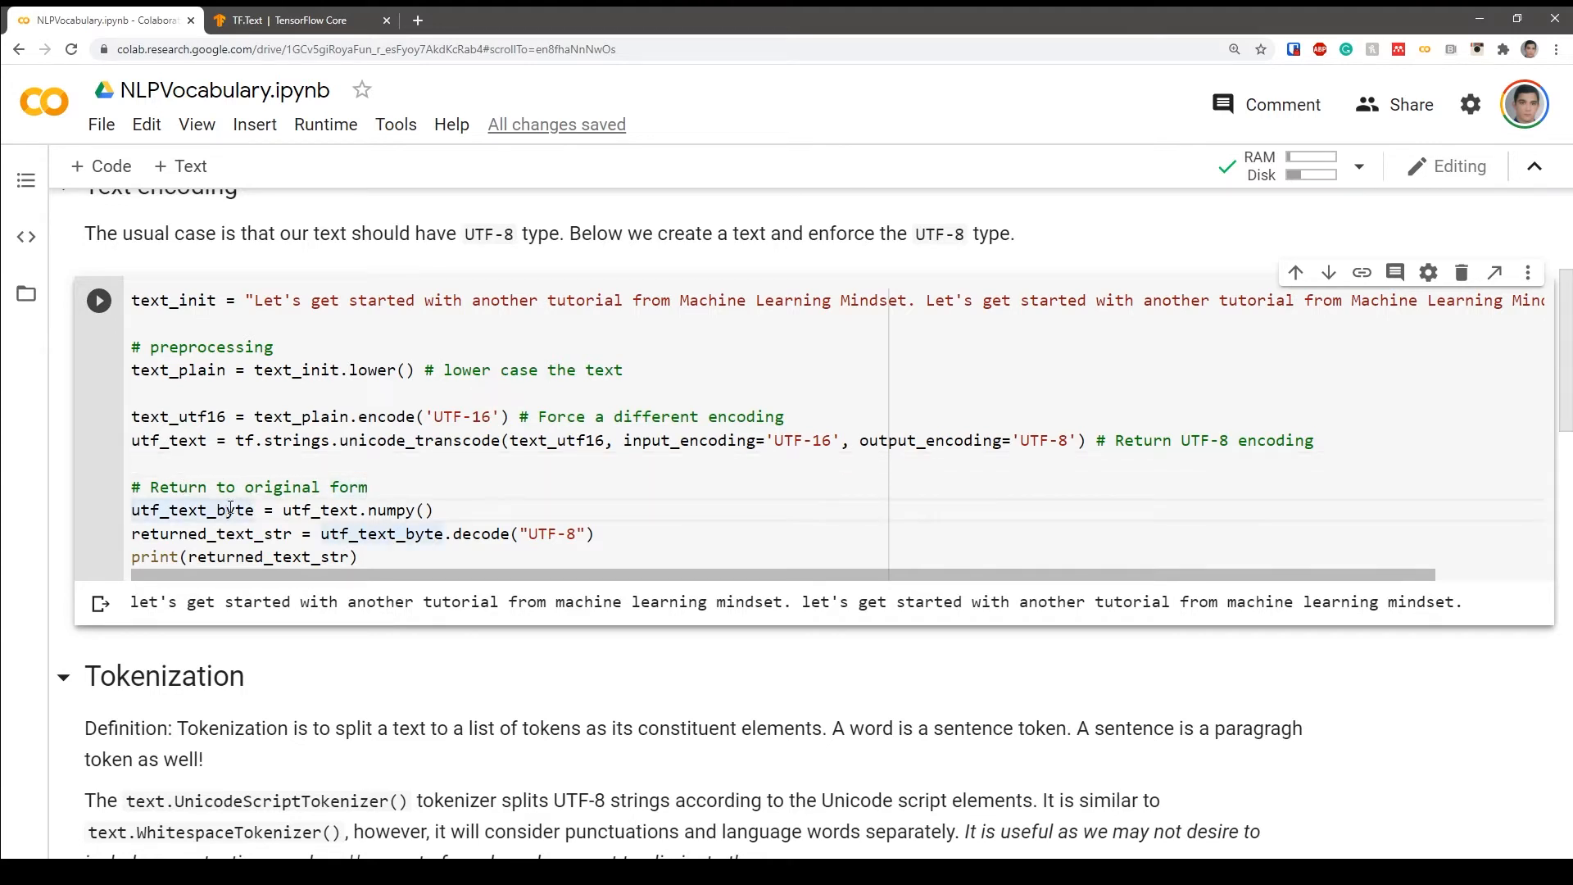
- Review the numpy conversion and UTF-8 decode, then run the encoding cell
{"action": "double_click", "coordinate": [322, 509]}
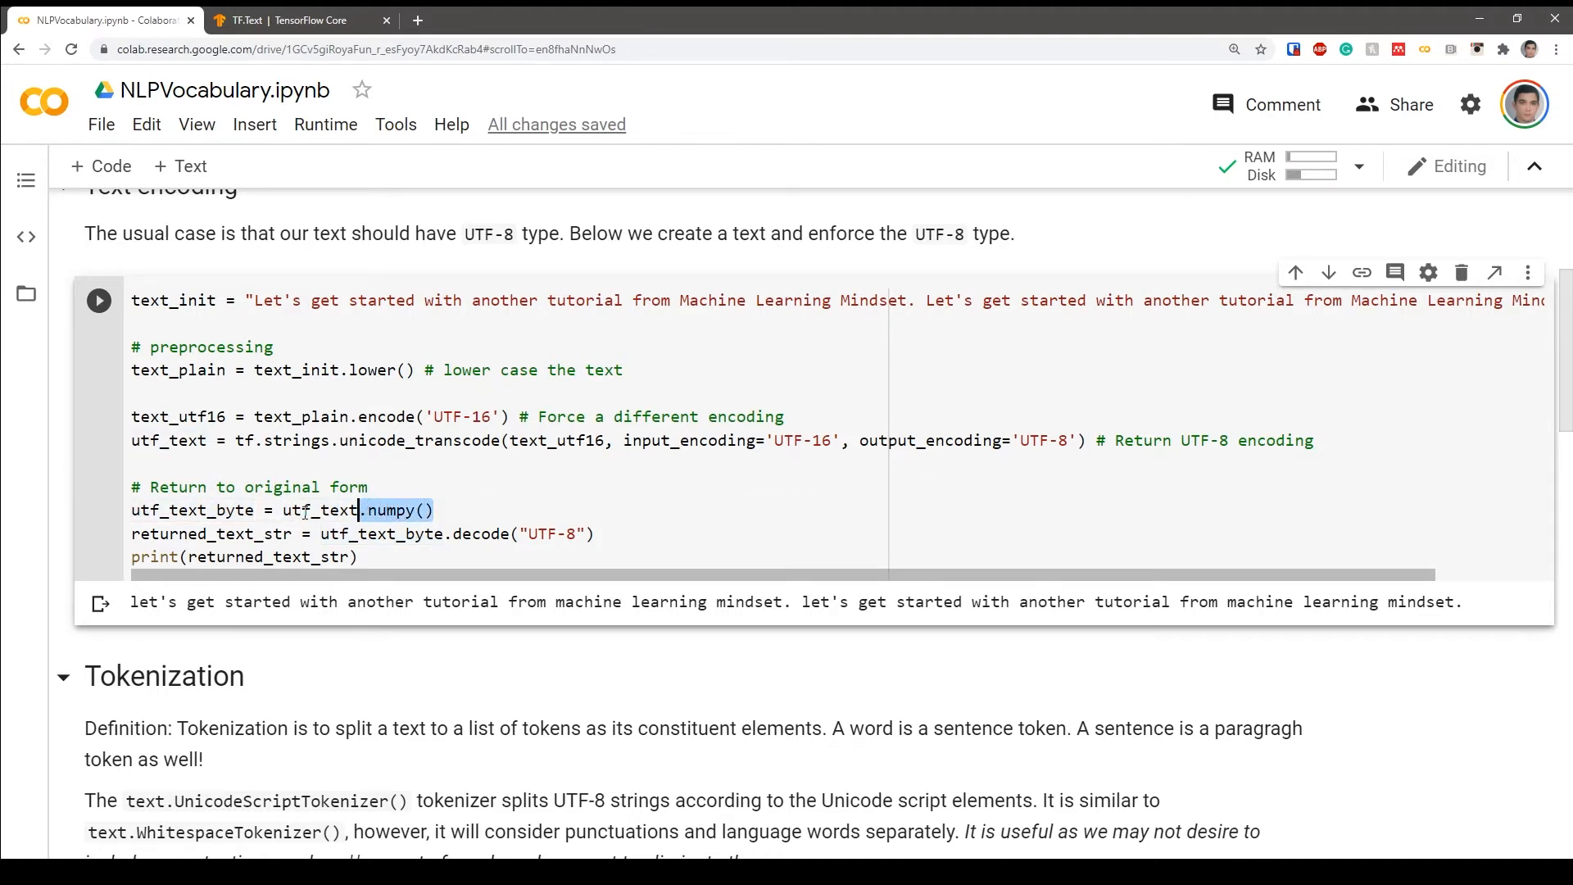
{"action": "double_click", "coordinate": [322, 509]}
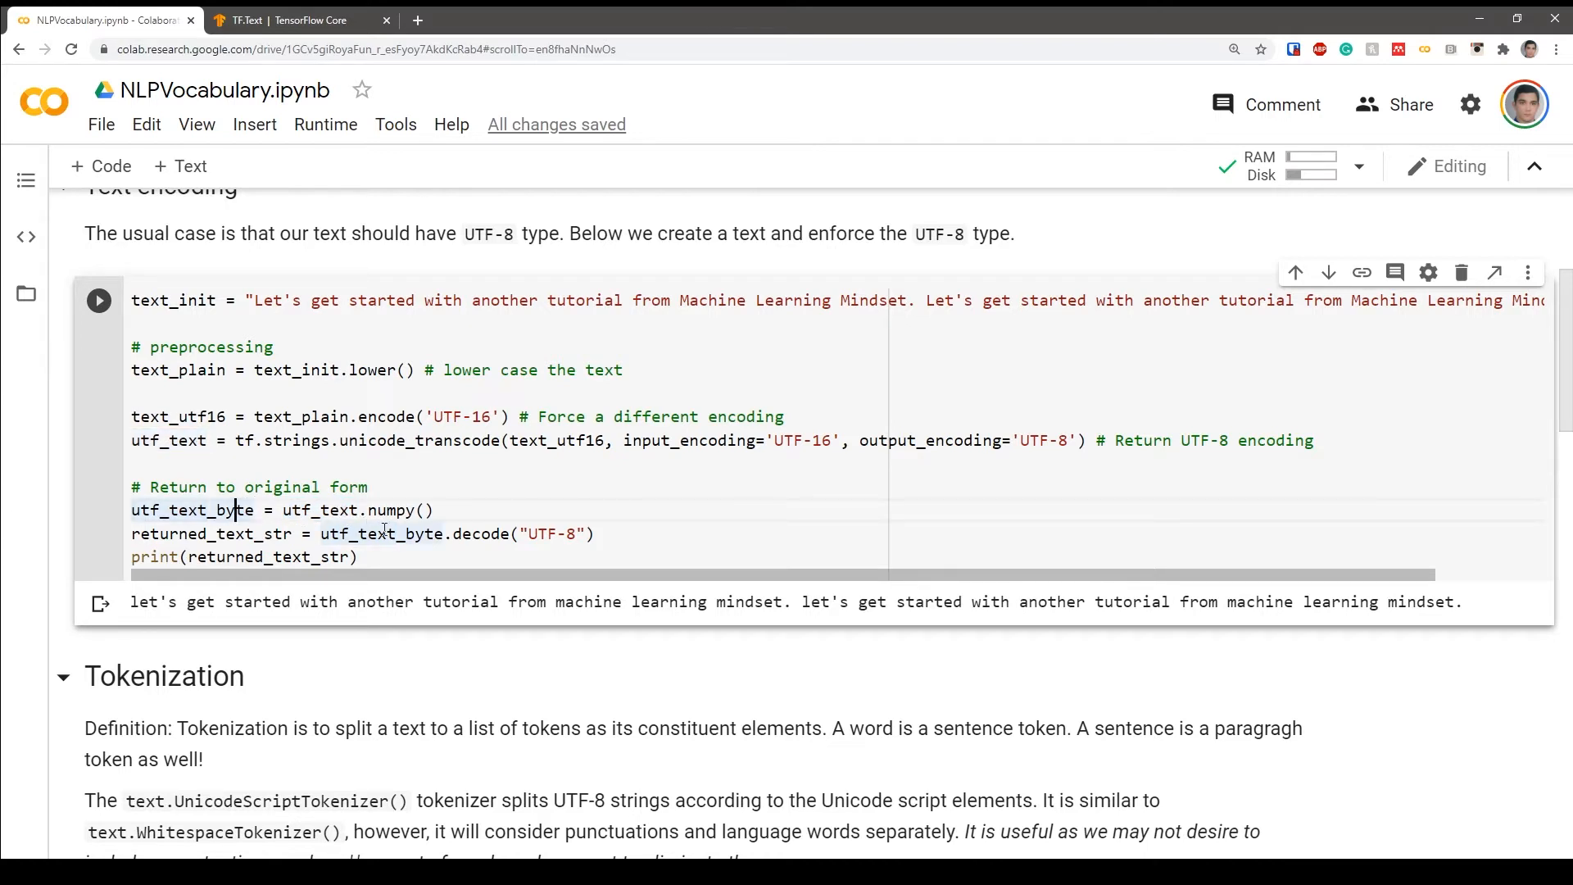
{"action": "double_click", "coordinate": [381, 534]}
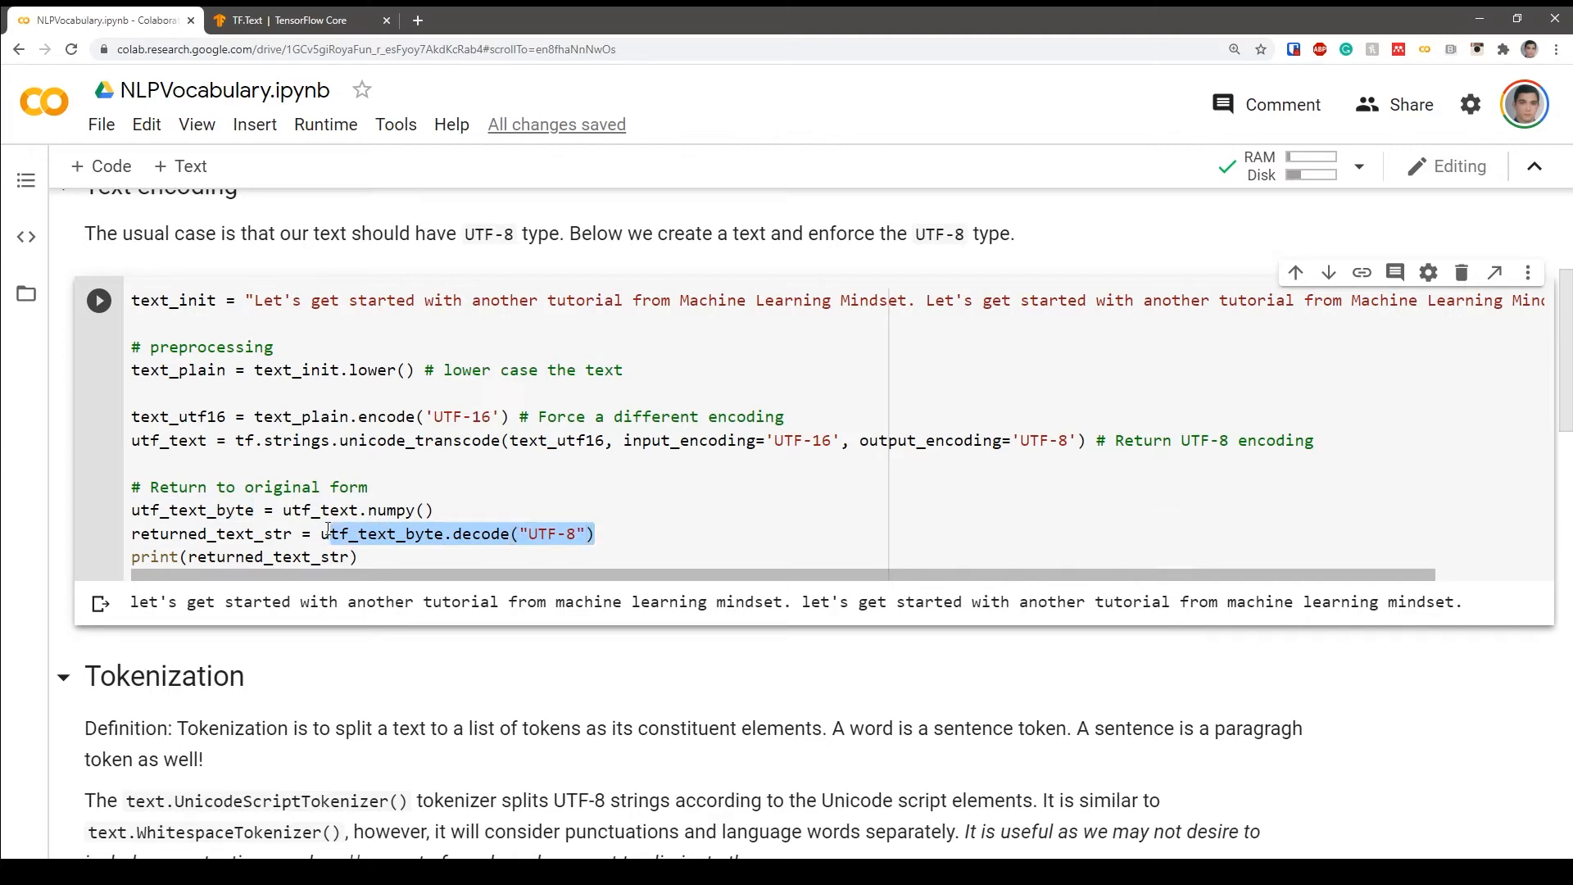
{"action": "left_click", "coordinate": [366, 439]}
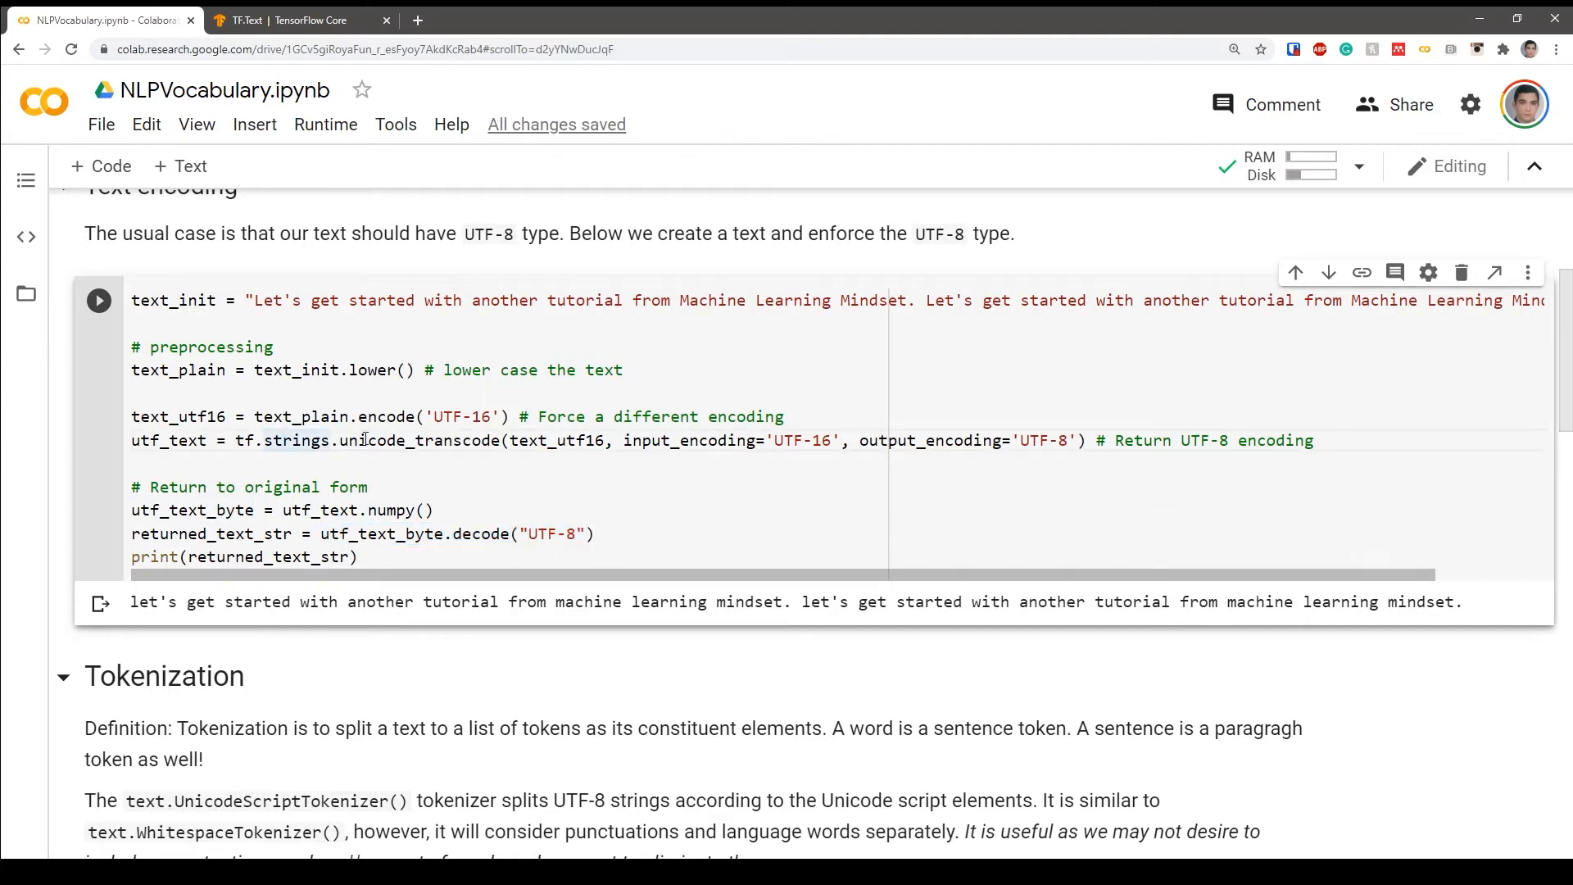
{"action": "scroll", "scroll_direction": "down", "scroll_amount": 3}
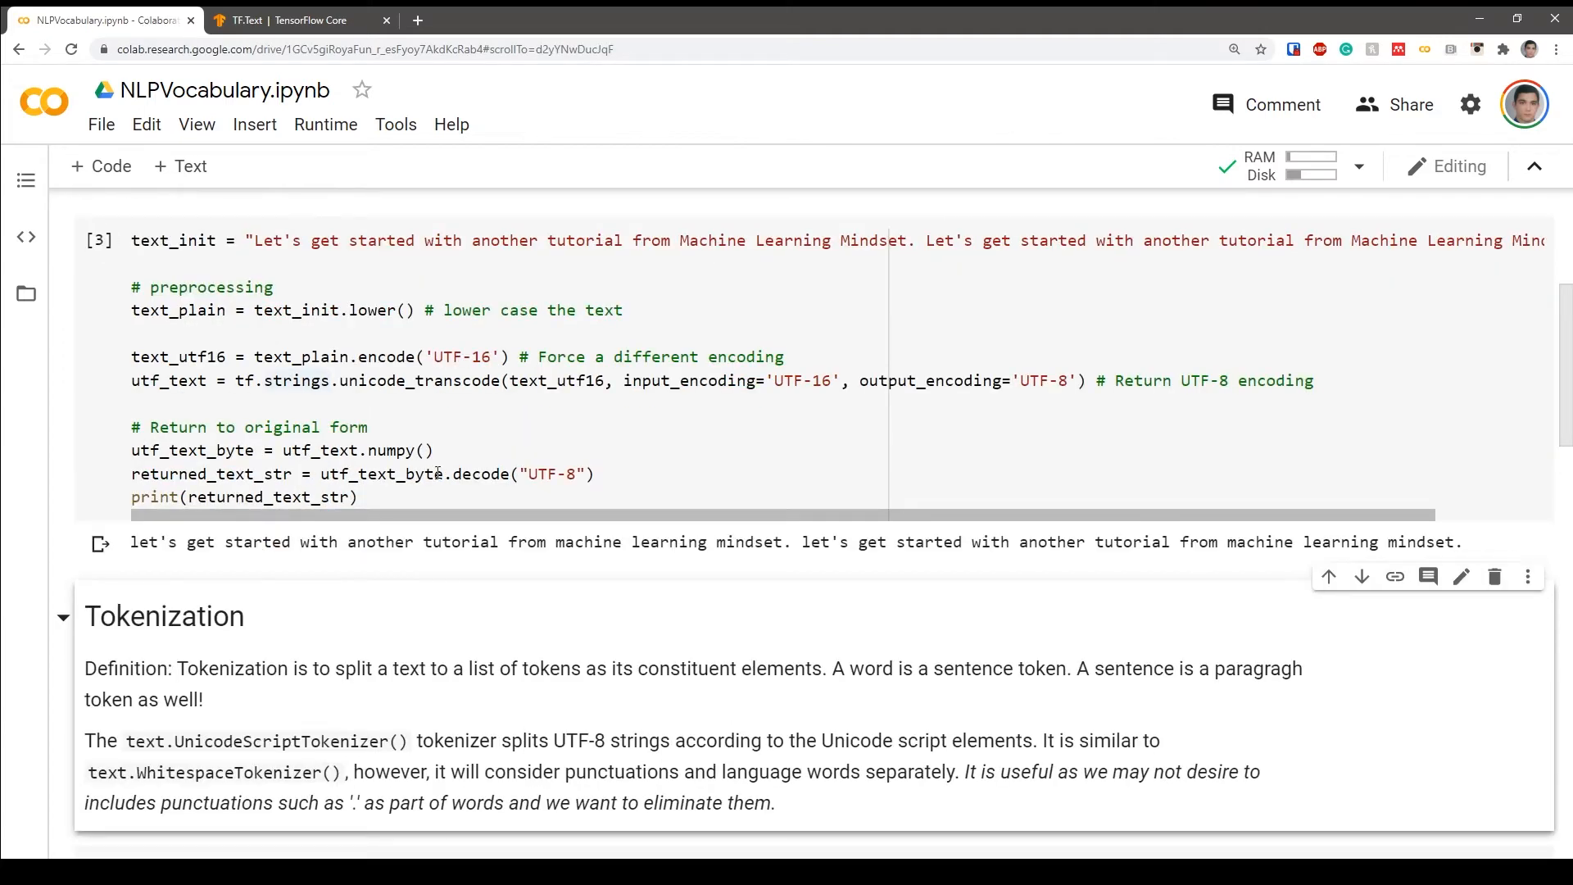
{"action": "mouse_move", "coordinate": [638, 548]}
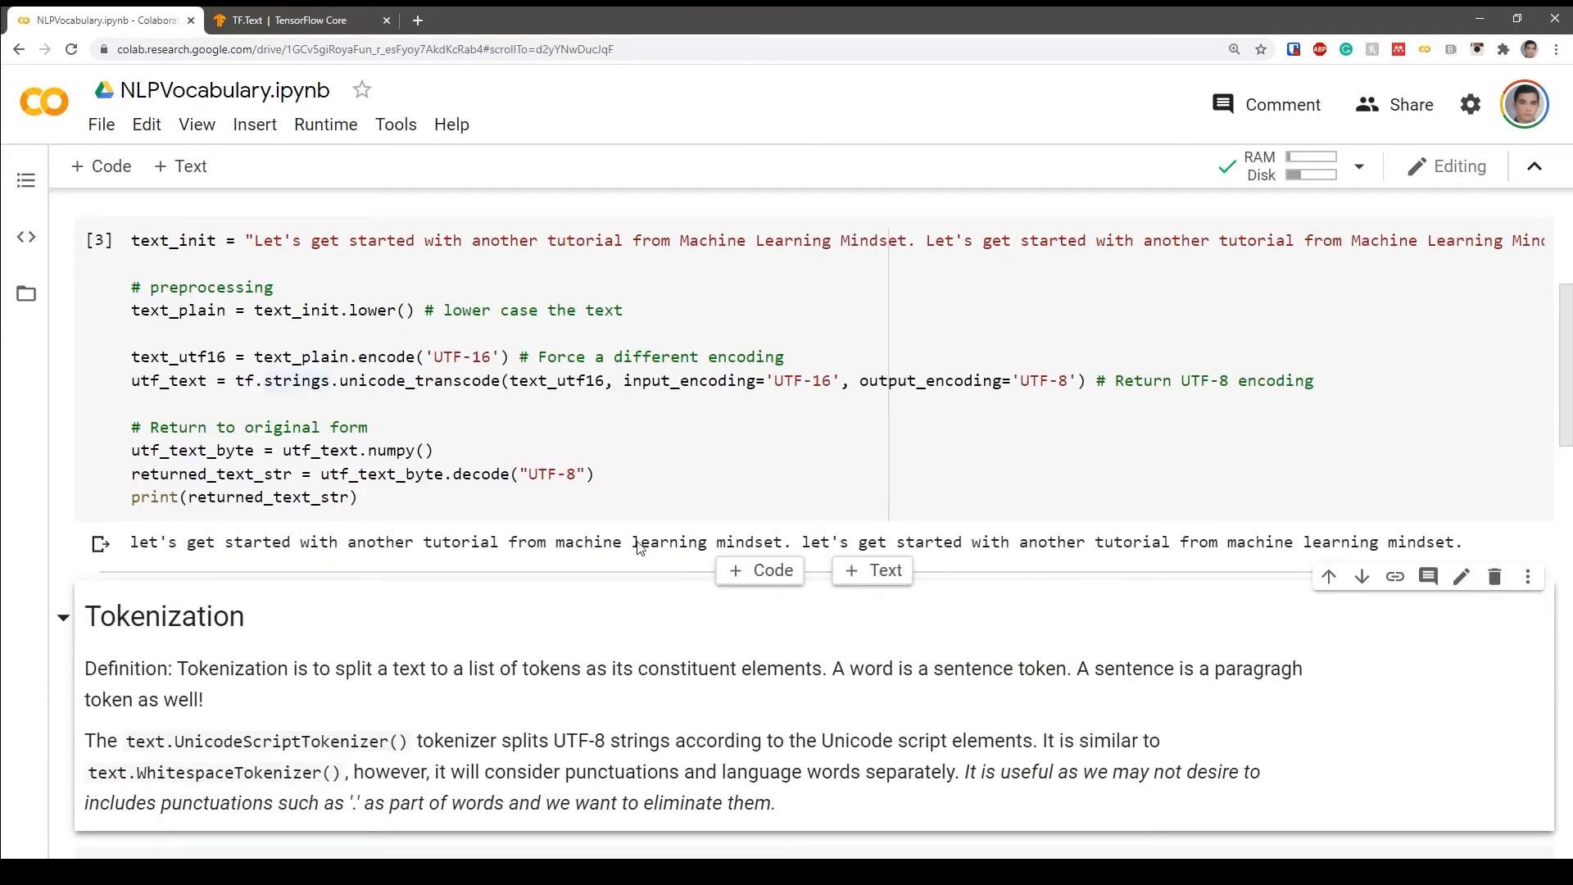
{"action": "left_click", "coordinate": [370, 426]}
{"action": "type", "text": "print("}
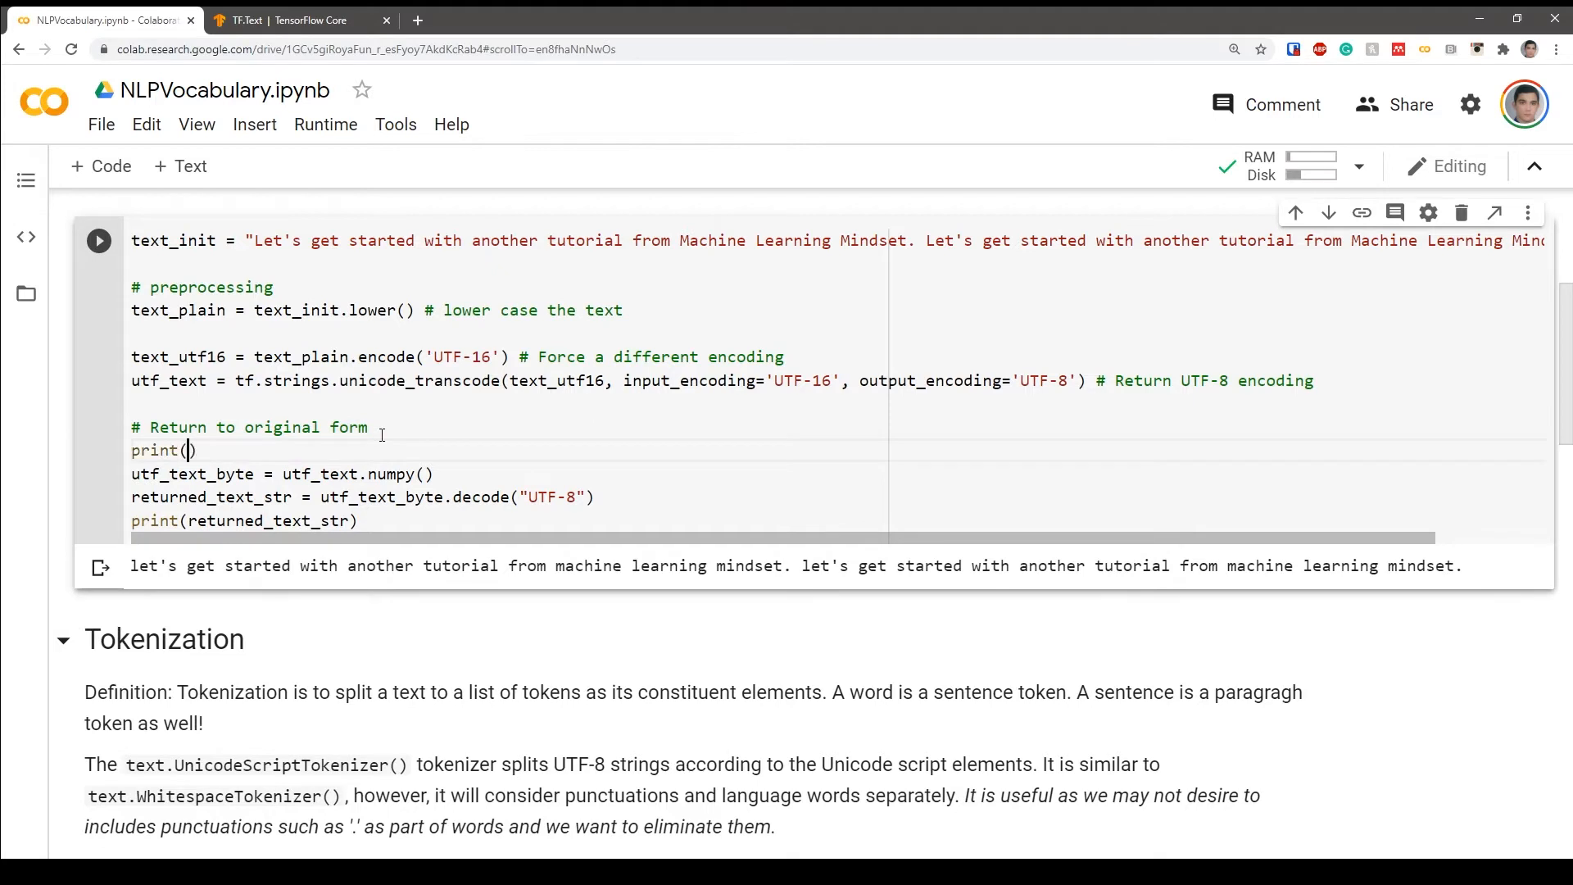
{"action": "type", "text": "utf_text"}
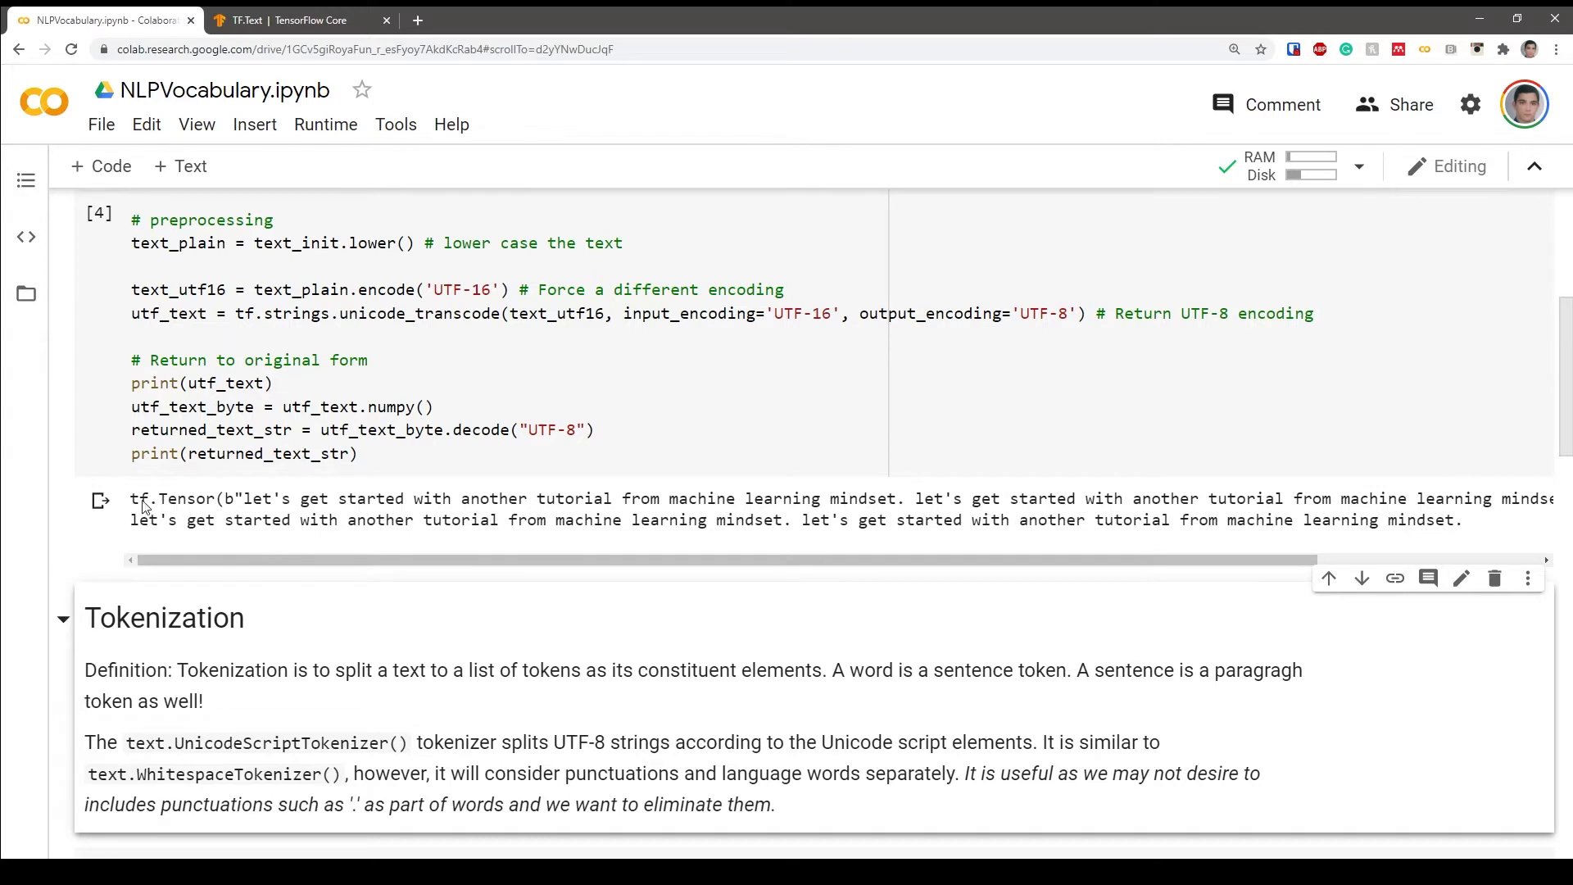
{"action": "double_click", "coordinate": [178, 499]}
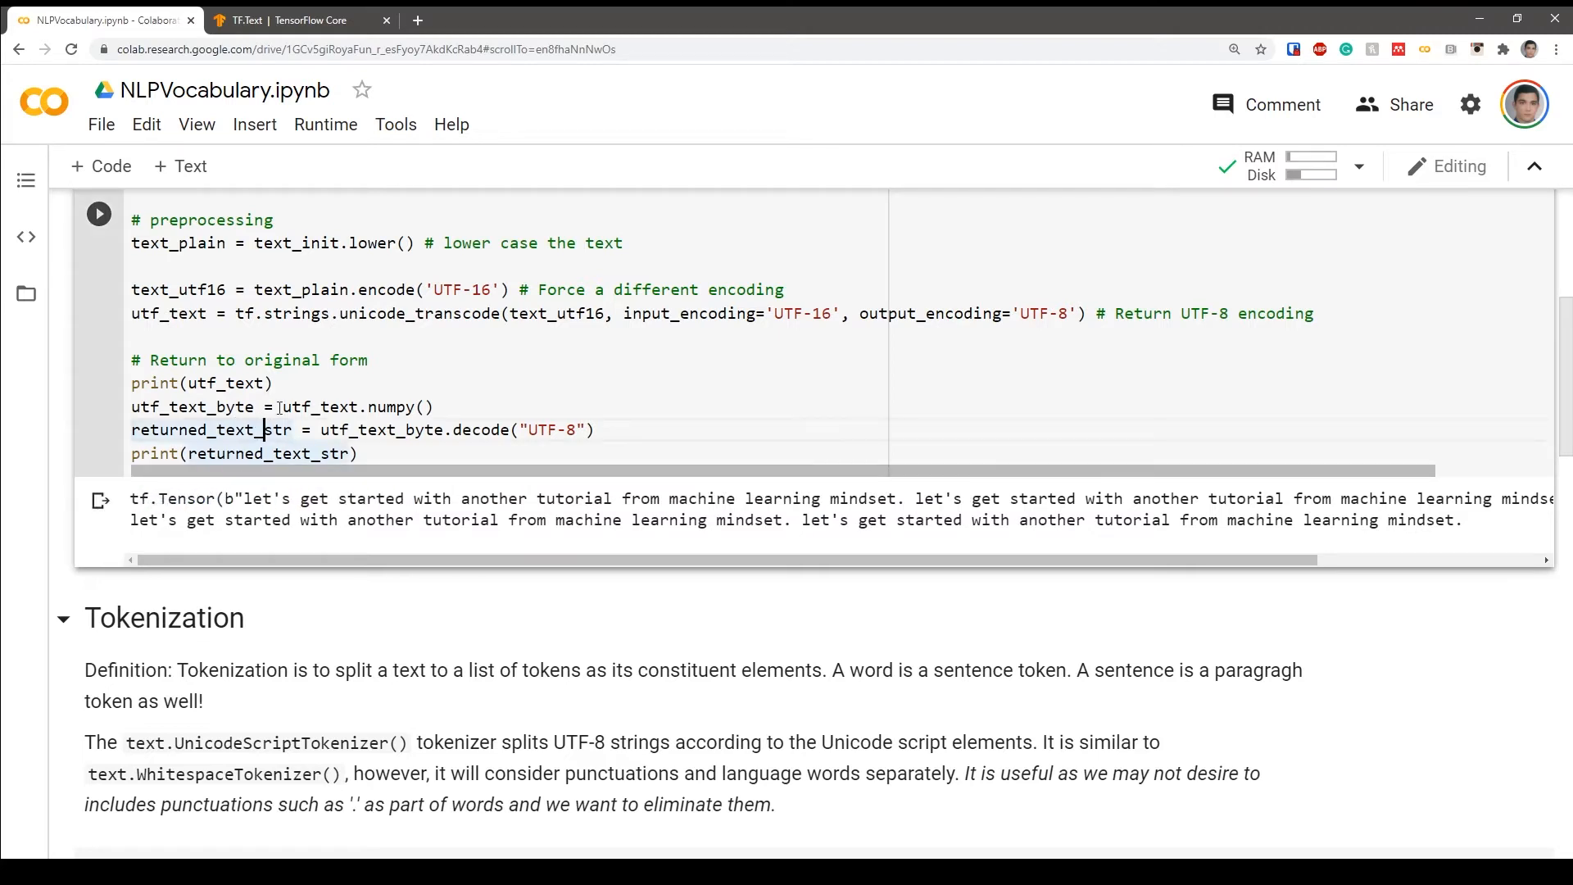
{"action": "mouse_move", "coordinate": [408, 458]}
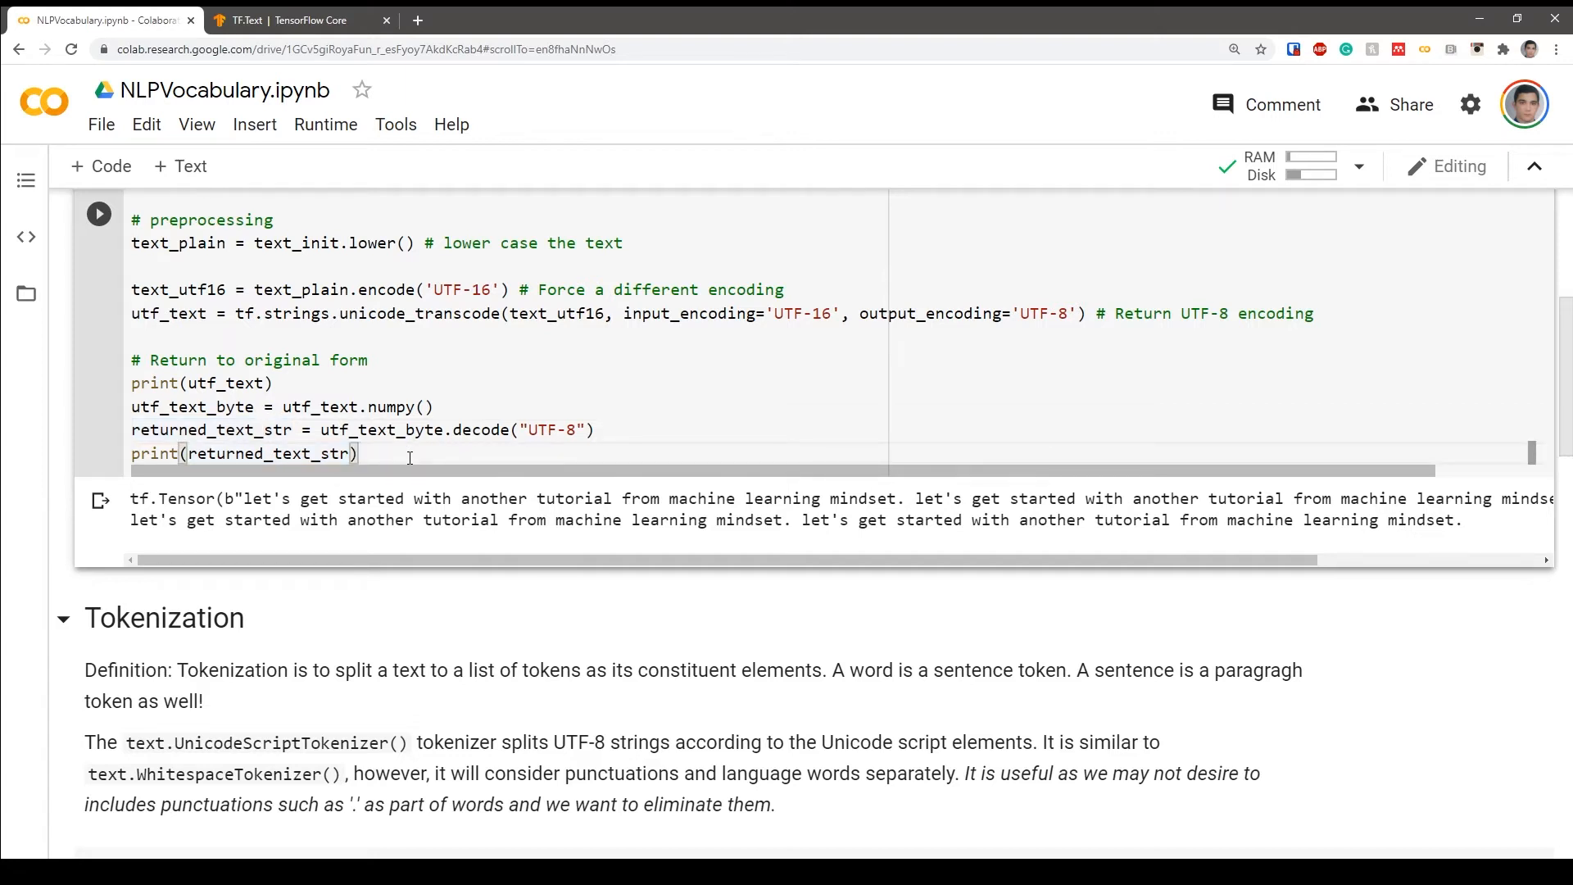
- Scroll down to the Tokenization section and its UnicodeScriptTokenizer code cell
{"action": "scroll", "scroll_direction": "down", "scroll_amount": 3}
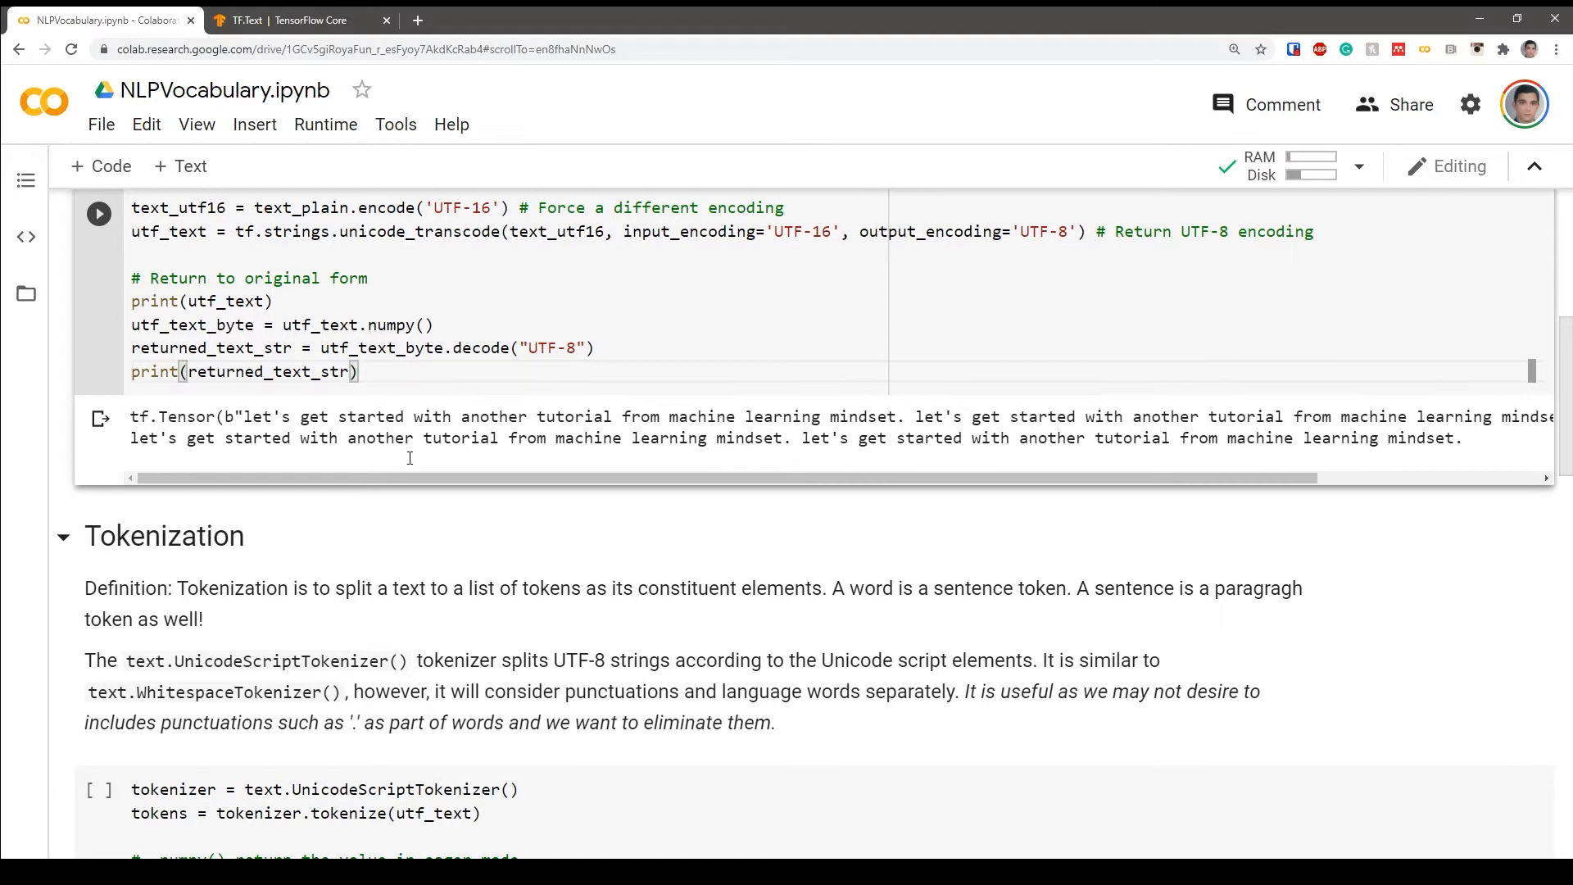
{"action": "scroll", "scroll_direction": "down", "scroll_amount": 3}
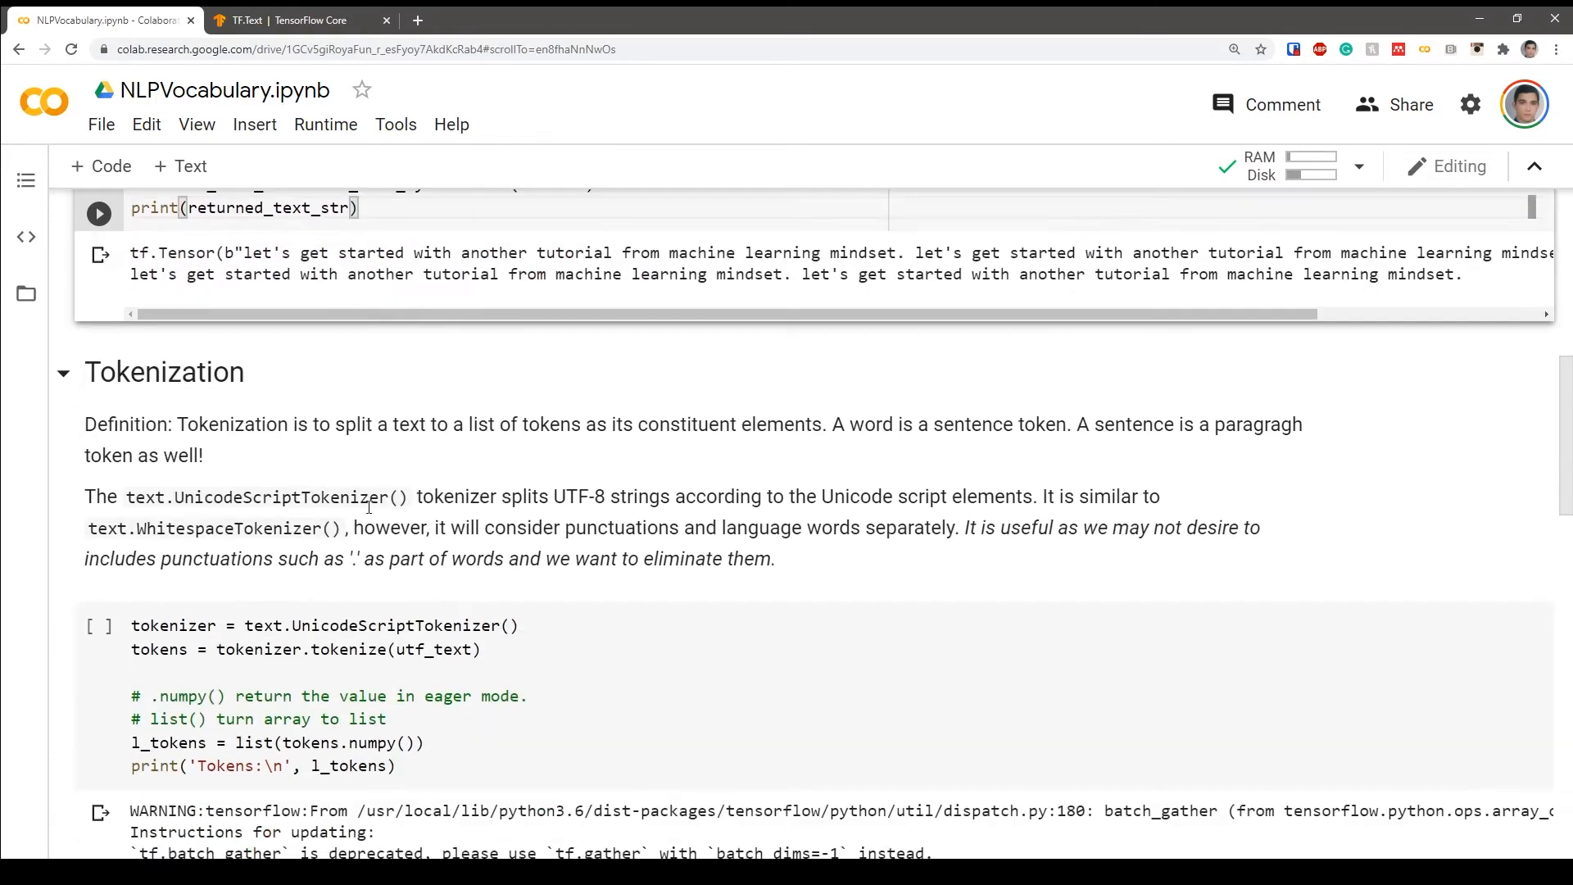
{"action": "scroll", "scroll_direction": "down", "scroll_amount": 3}
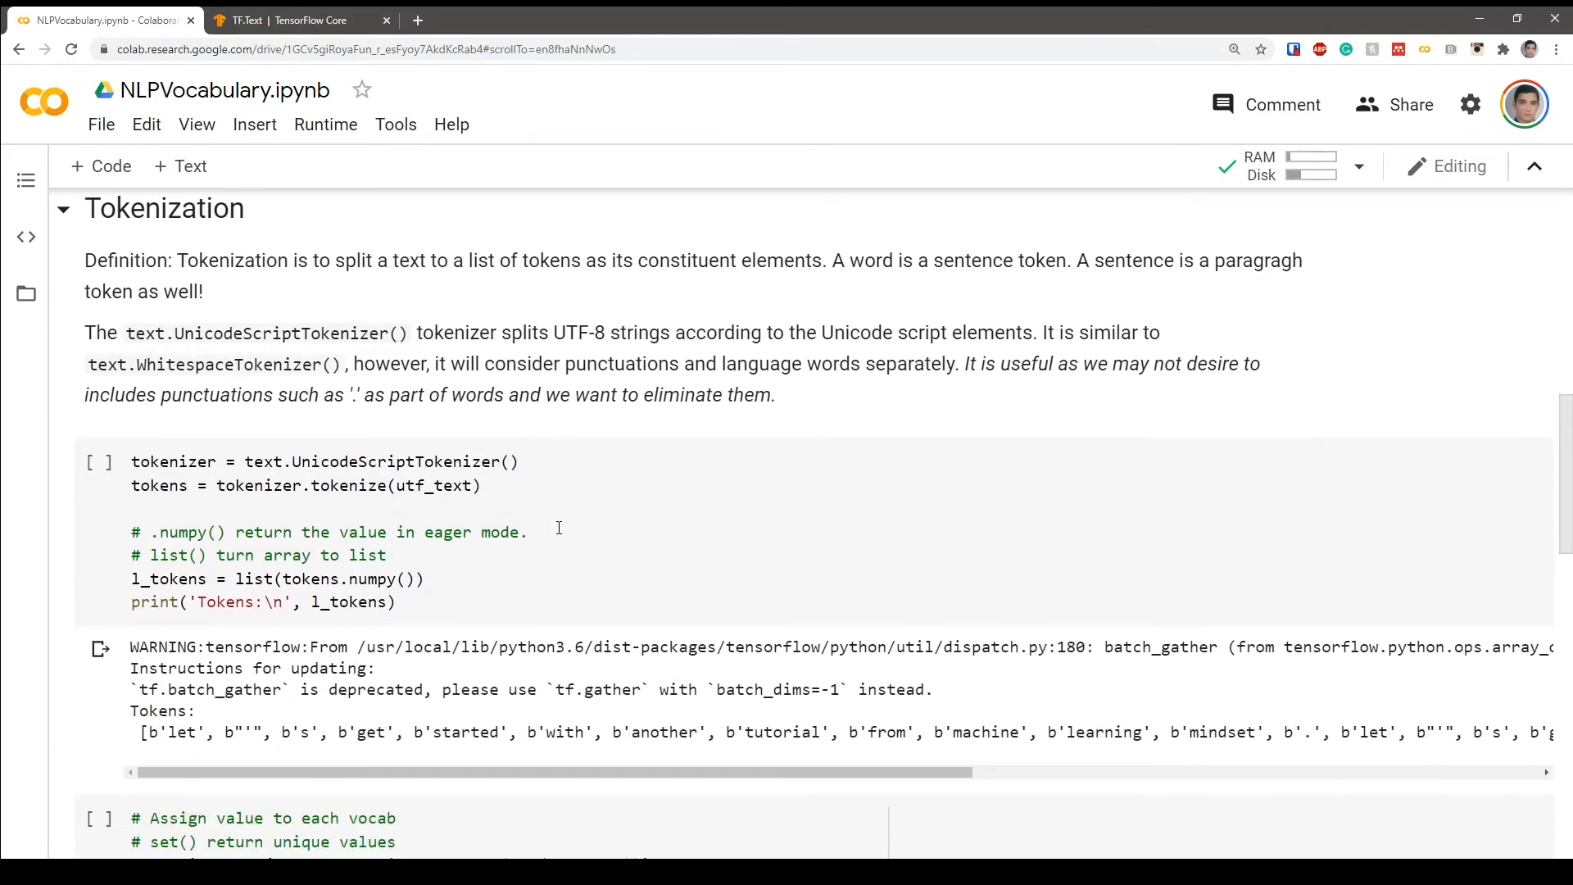
{"action": "scroll", "scroll_direction": "up", "scroll_amount": 3}
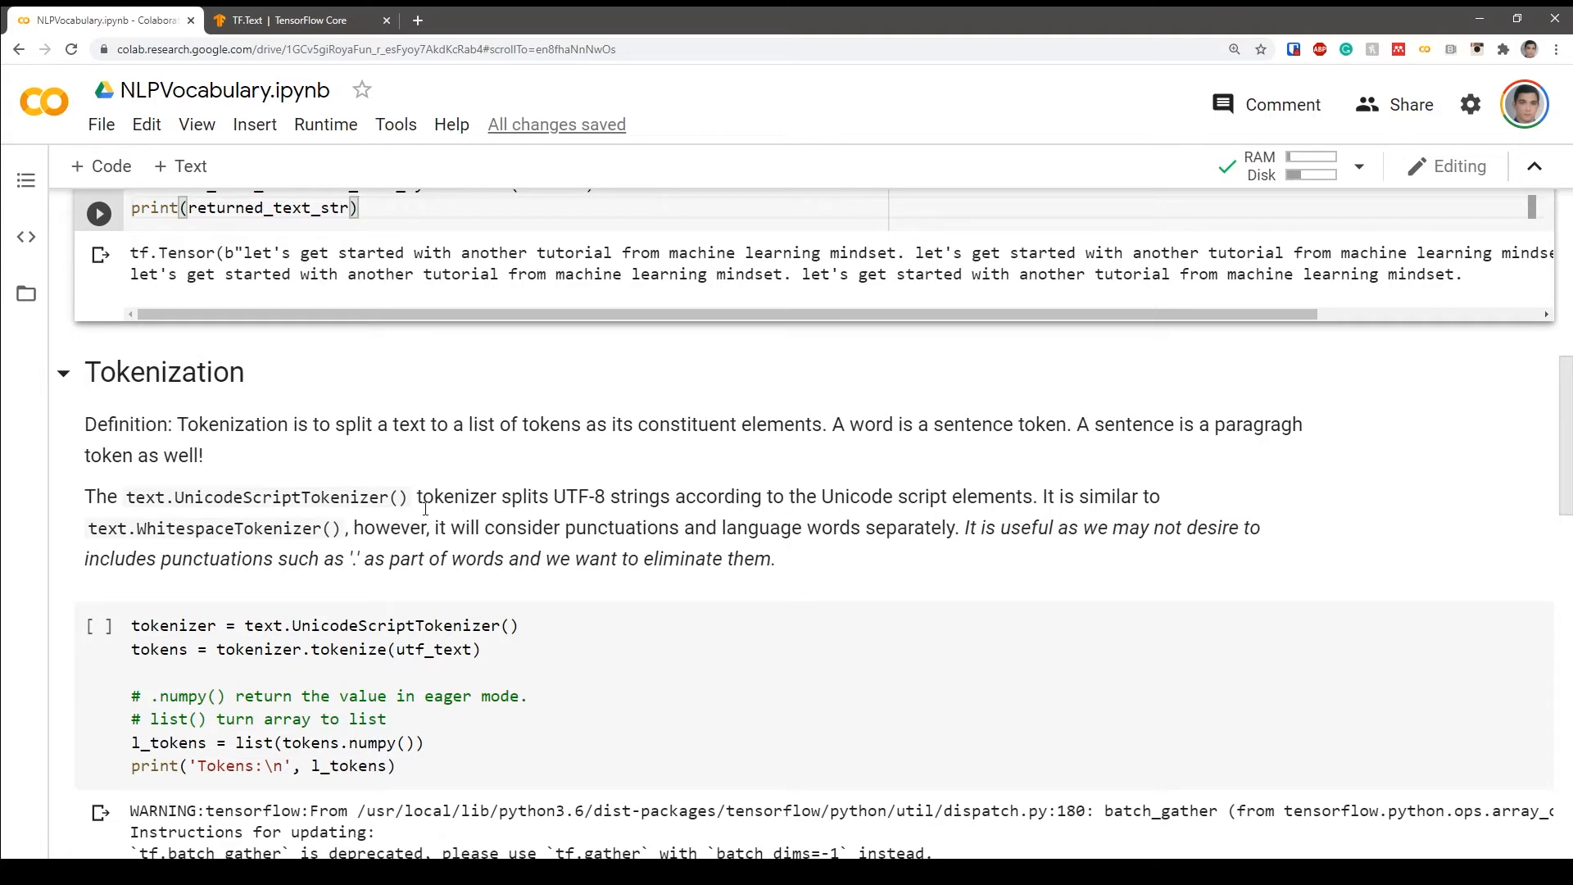
{"action": "scroll", "scroll_direction": "down", "scroll_amount": 3}
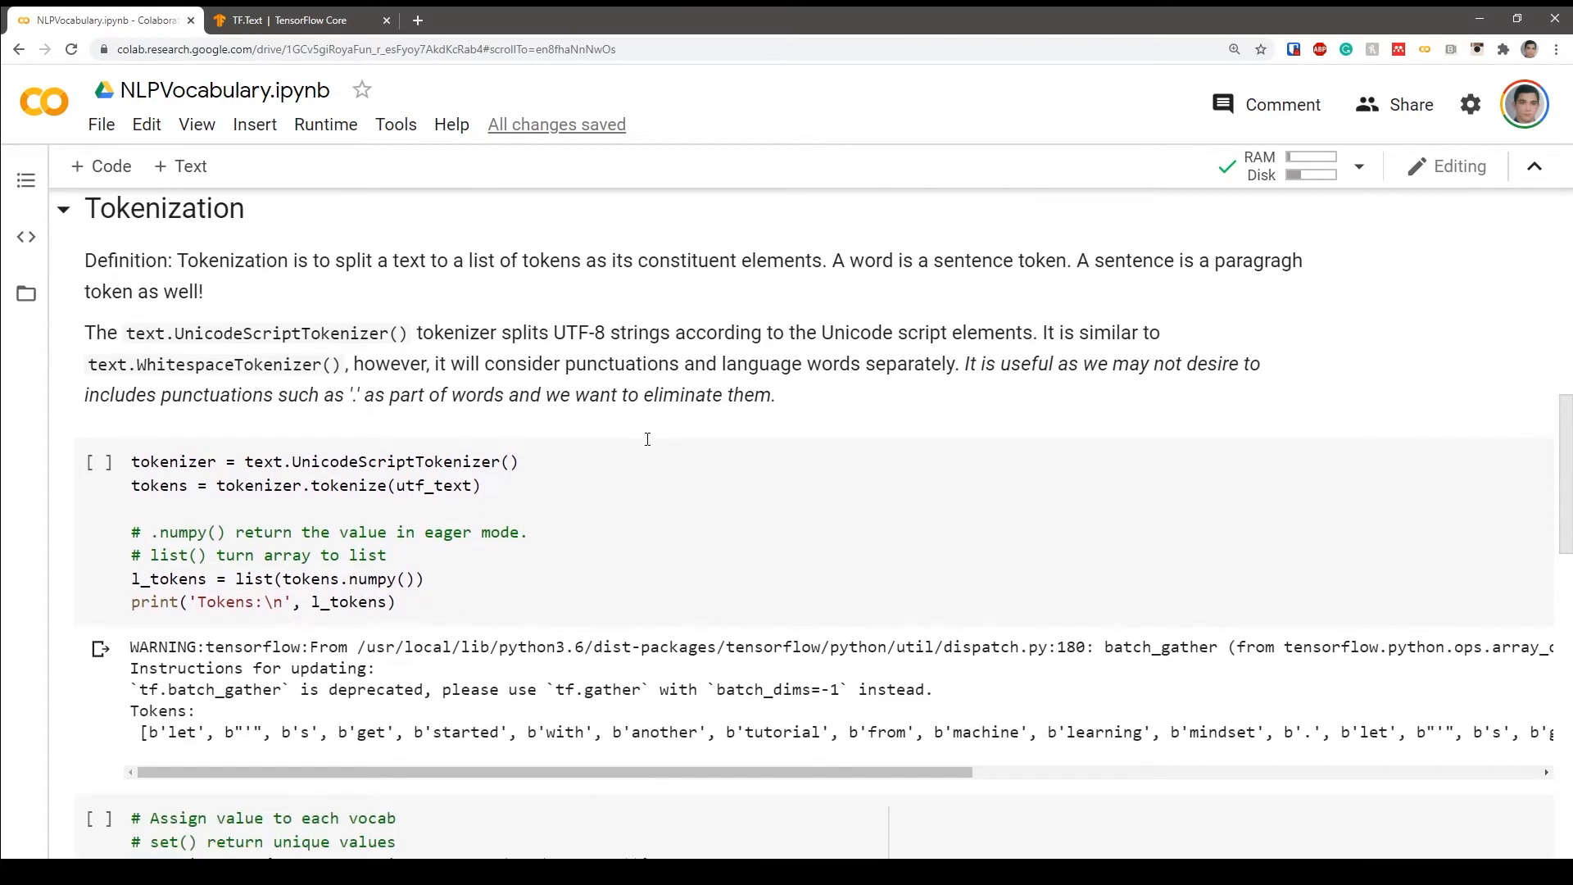
{"action": "mouse_move", "coordinate": [671, 432]}
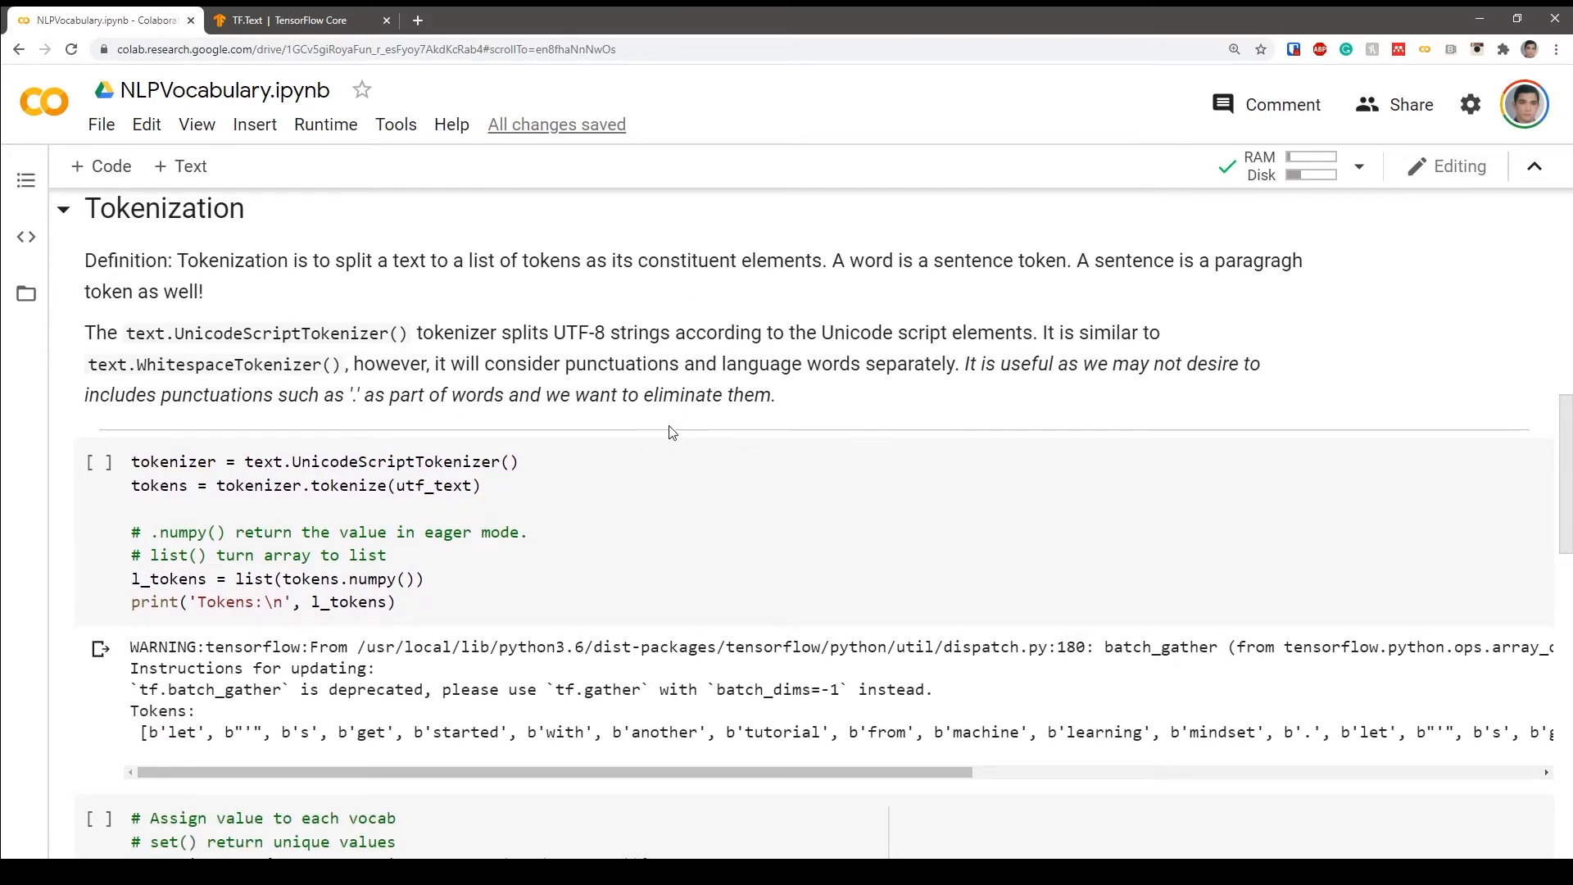
{"action": "scroll", "scroll_direction": "up", "scroll_amount": 3}
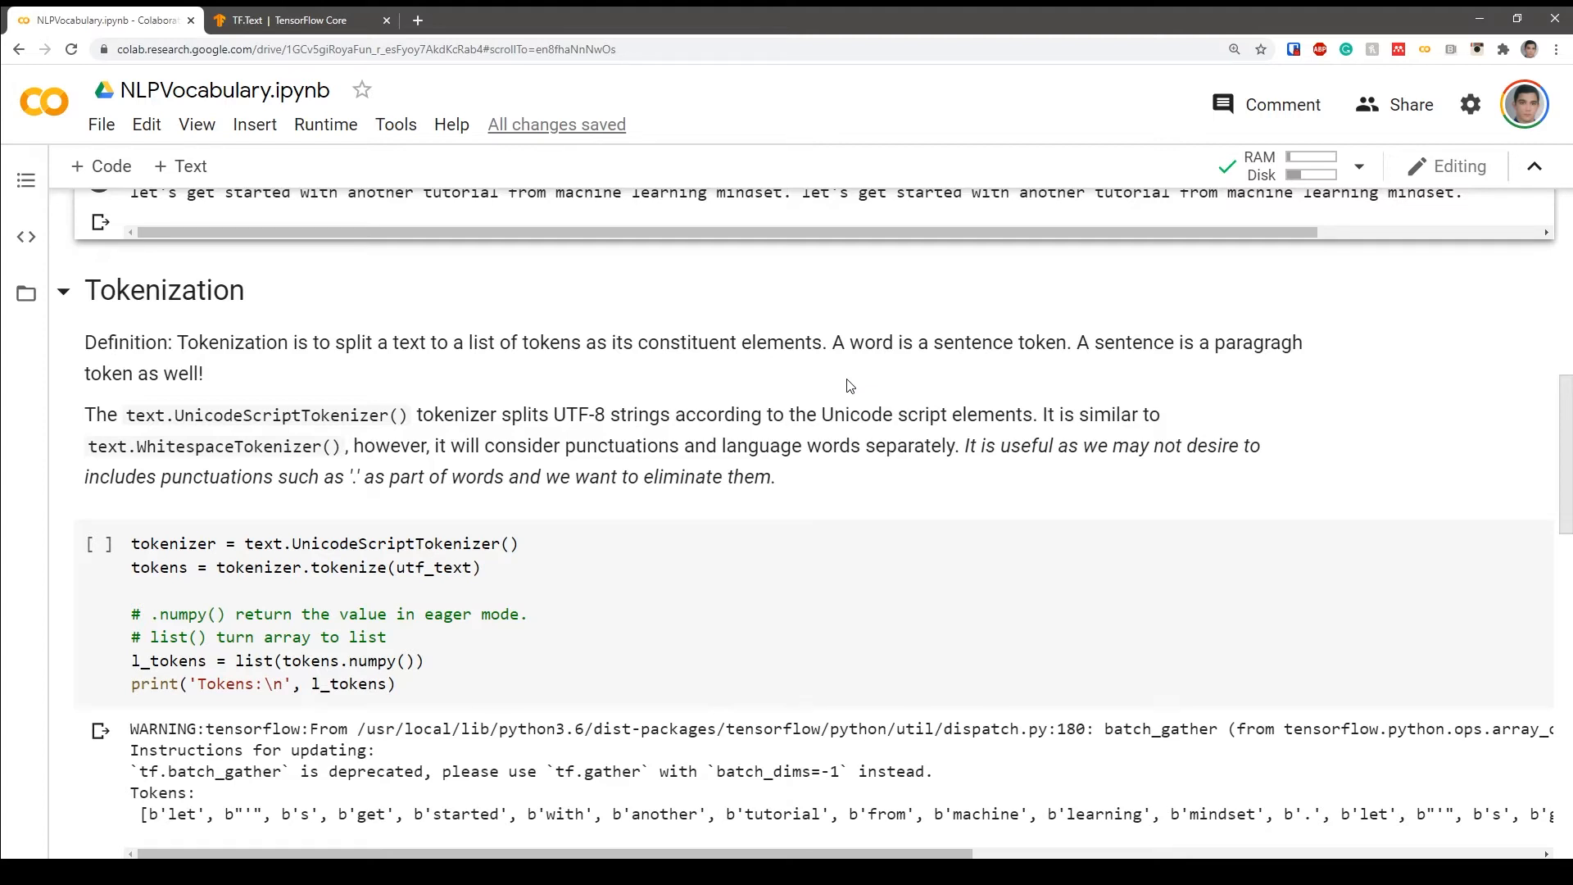
{"action": "mouse_move", "coordinate": [595, 408]}
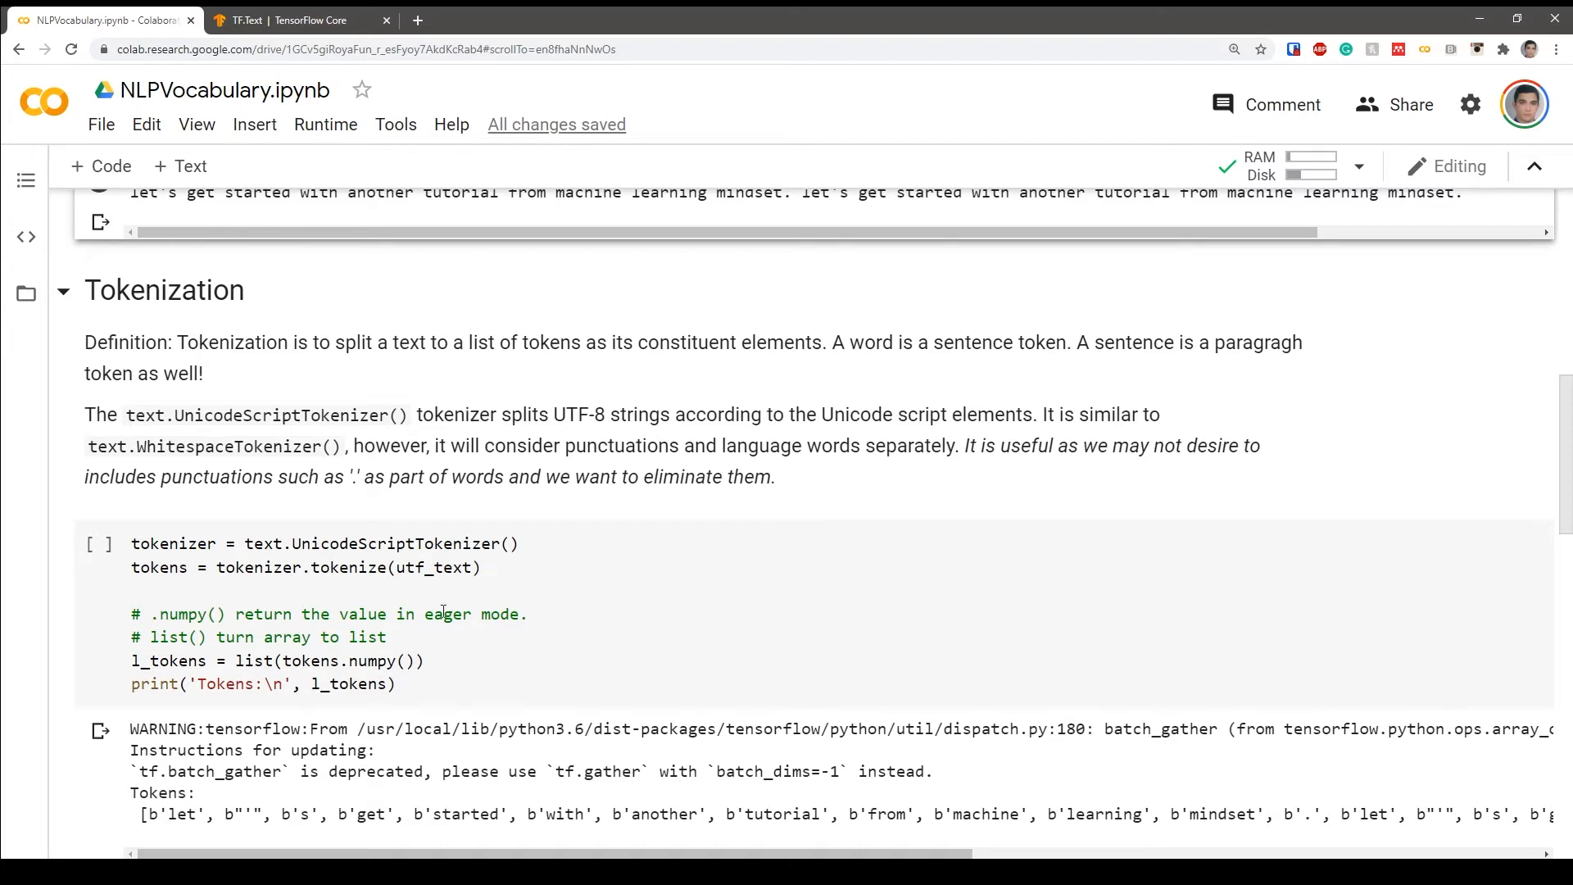
{"action": "scroll", "scroll_direction": "down", "scroll_amount": 3}
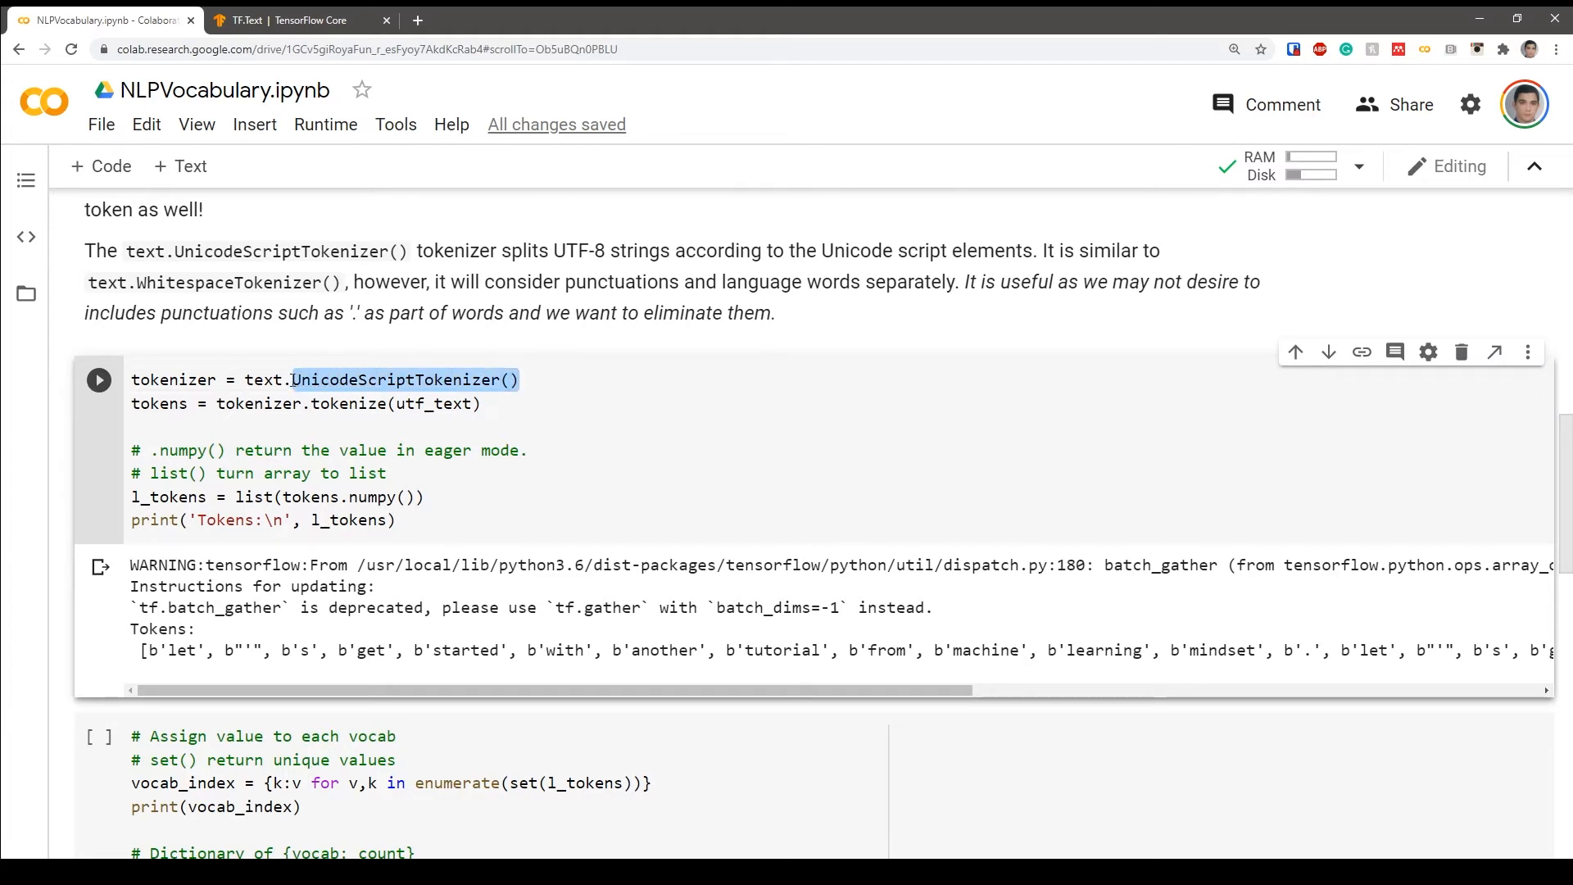
- Make the tokenizer tftext.UnicodeScriptTokenizer() and review its input utf_text
{"action": "left_click", "coordinate": [247, 379]}
{"action": "type", "text": "tf"}
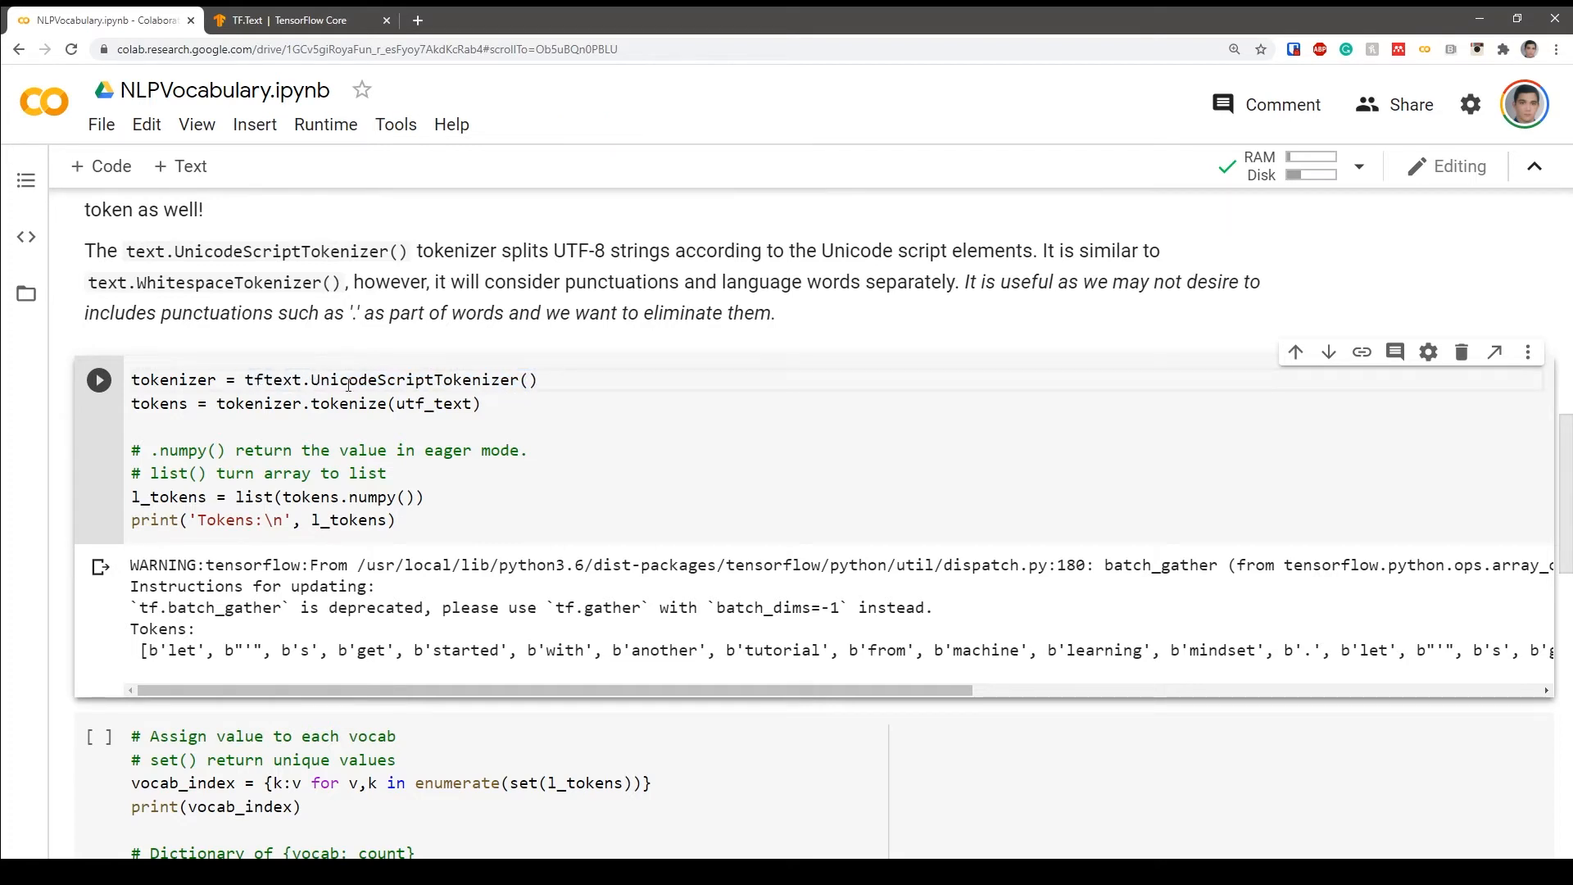
{"action": "double_click", "coordinate": [272, 380]}
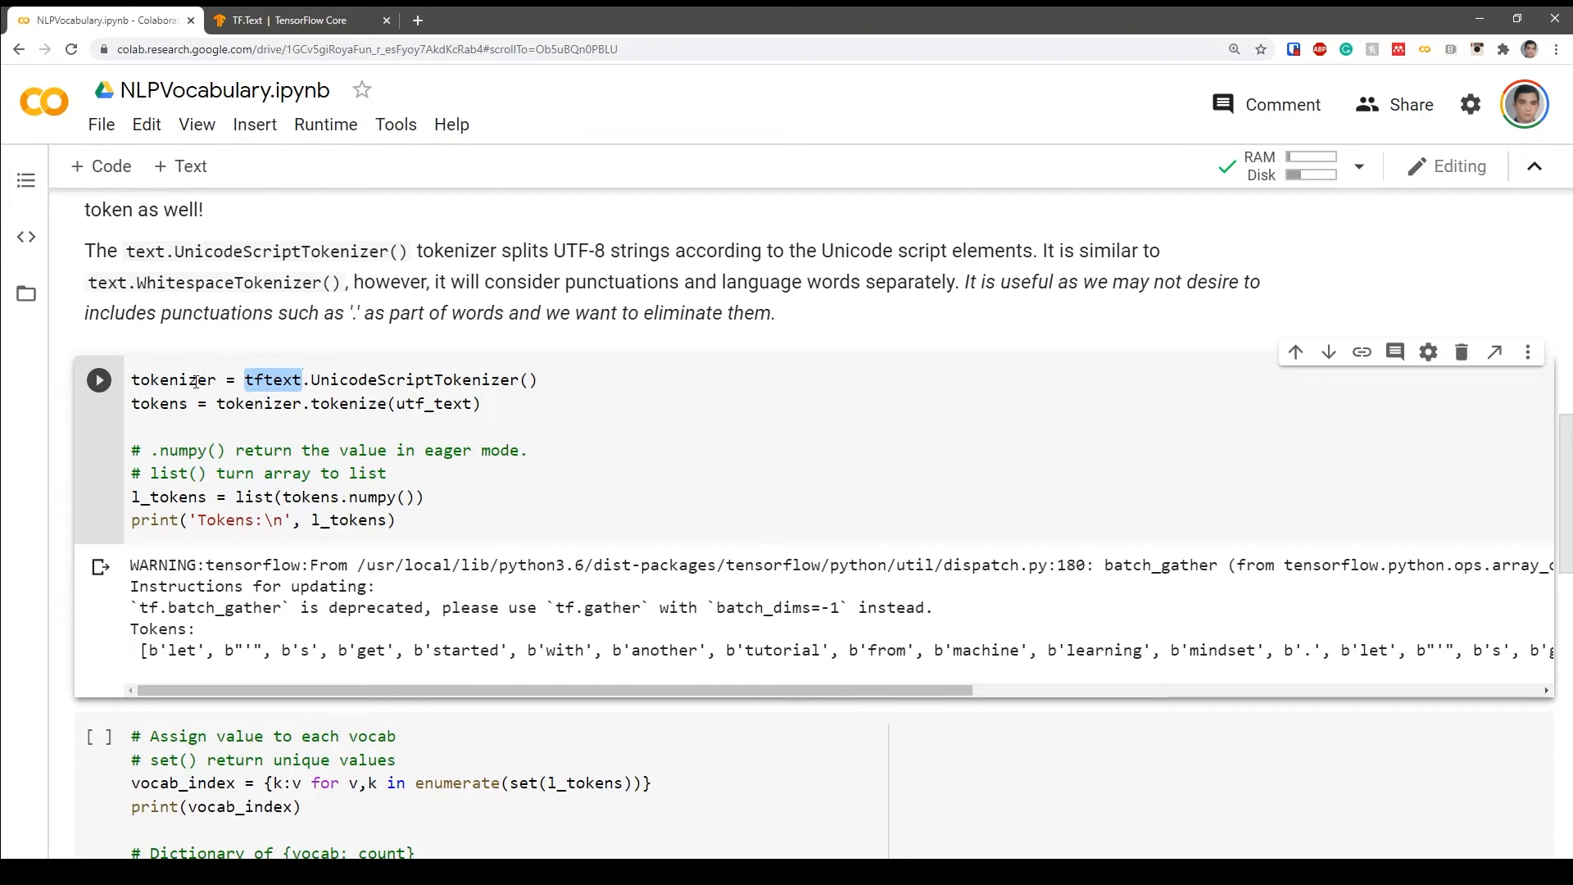
{"action": "double_click", "coordinate": [173, 380]}
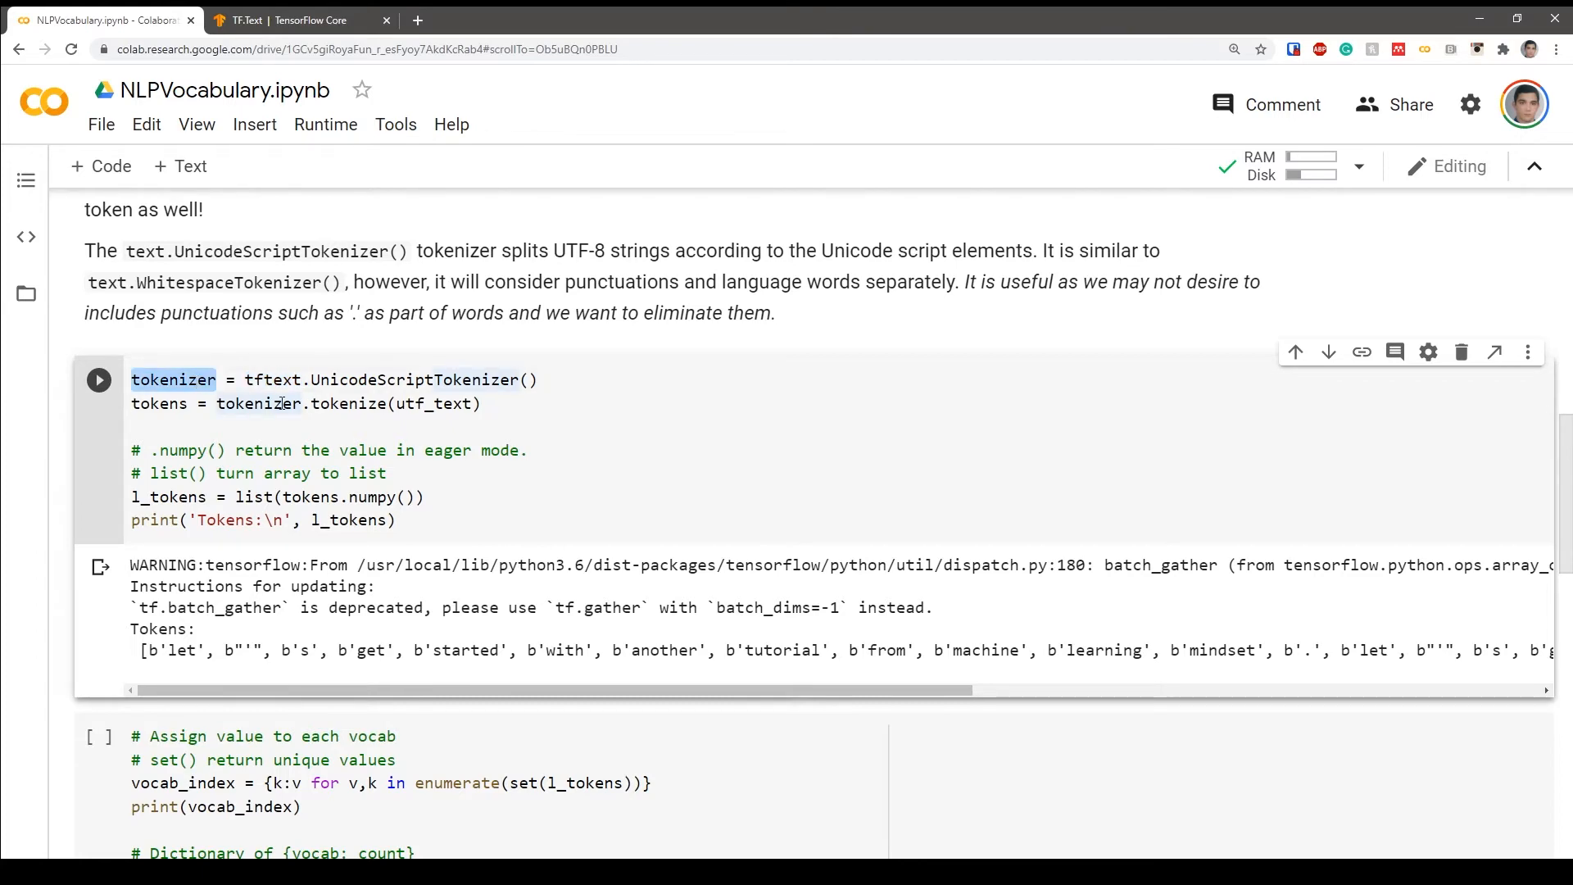
{"action": "double_click", "coordinate": [432, 403]}
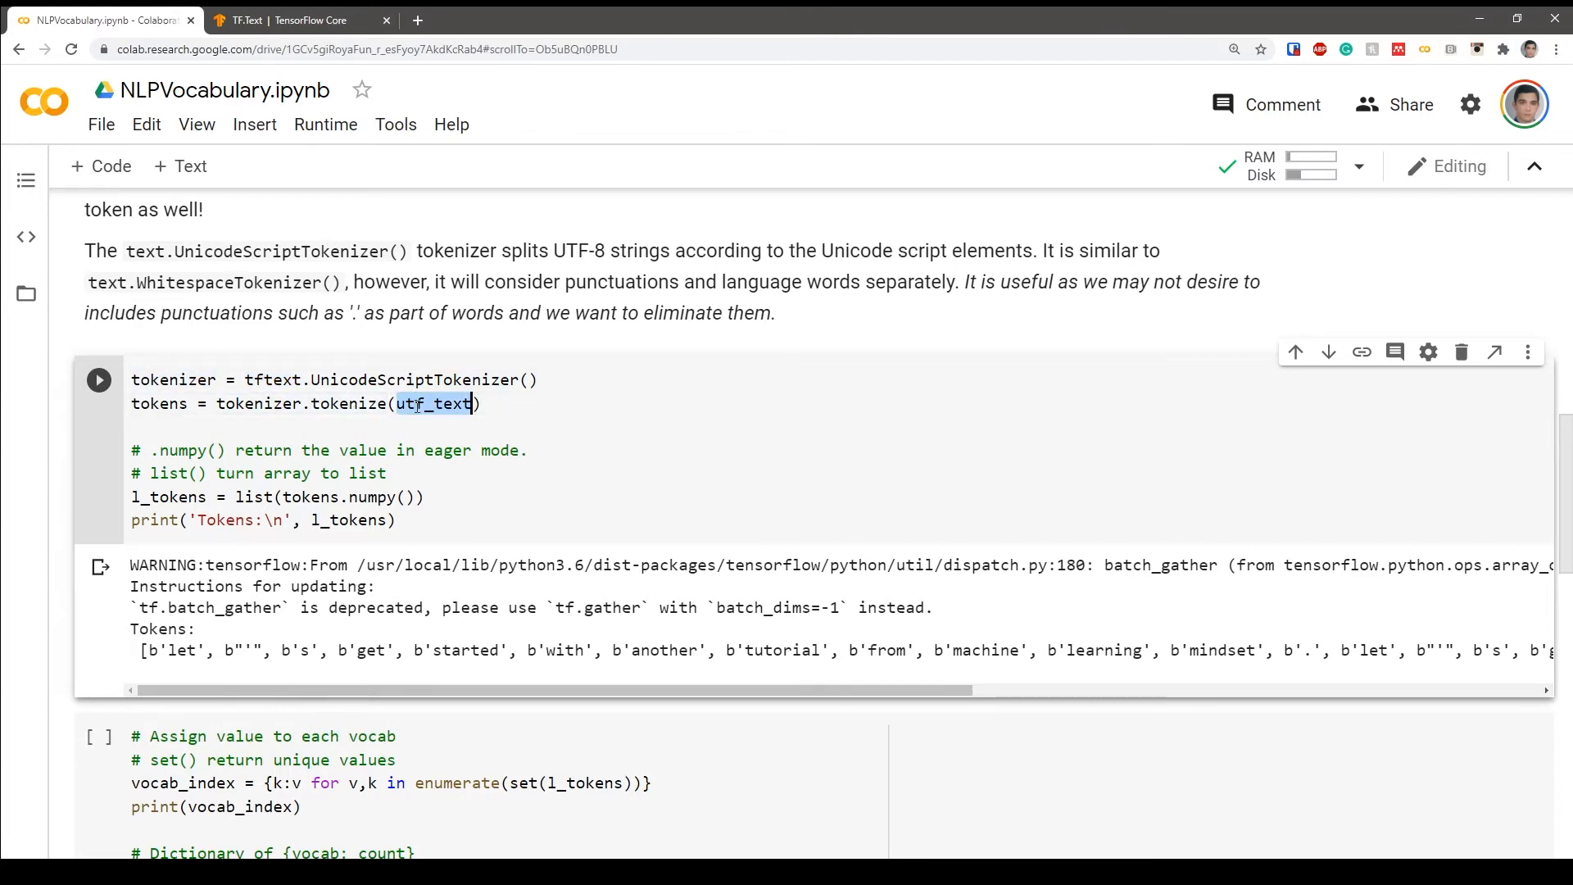
{"action": "scroll", "scroll_direction": "up", "scroll_amount": 3}
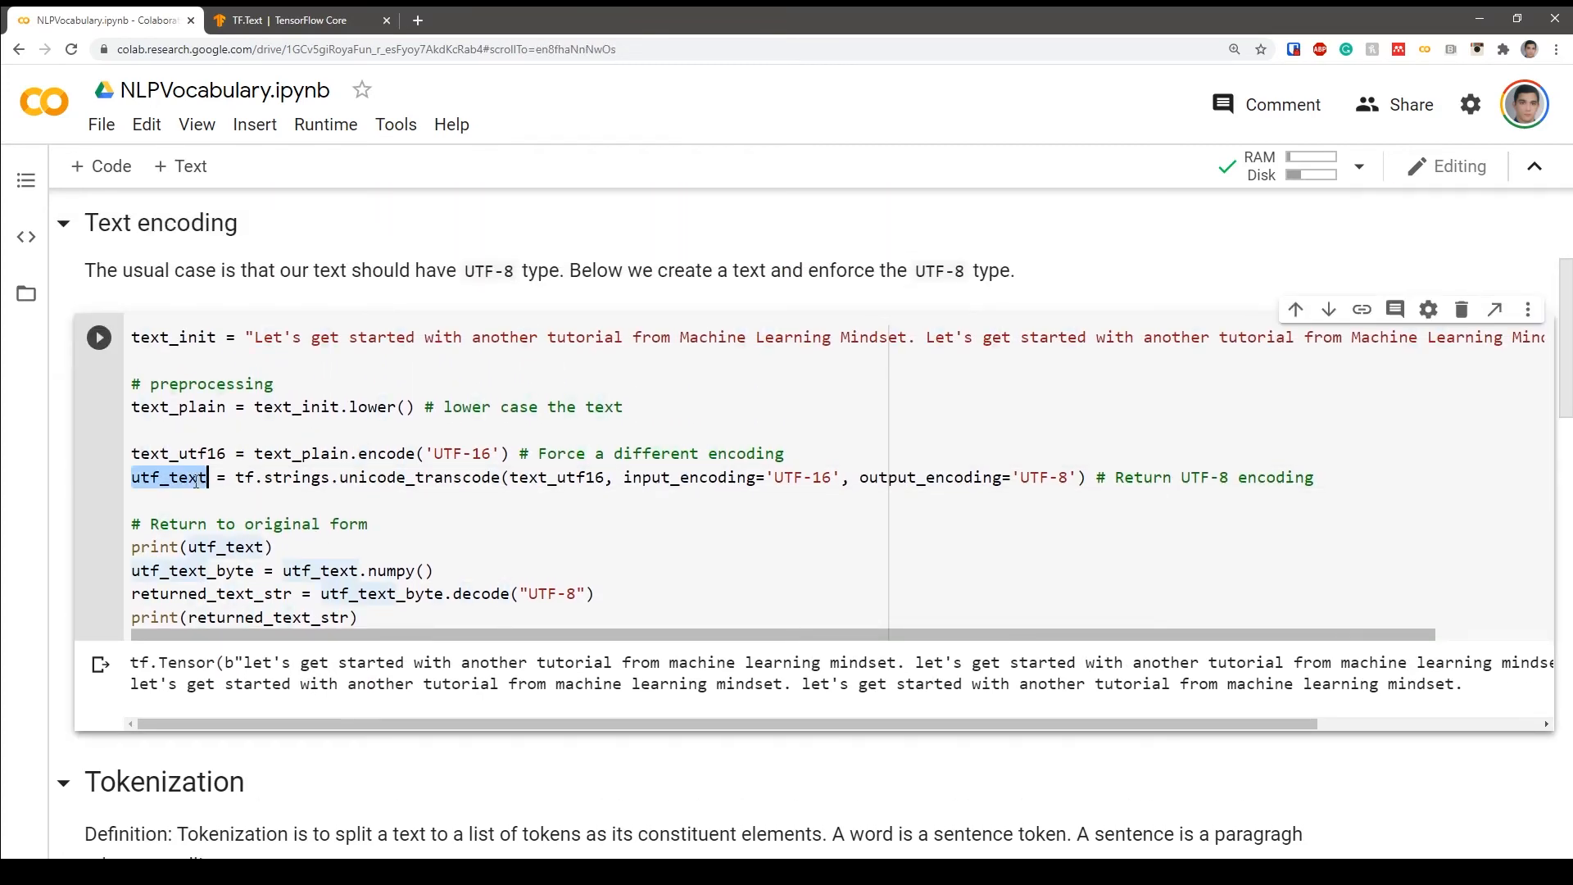
{"action": "scroll", "scroll_direction": "down", "scroll_amount": 3}
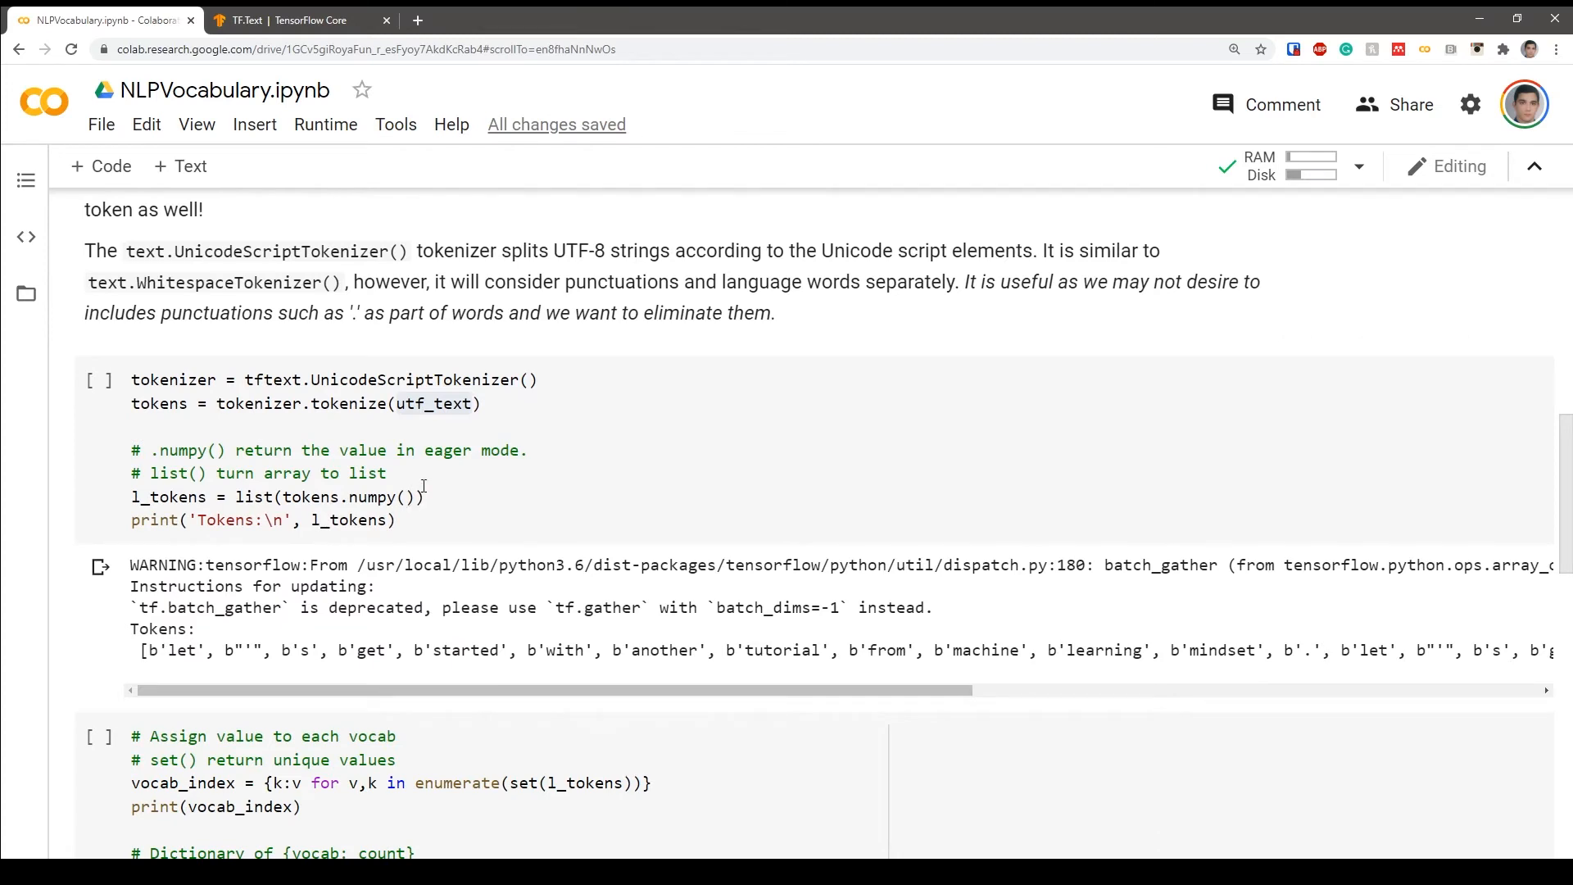
- Rerun the tokenization cell and review the list(tokens) output
{"action": "left_click", "coordinate": [386, 474]}
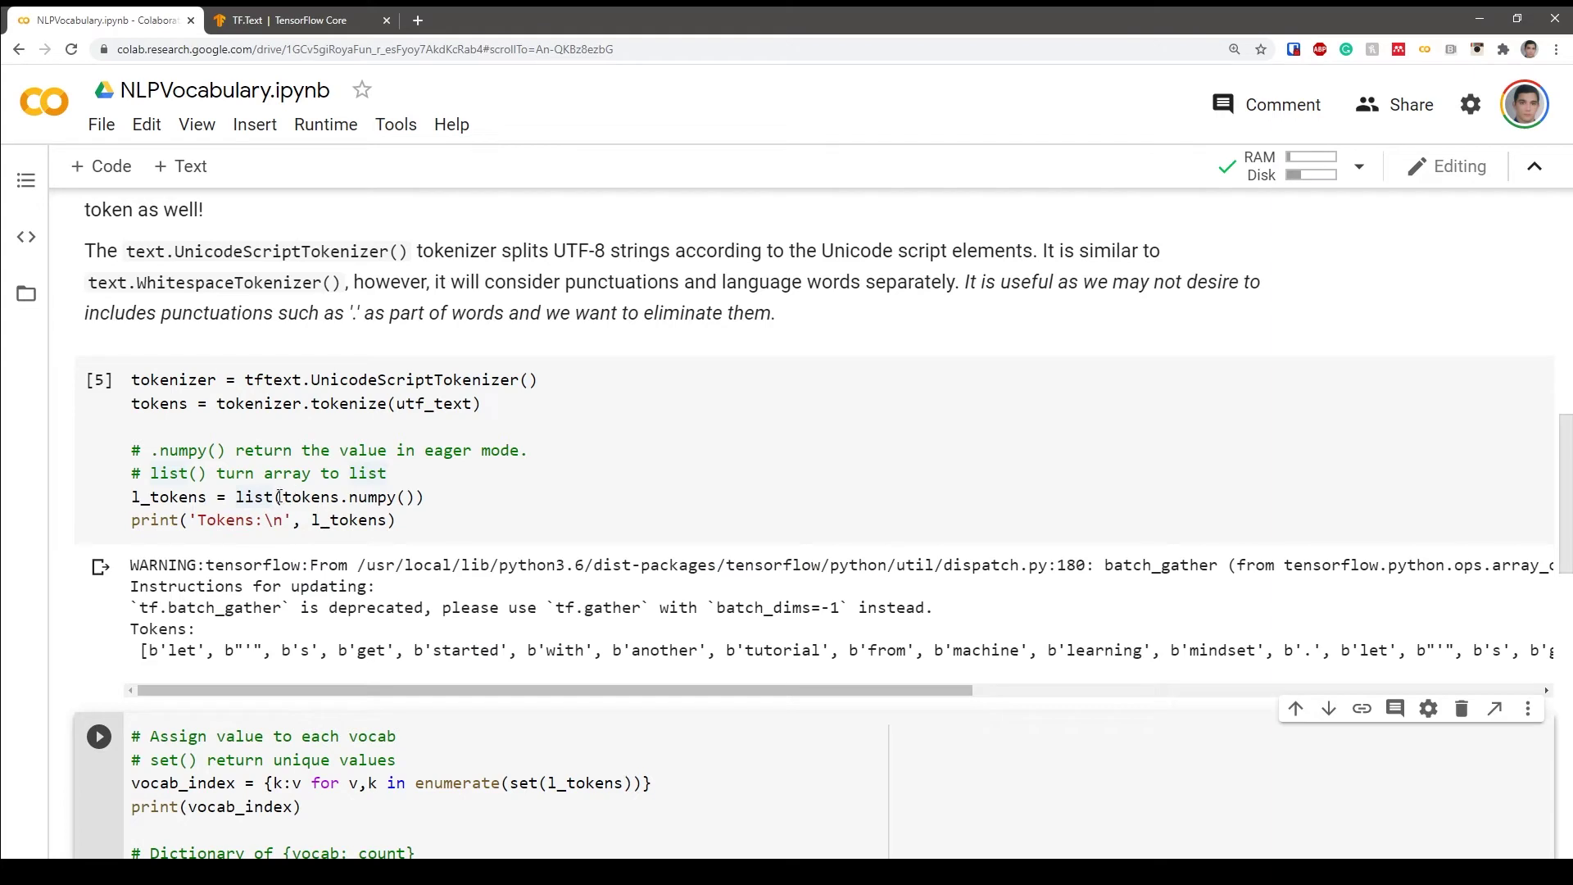
{"action": "double_click", "coordinate": [310, 497]}
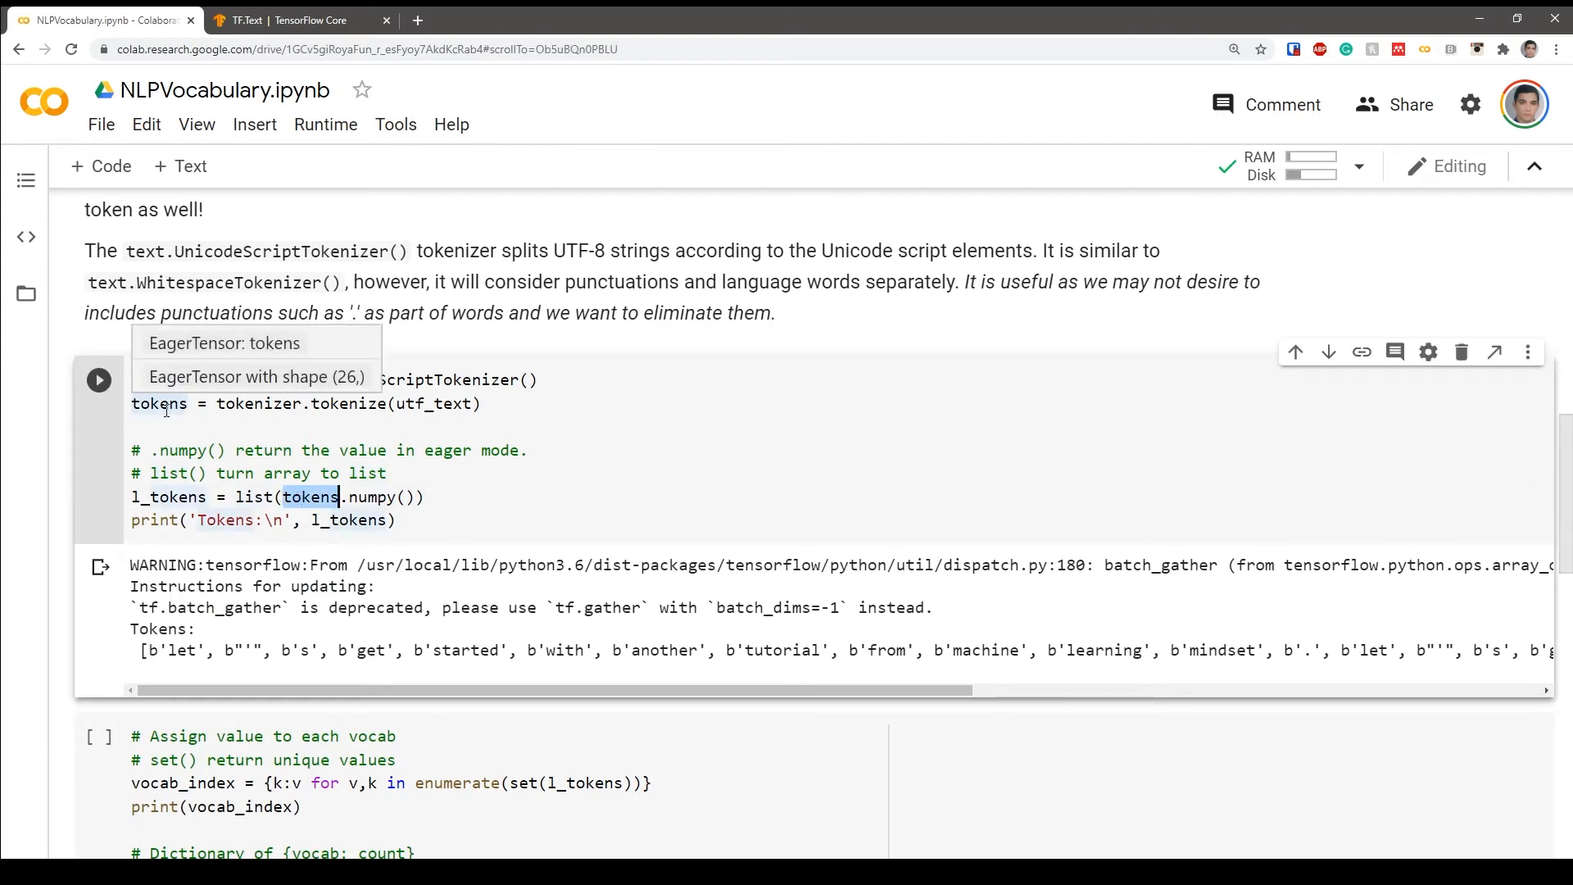
{"action": "left_click", "coordinate": [357, 497]}
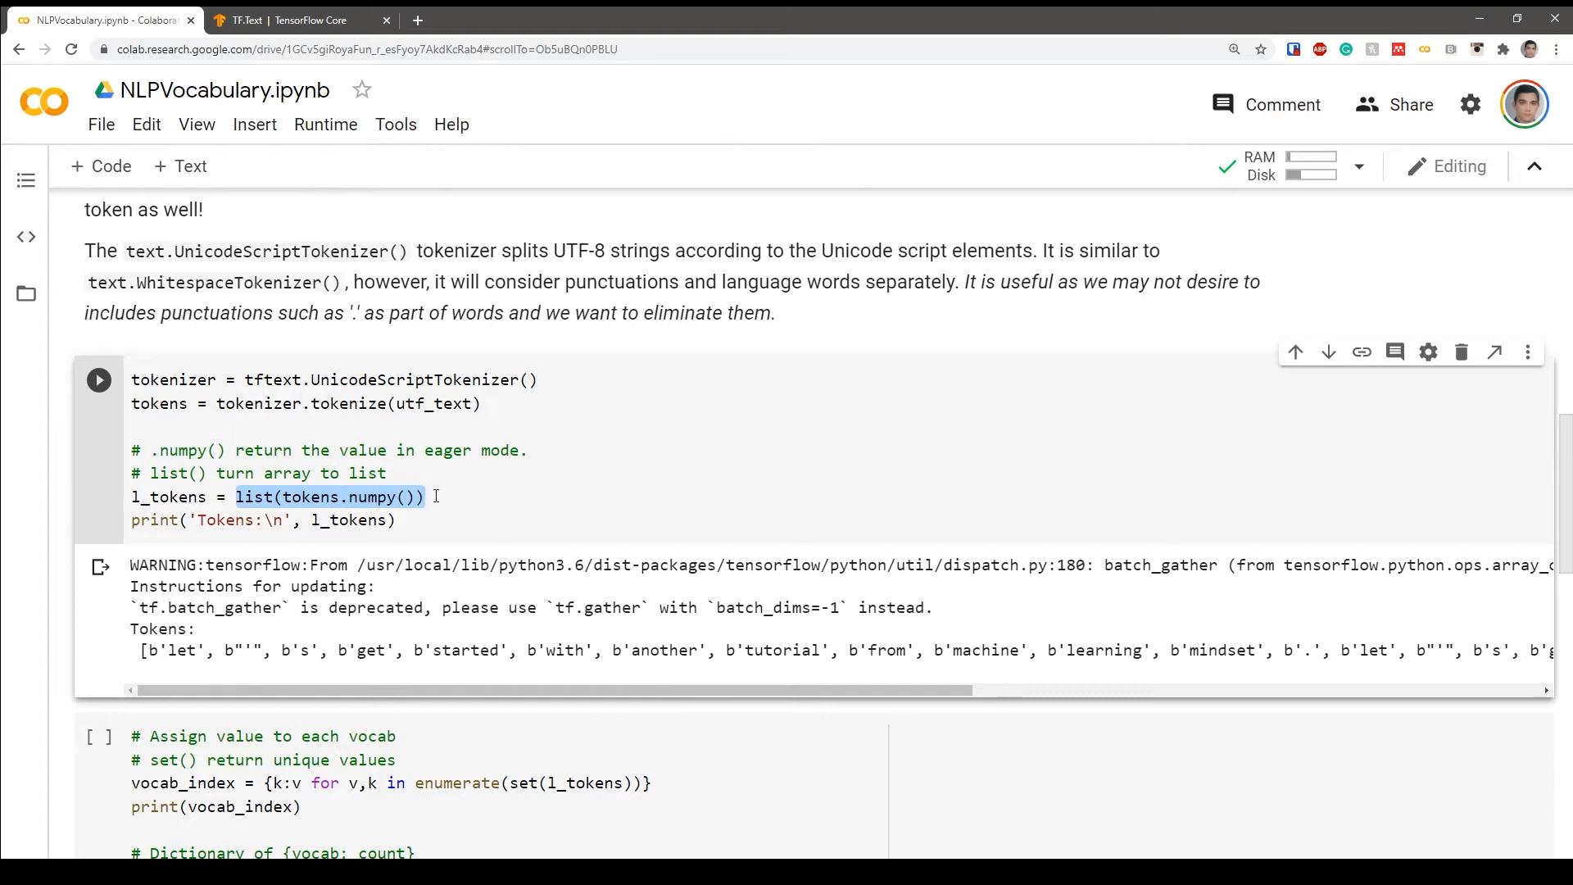
{"action": "left_click", "coordinate": [419, 496]}
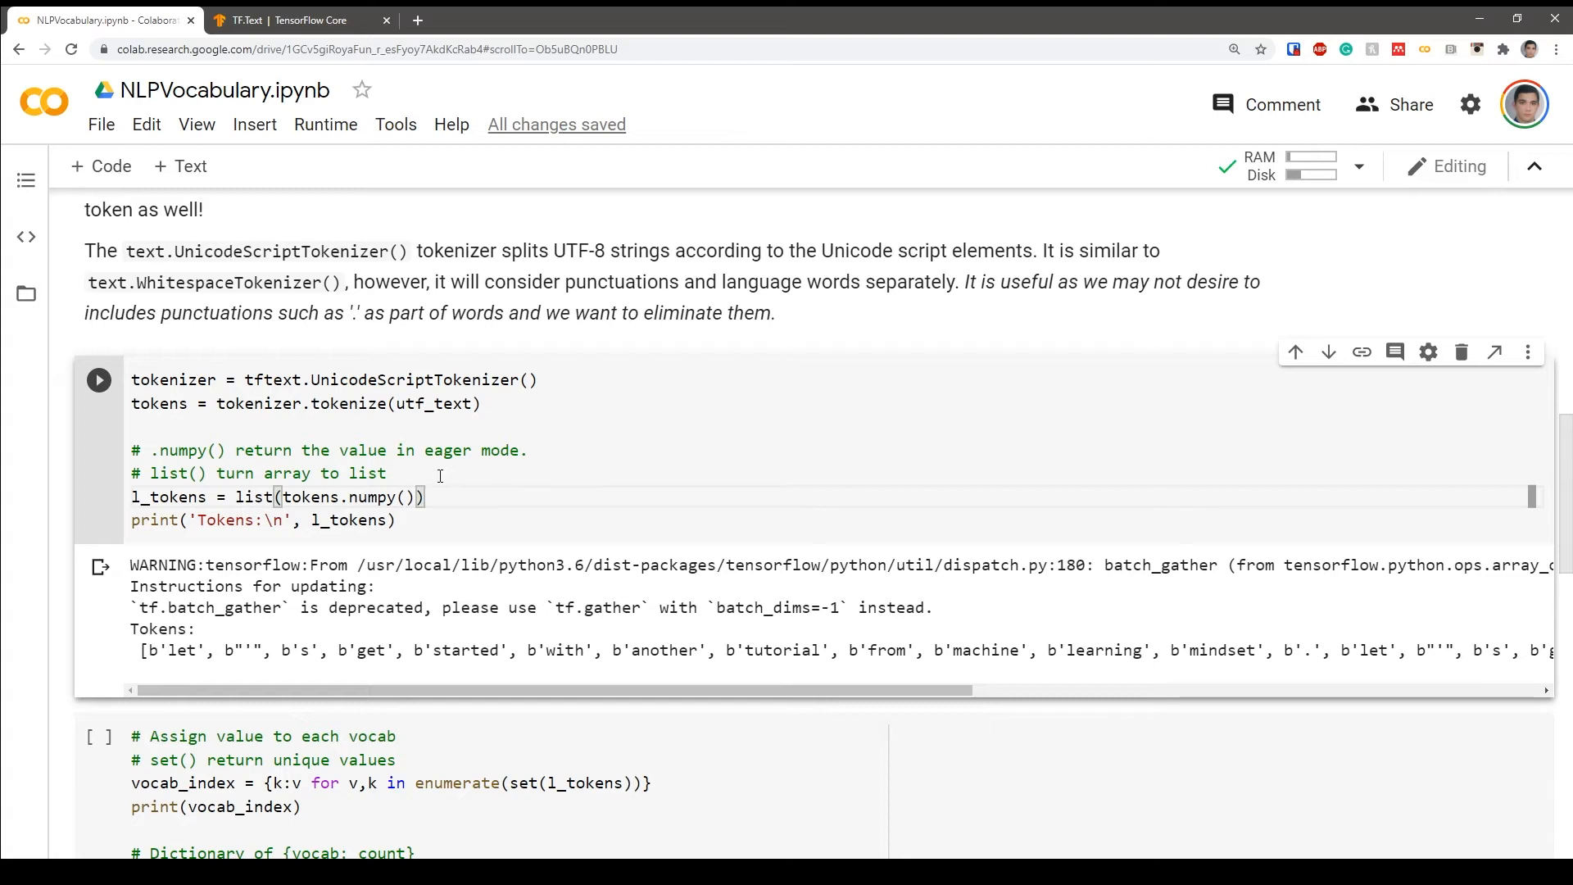
{"action": "mouse_move", "coordinate": [410, 521]}
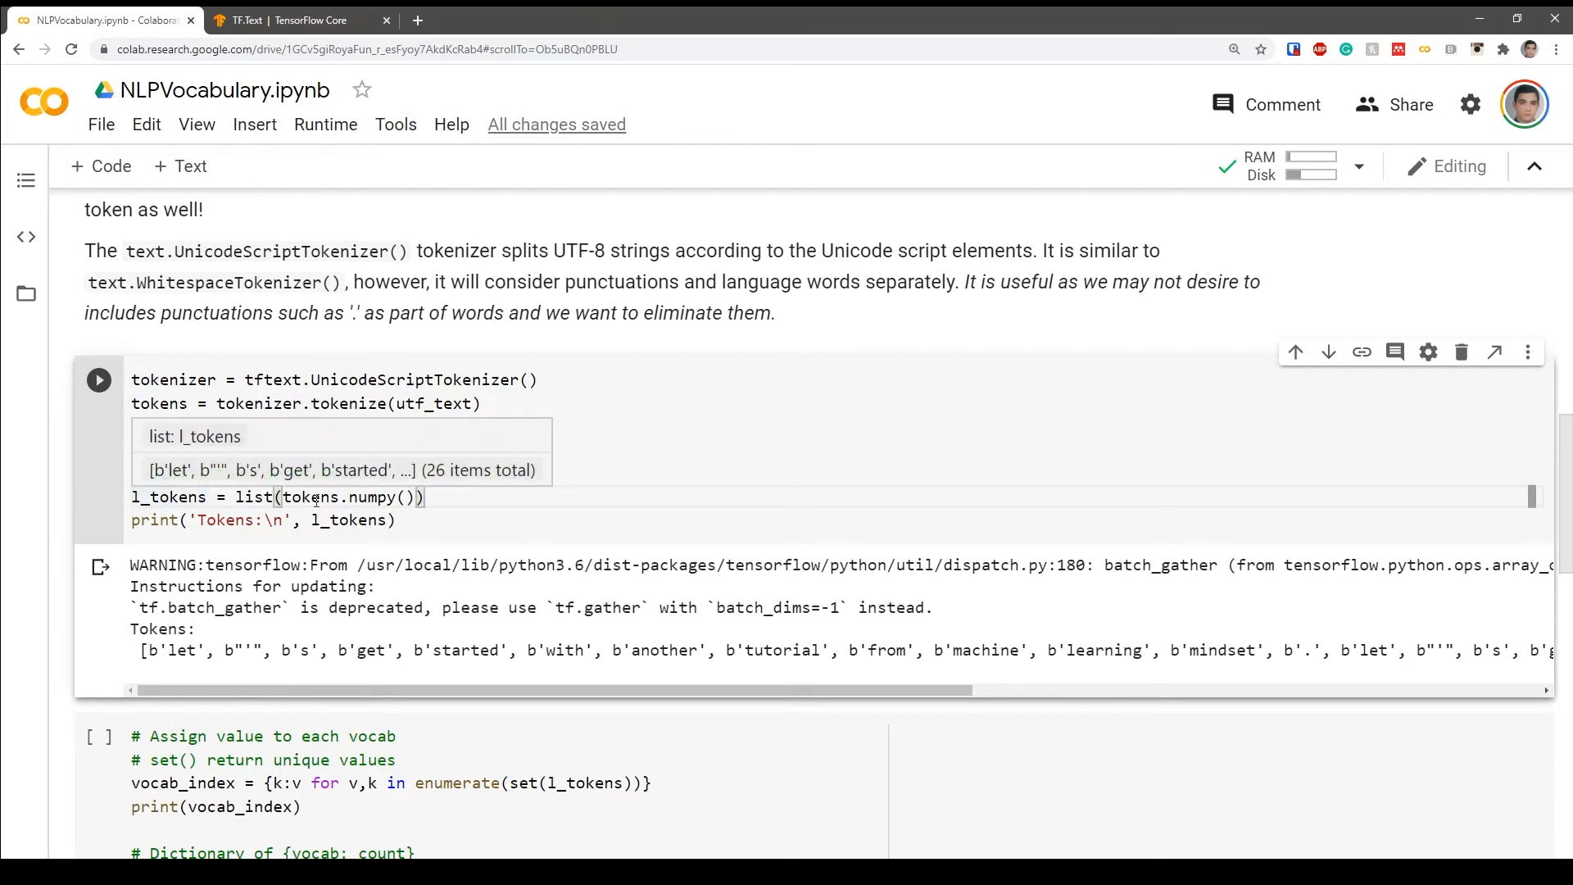
- Review the vocab_index and vocab_count building code
{"action": "scroll", "scroll_direction": "down", "scroll_amount": 3}
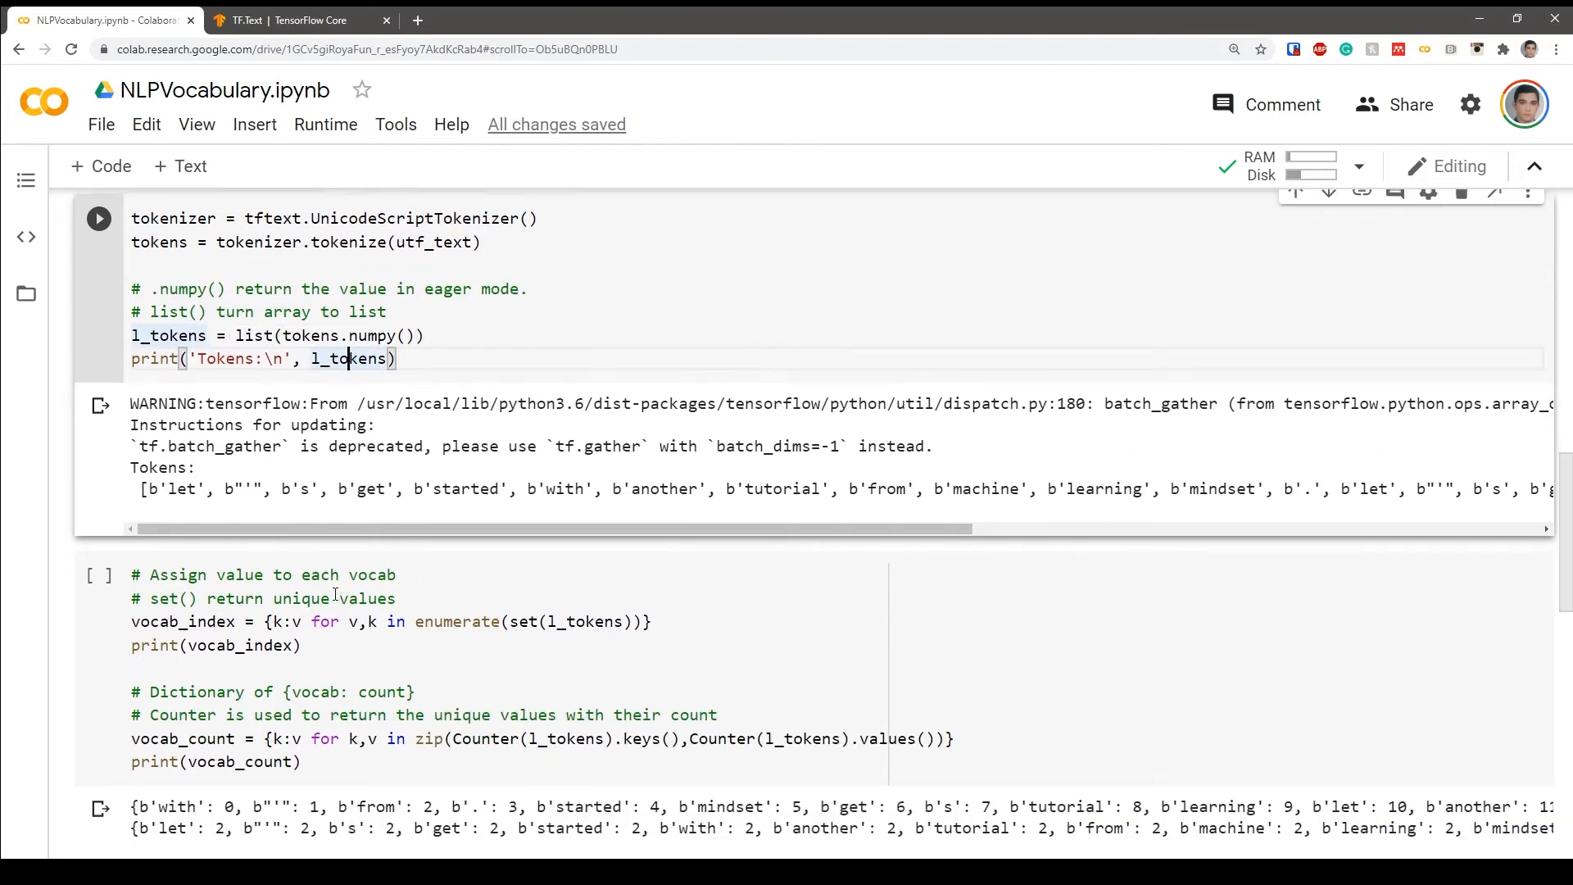
{"action": "scroll", "scroll_direction": "up", "scroll_amount": 3}
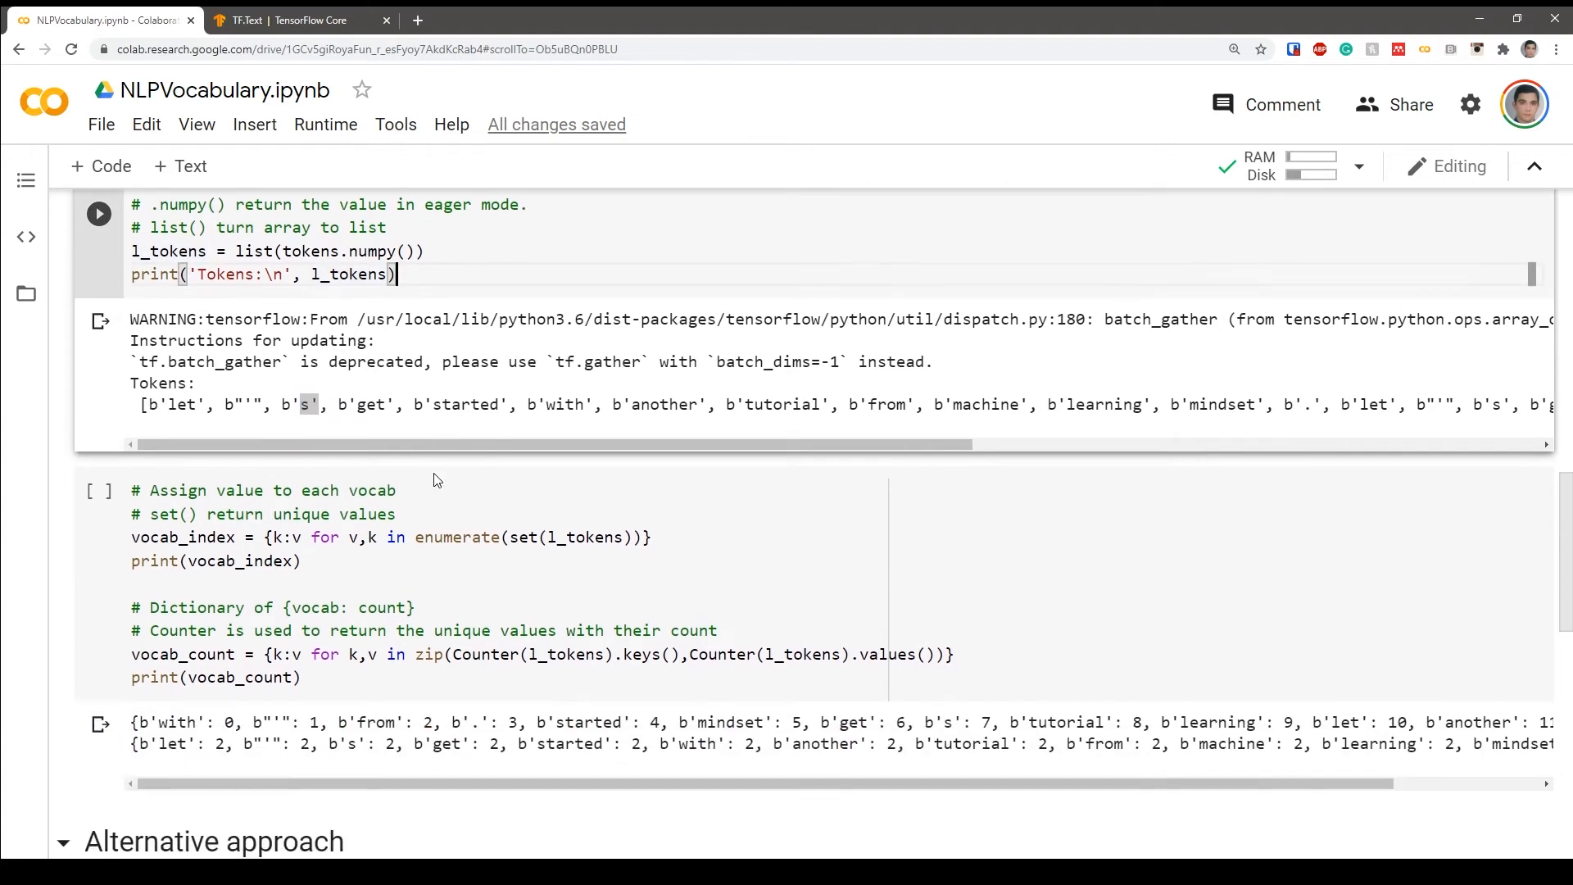
{"action": "left_click", "coordinate": [401, 513]}
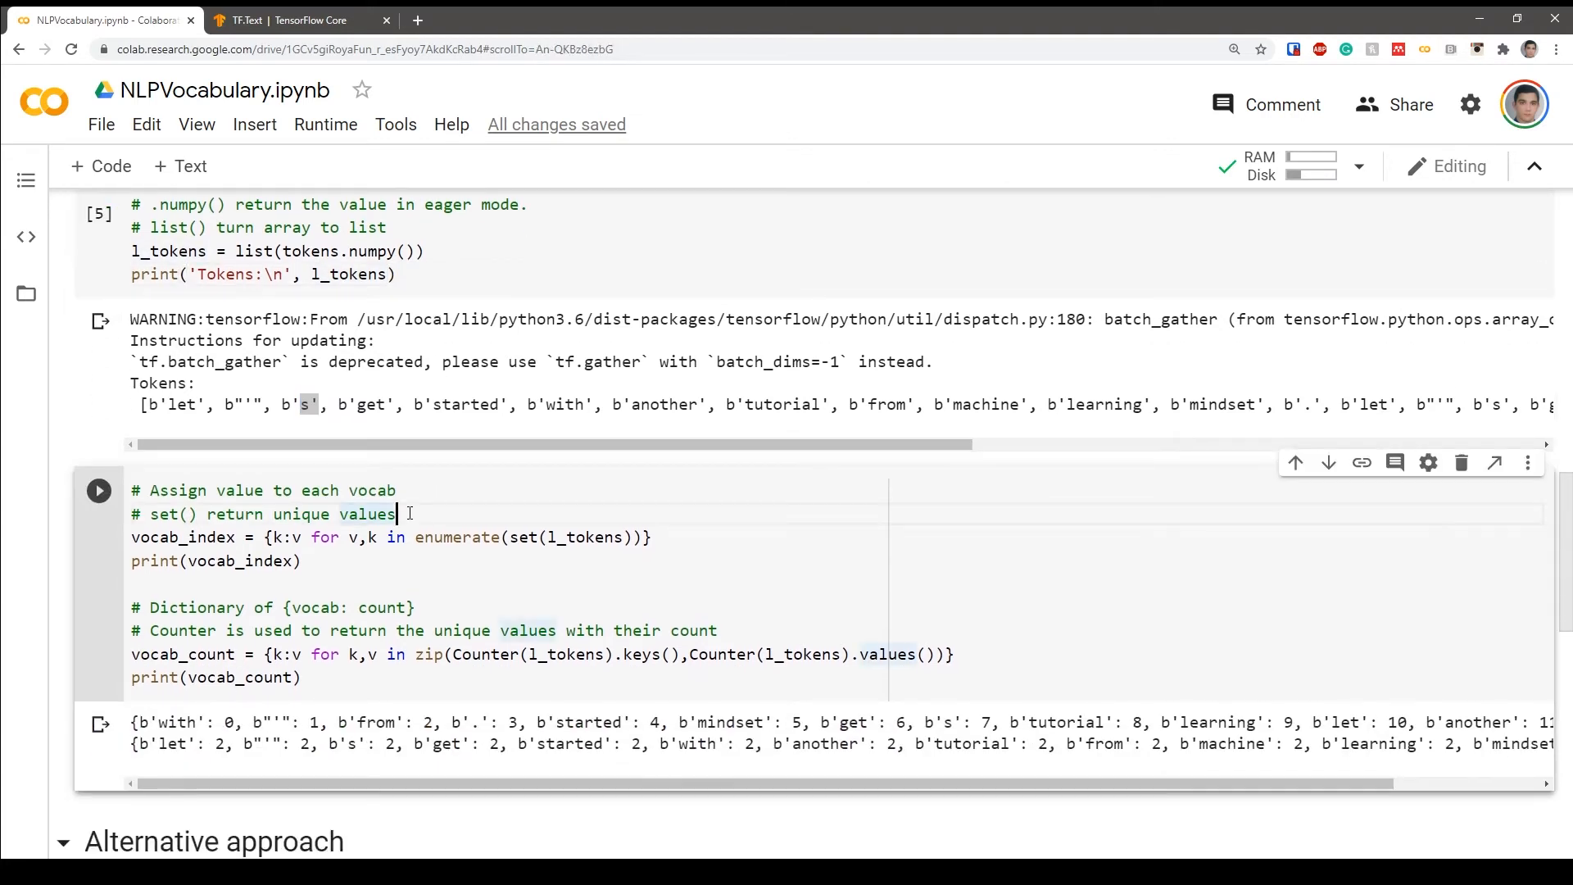
{"action": "mouse_move", "coordinate": [785, 411]}
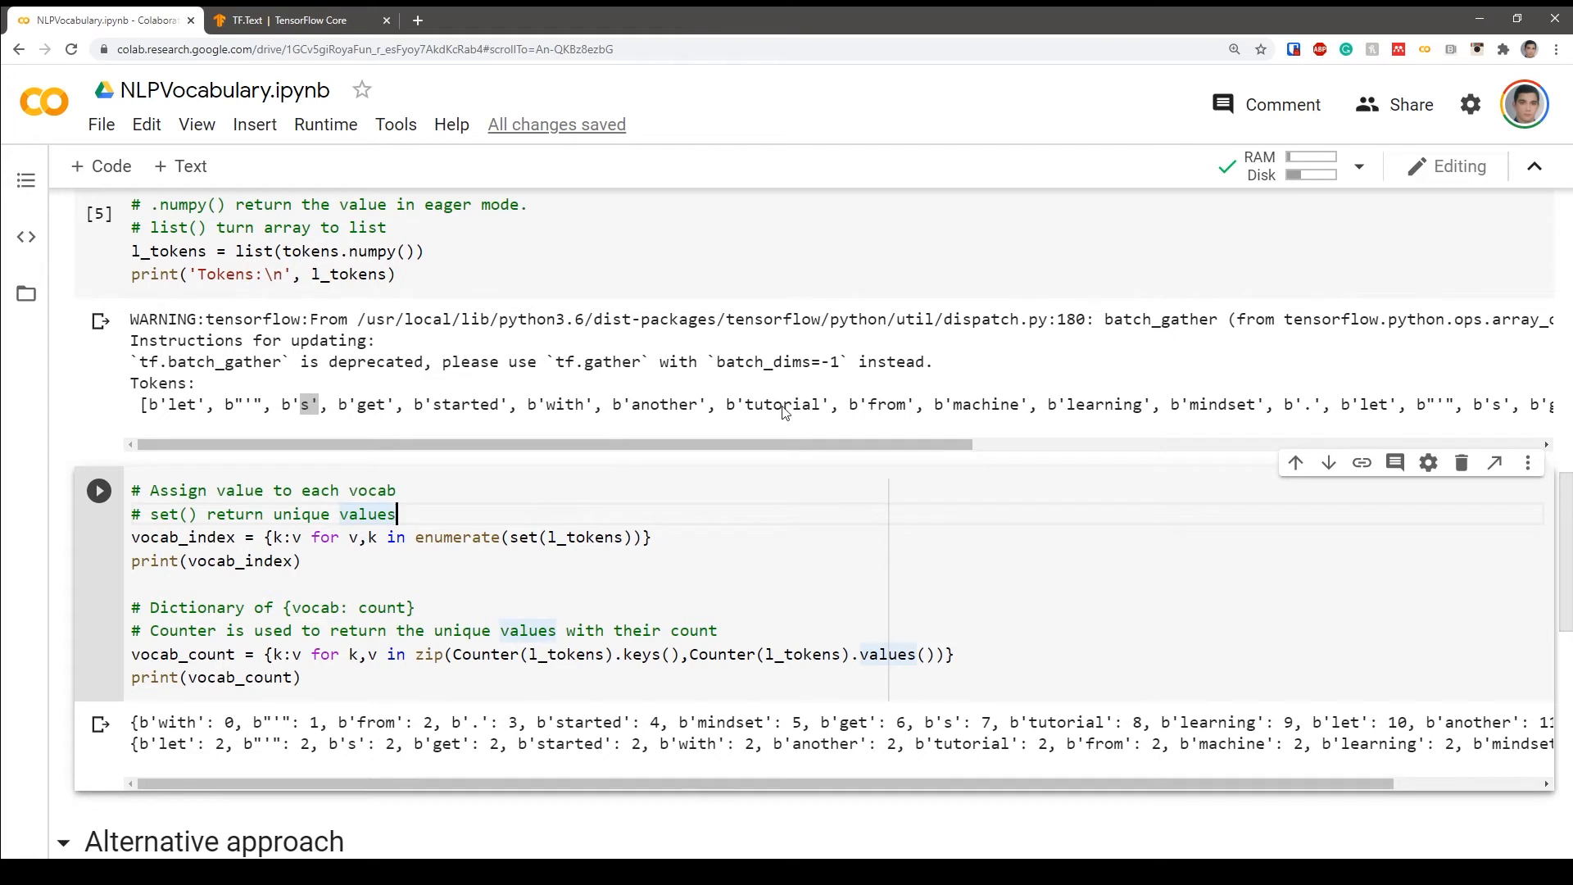
{"action": "mouse_move", "coordinate": [467, 497]}
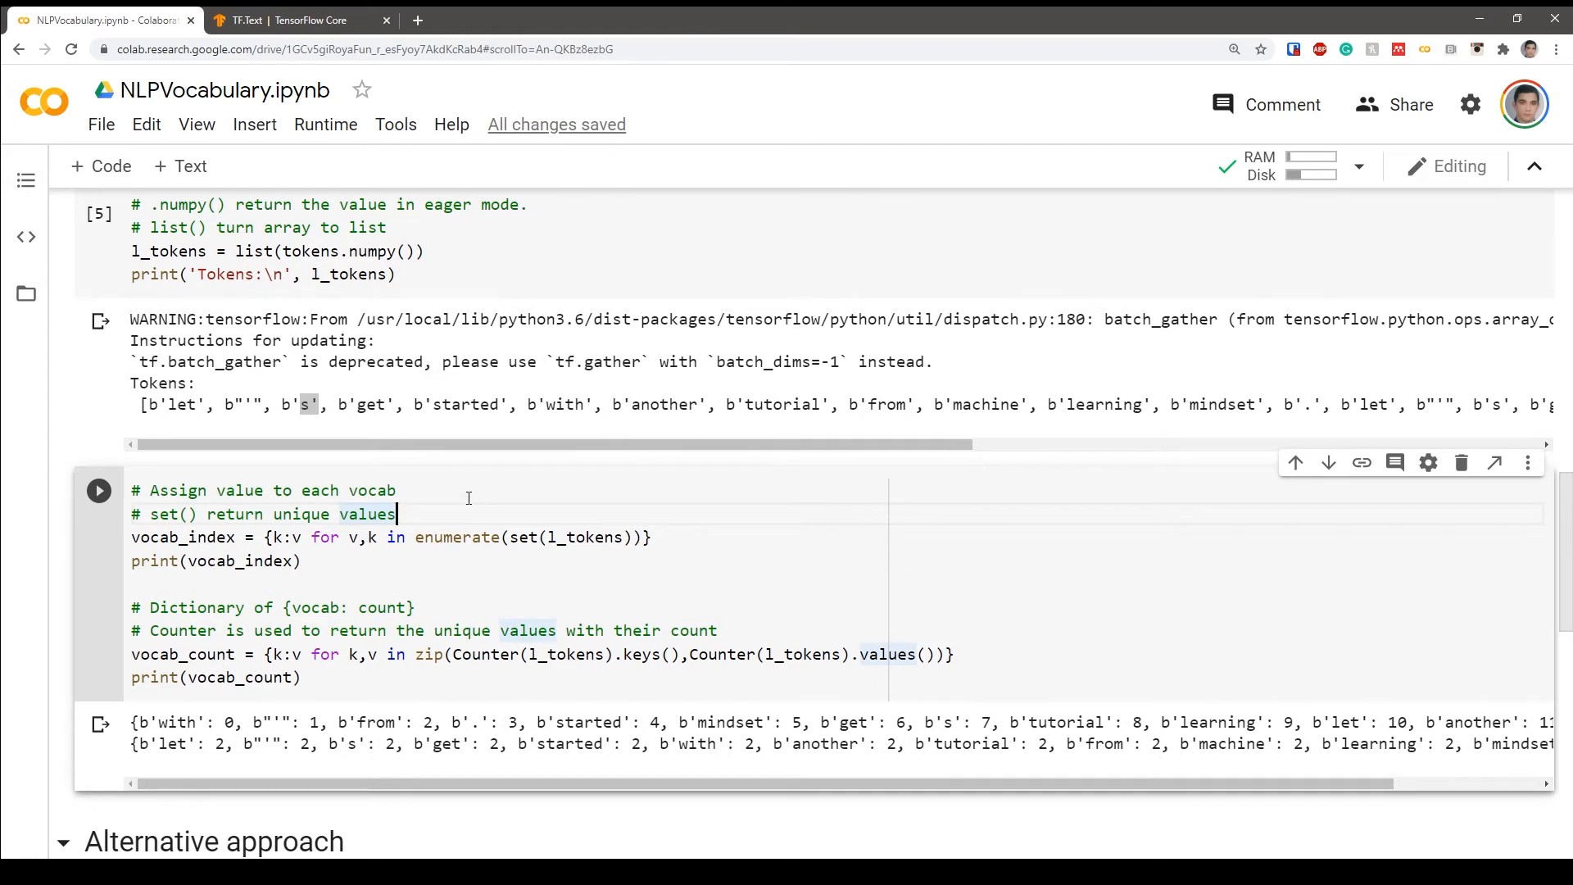
{"action": "scroll", "scroll_direction": "down", "scroll_amount": 3}
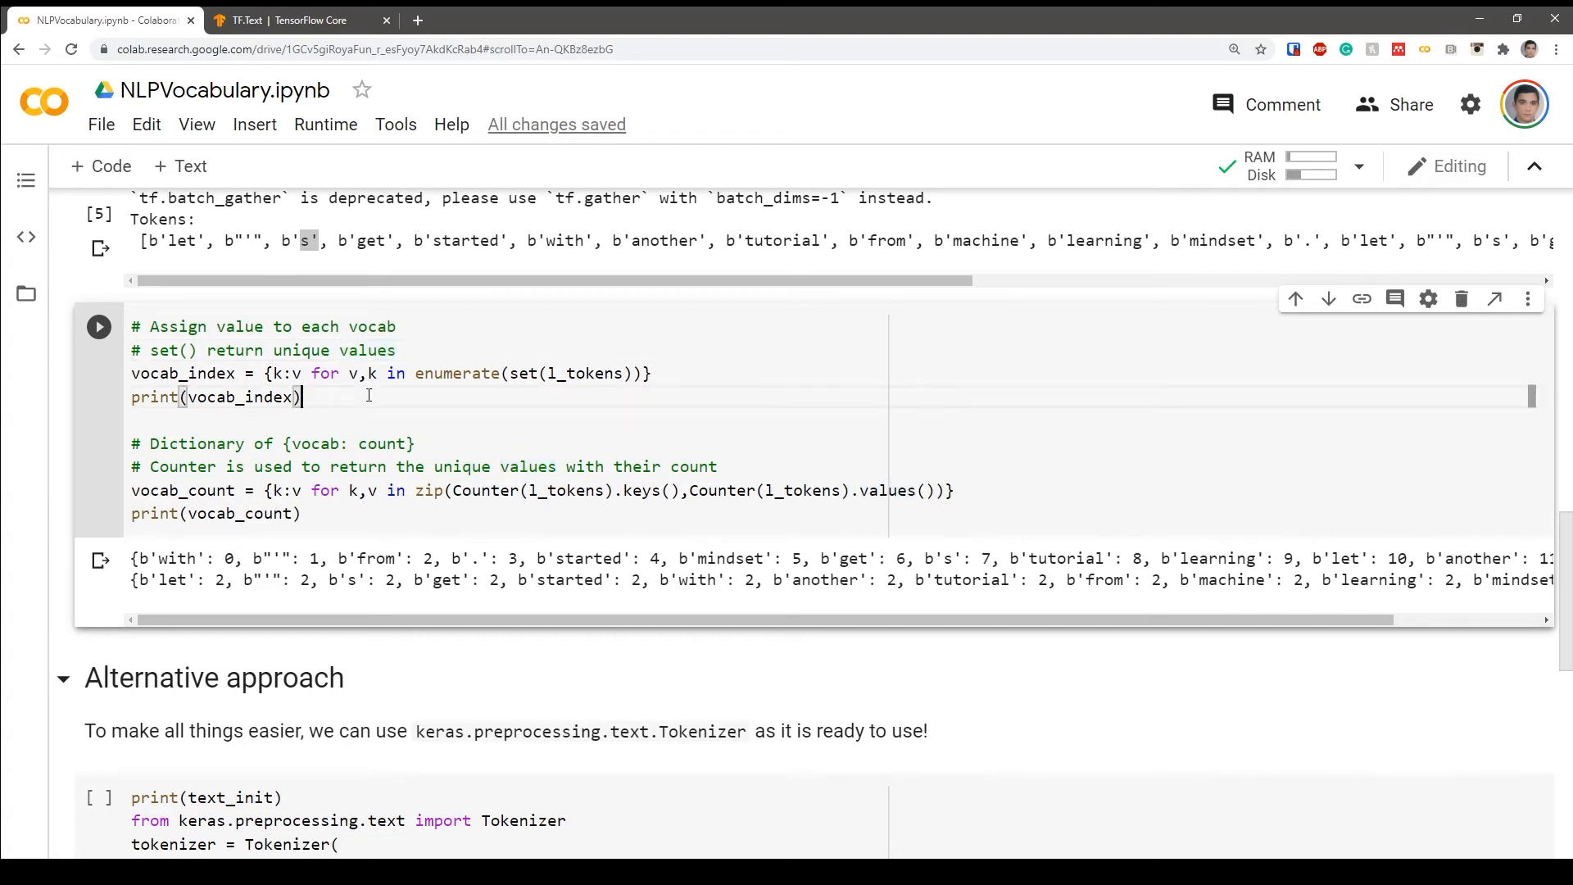
{"action": "mouse_move", "coordinate": [410, 408]}
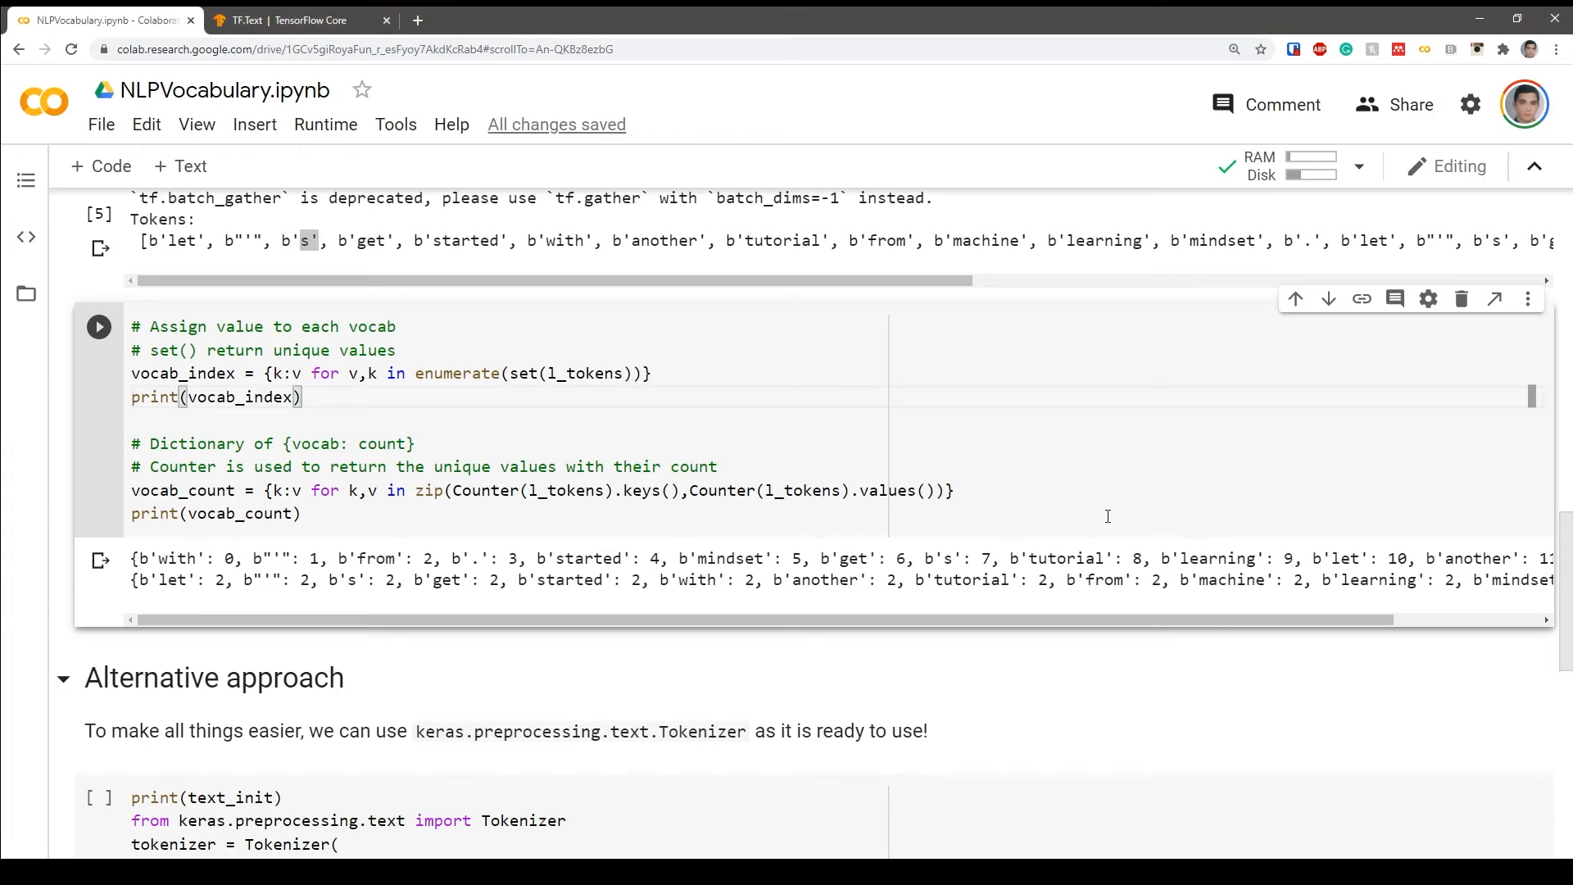
{"action": "mouse_move", "coordinate": [1095, 518]}
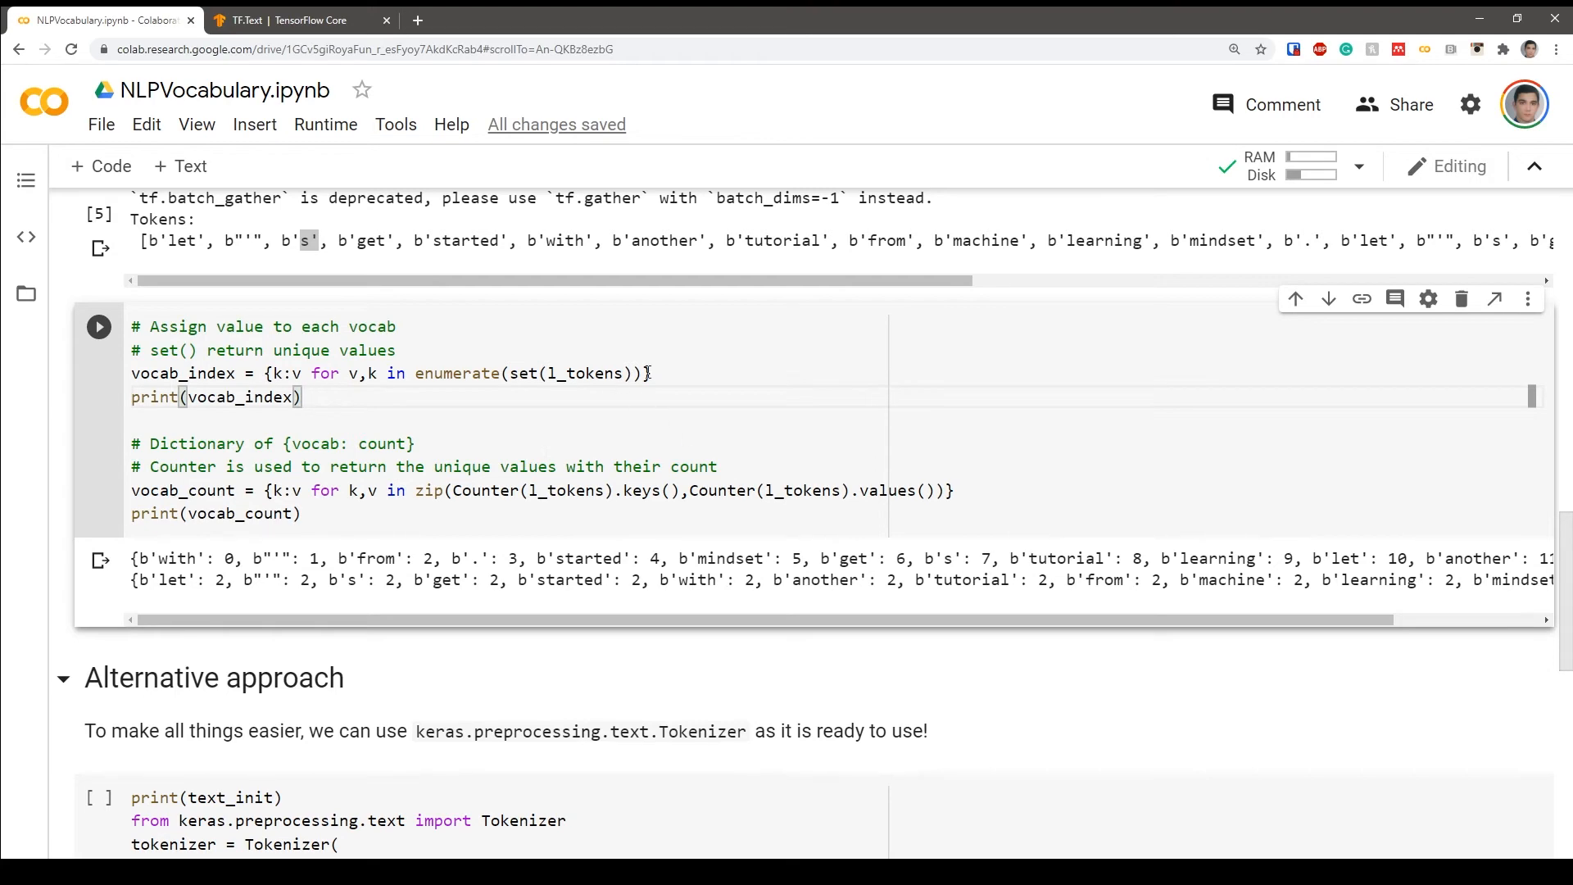
{"action": "scroll", "scroll_direction": "up", "scroll_amount": 3}
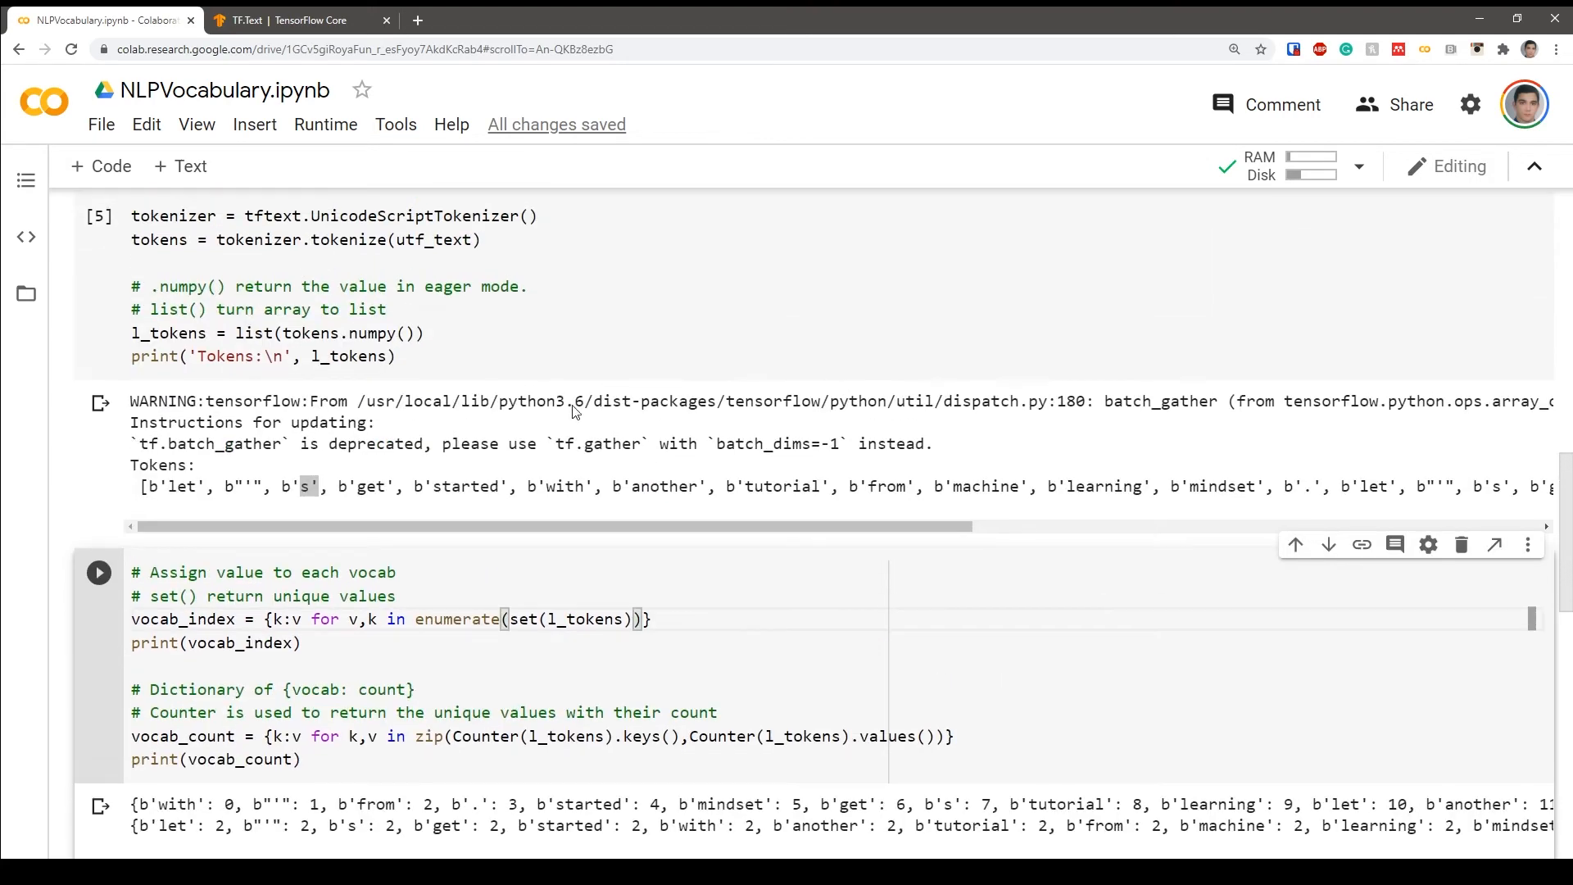
{"action": "scroll", "scroll_direction": "down", "scroll_amount": 3}
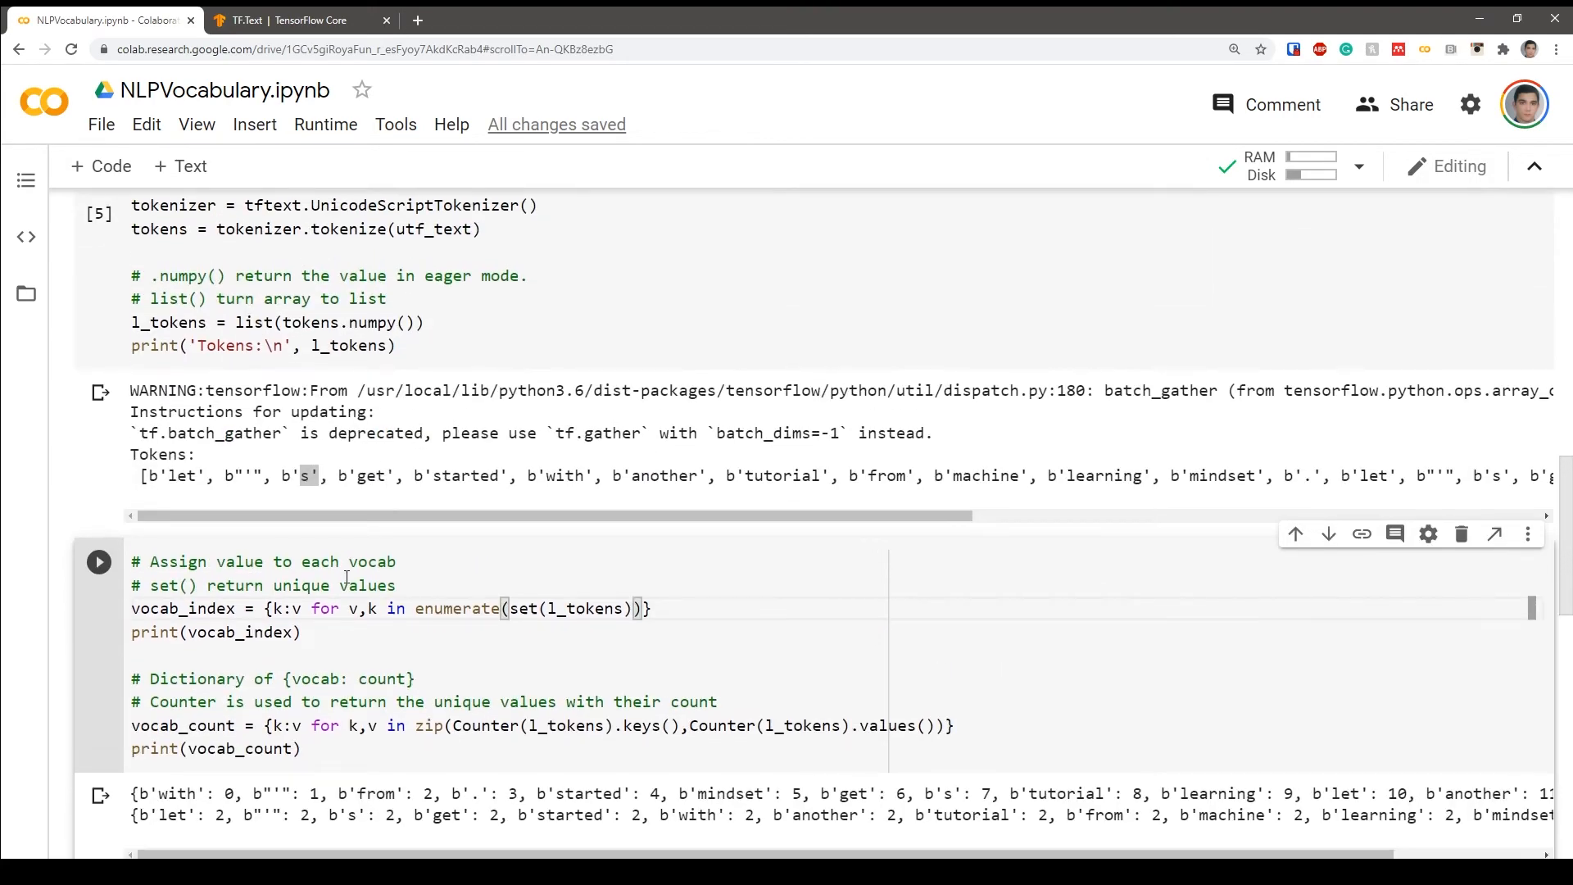
{"action": "scroll", "scroll_direction": "down", "scroll_amount": 3}
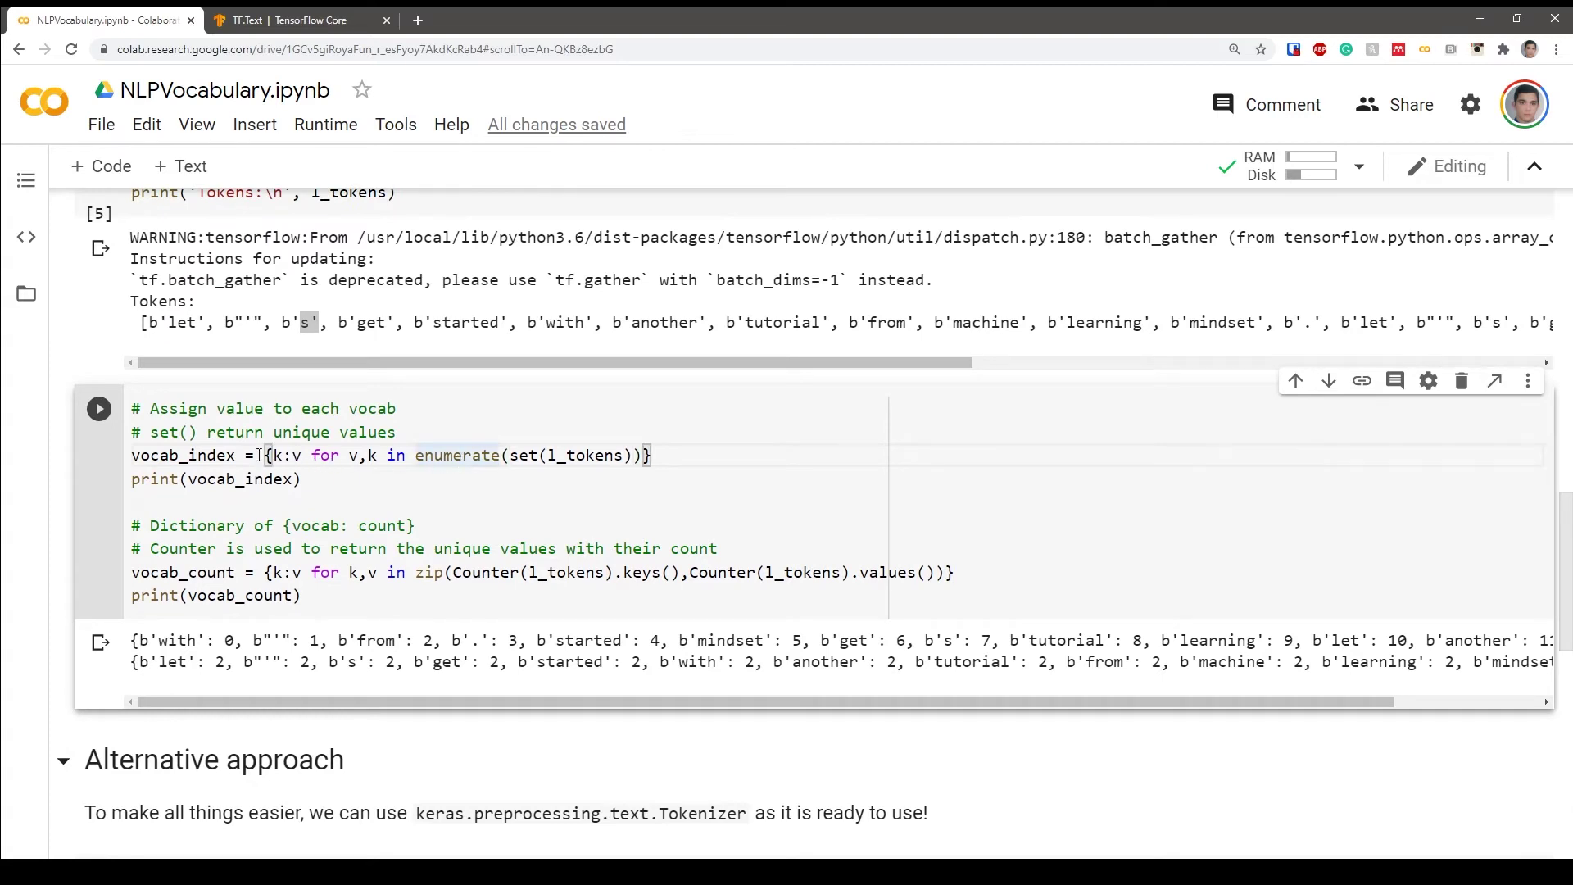
- Rerun the vocabulary cell and review its counting line
{"action": "left_click", "coordinate": [299, 479]}
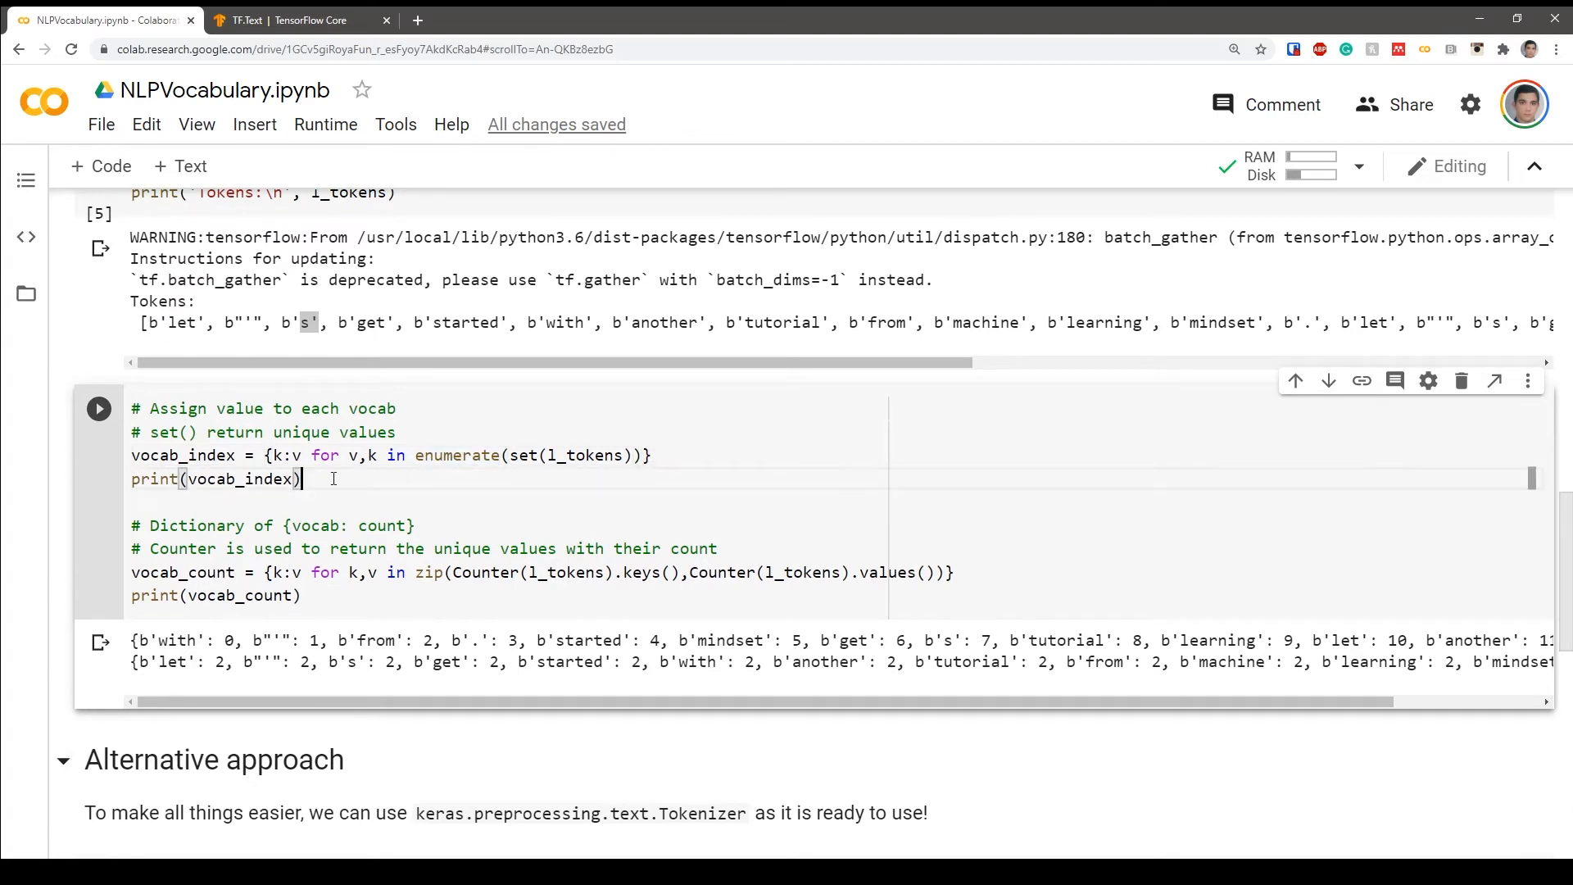
{"action": "left_click", "coordinate": [98, 408]}
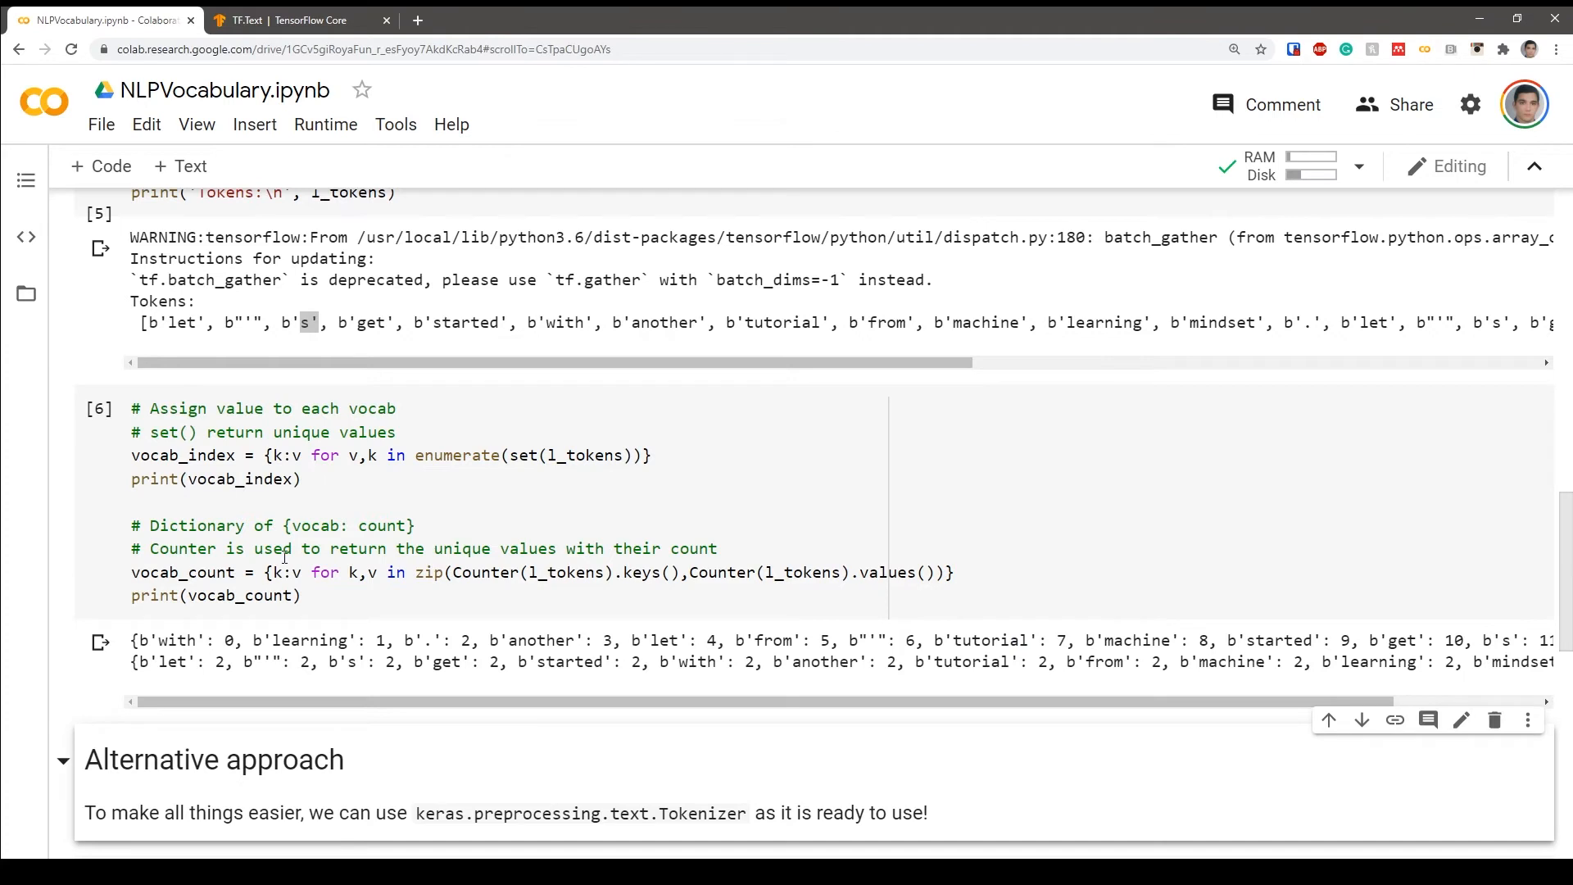
{"action": "mouse_move", "coordinate": [249, 648]}
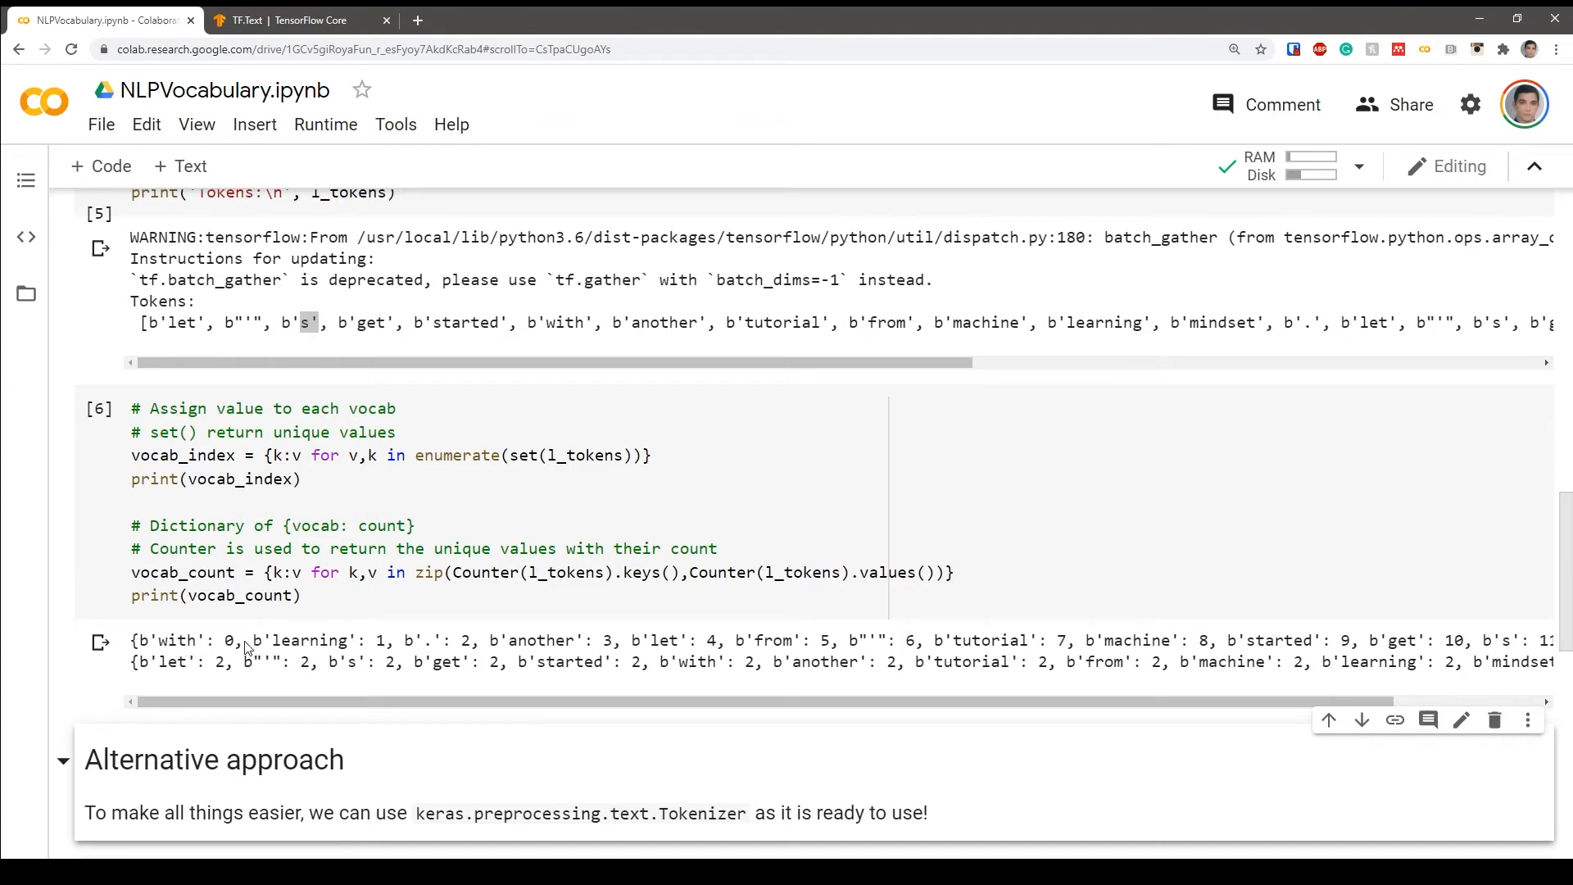
{"action": "mouse_move", "coordinate": [437, 653]}
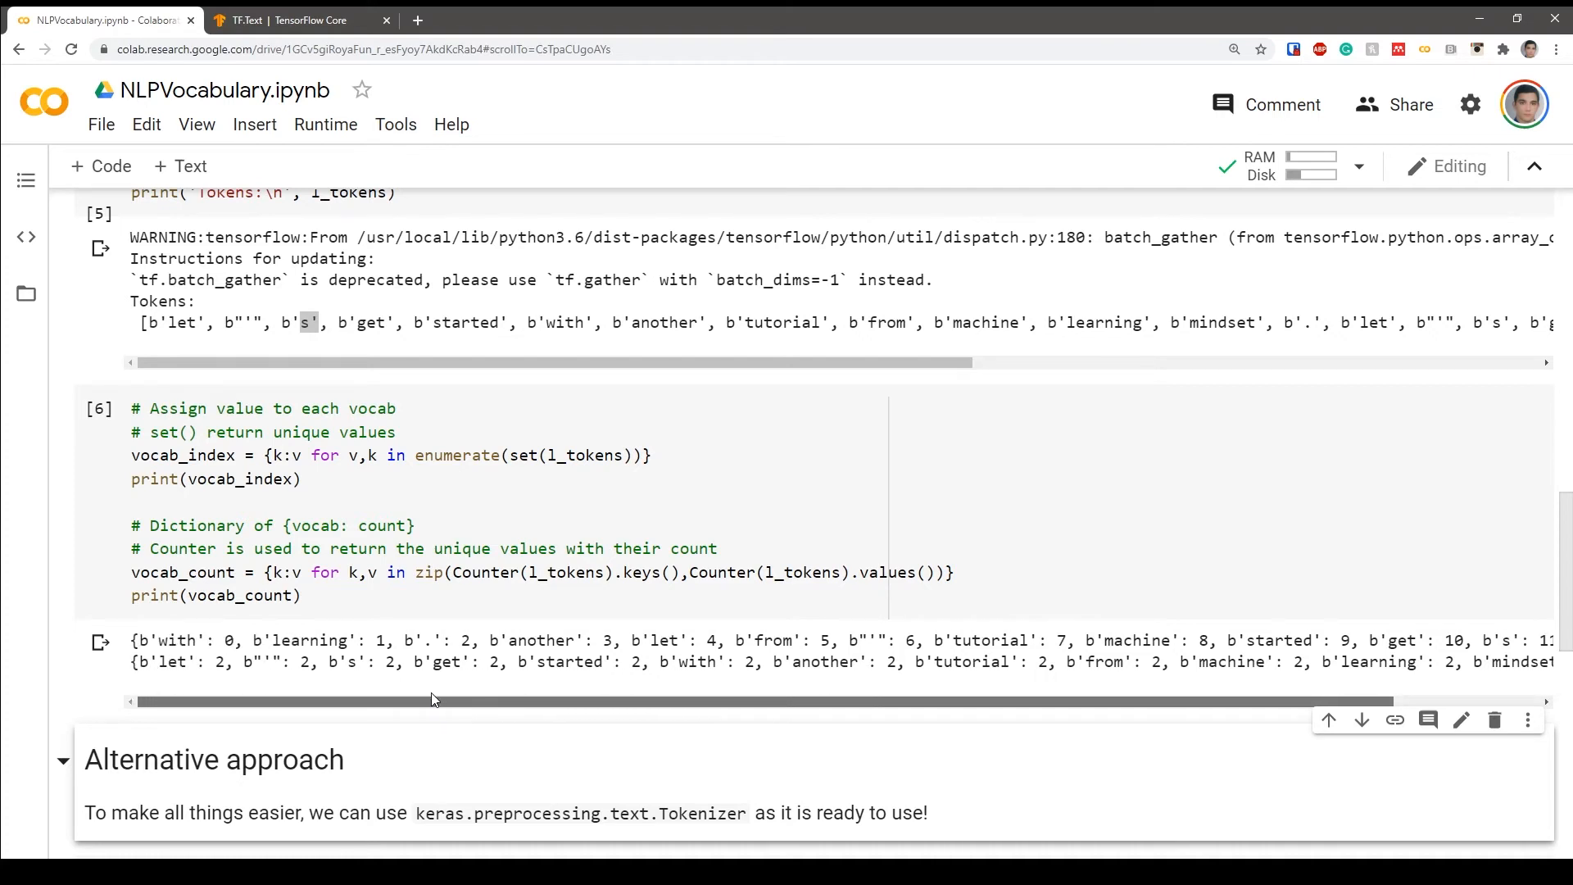
{"action": "mouse_move", "coordinate": [990, 501]}
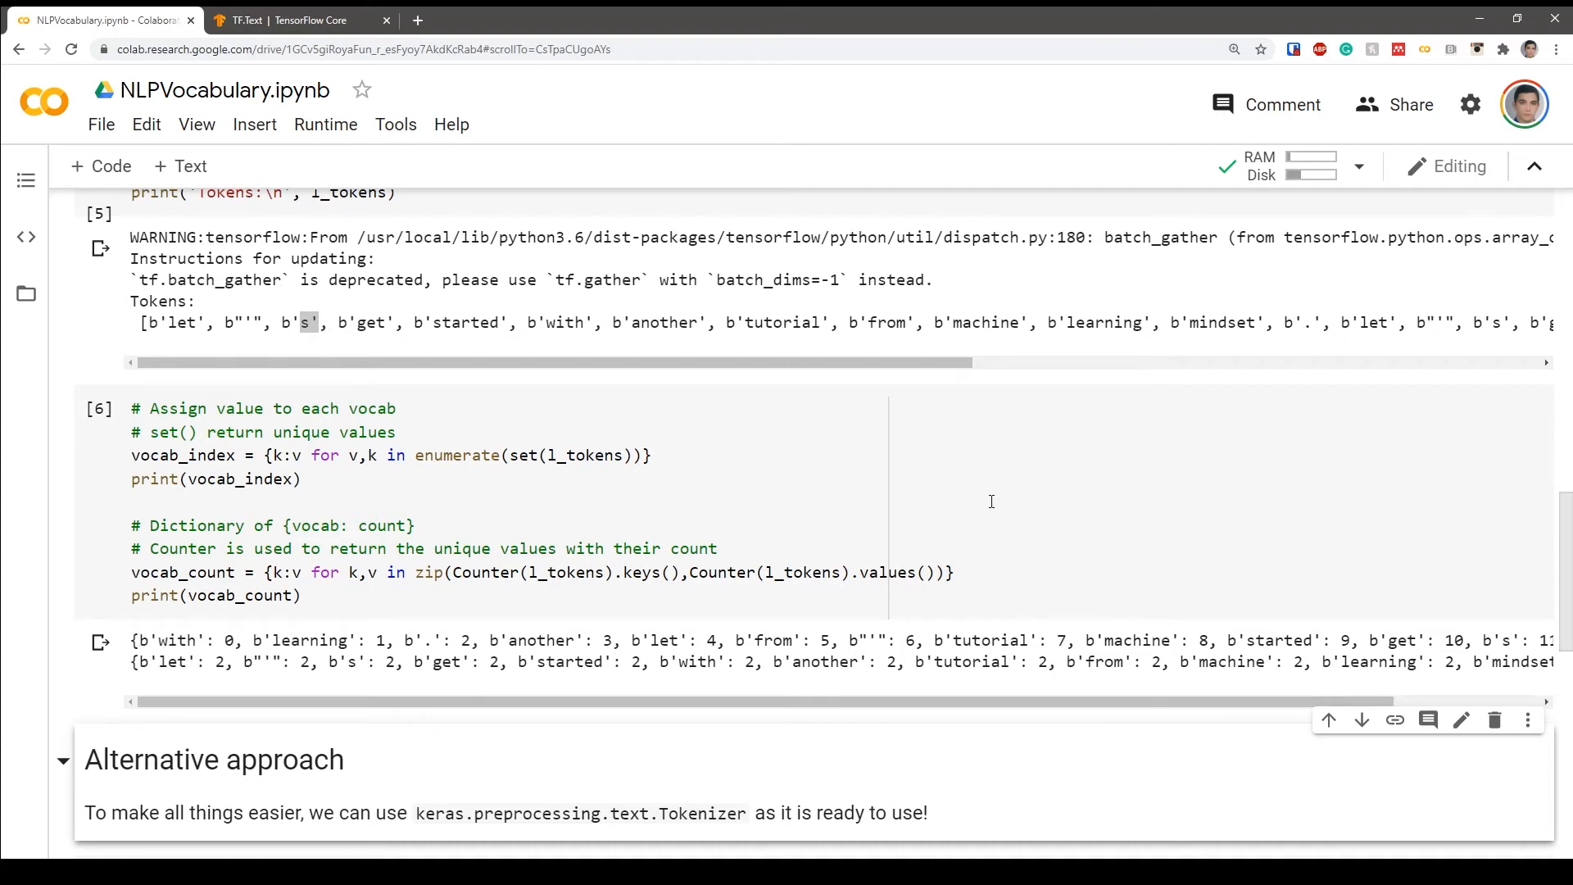
{"action": "mouse_move", "coordinate": [895, 562]}
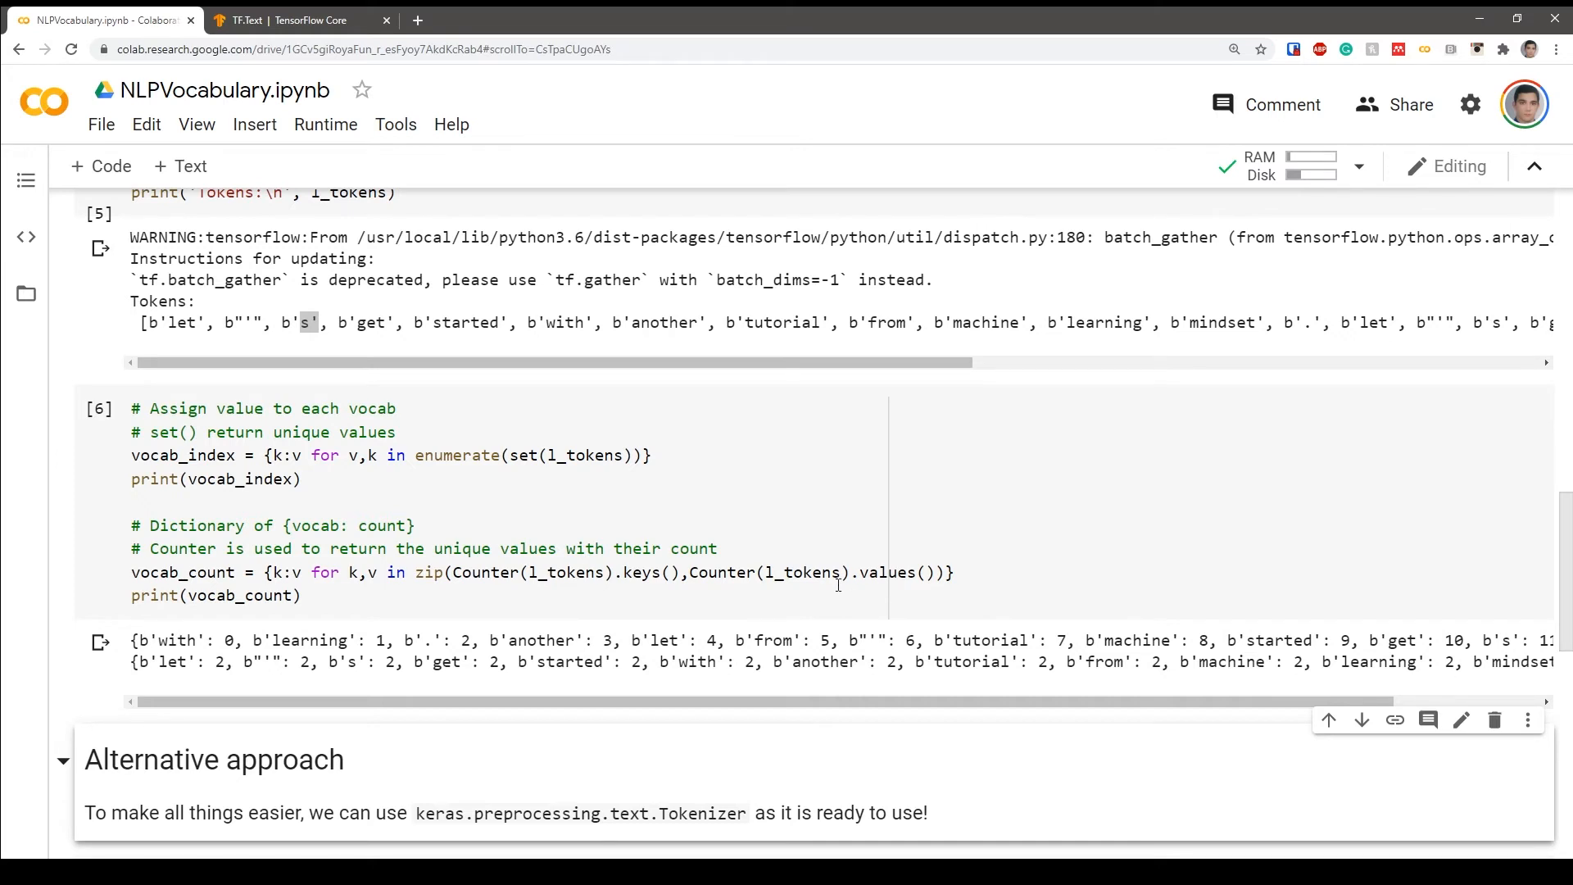
{"action": "mouse_move", "coordinate": [794, 617]}
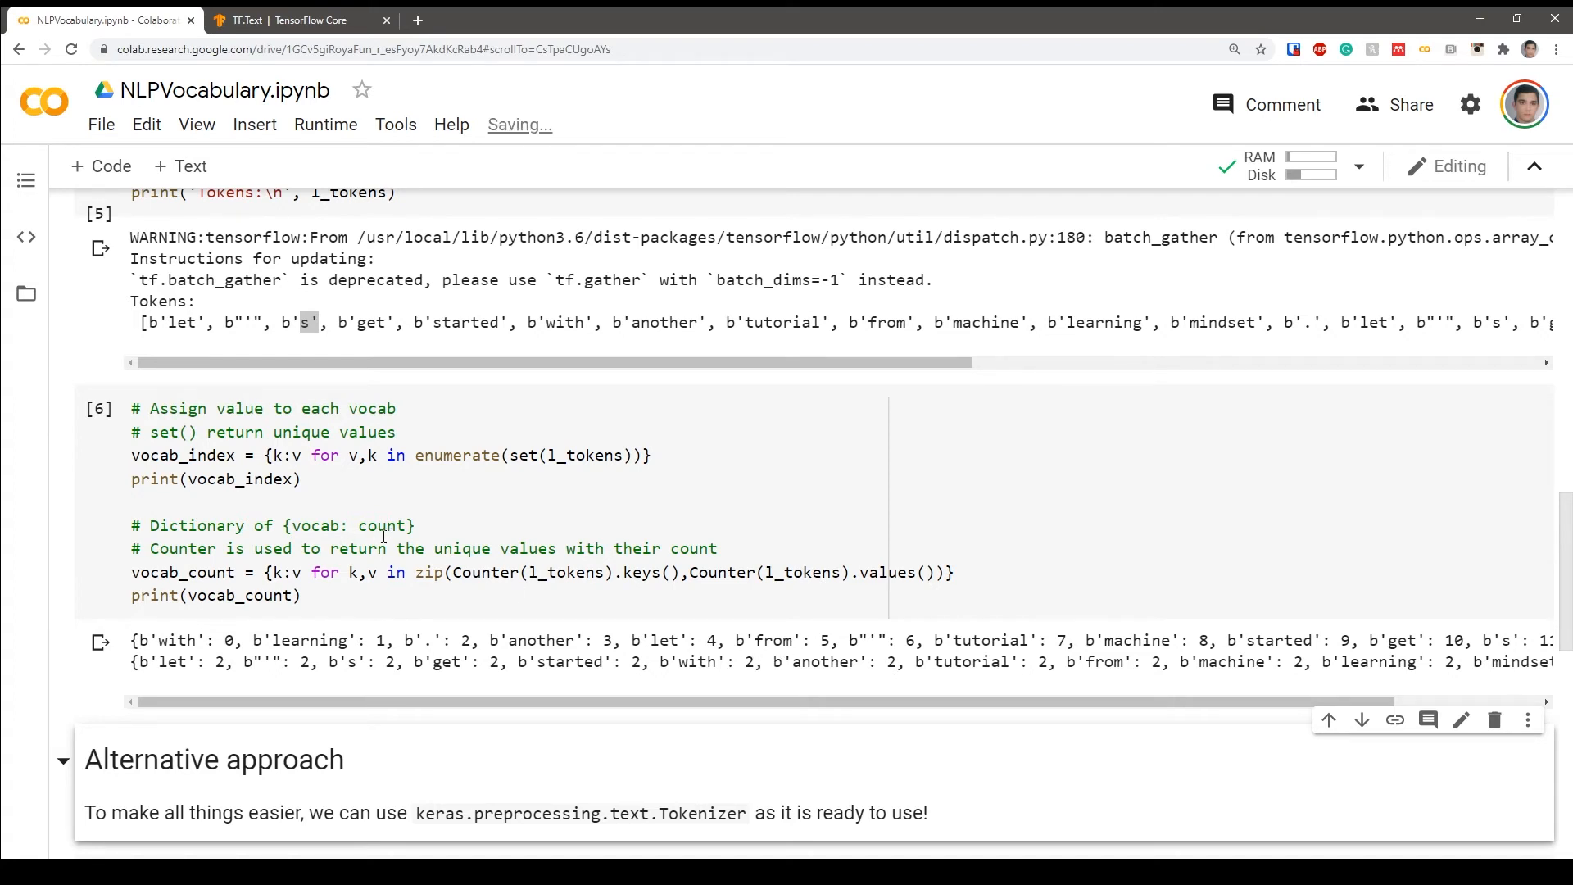
{"action": "left_click", "coordinate": [343, 586]}
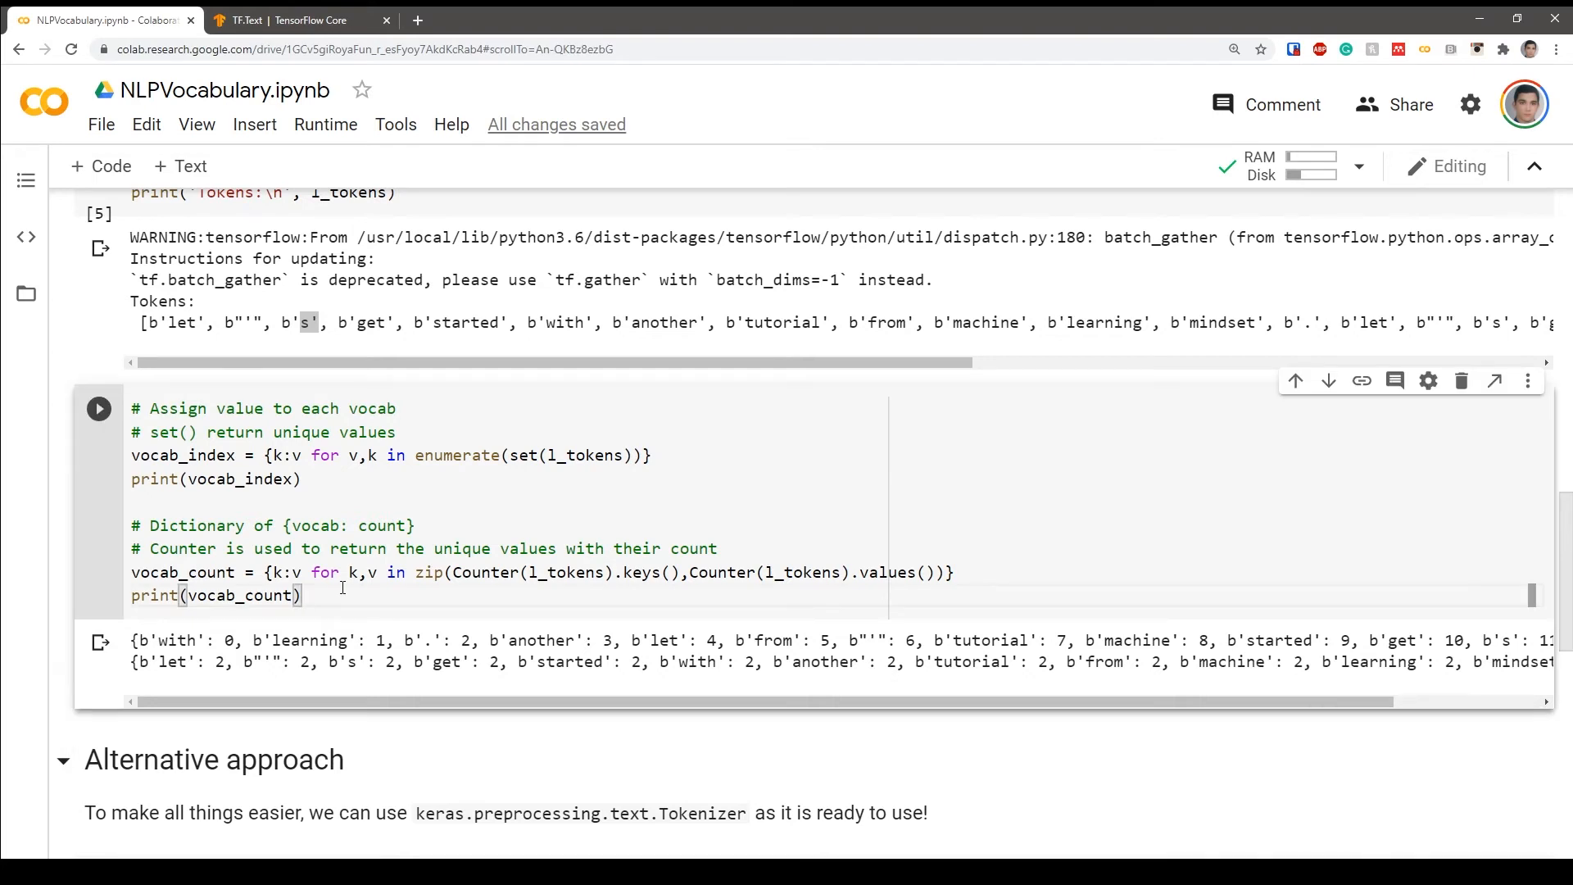
{"action": "mouse_move", "coordinate": [521, 689]}
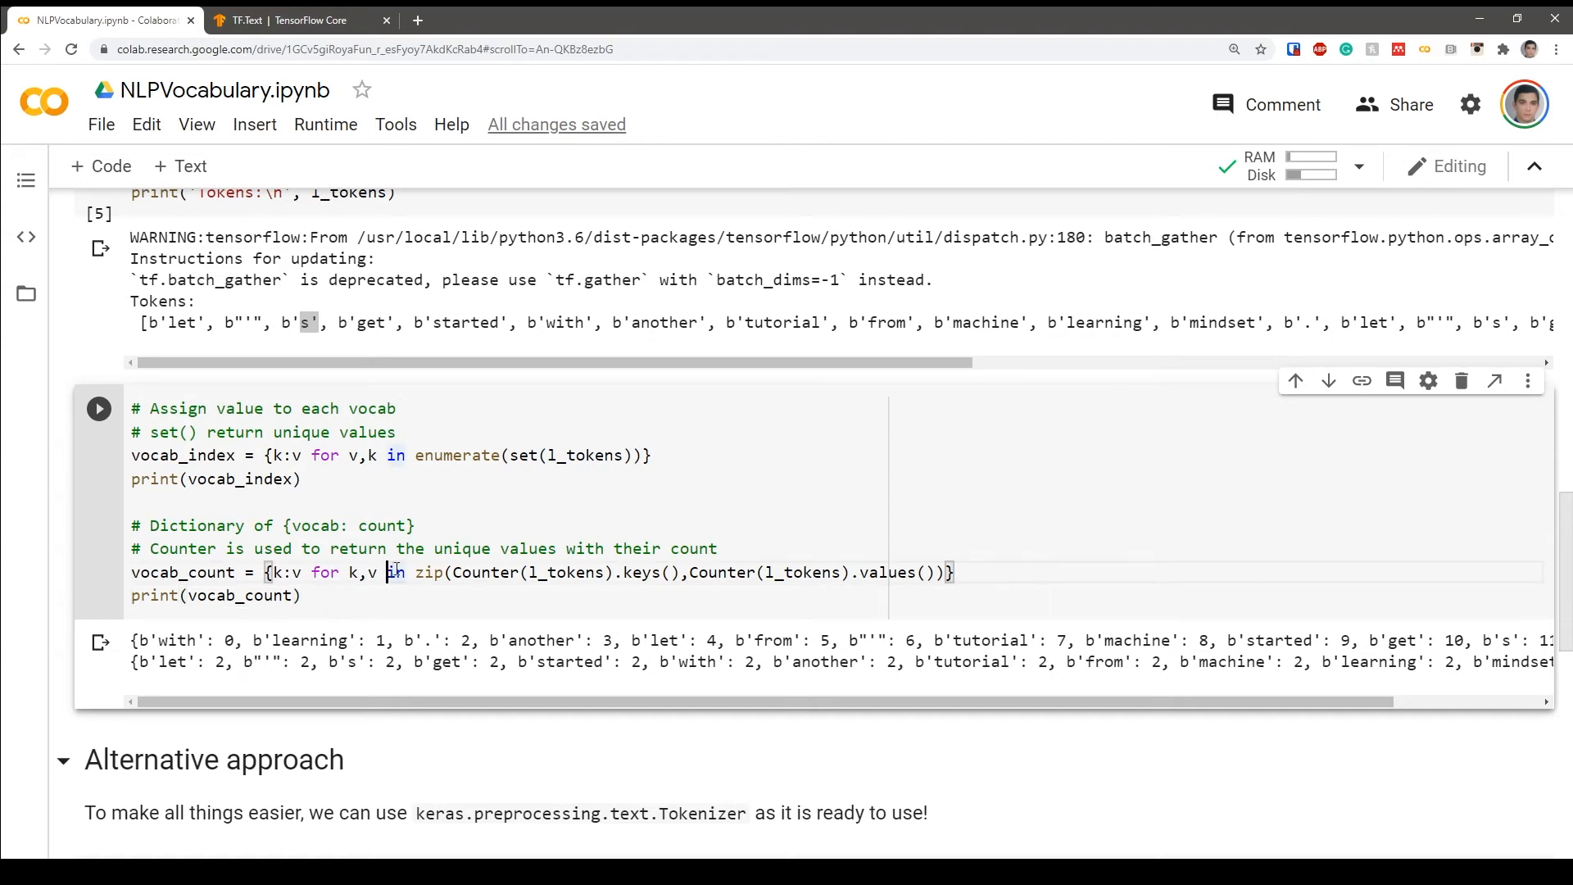
{"action": "double_click", "coordinate": [484, 572]}
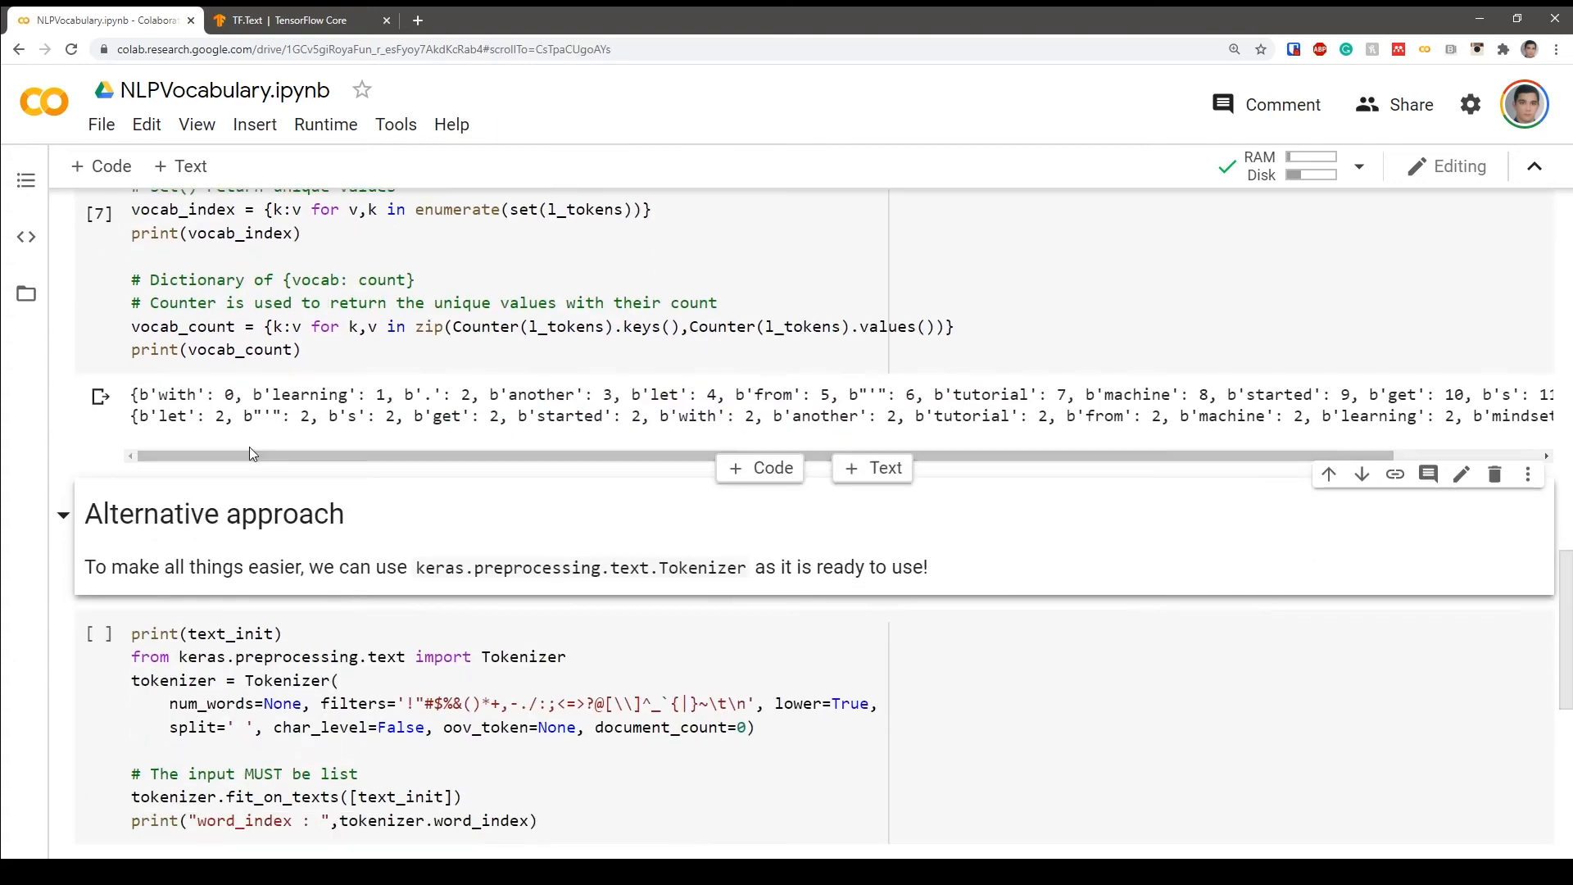
{"action": "mouse_move", "coordinate": [354, 424]}
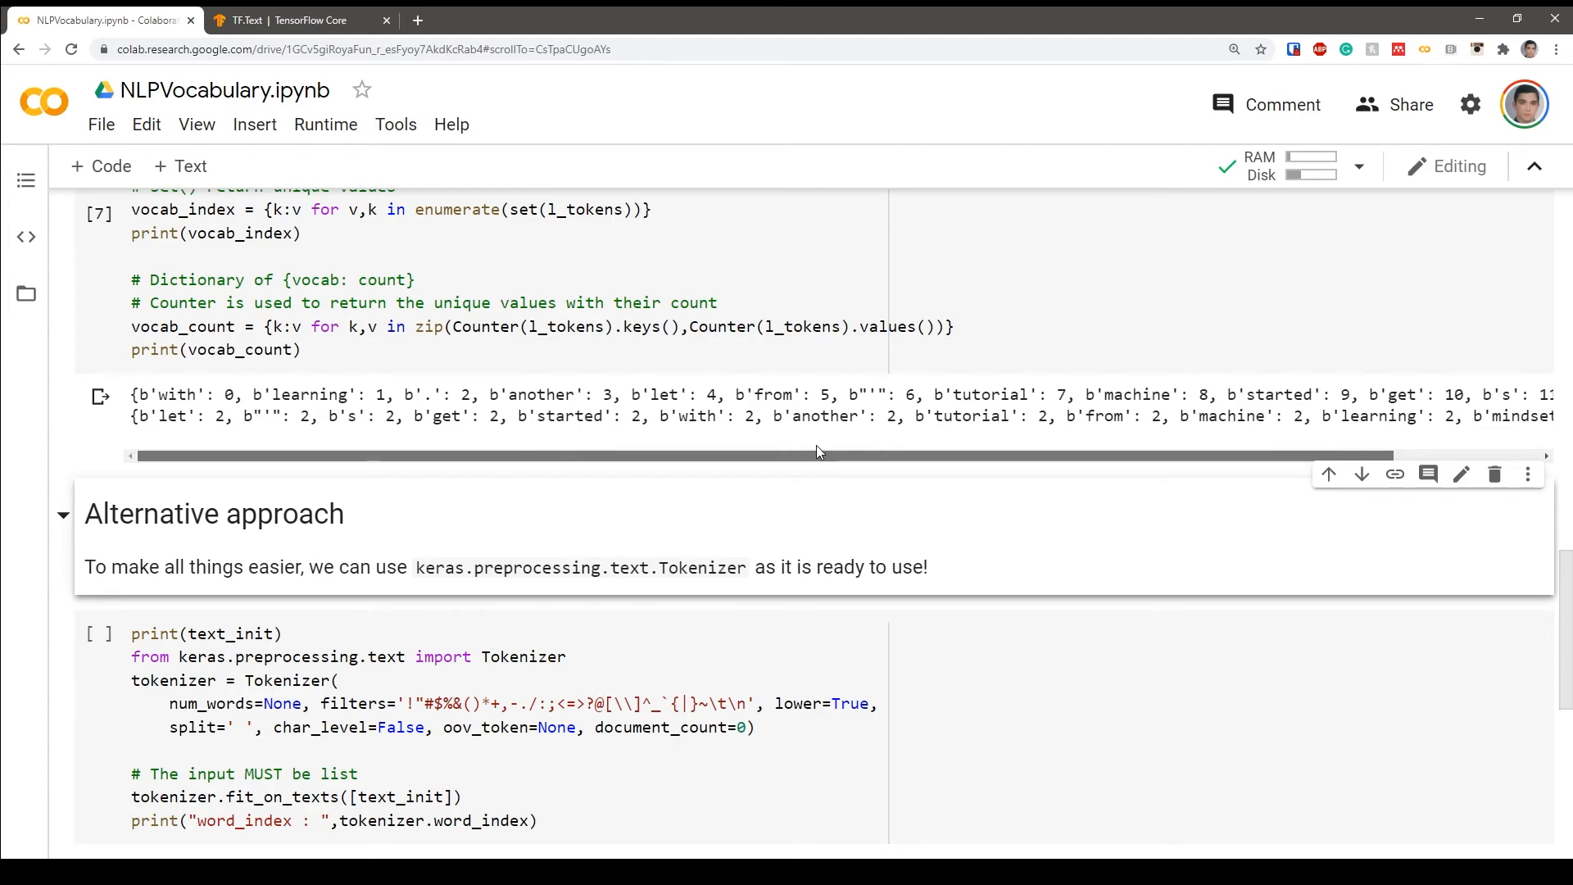
- Scroll to the Alternative approach section with the Keras Tokenizer cell
{"action": "scroll", "scroll_direction": "up", "scroll_amount": 3}
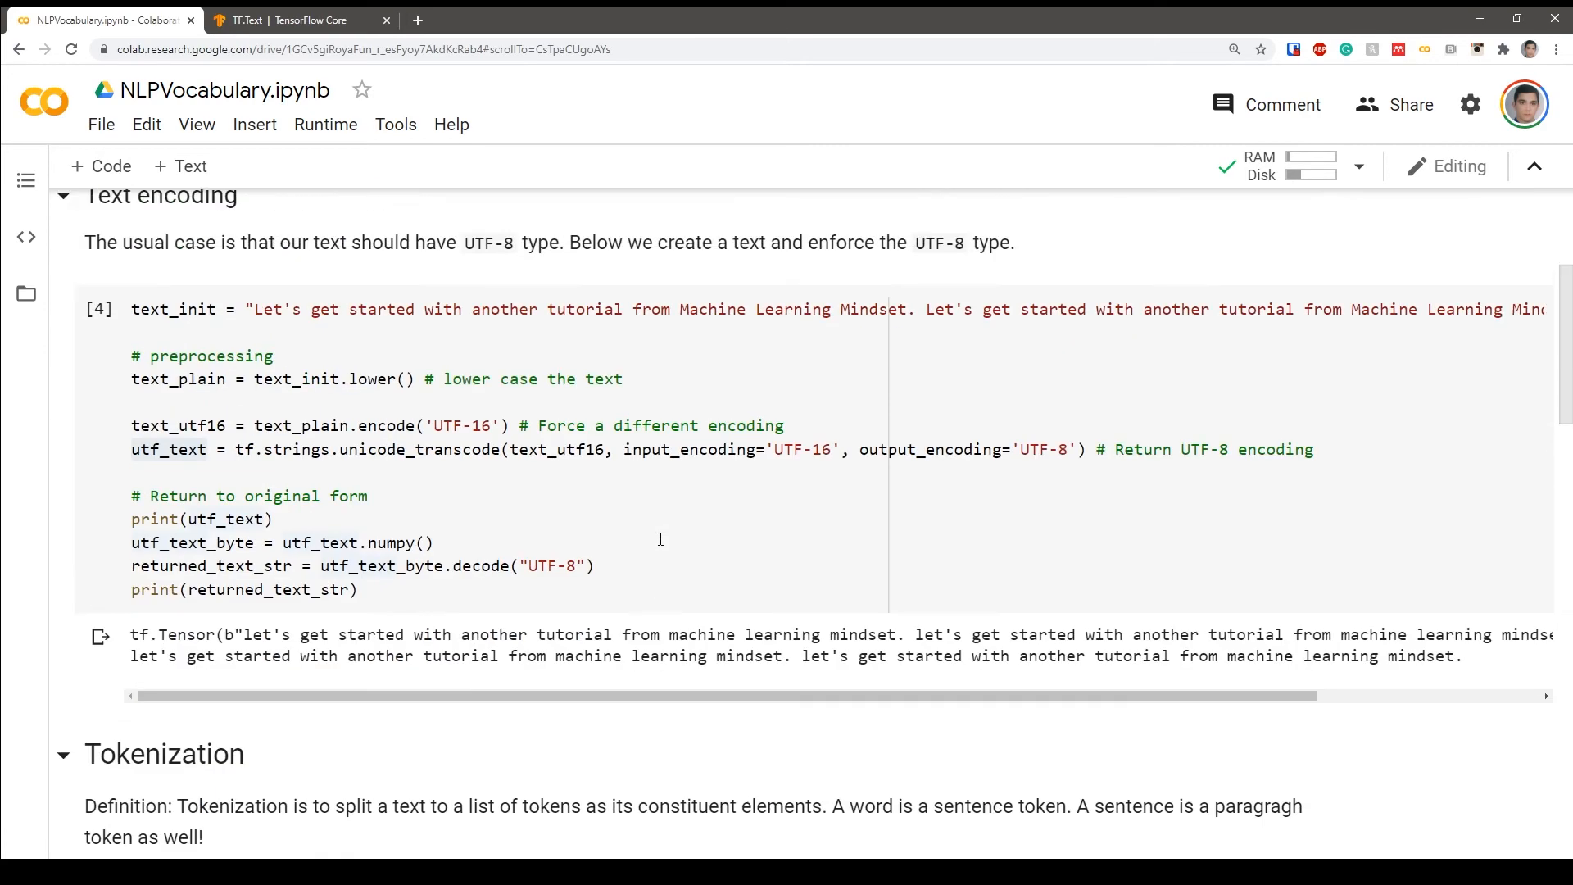
{"action": "scroll", "scroll_direction": "up", "scroll_amount": 3}
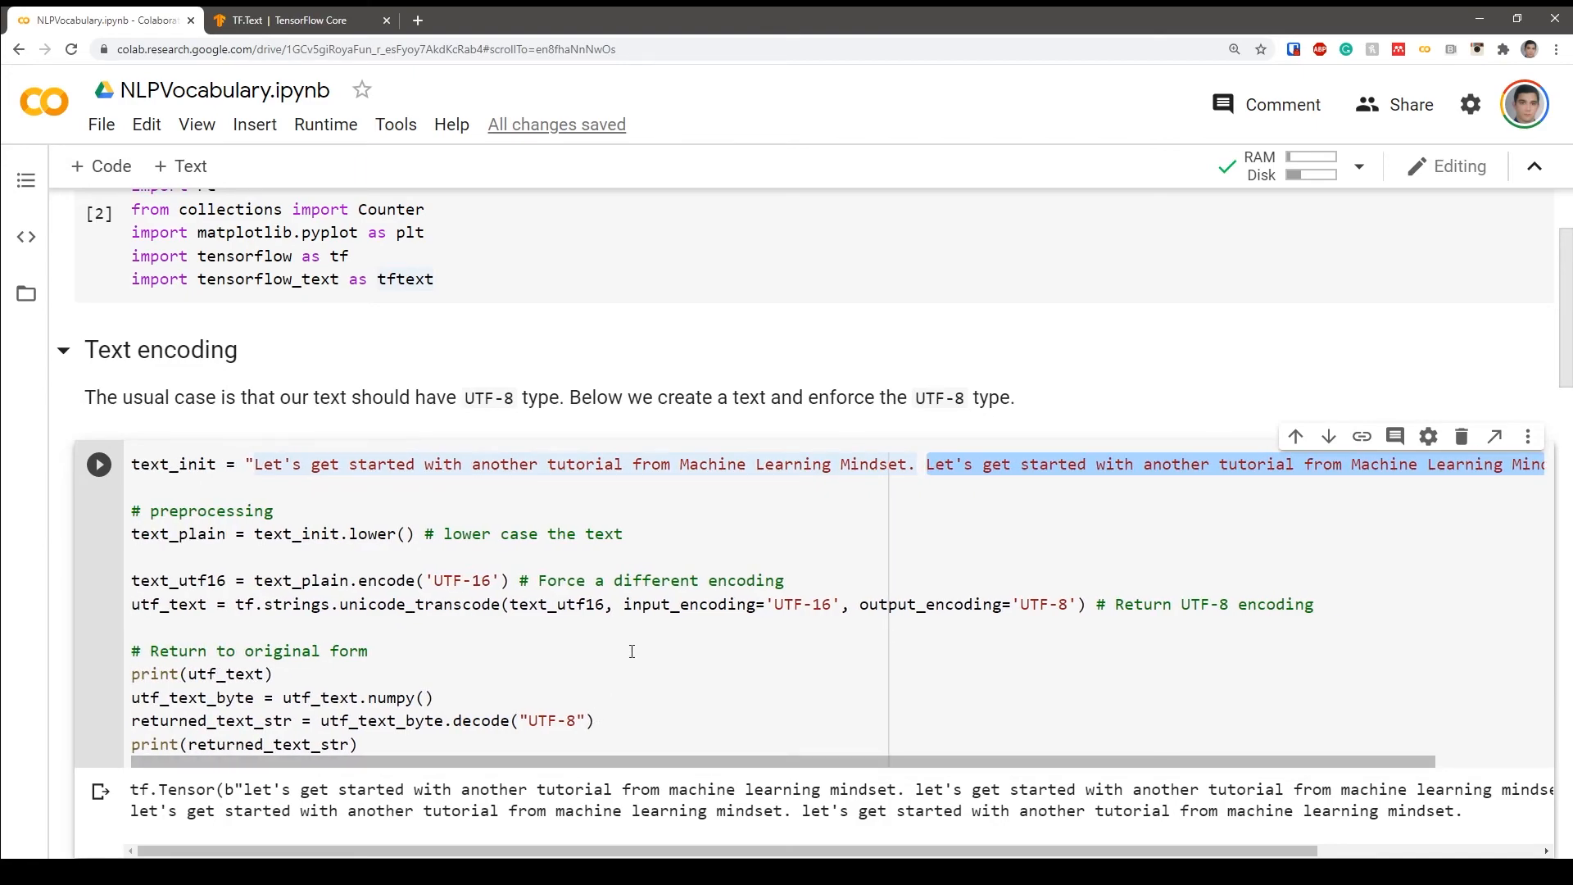
{"action": "scroll", "scroll_direction": "down", "scroll_amount": 3}
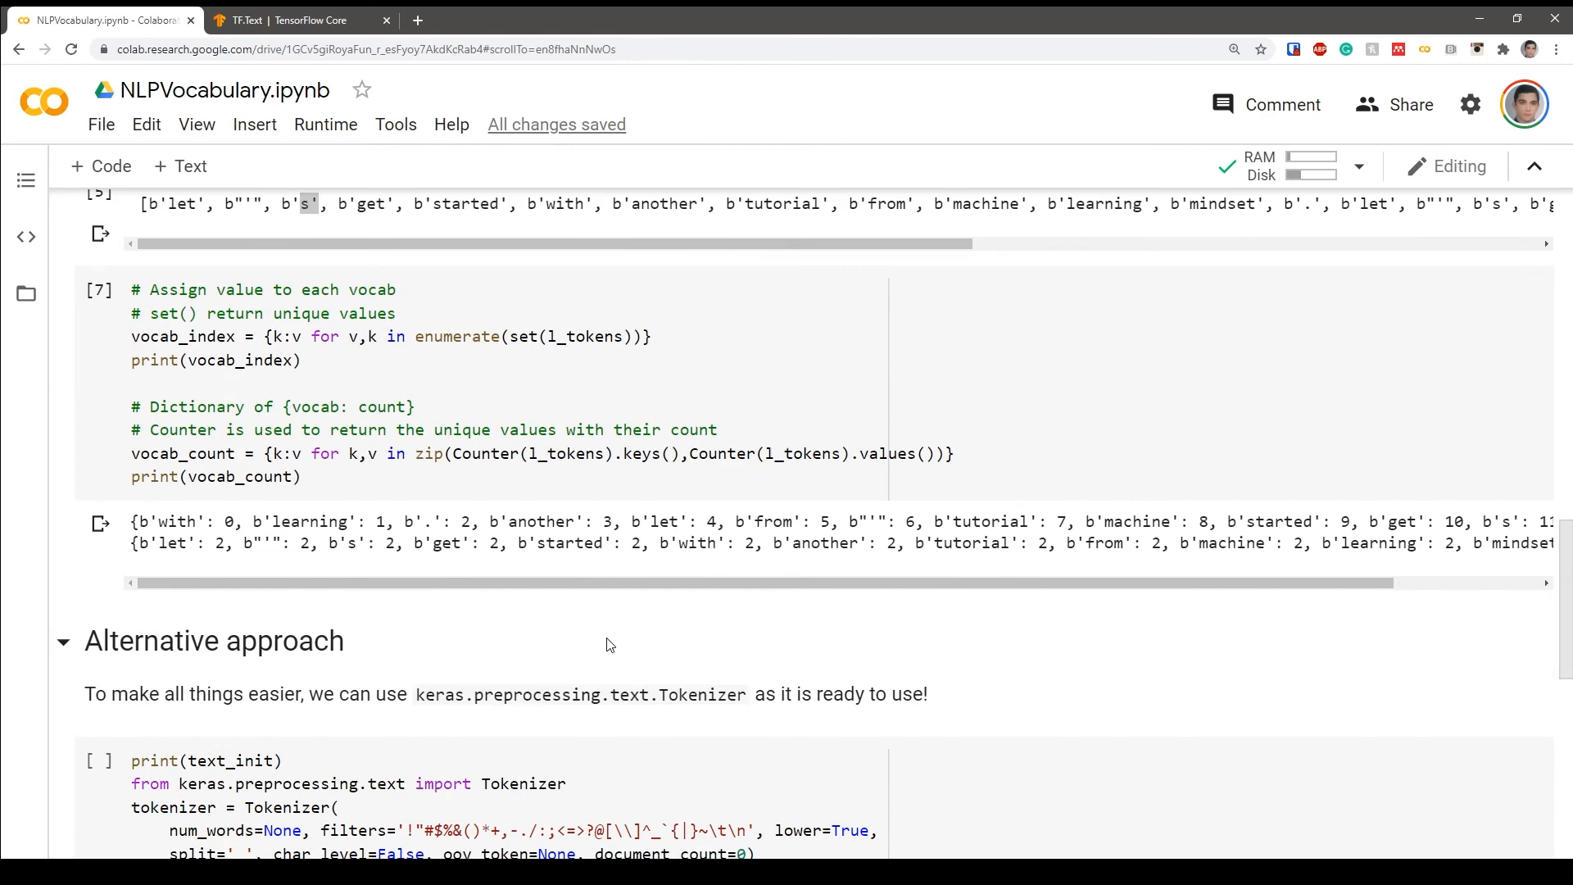
{"action": "scroll", "scroll_direction": "up", "scroll_amount": 3}
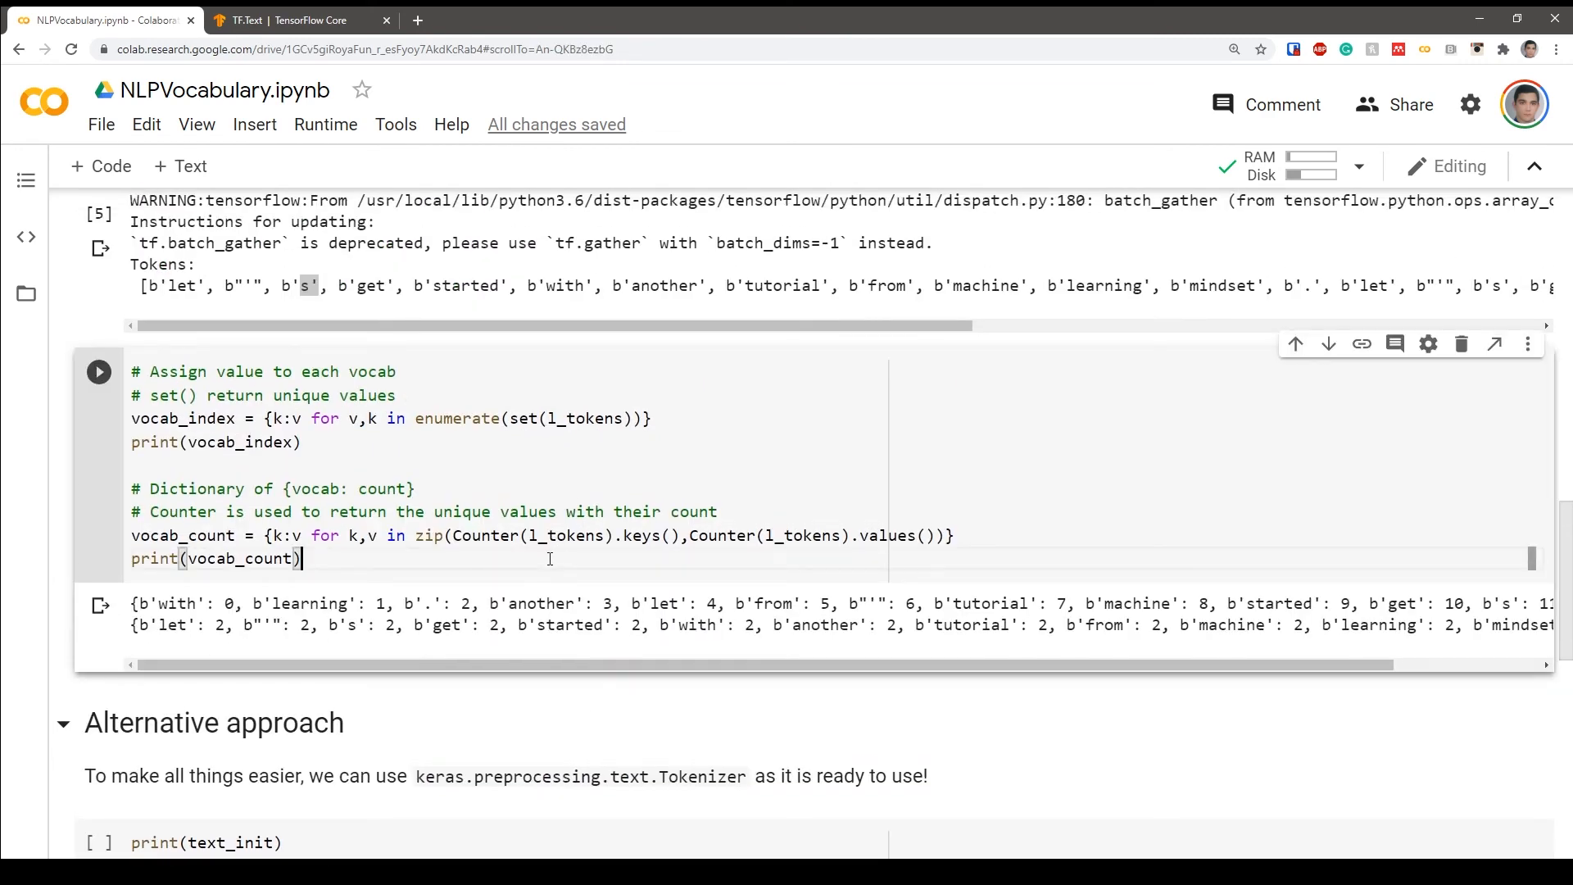
{"action": "scroll", "scroll_direction": "down", "scroll_amount": 3}
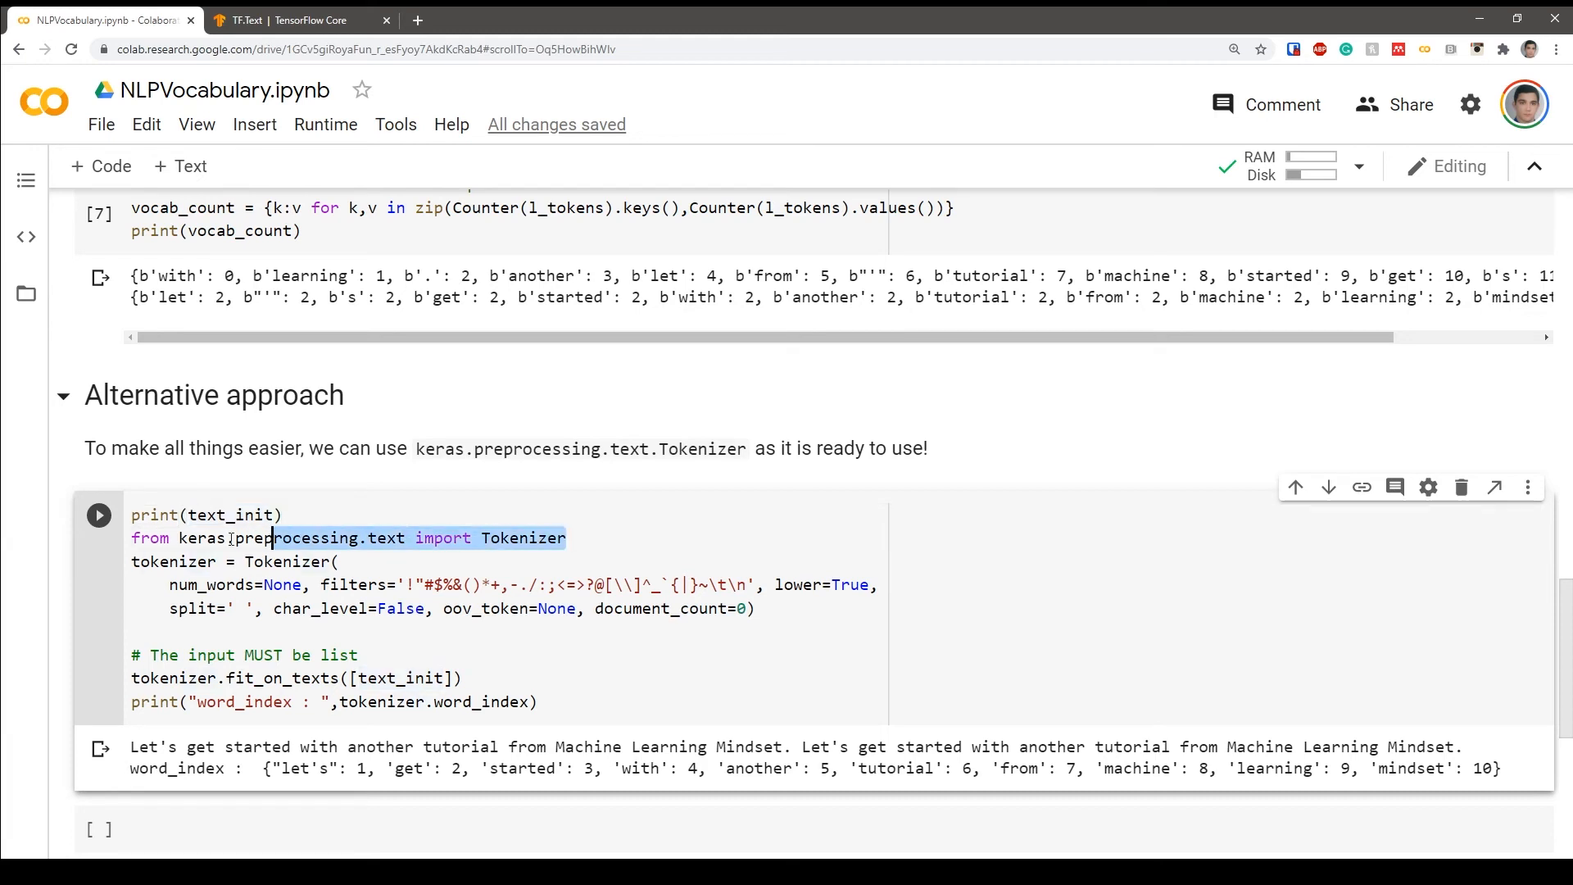
- Review the Tokenizer import, filters and split arguments, and select preprocessing.text for lookup
{"action": "left_click", "coordinate": [335, 560]}
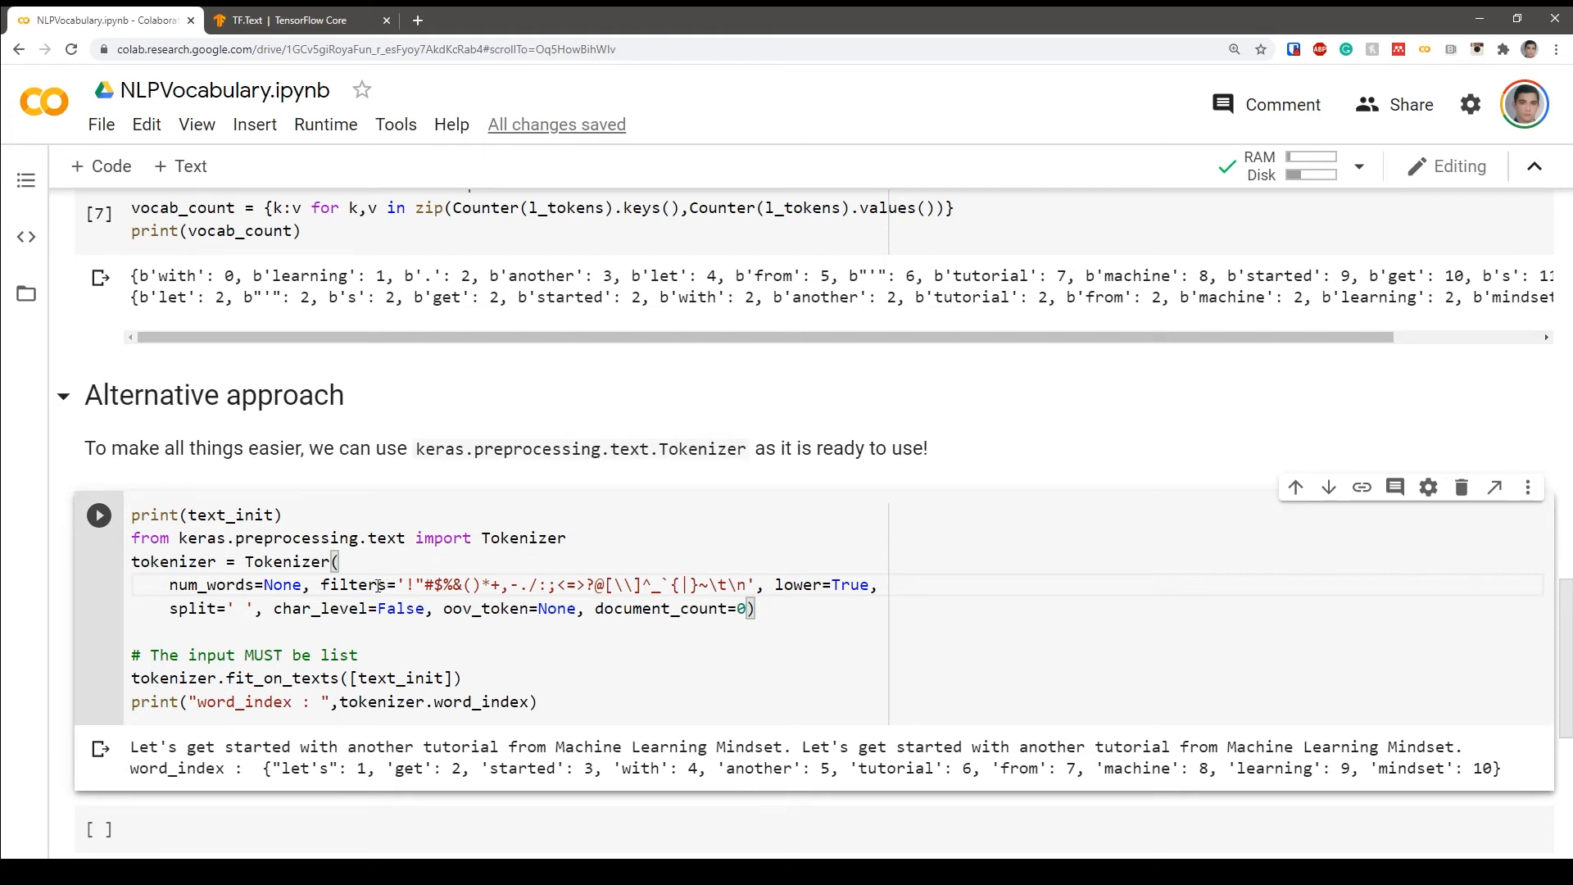
{"action": "double_click", "coordinate": [353, 585]}
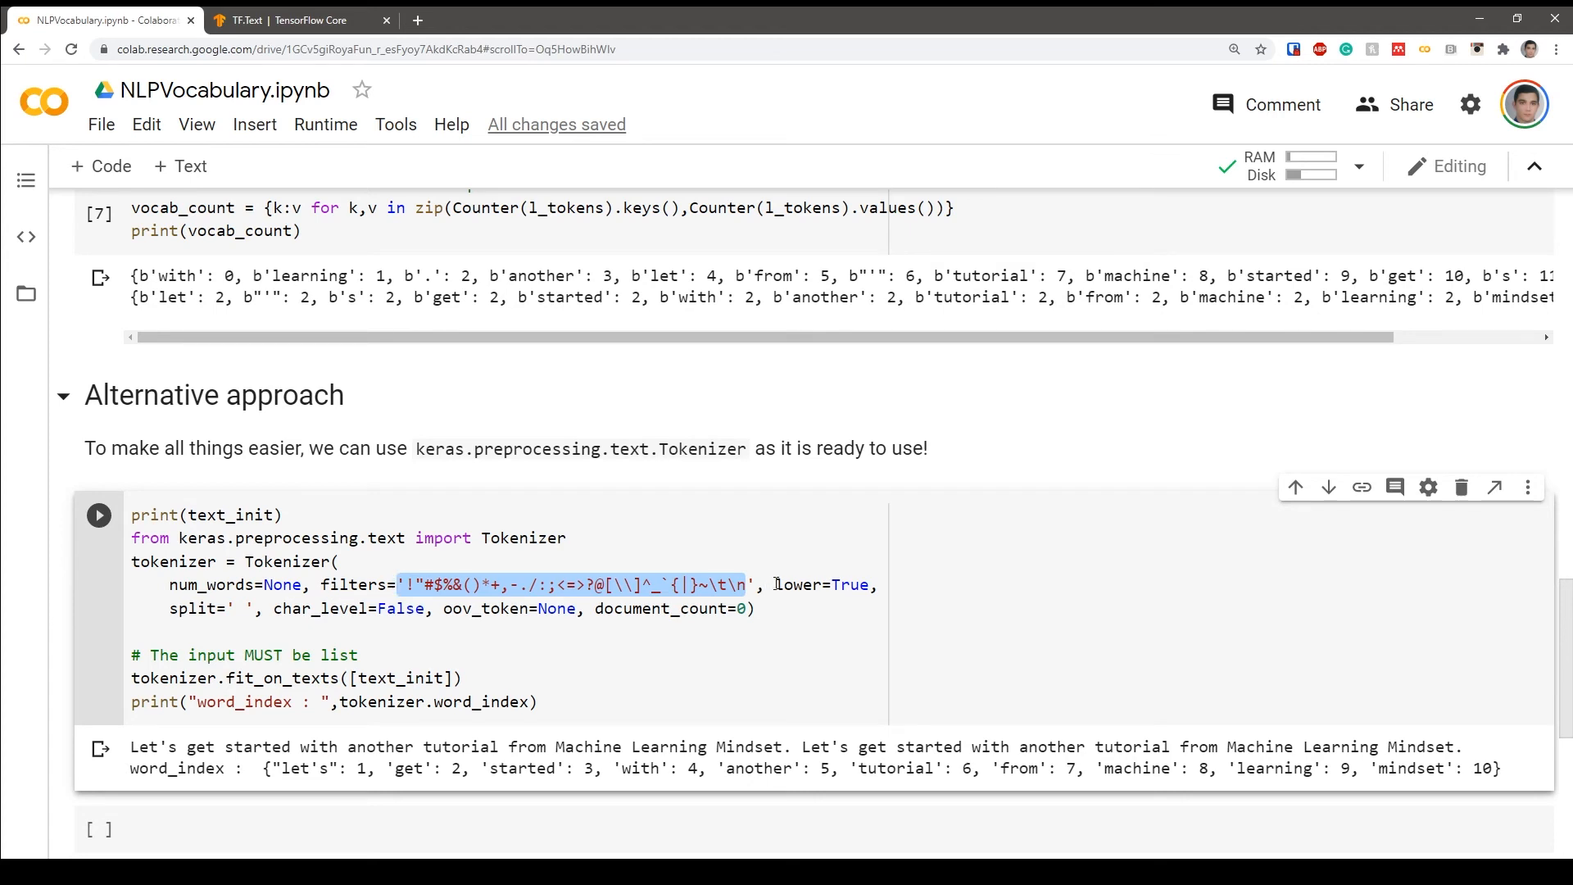
{"action": "double_click", "coordinate": [825, 584]}
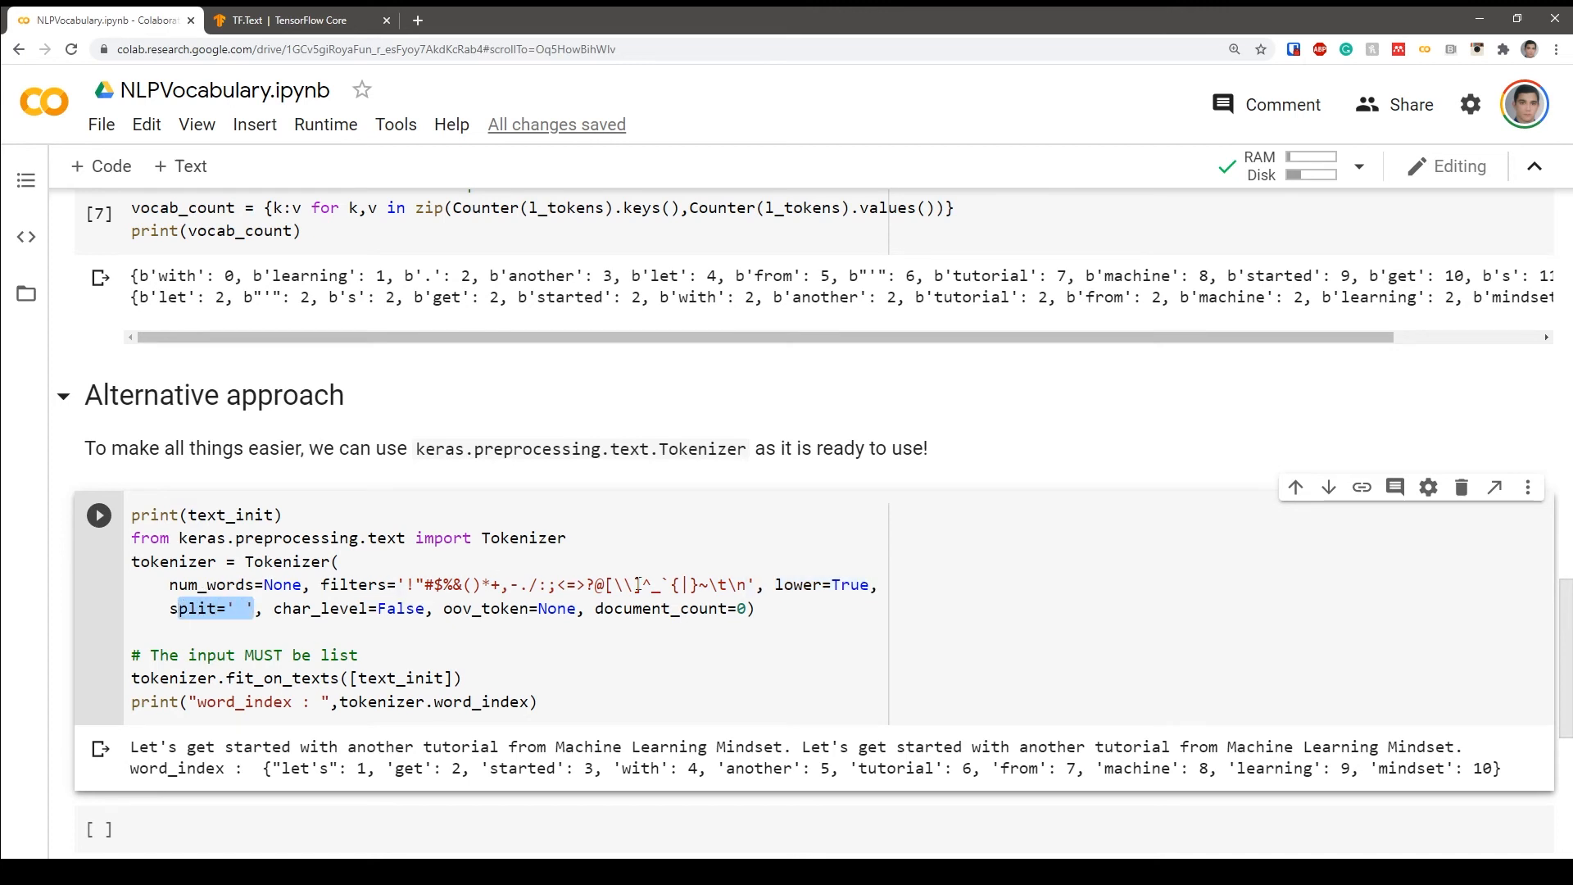
{"action": "mouse_move", "coordinate": [407, 543]}
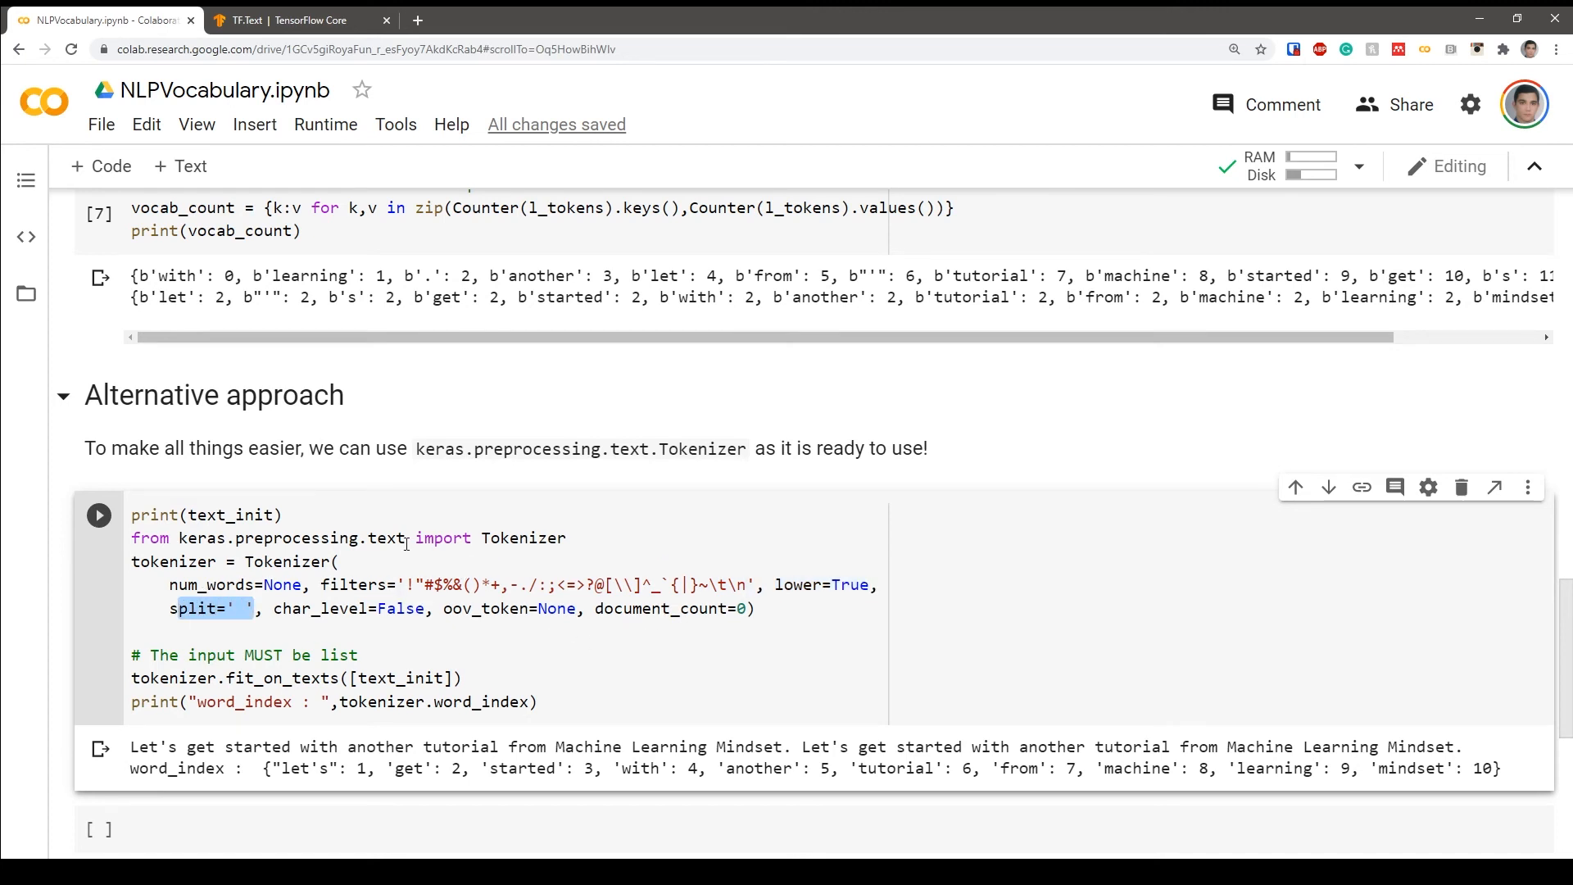
{"action": "double_click", "coordinate": [291, 537]}
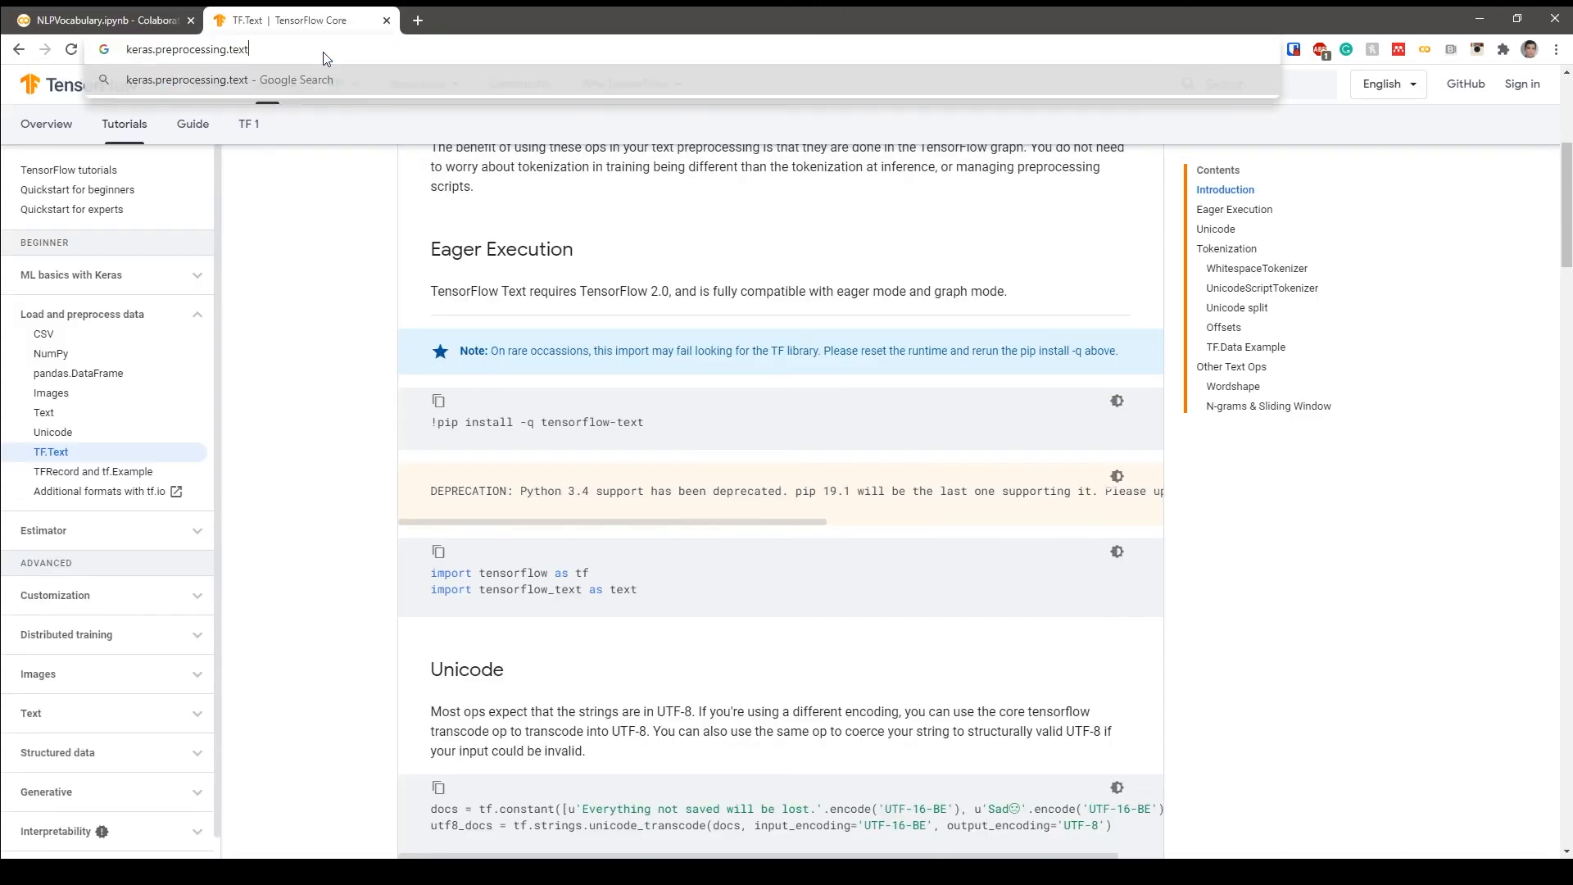
- Search keras.preprocessing.text, read the tf.keras.preprocessing.text.Tokenizer reference, and return to the notebook
{"action": "key", "text": "Return"}
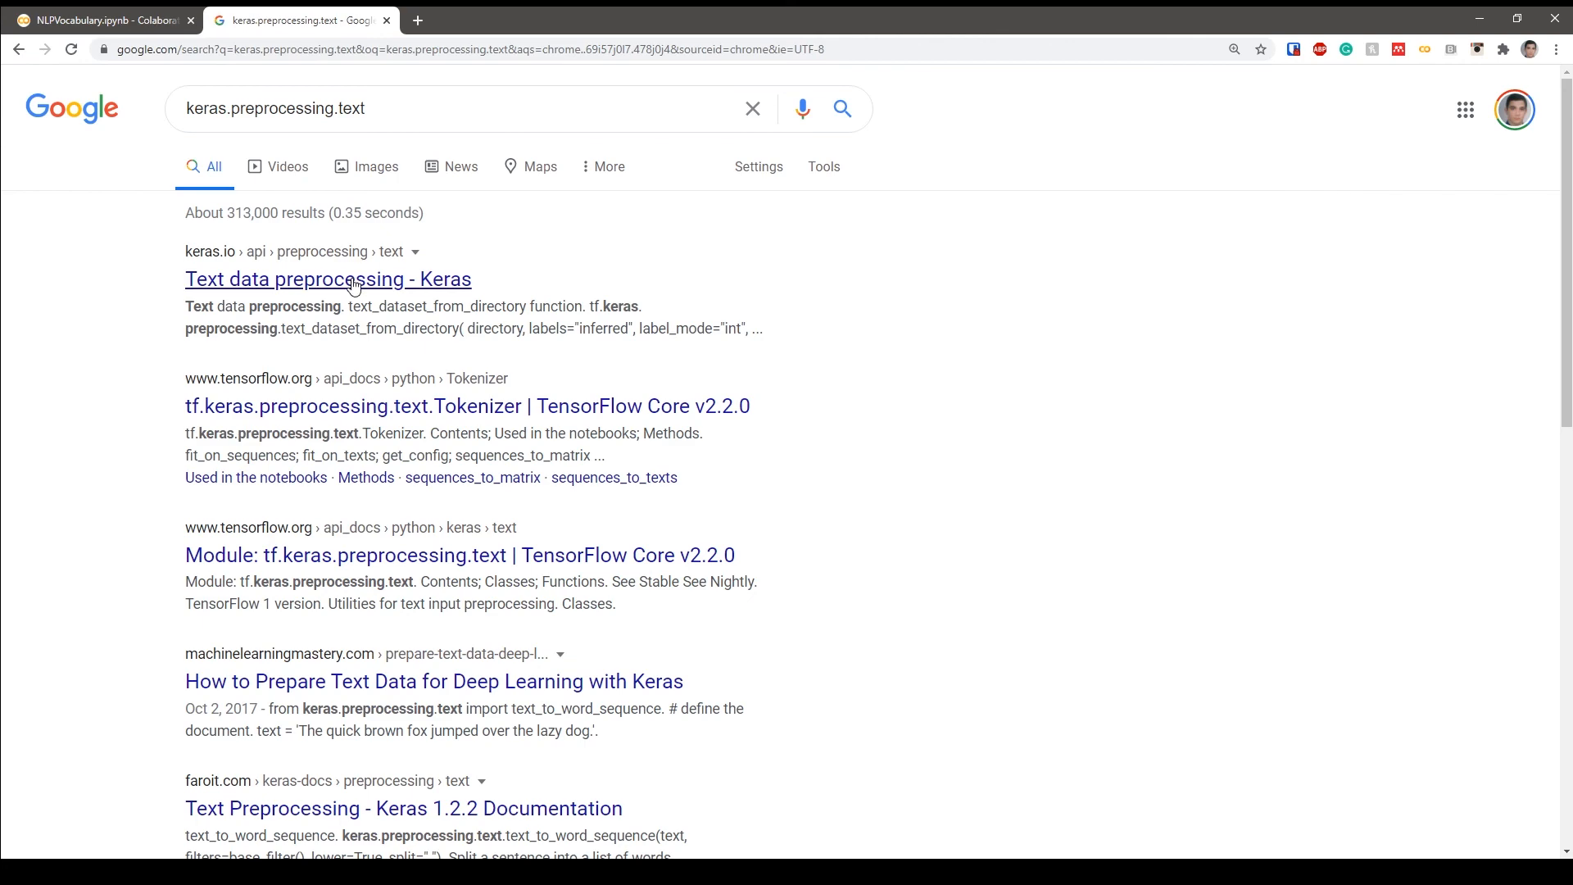
{"action": "left_click", "coordinate": [327, 279]}
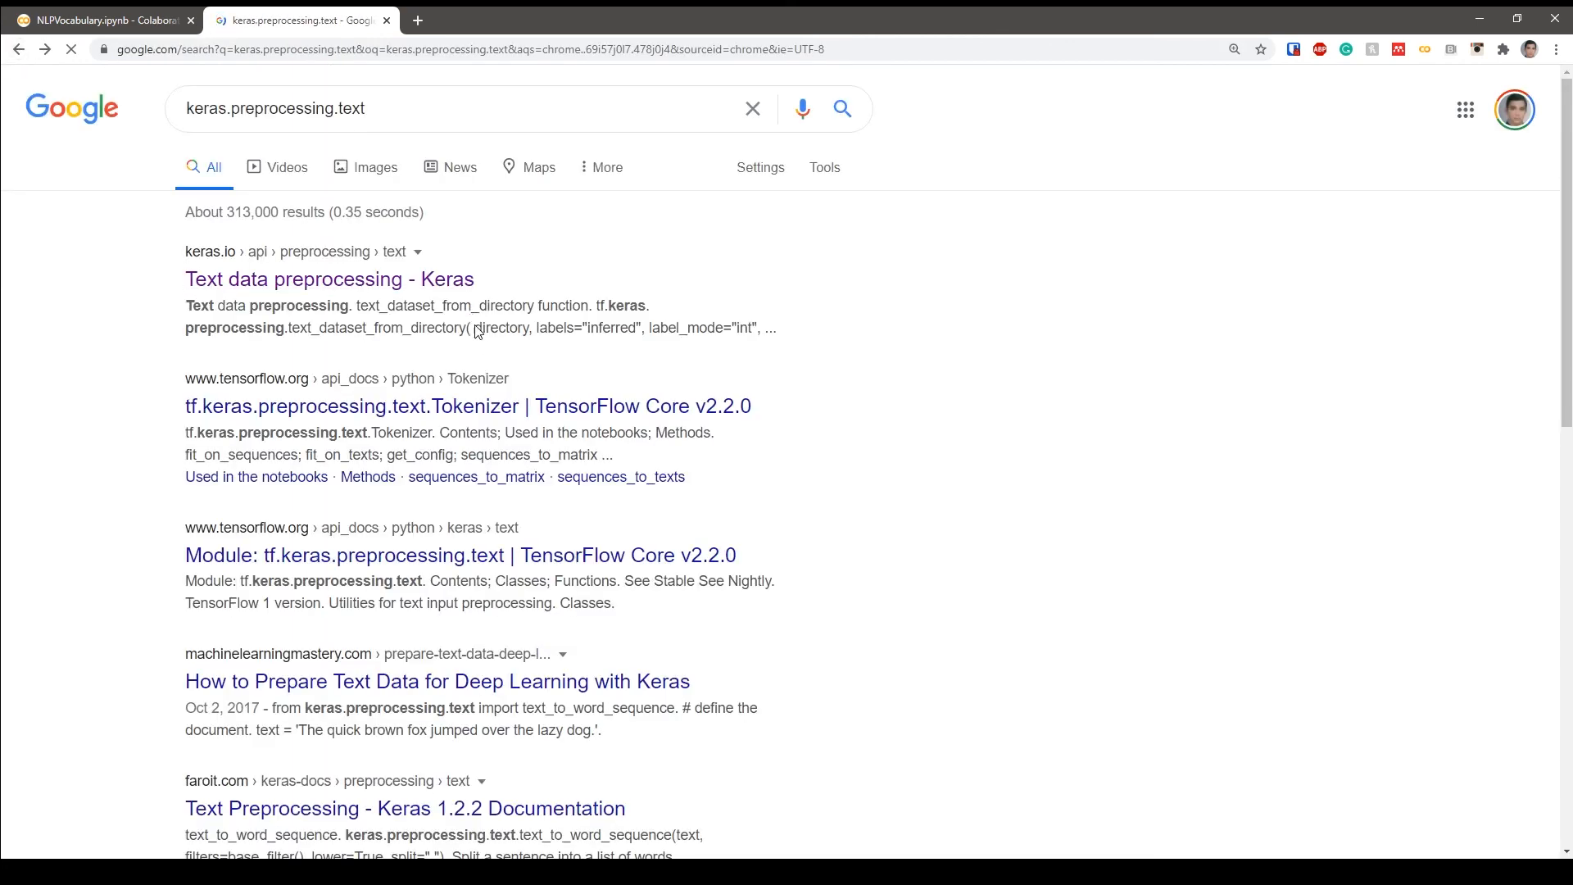
{"action": "left_click", "coordinate": [468, 406]}
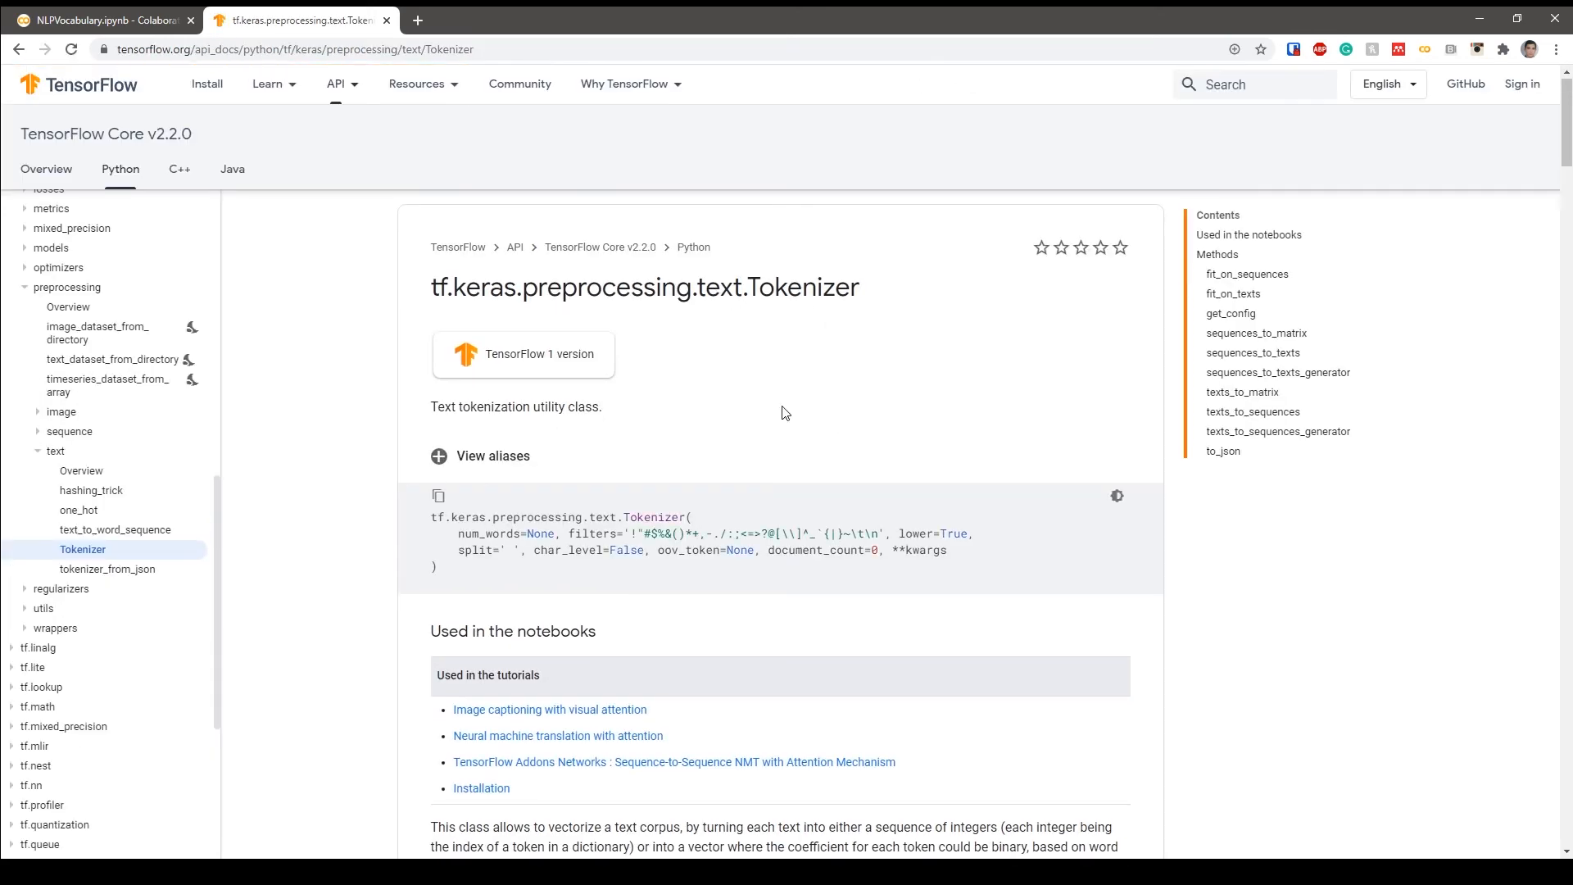
{"action": "scroll", "scroll_direction": "down", "scroll_amount": 3}
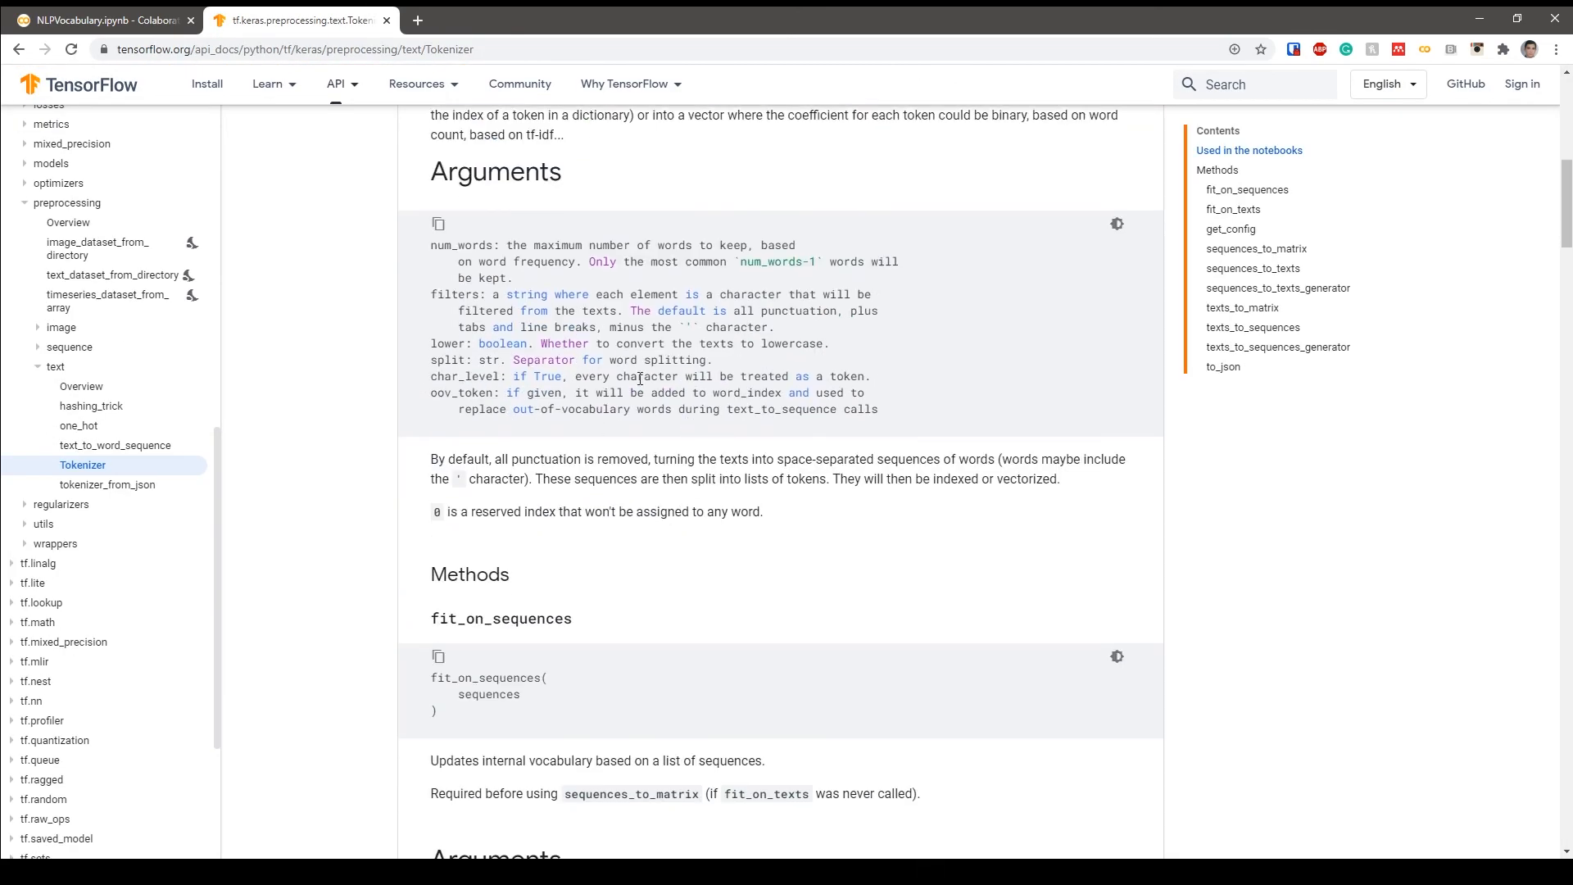
{"action": "scroll", "scroll_direction": "down", "scroll_amount": 3}
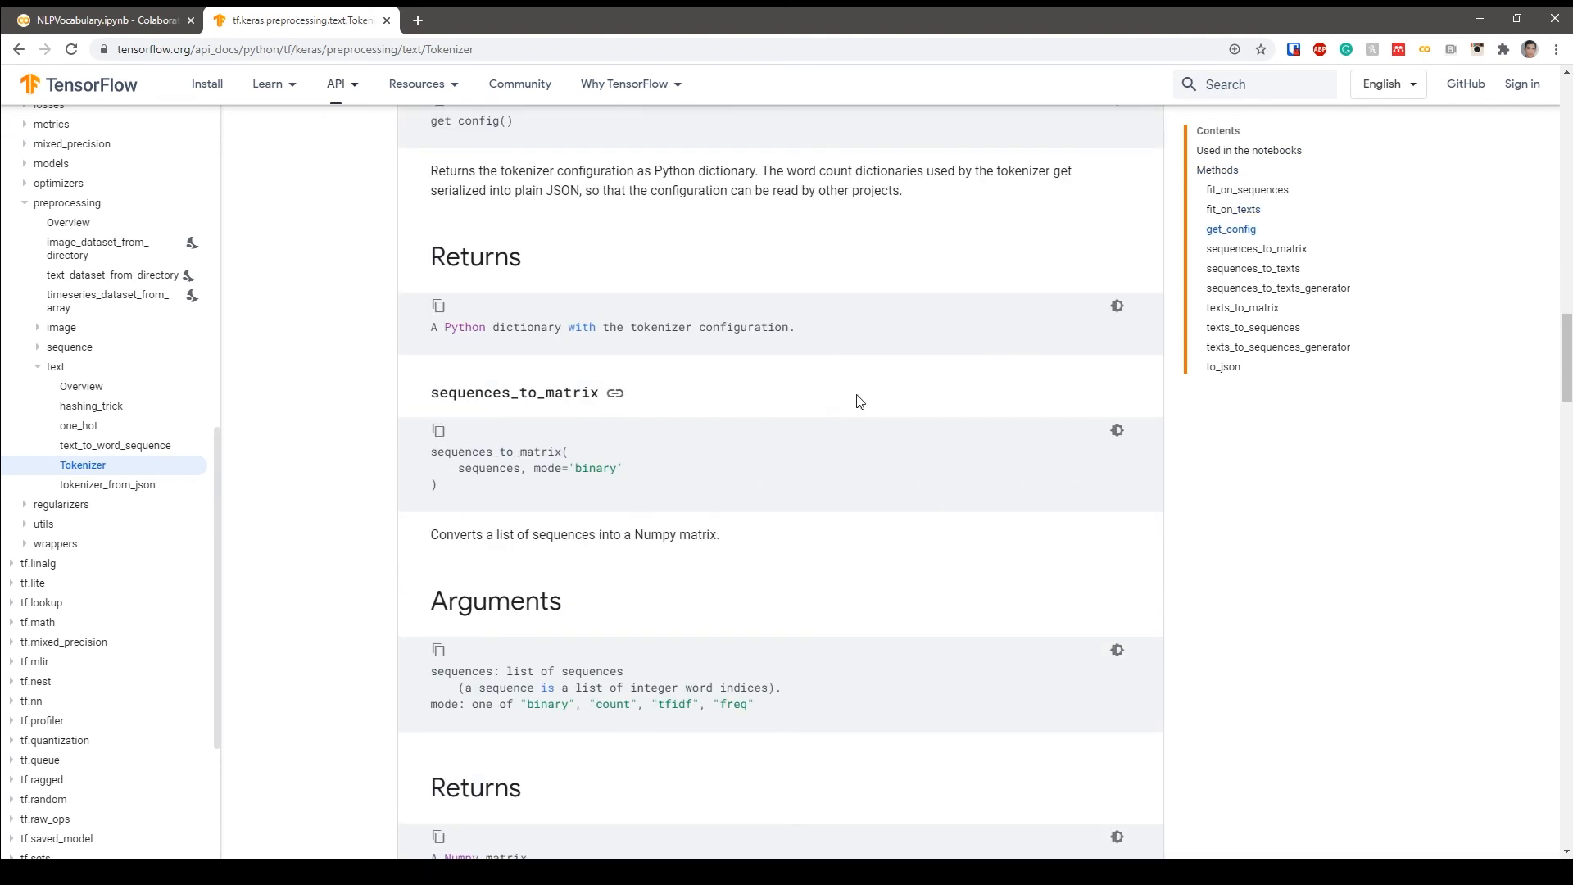
{"action": "left_click", "coordinate": [100, 20]}
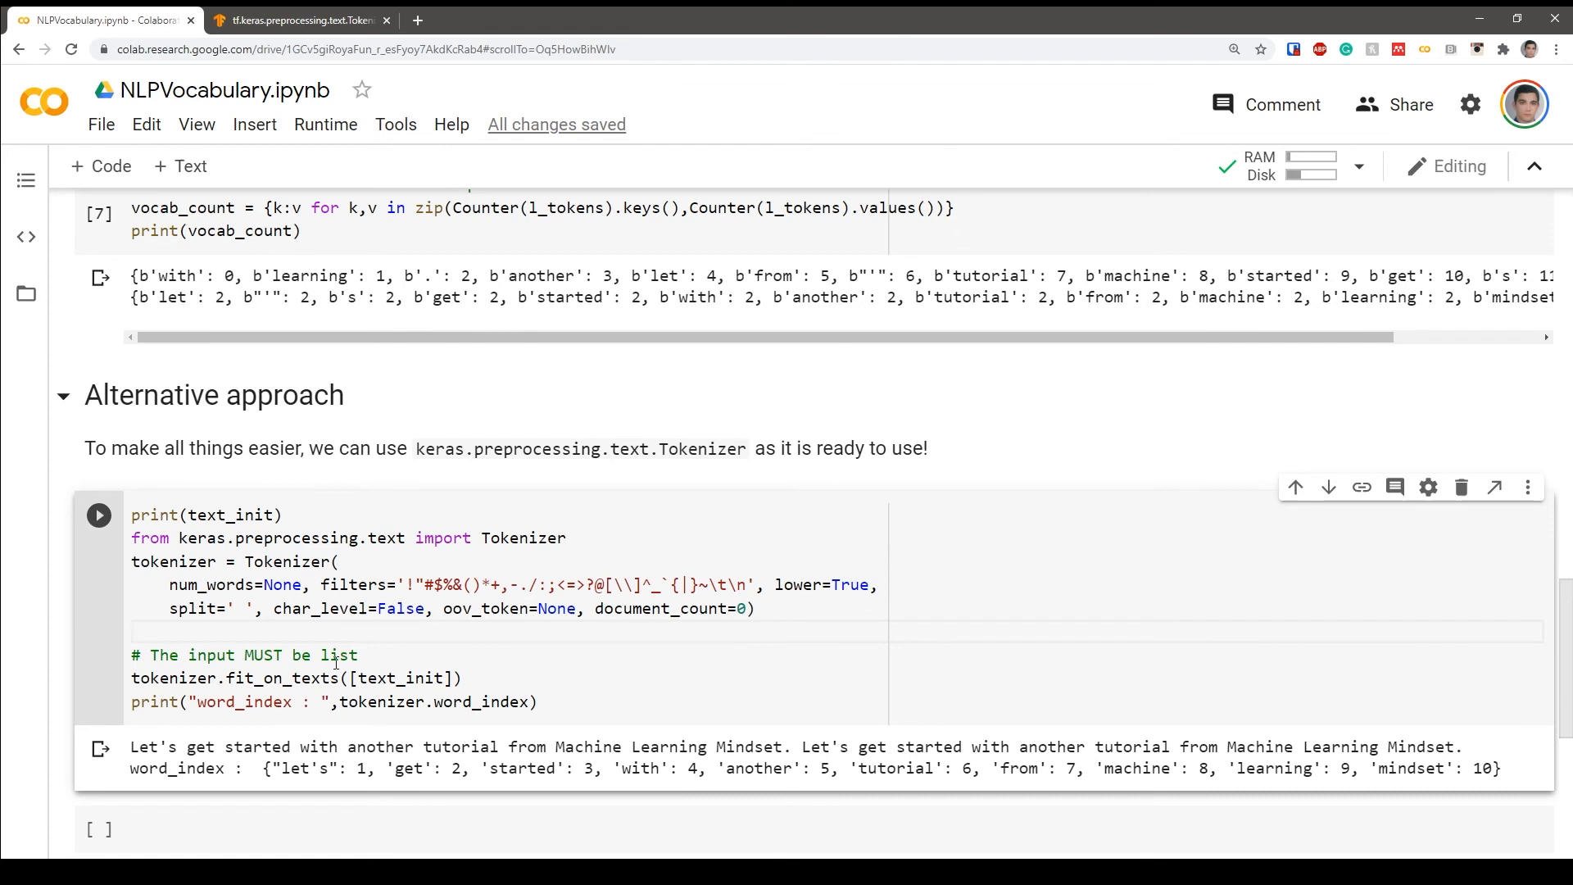
{"action": "mouse_move", "coordinate": [396, 677]}
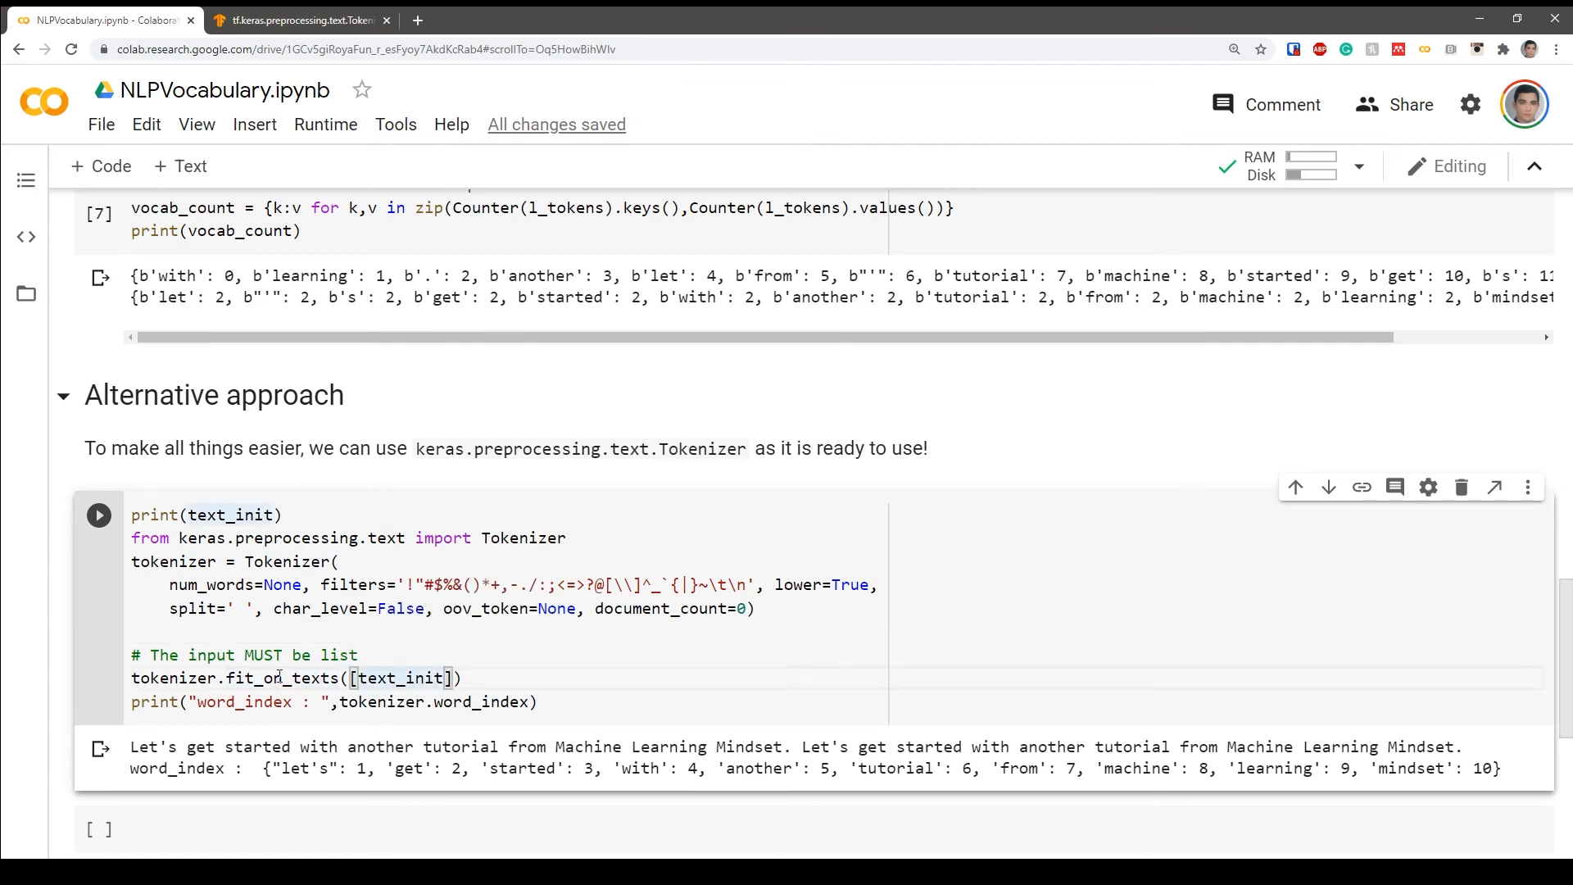
{"action": "mouse_move", "coordinate": [401, 678]}
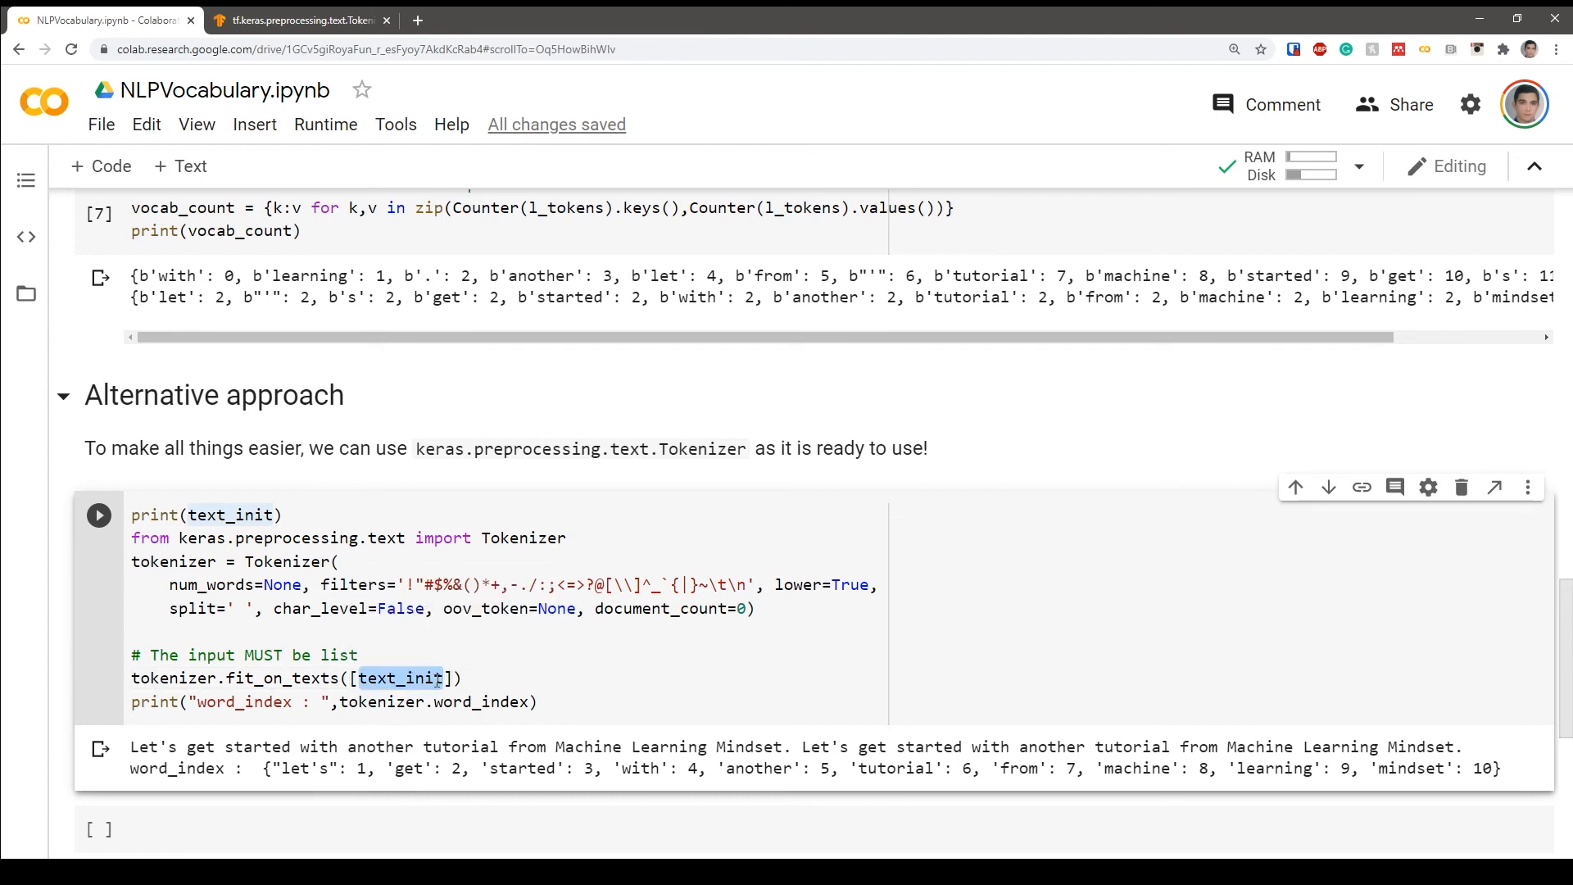
{"action": "mouse_move", "coordinate": [401, 679]}
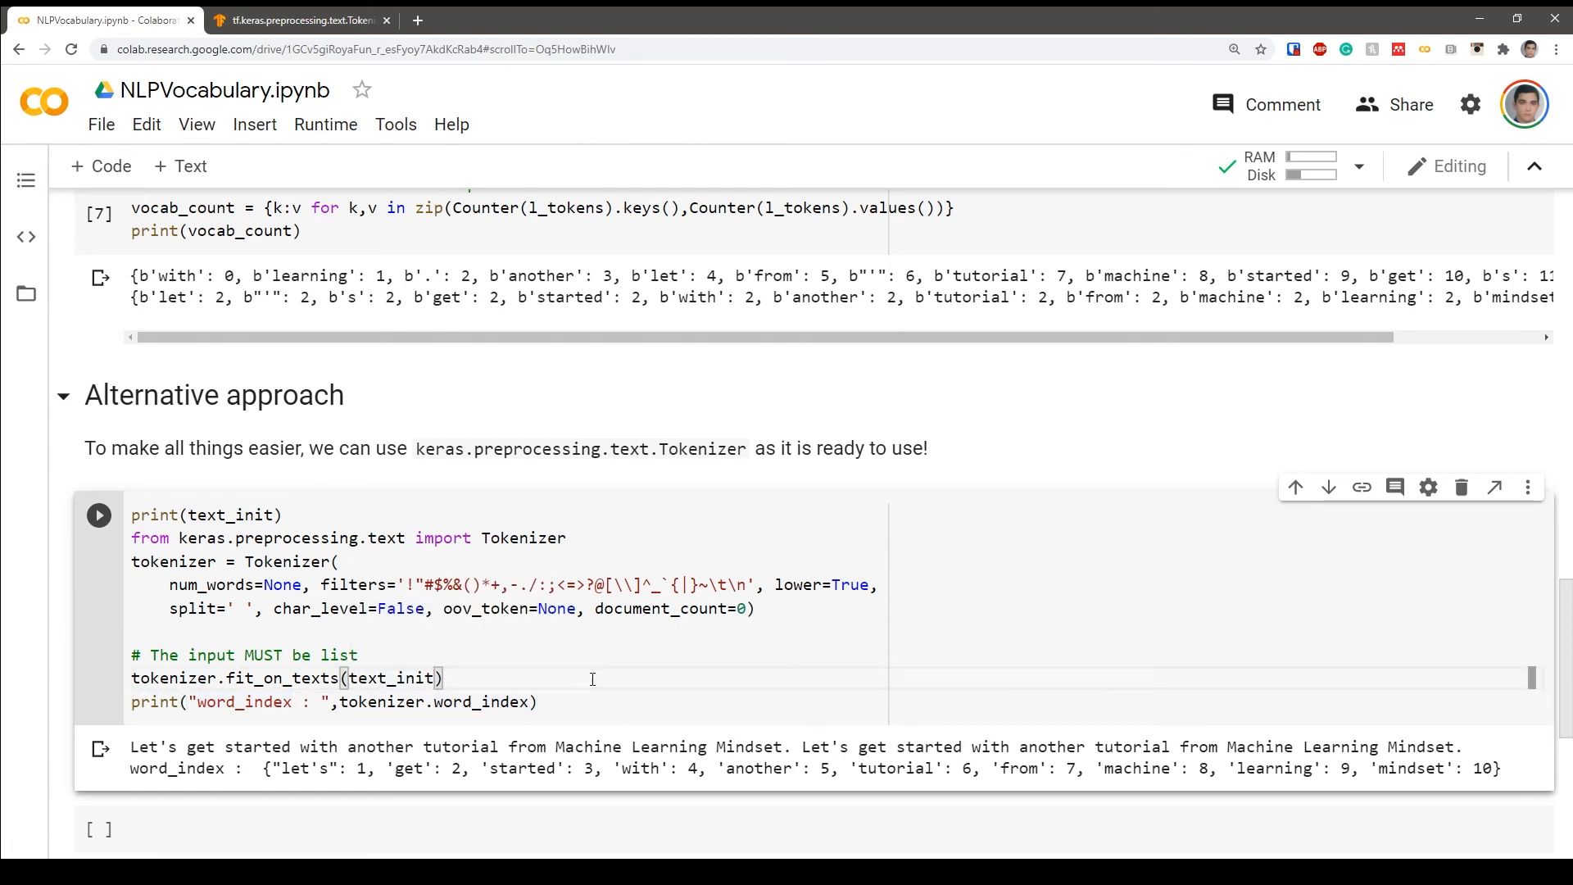
{"action": "mouse_move", "coordinate": [591, 685]}
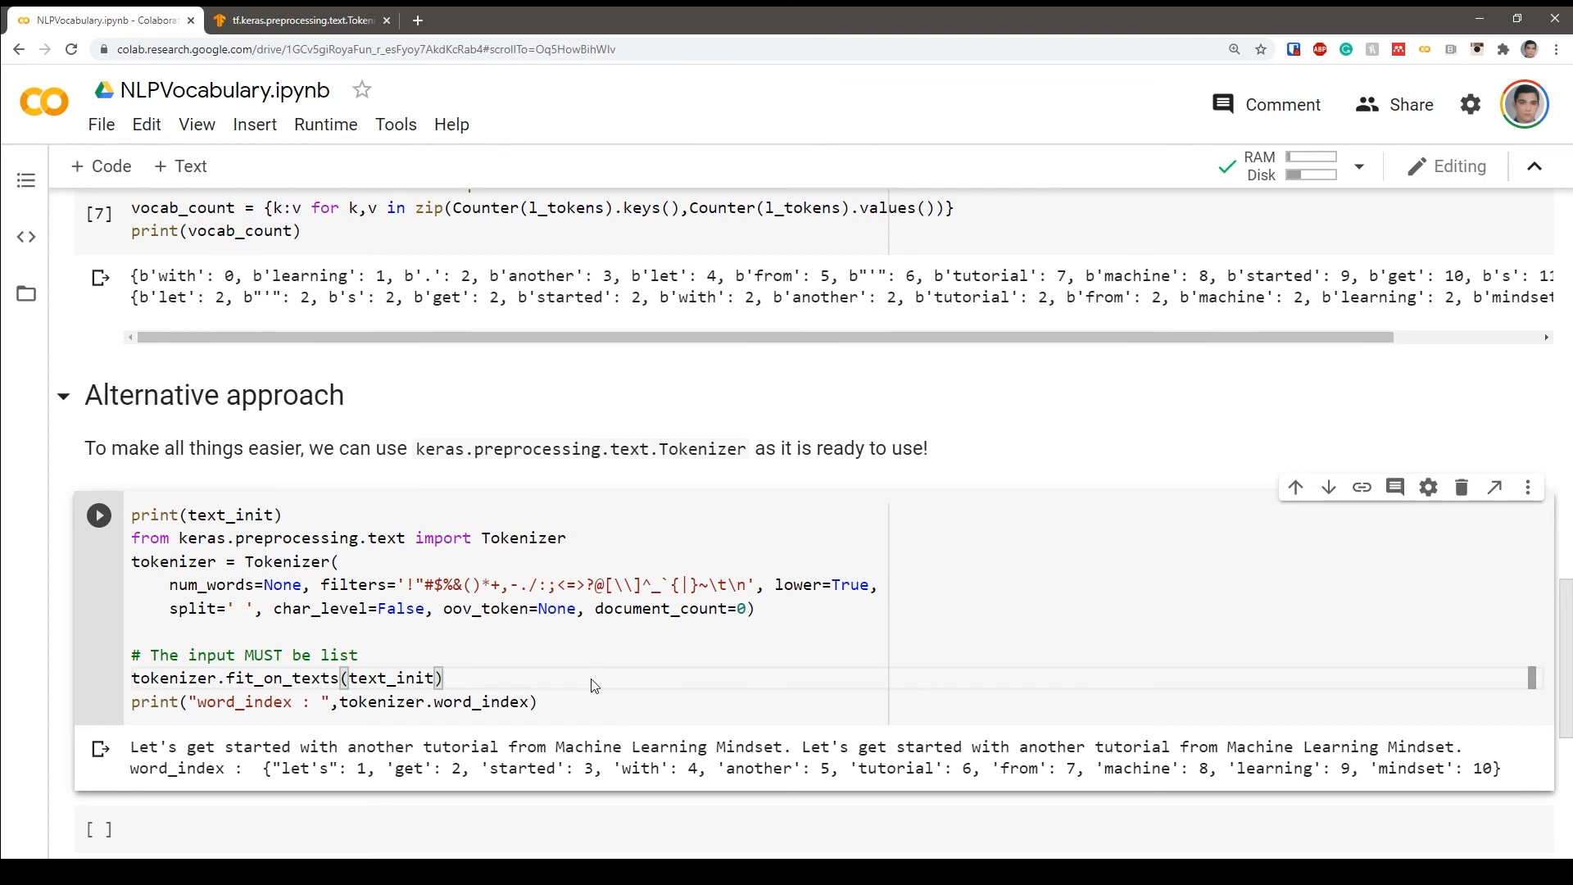
- Rerun the tokenizer cell with text_init unbracketed, producing a character-level word_index
{"action": "left_click", "coordinate": [98, 514]}
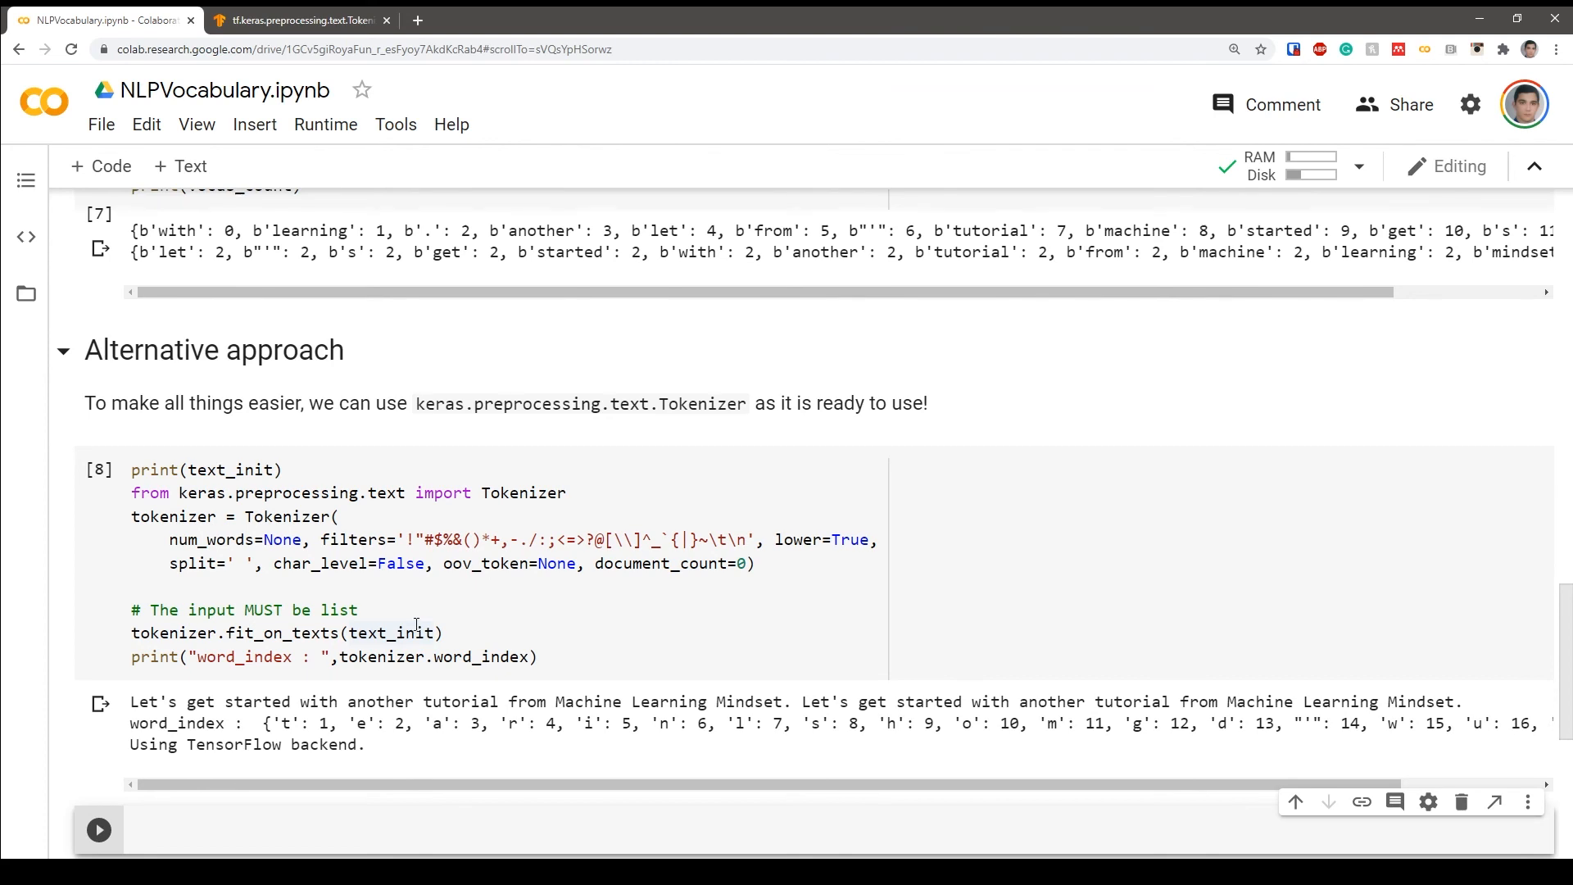
- Restore [text_init] in fit_on_texts and rerun for the ten-word word_index
{"action": "left_click", "coordinate": [340, 632]}
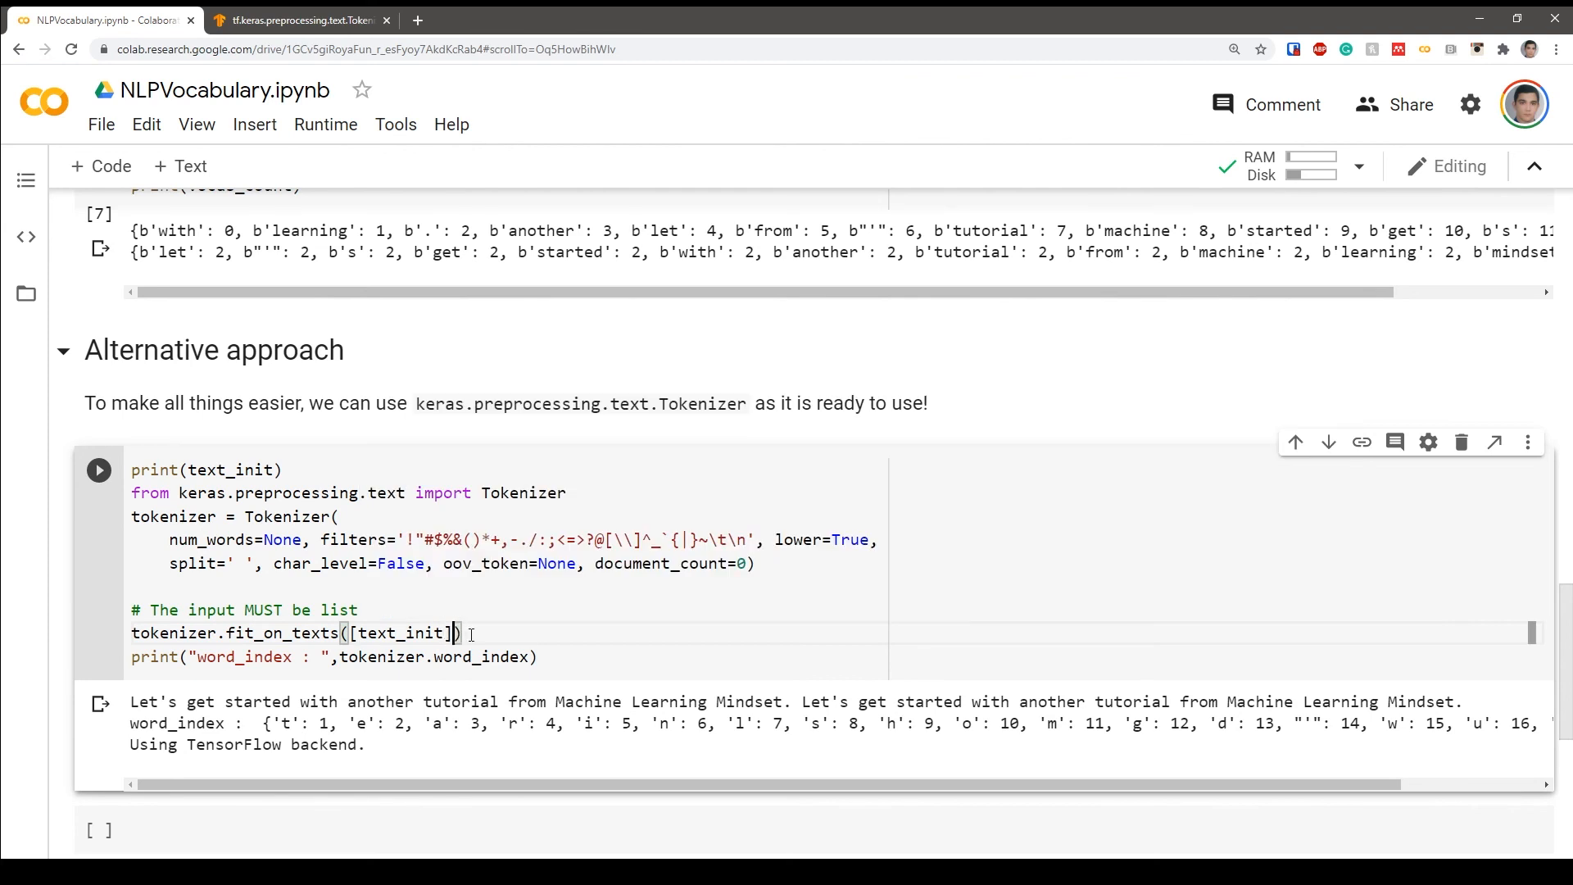
{"action": "key", "text": "ctrl+s"}
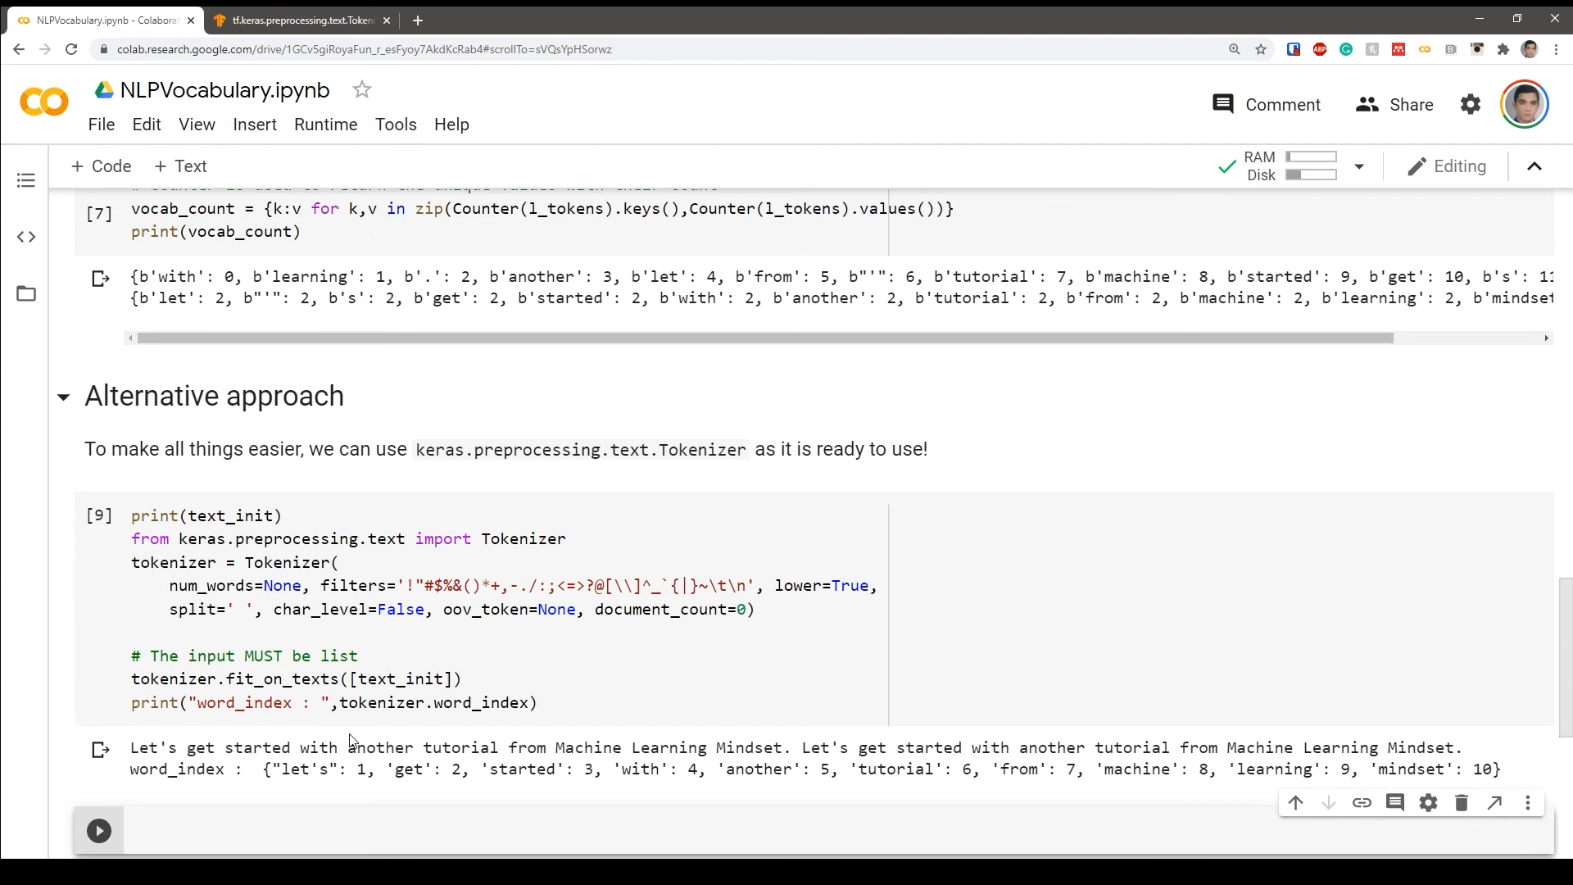
{"action": "mouse_move", "coordinate": [803, 736]}
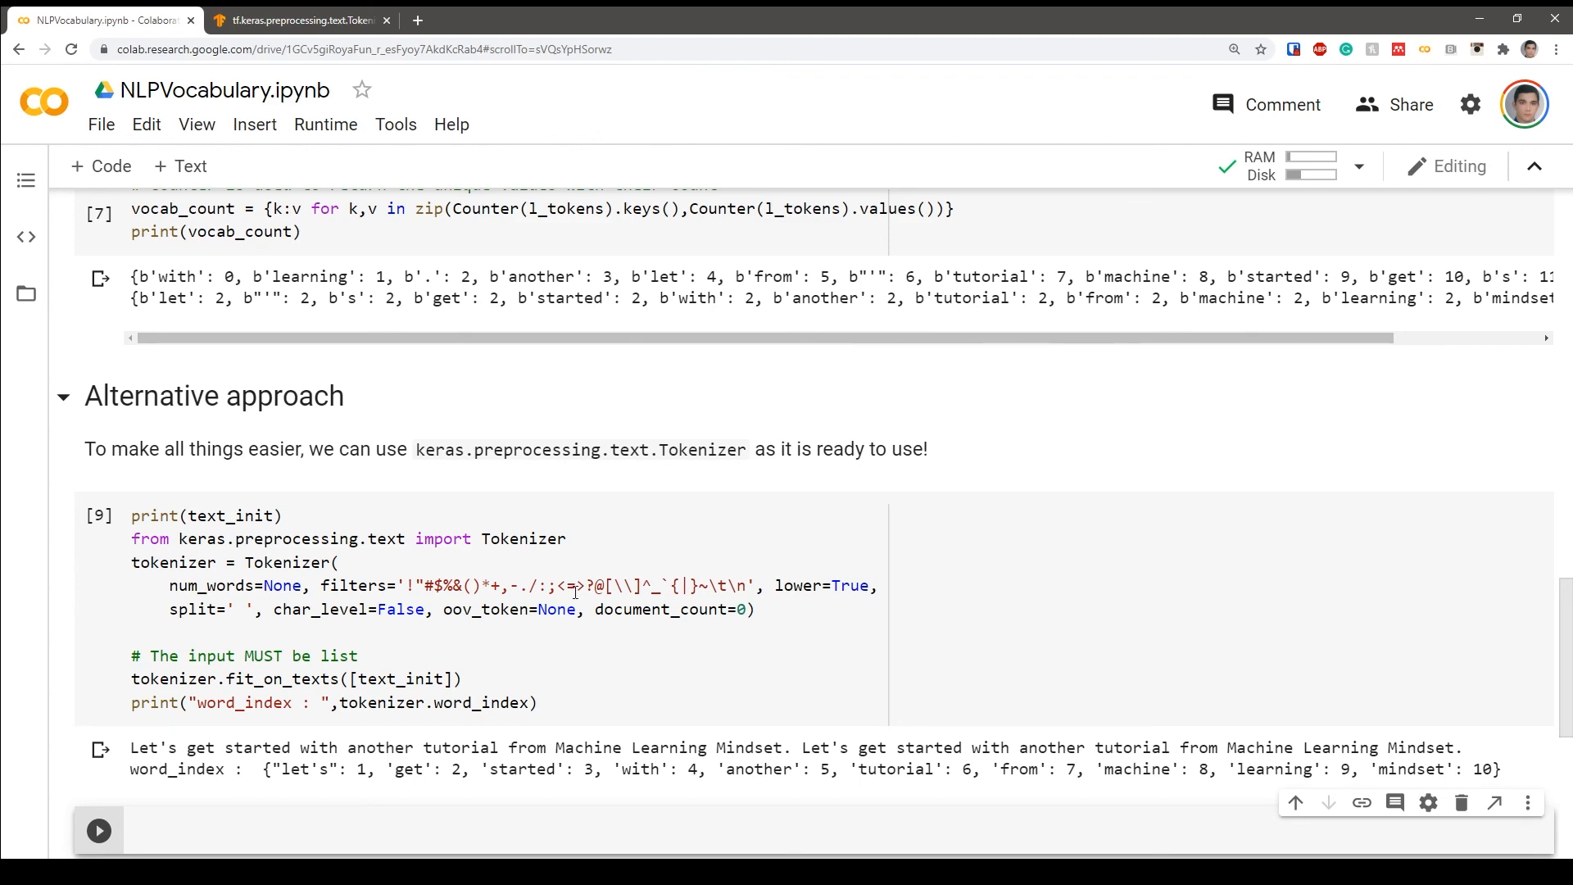
{"action": "mouse_move", "coordinate": [719, 640]}
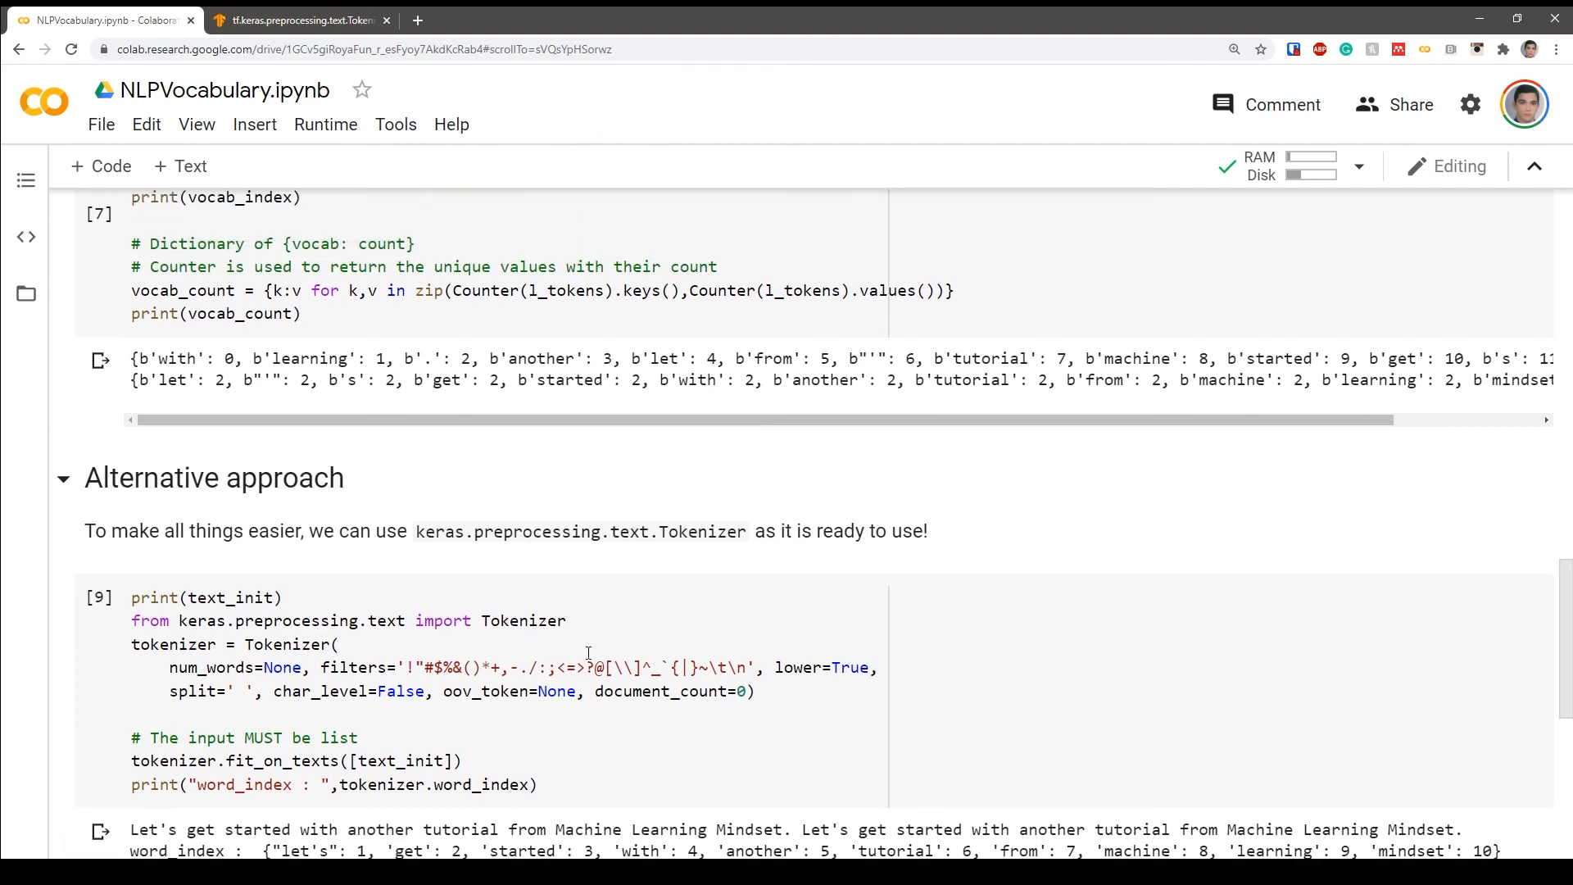
{"action": "scroll", "scroll_direction": "up", "scroll_amount": 3}
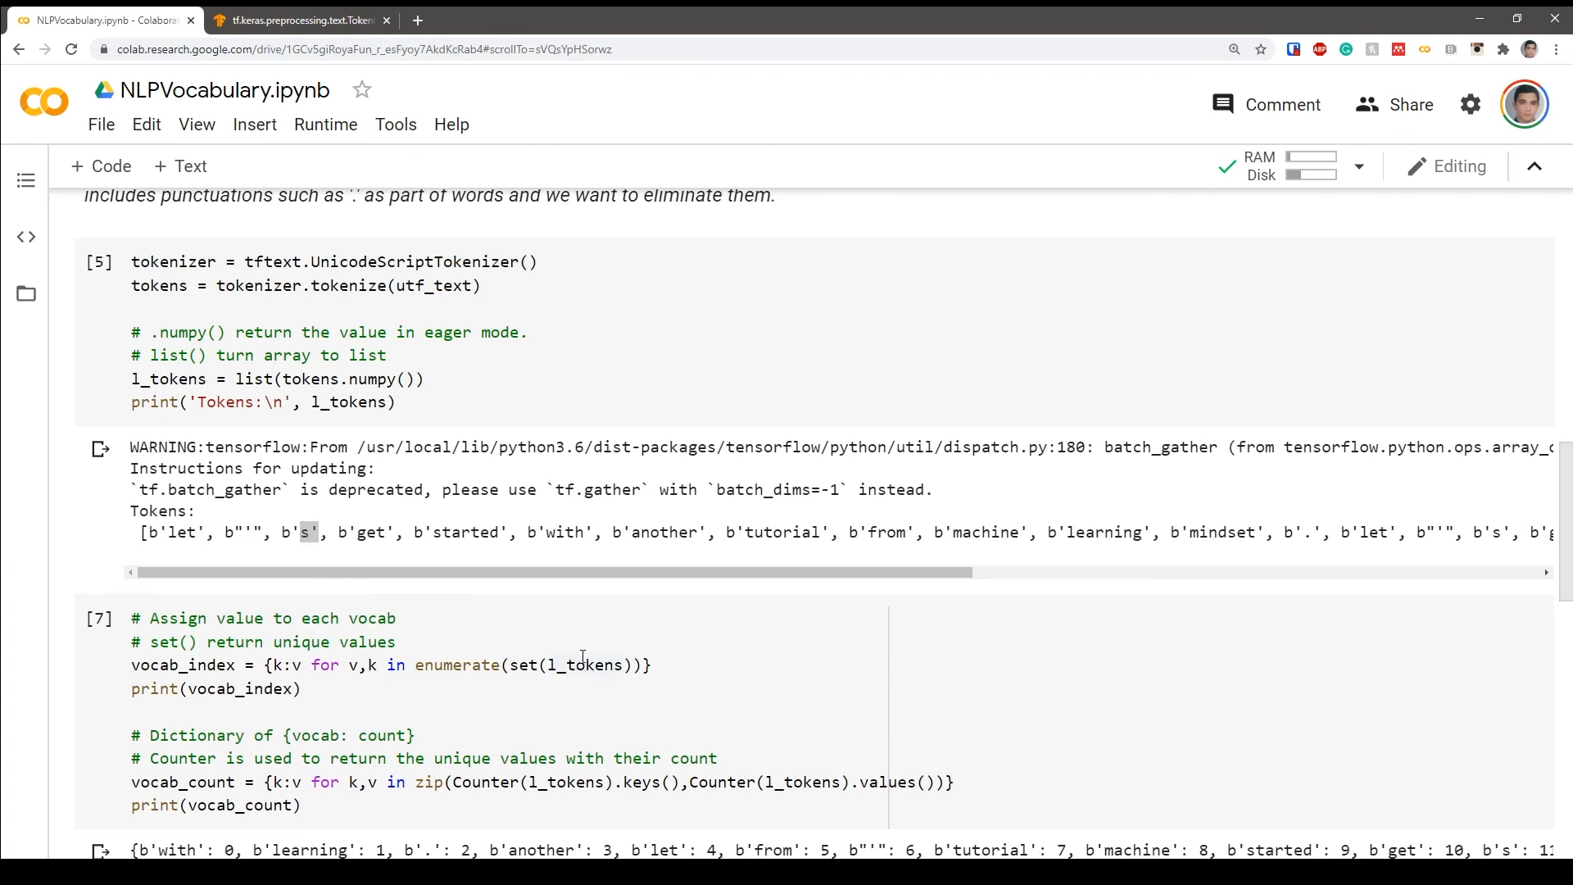
{"action": "mouse_move", "coordinate": [690, 670]}
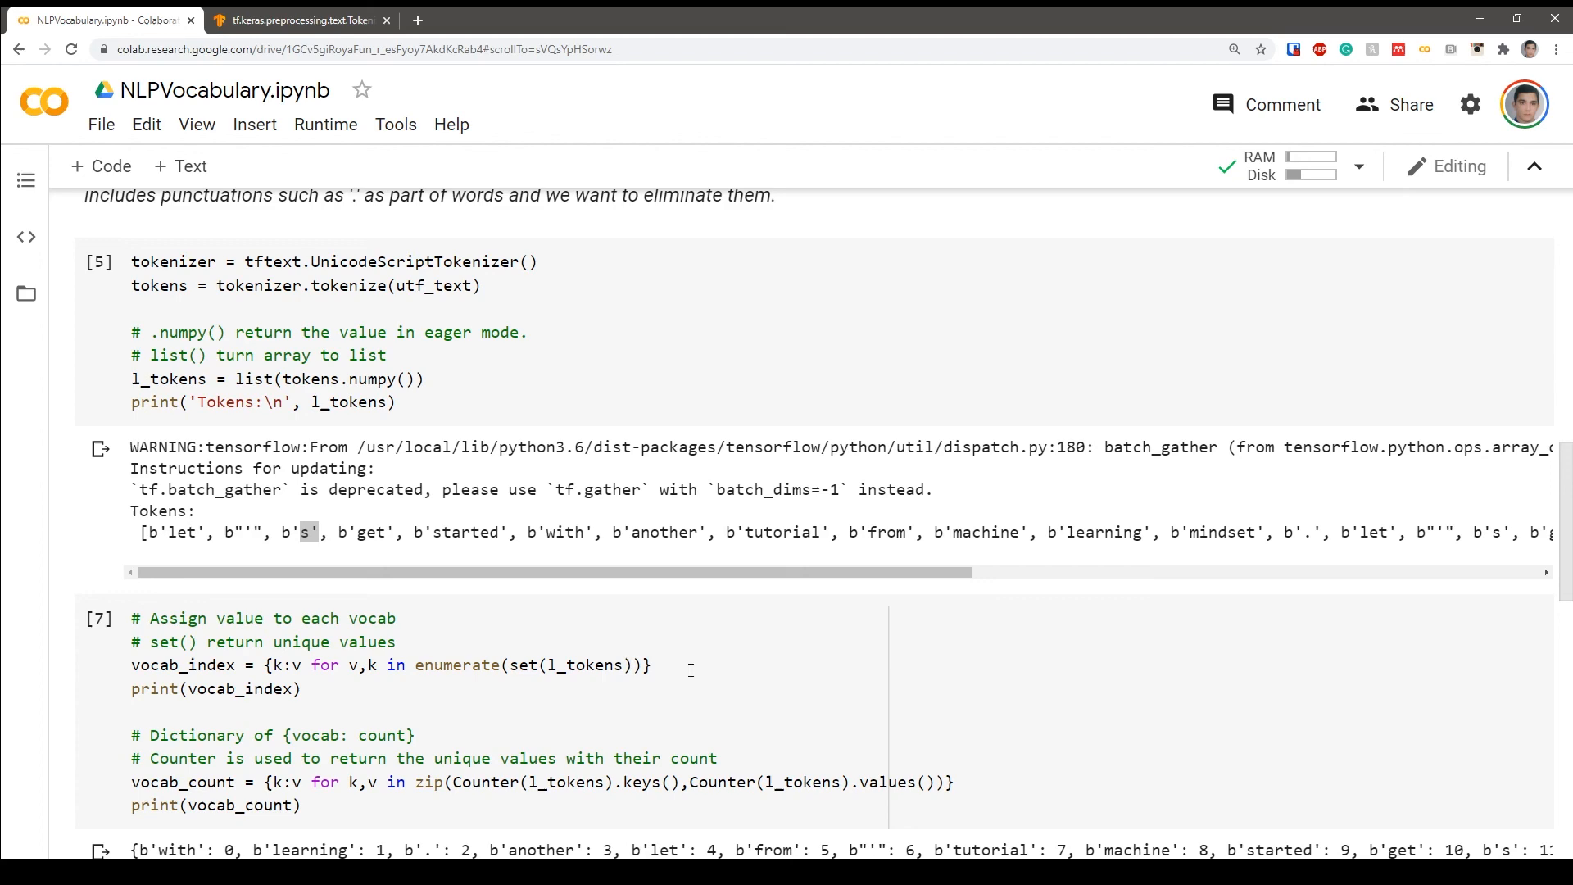
{"action": "scroll", "scroll_direction": "up", "scroll_amount": 3}
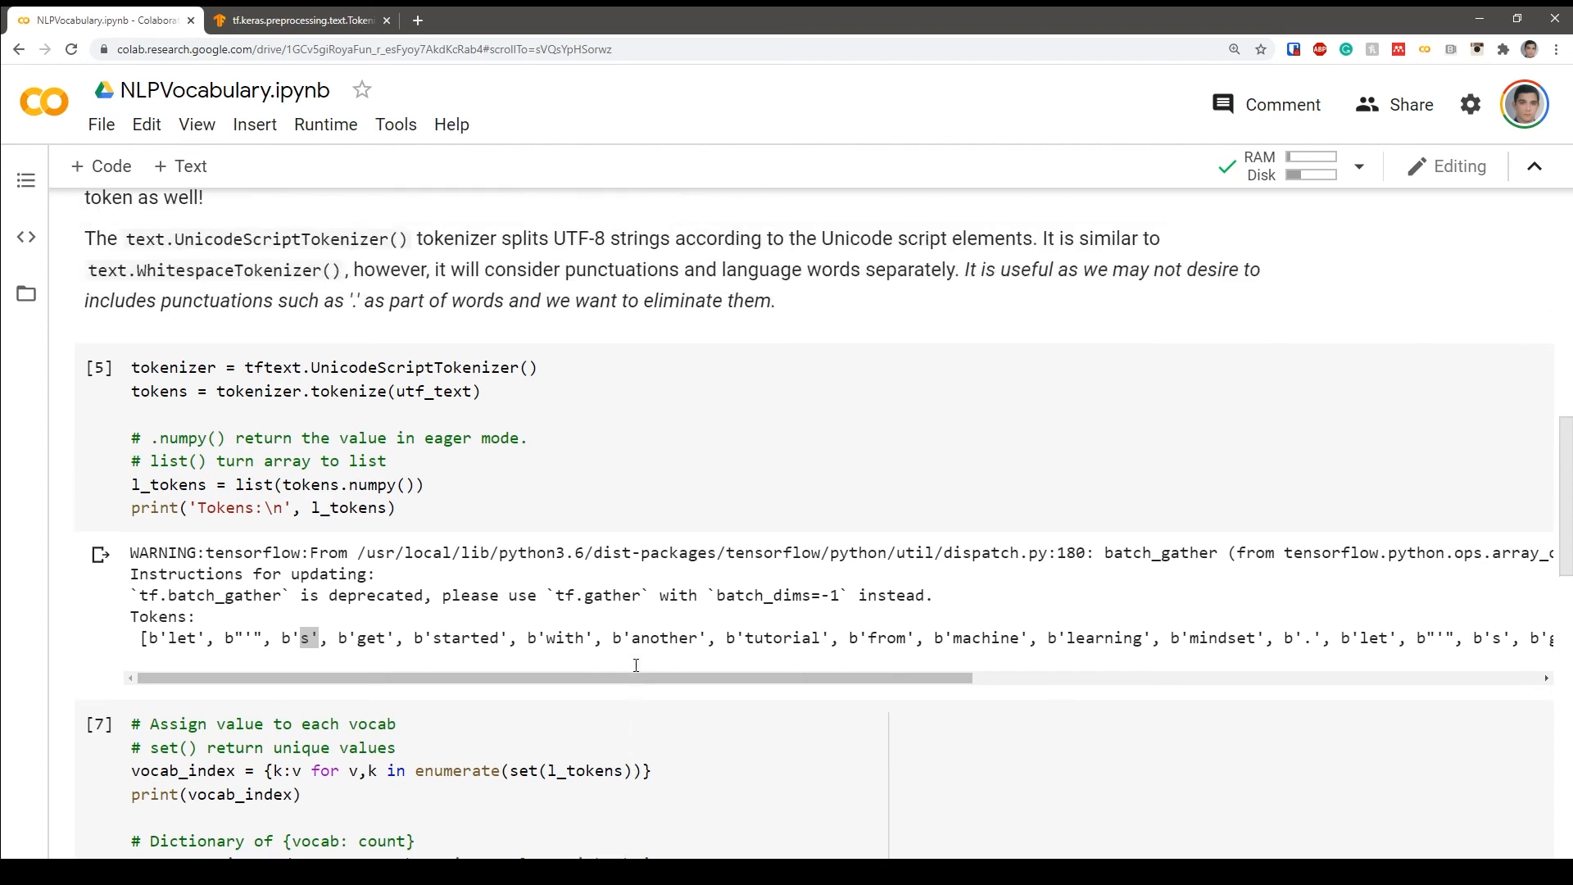
{"action": "scroll", "scroll_direction": "up", "scroll_amount": 3}
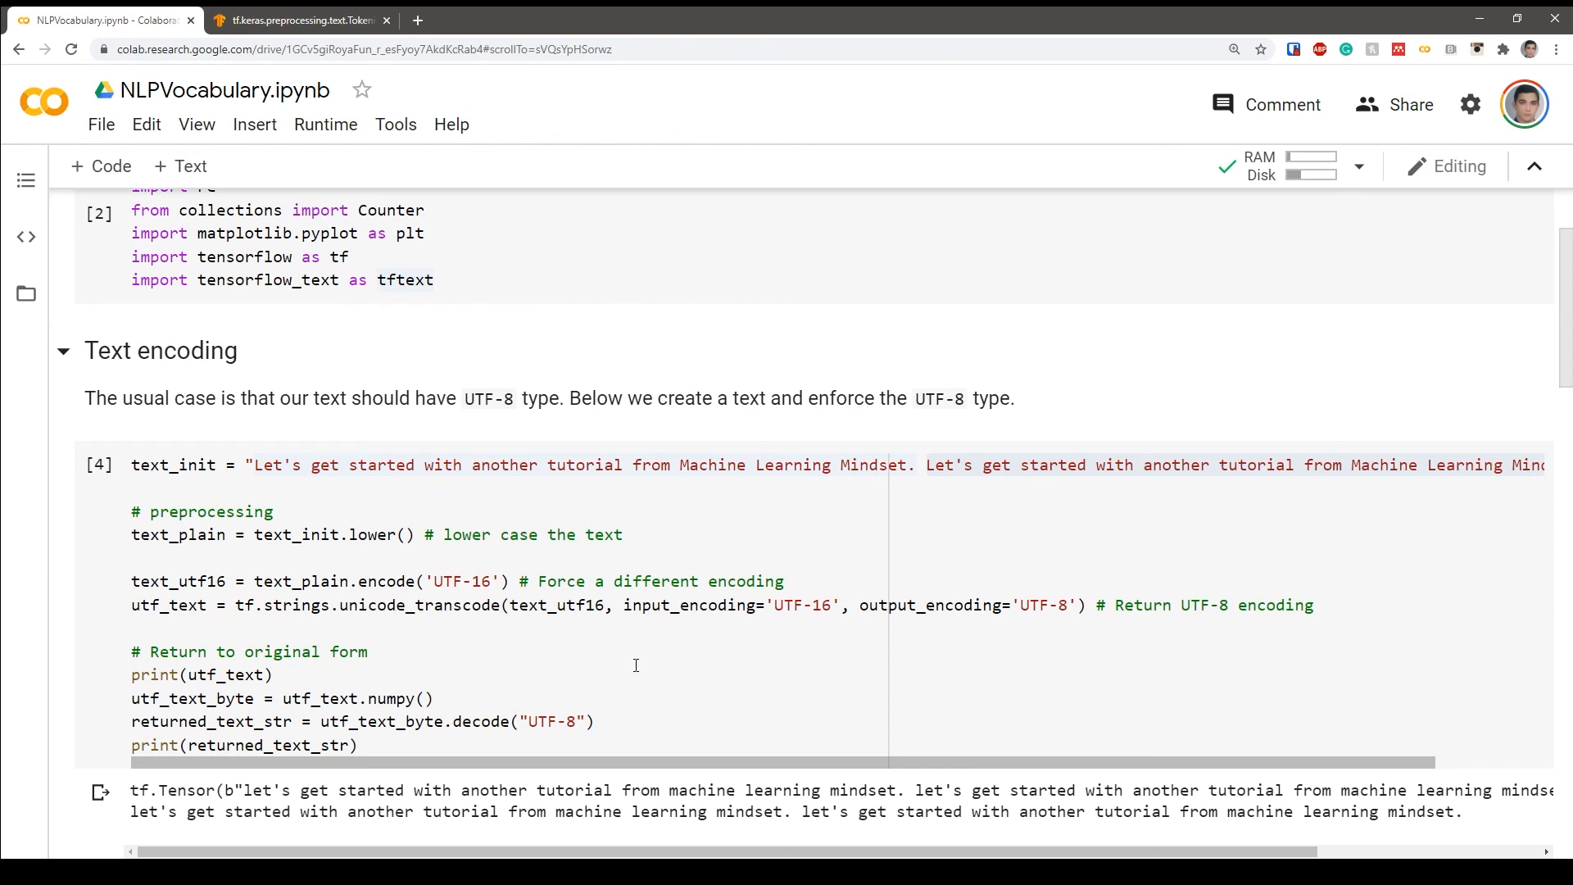
{"action": "scroll", "scroll_direction": "up", "scroll_amount": 3}
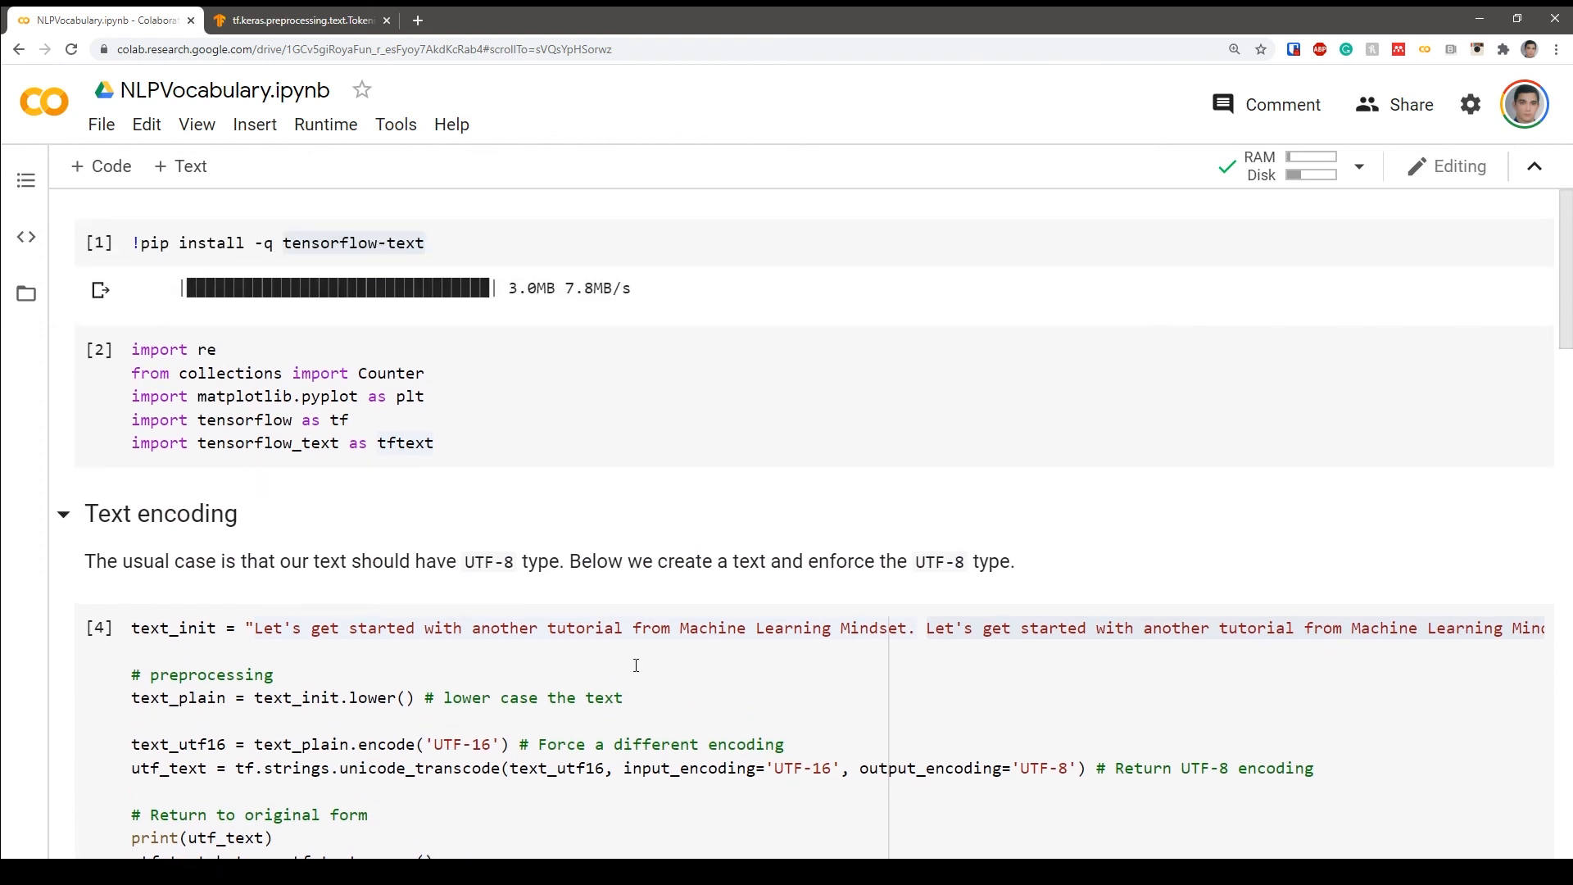
{"action": "mouse_move", "coordinate": [381, 274]}
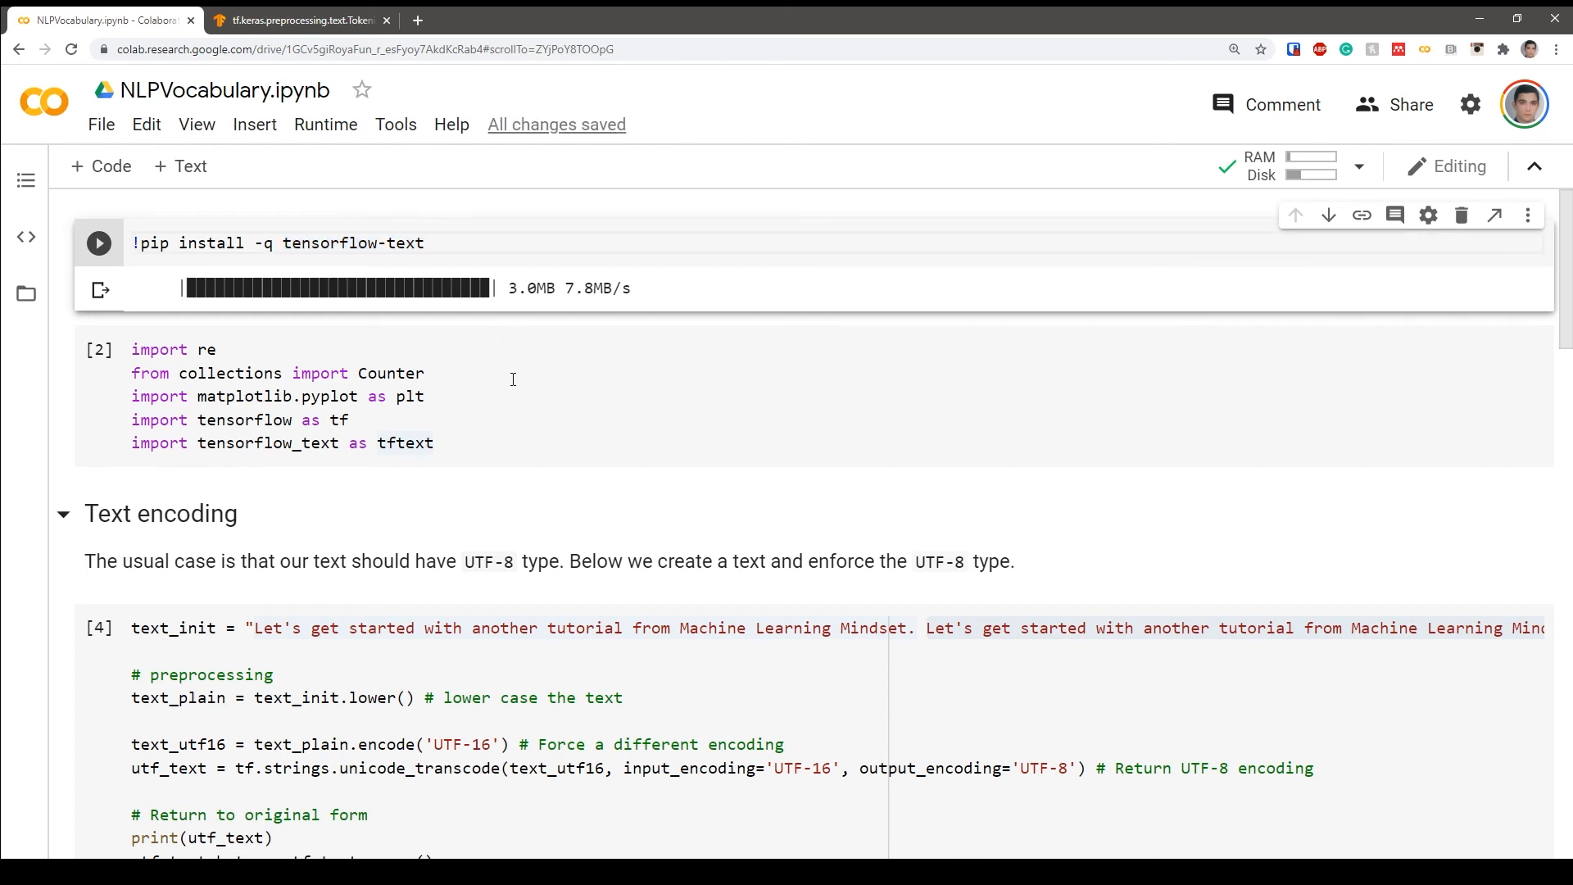
{"action": "mouse_move", "coordinate": [575, 390]}
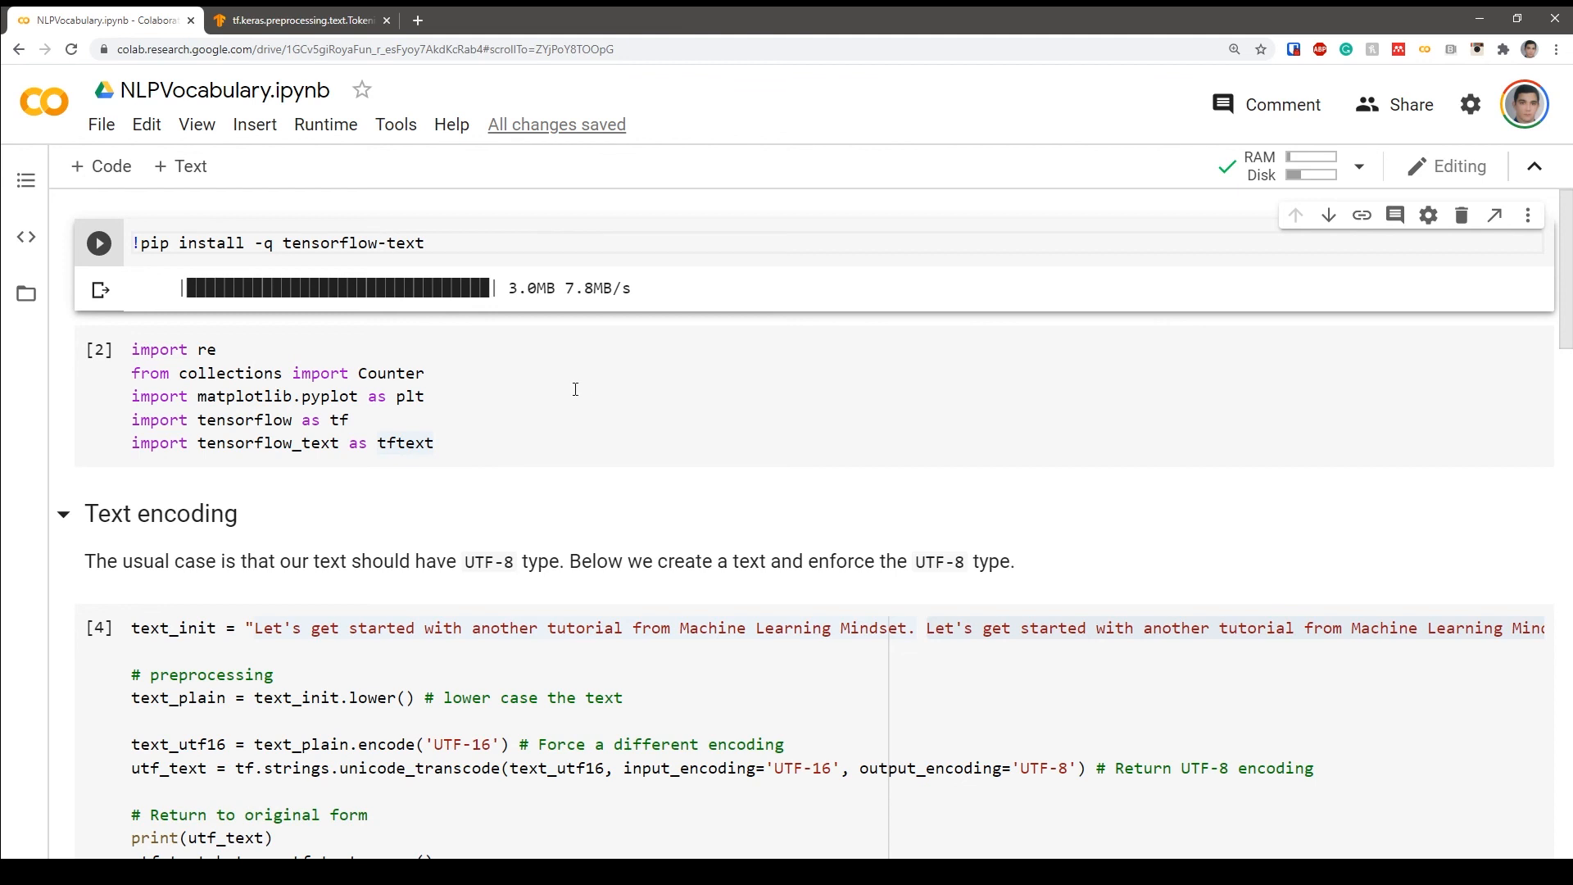
{"action": "mouse_move", "coordinate": [590, 379]}
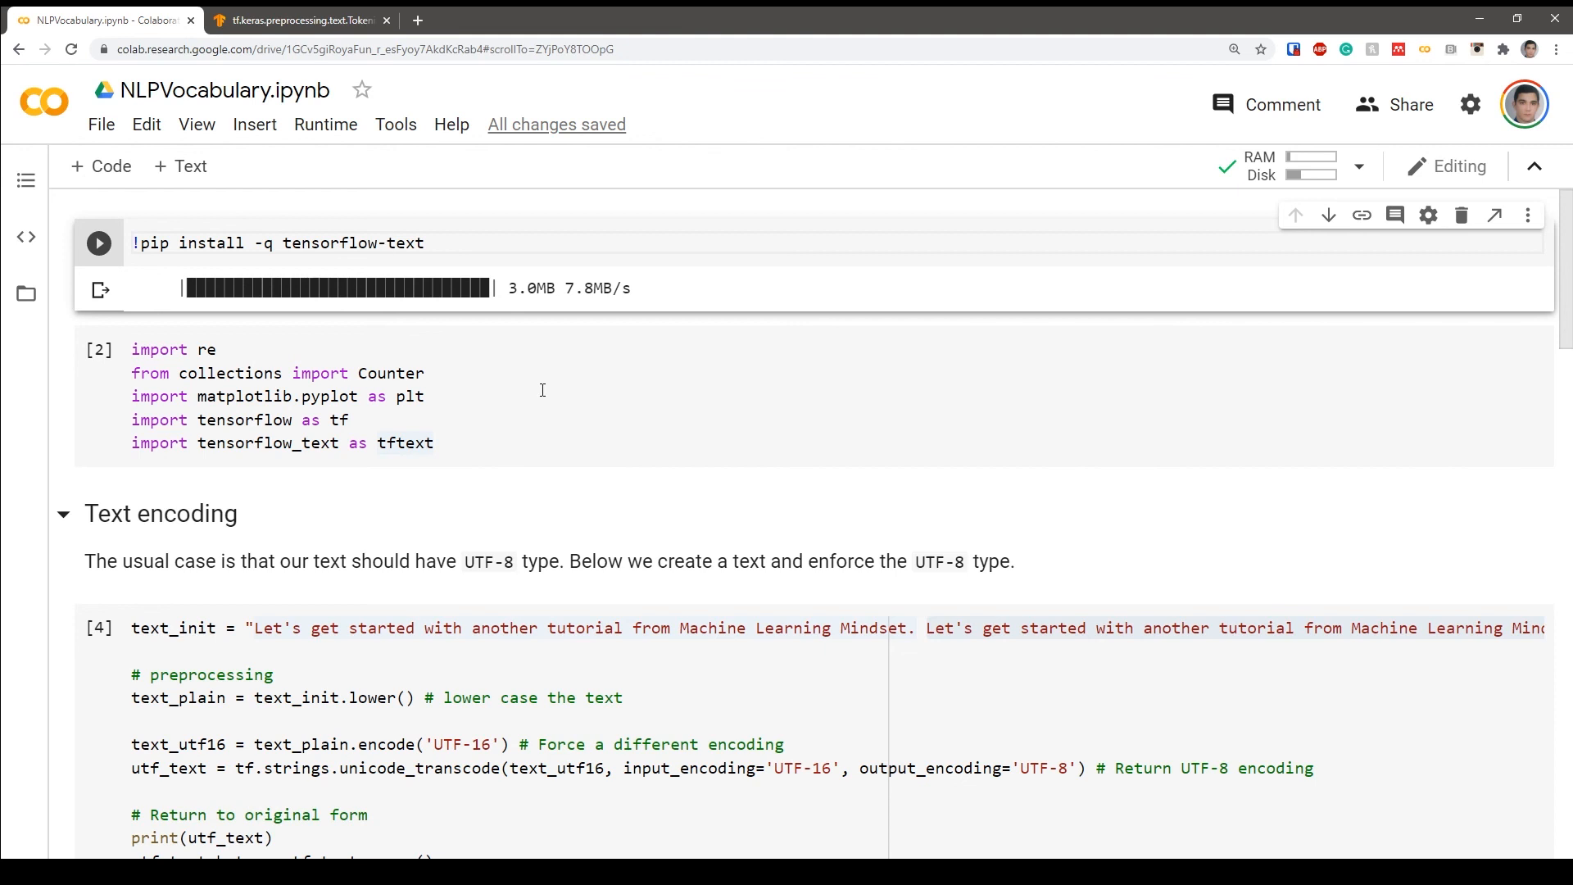
{"action": "scroll", "scroll_direction": "down", "scroll_amount": 3}
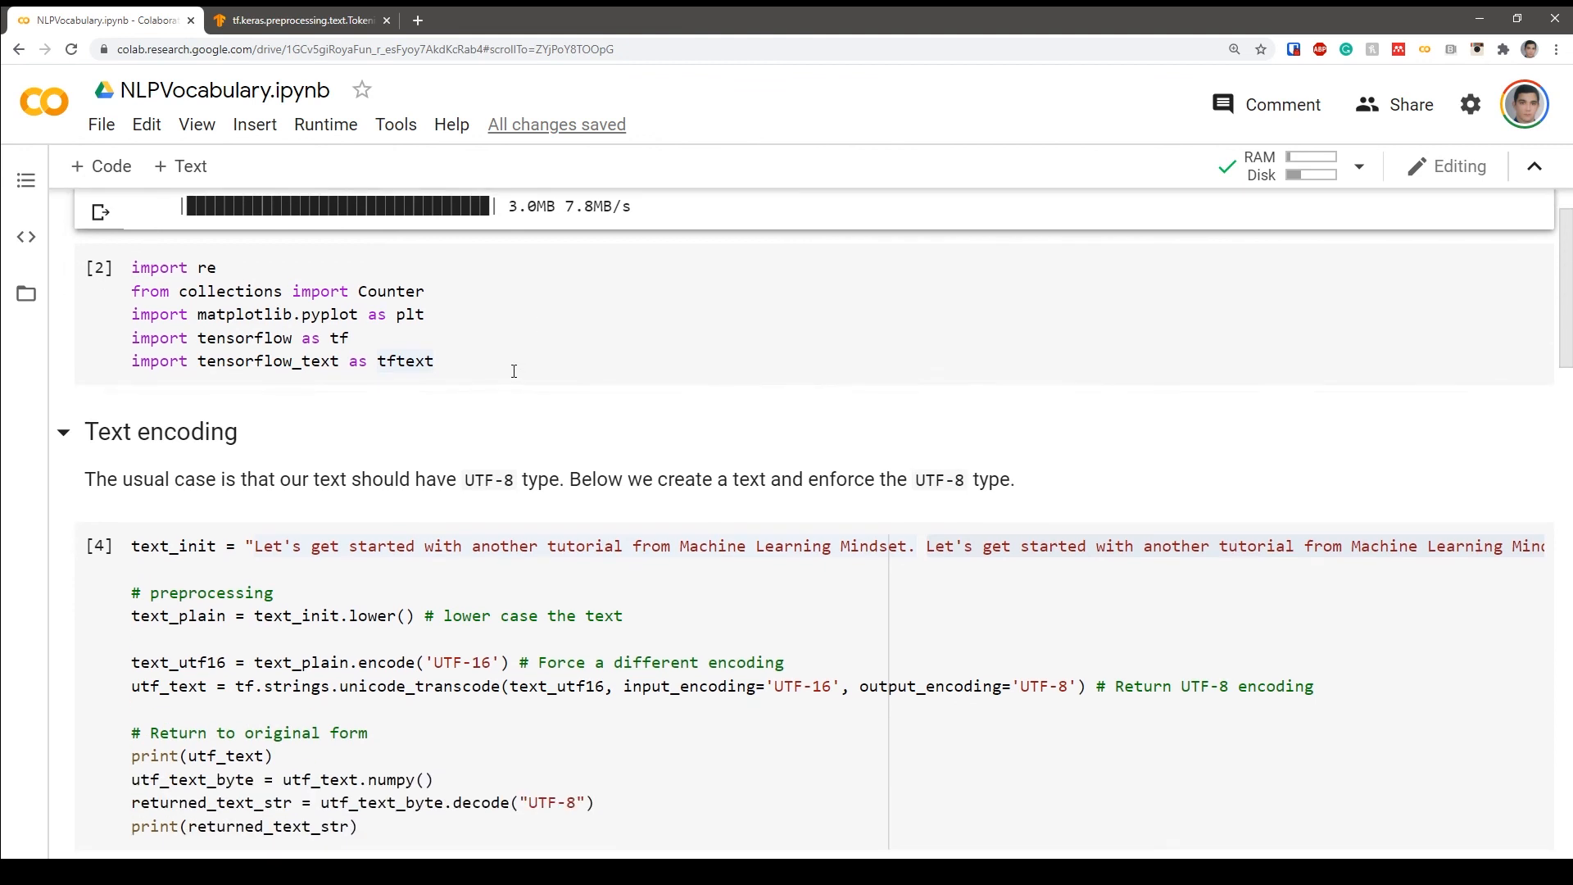